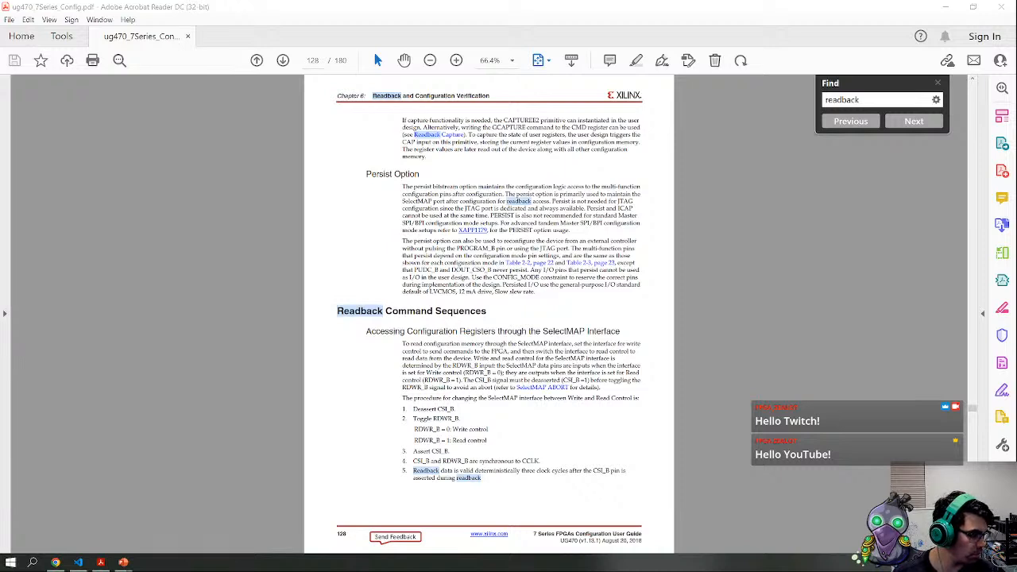
mouse_move(178, 357)
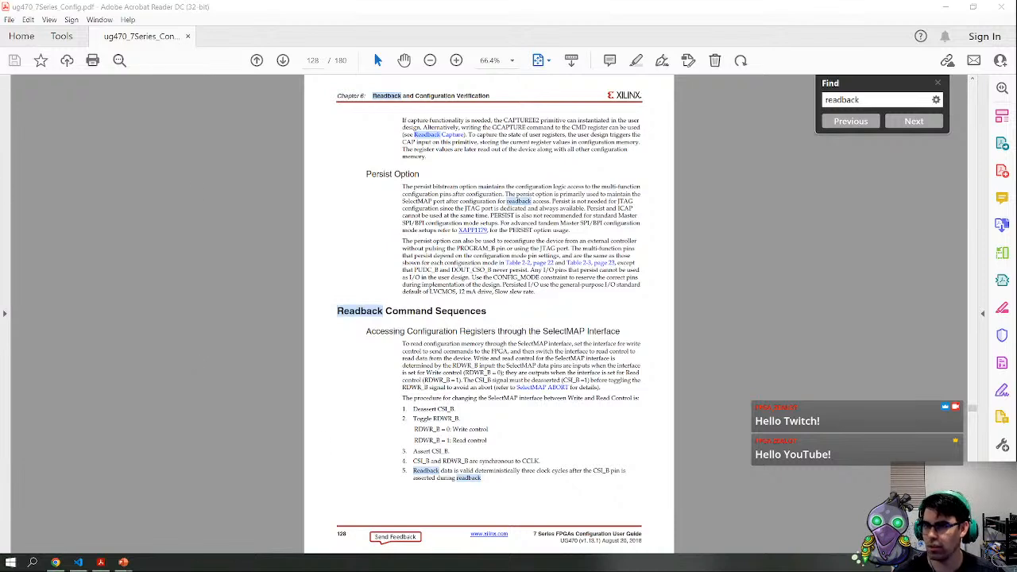
mouse_move(442, 328)
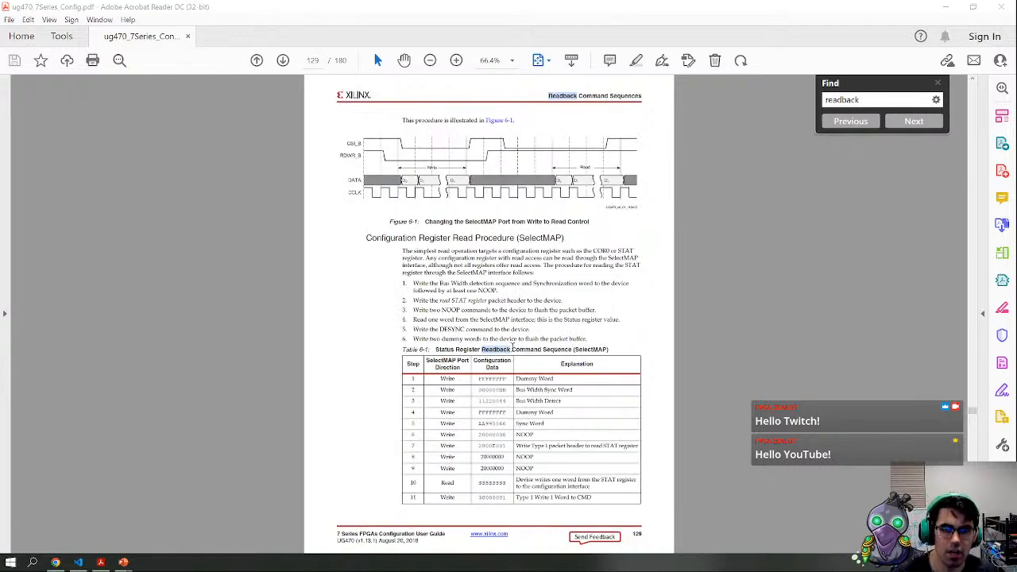
mouse_move(581, 405)
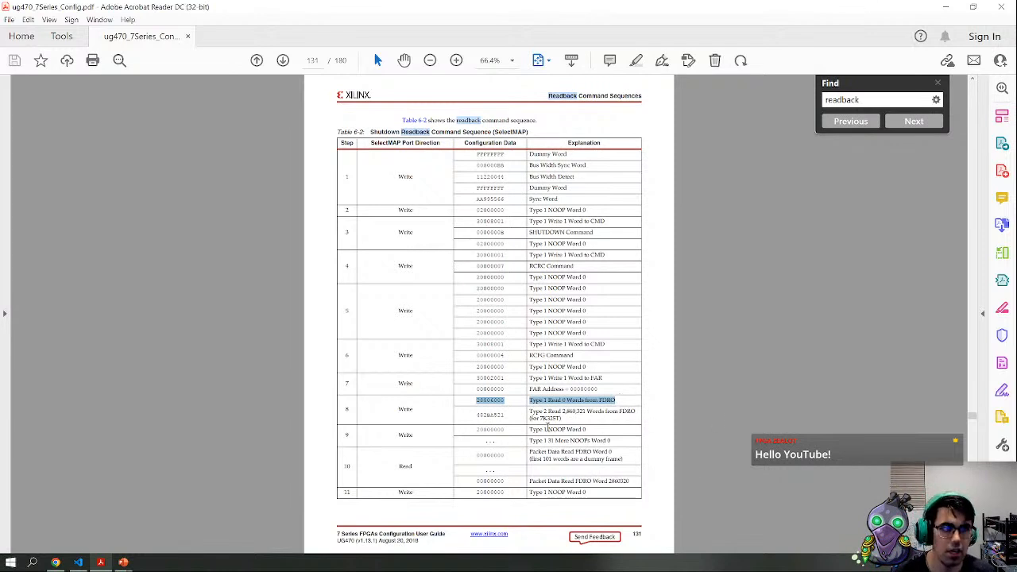
mouse_move(496, 407)
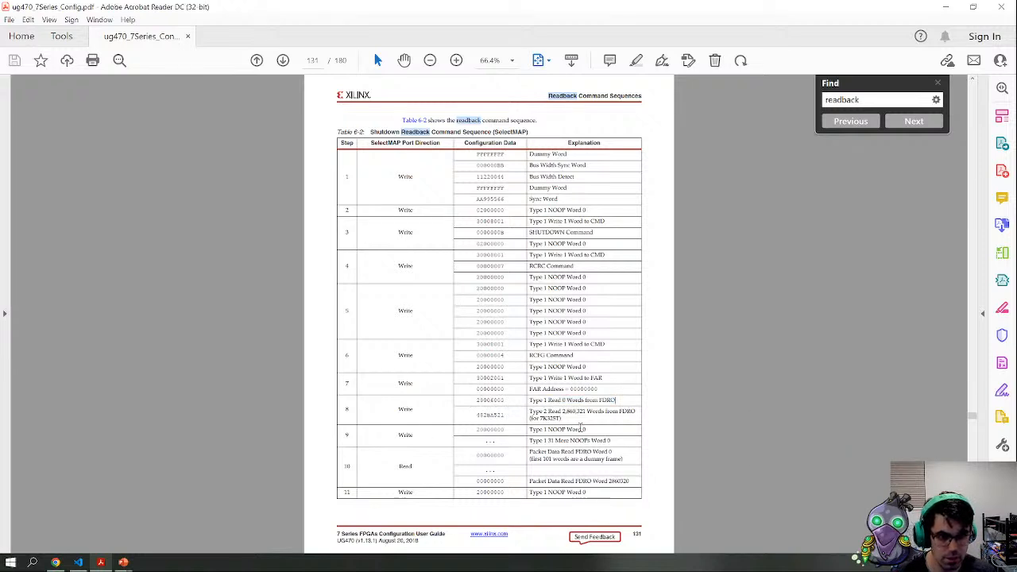
Select the 101 word count in the Shutdown Readback Command Sequence table.
double_click(556, 410)
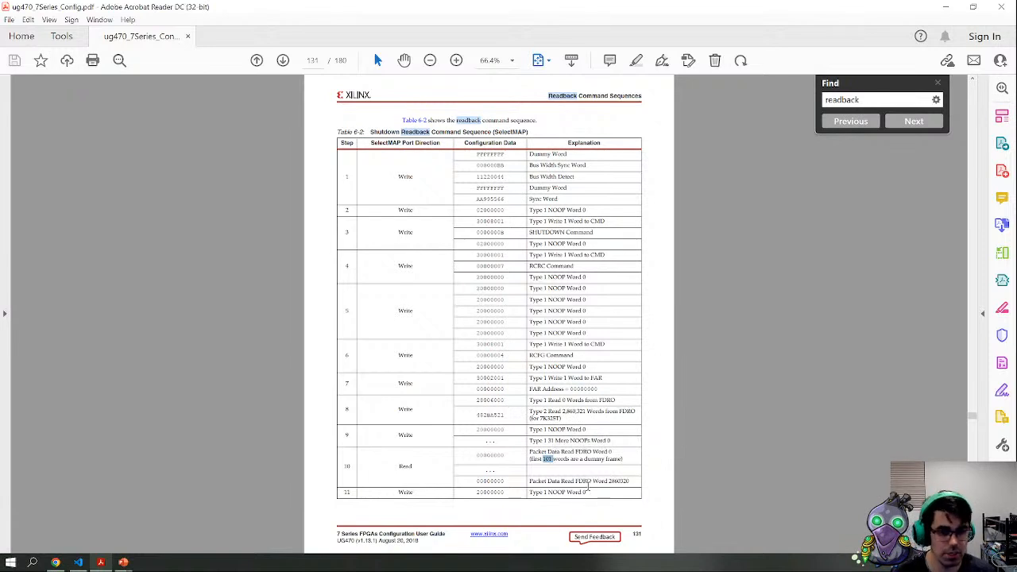
mouse_move(500, 469)
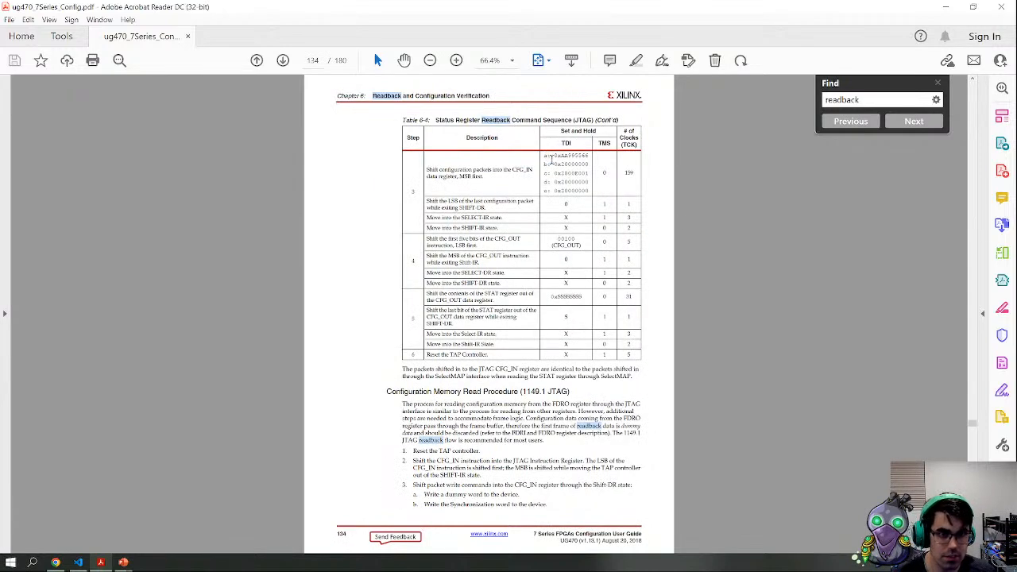
Jump to the next 'readback' match at the Verifying Readback Data section.
click(912, 121)
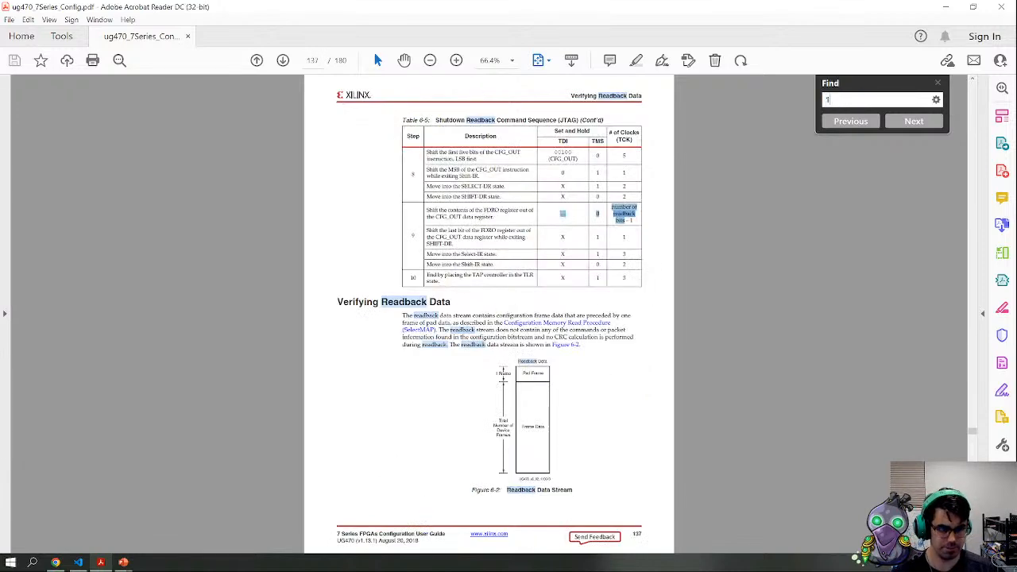
Search '101' and step through its matches to the '101 words' passage in the readback table.
text(01)
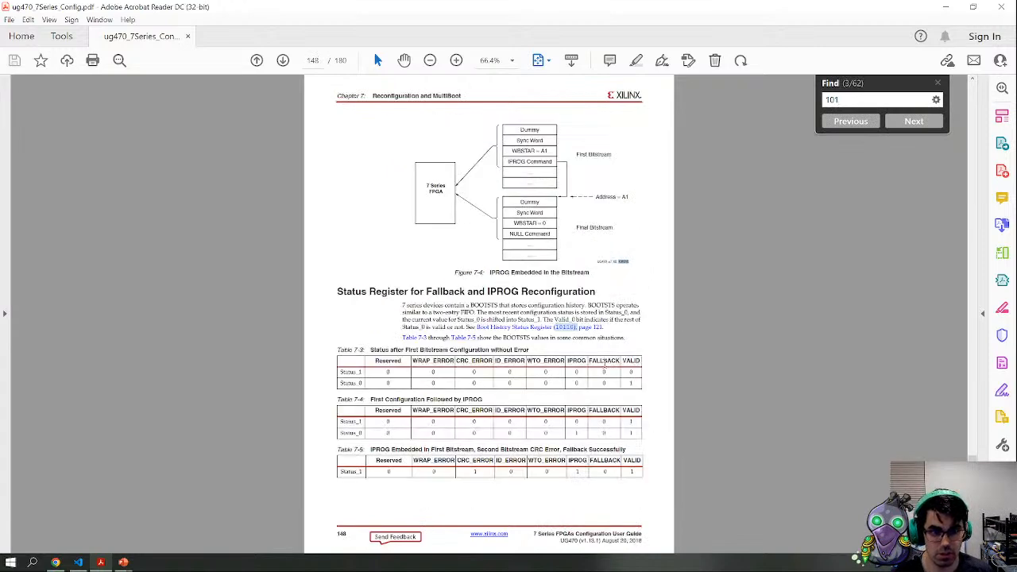
click(914, 121)
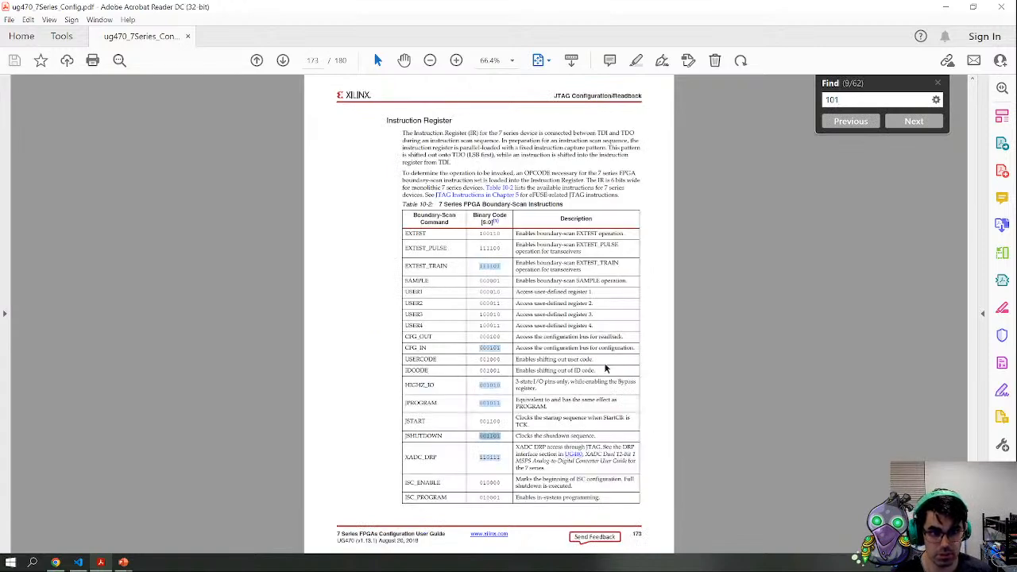
click(913, 121)
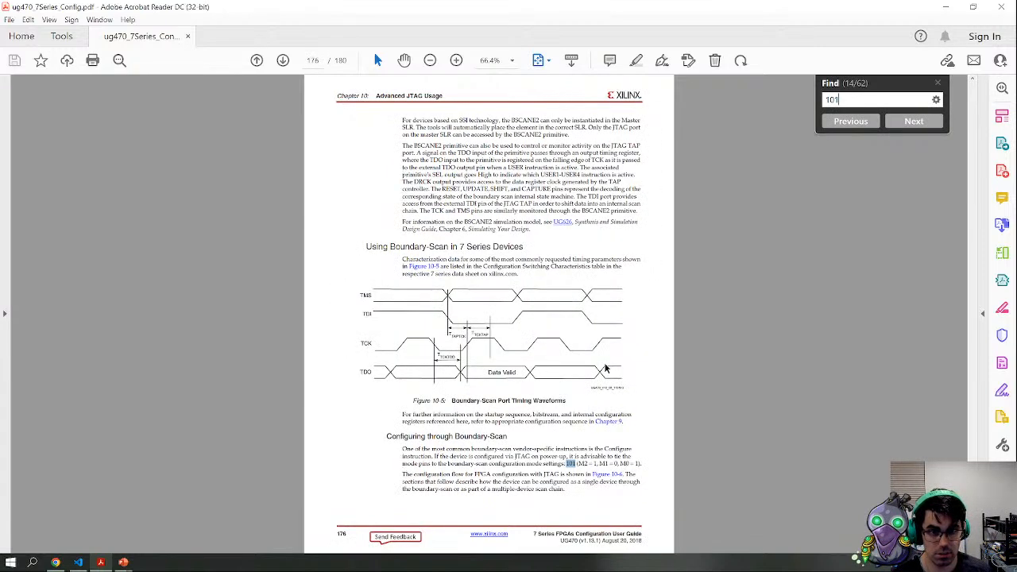
click(914, 121)
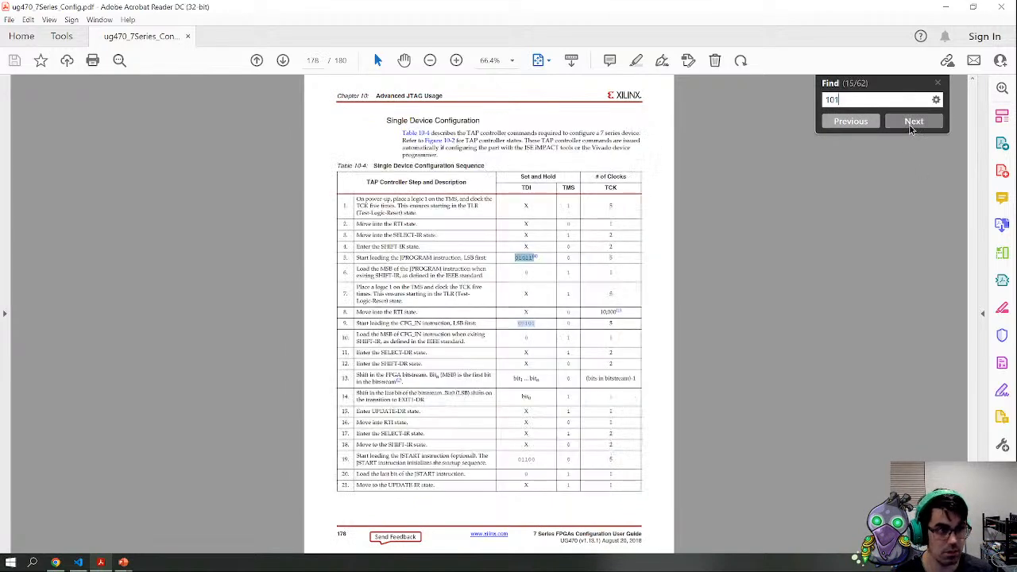
click(913, 121)
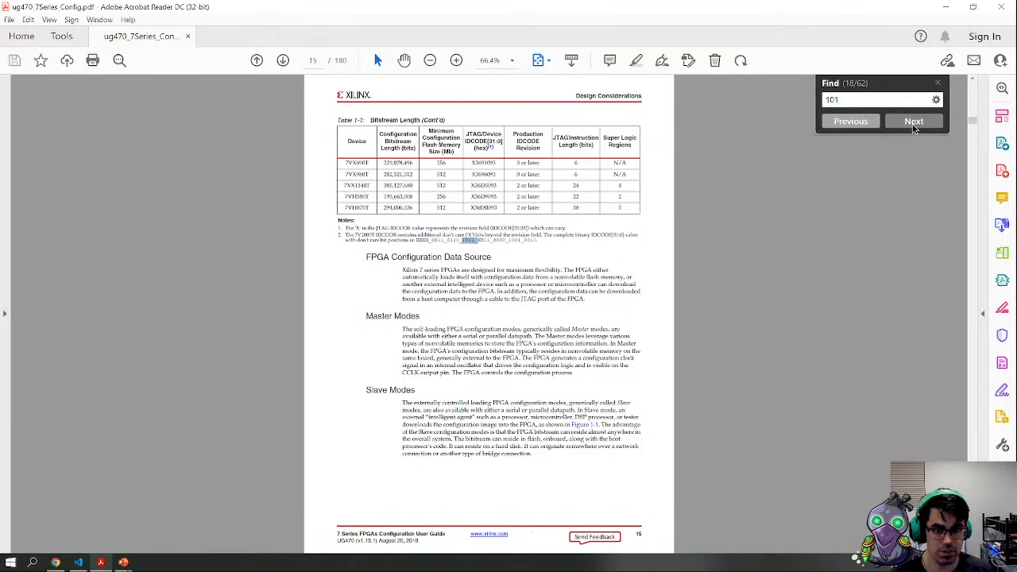
click(914, 120)
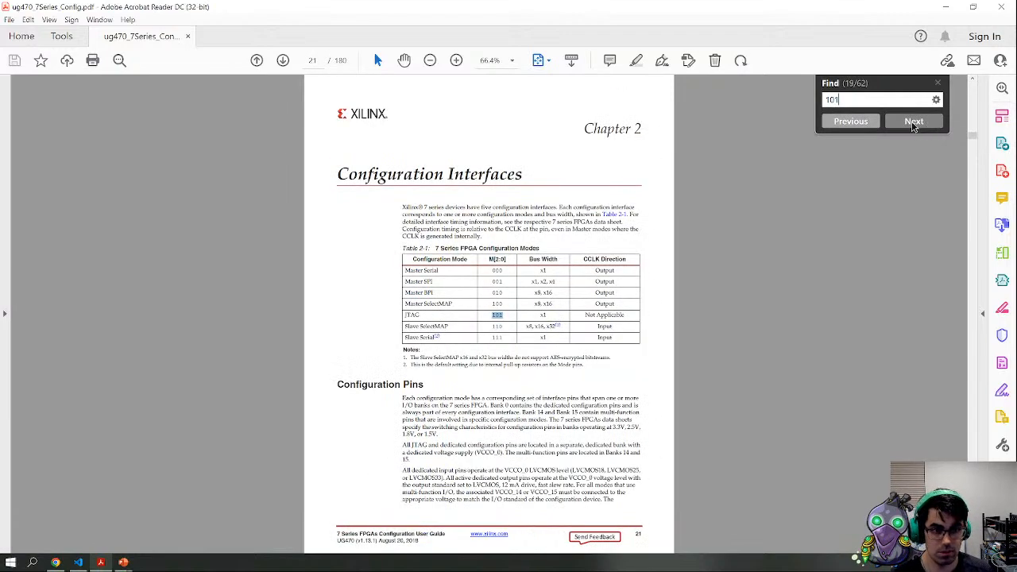
click(914, 121)
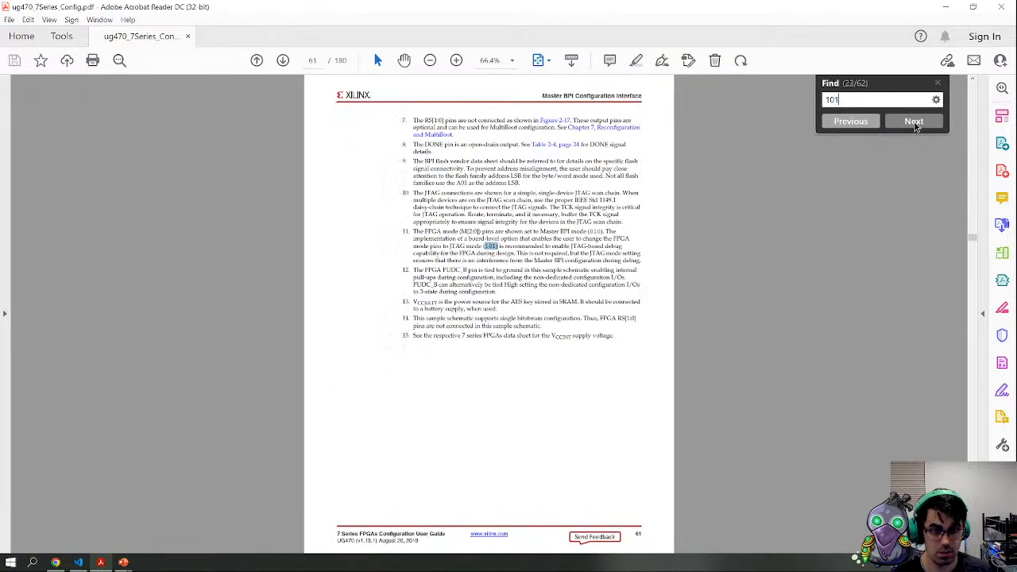
click(914, 121)
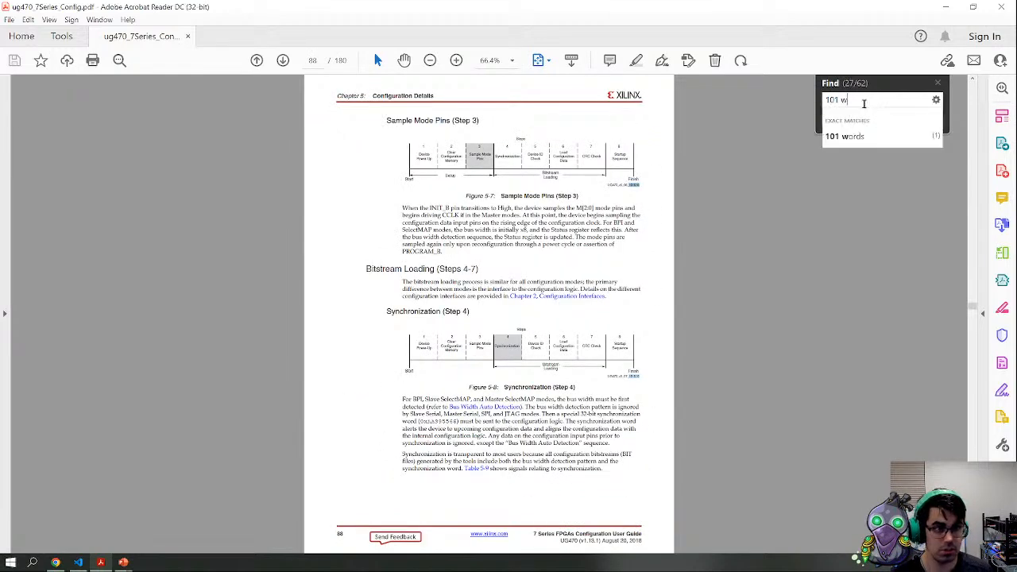
click(913, 121)
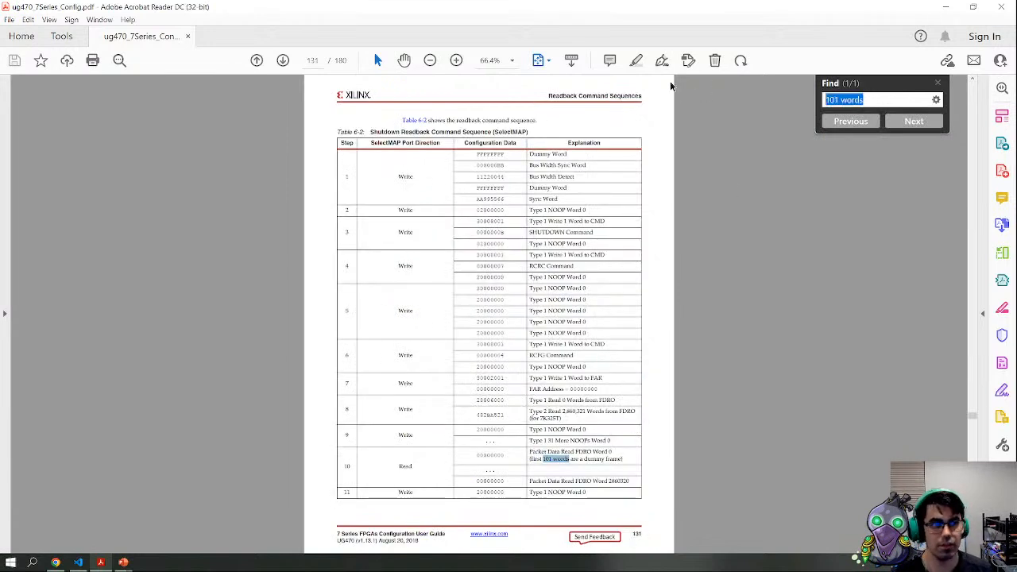
Search the guide for 'frame size', which reports no matches.
text(frame size)
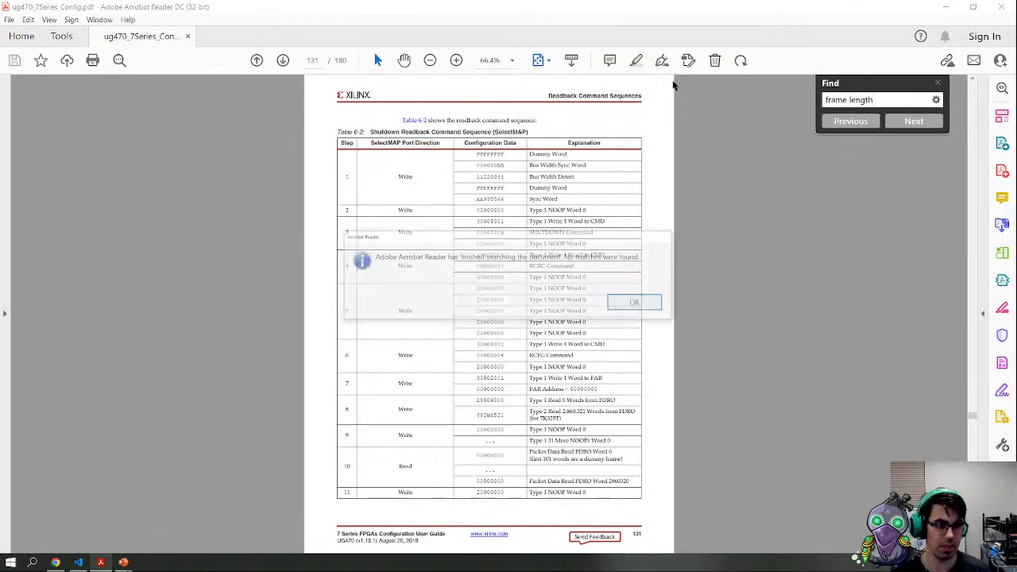
Dismiss the no-matches notice and step through 'frame address' matches to the Frame Address Register.
click(634, 302)
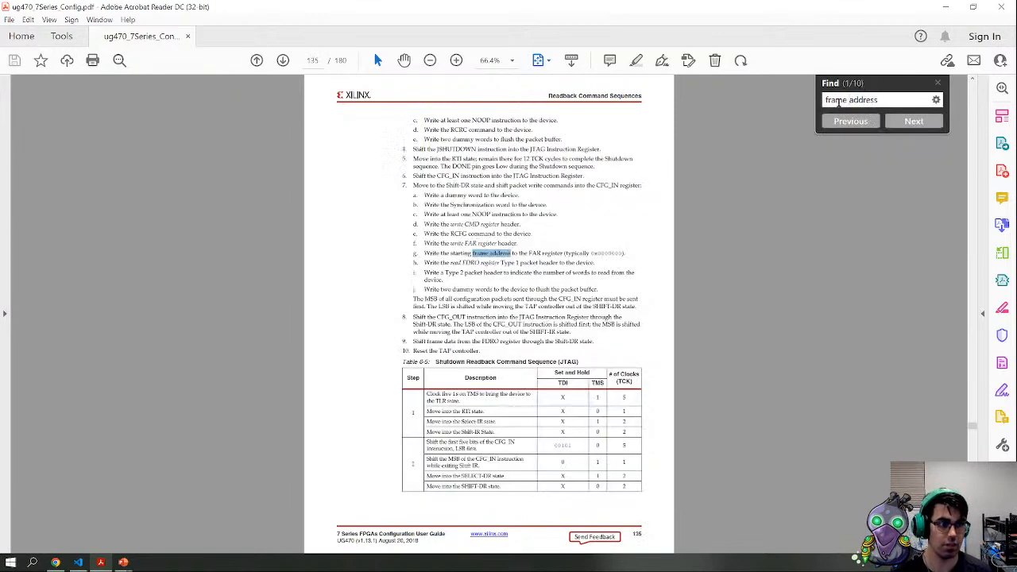
click(914, 120)
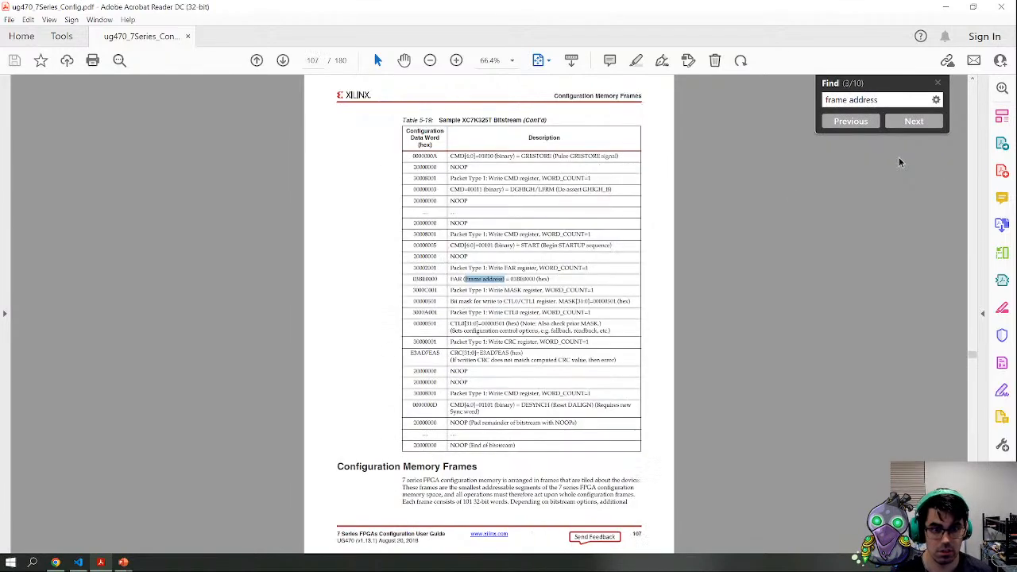
click(914, 120)
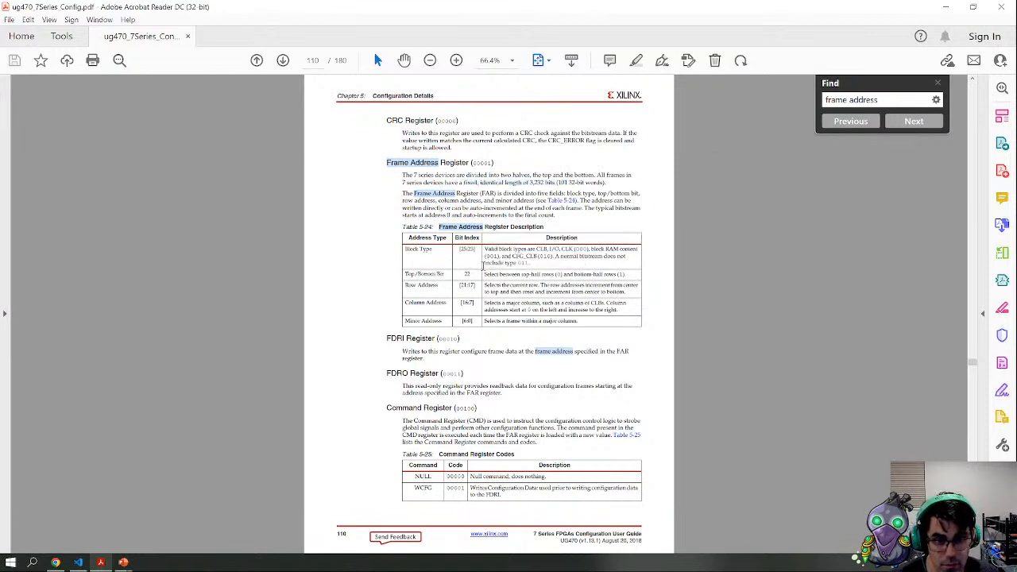
mouse_move(665, 267)
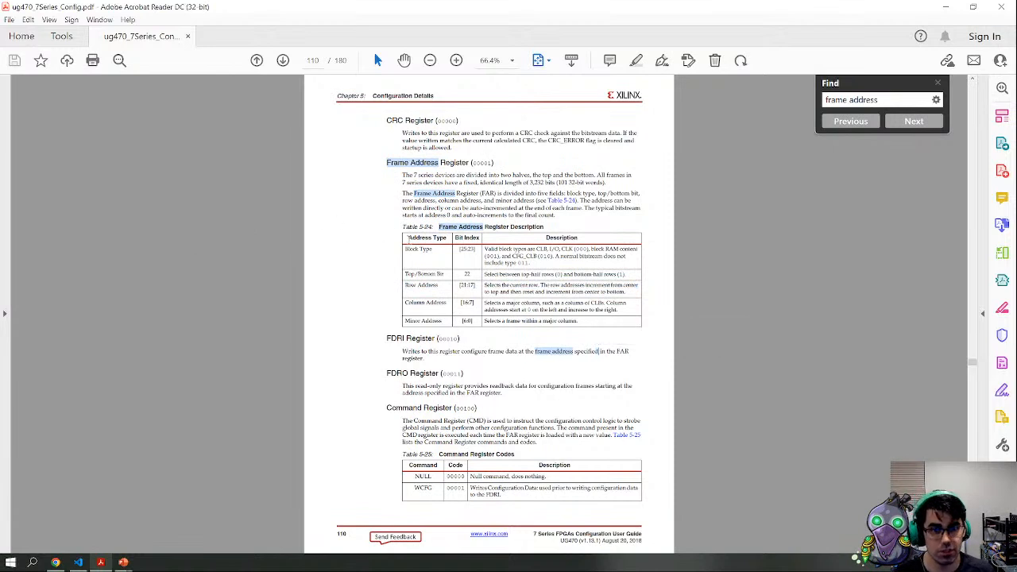
mouse_move(585, 267)
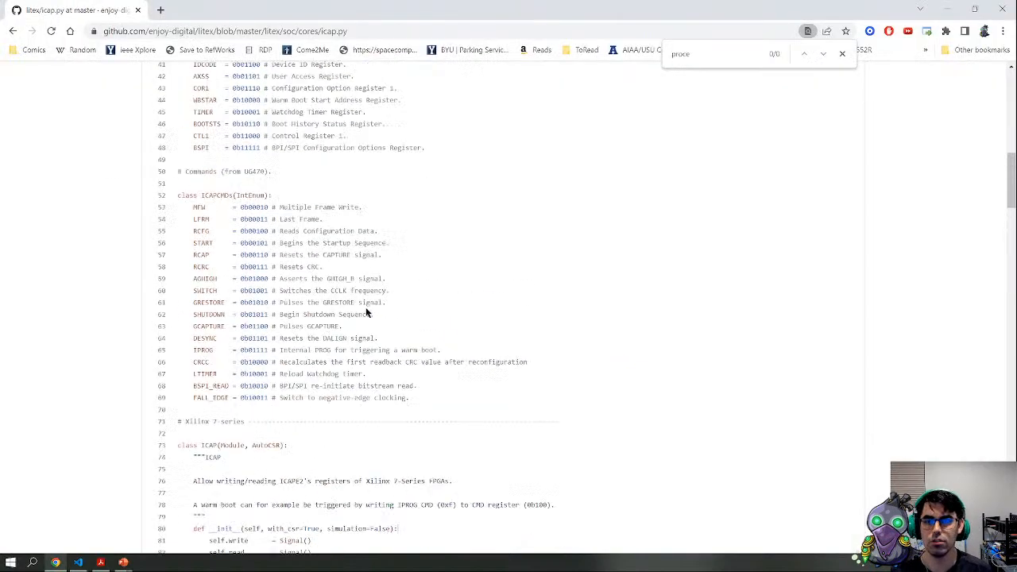
Scroll icap.py on GitHub through its register definitions to the FSM WRITE and READ states.
scroll(down, 3)
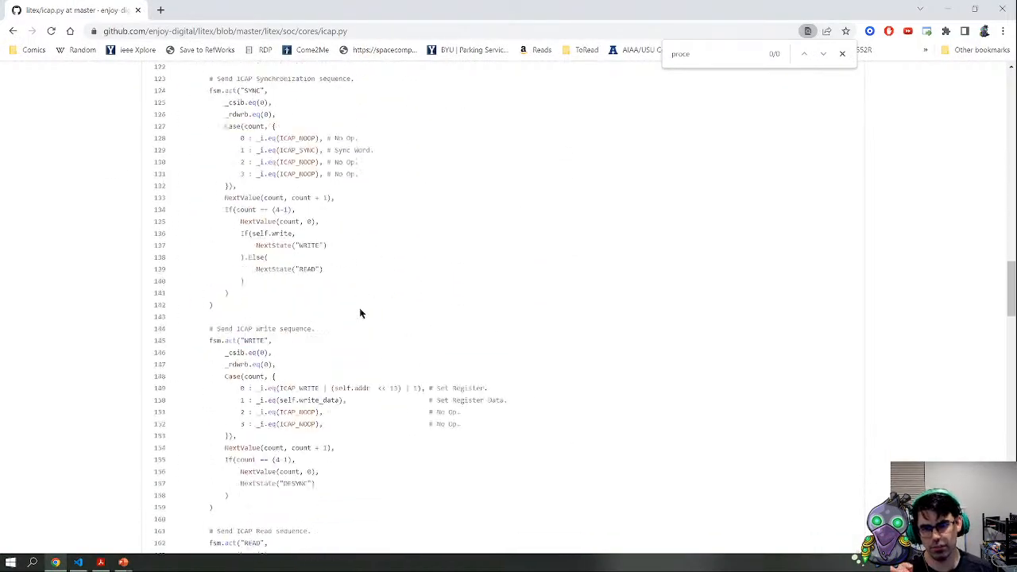
scroll(down, 3)
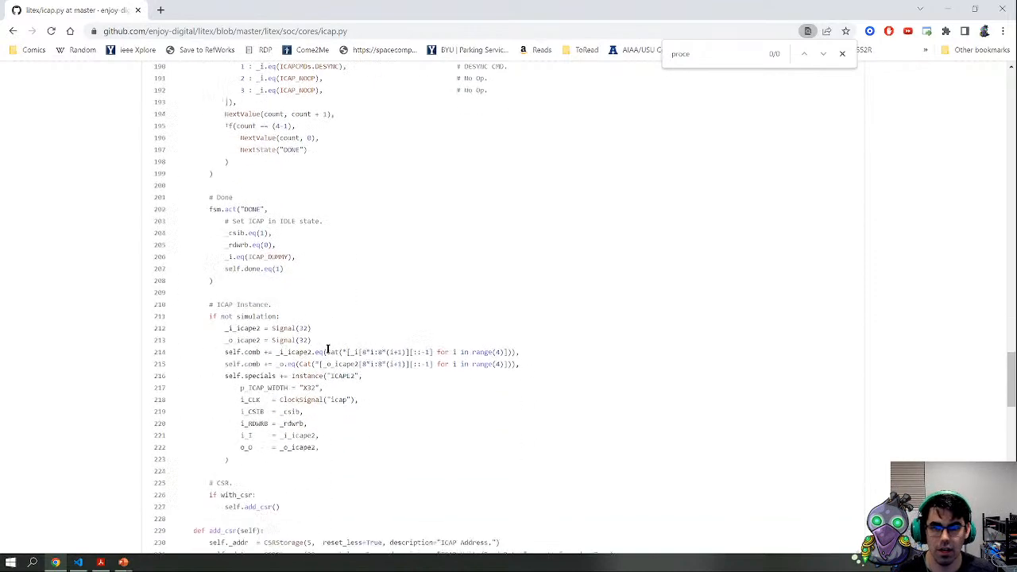
scroll(down, 3)
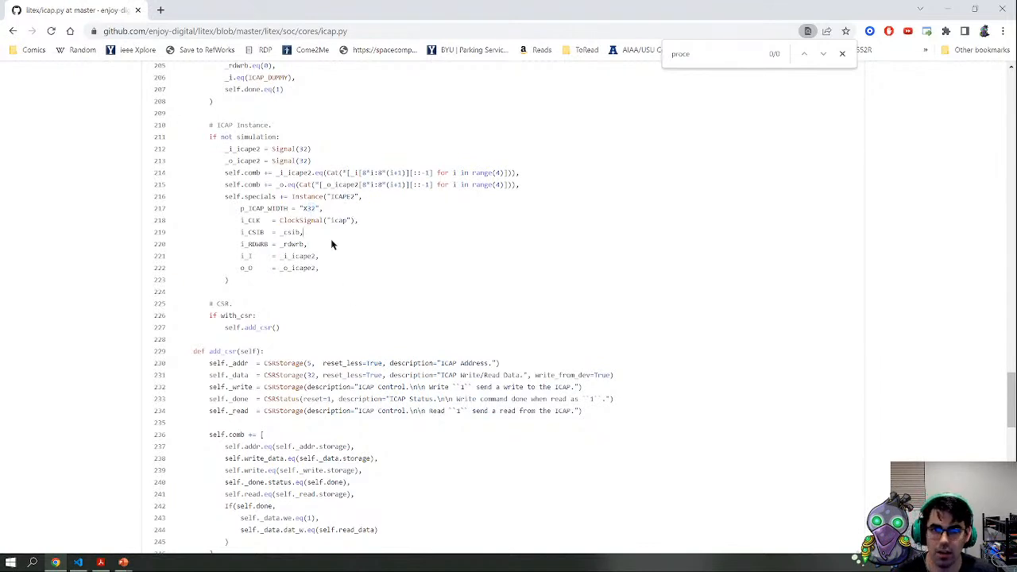
double_click(254, 232)
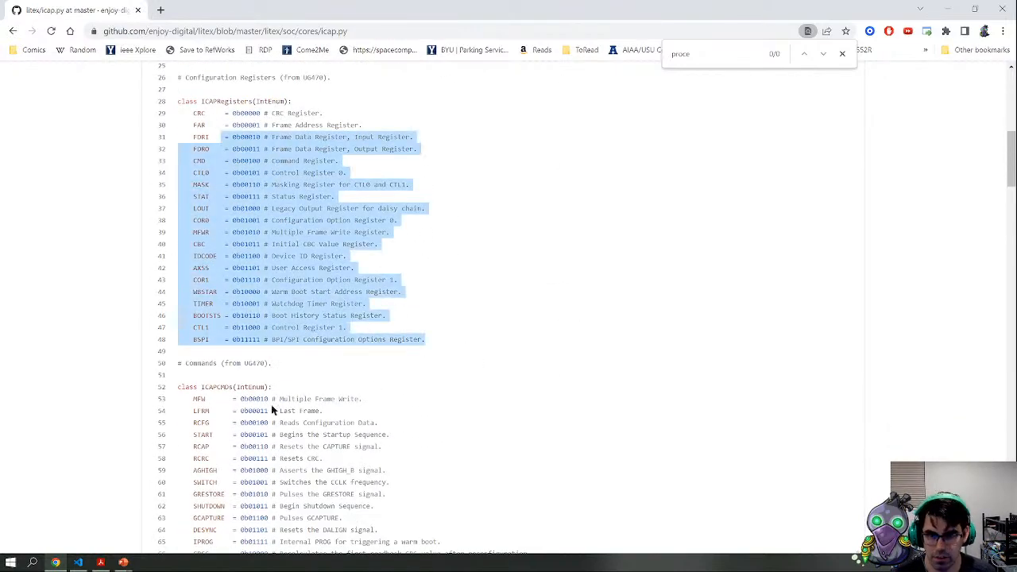
scroll(down, 3)
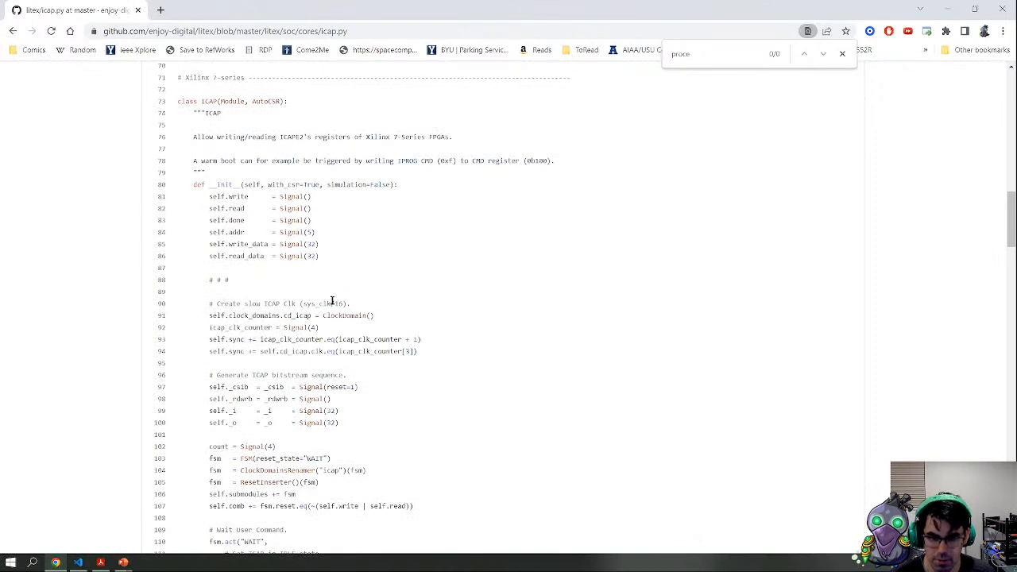
mouse_move(330, 229)
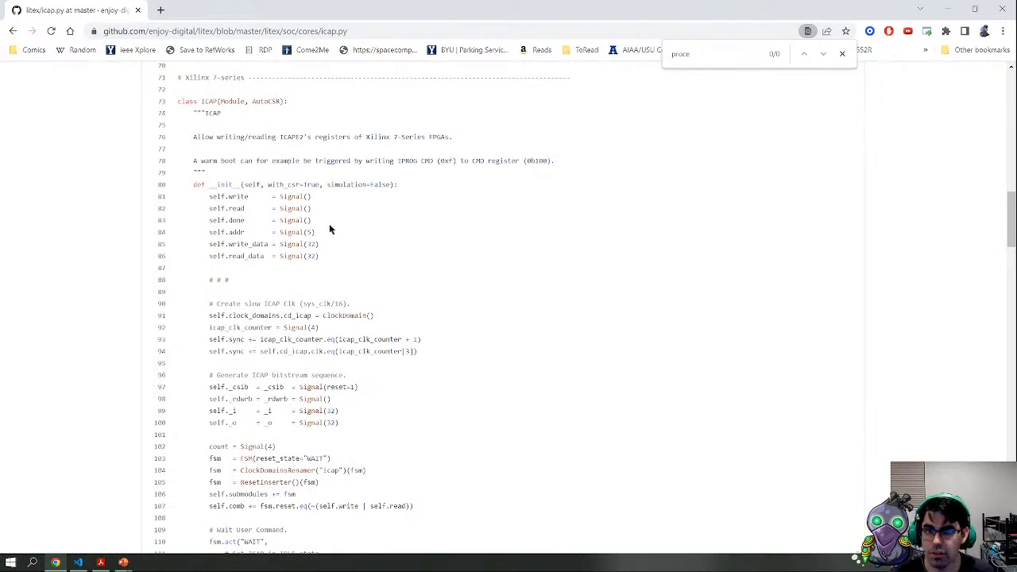
double_click(225, 232)
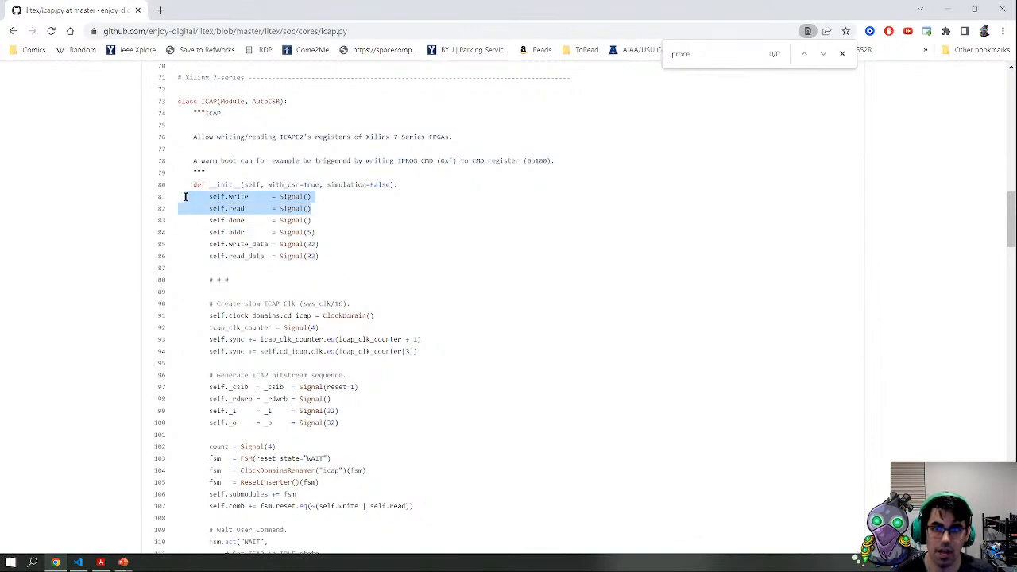
mouse_move(465, 416)
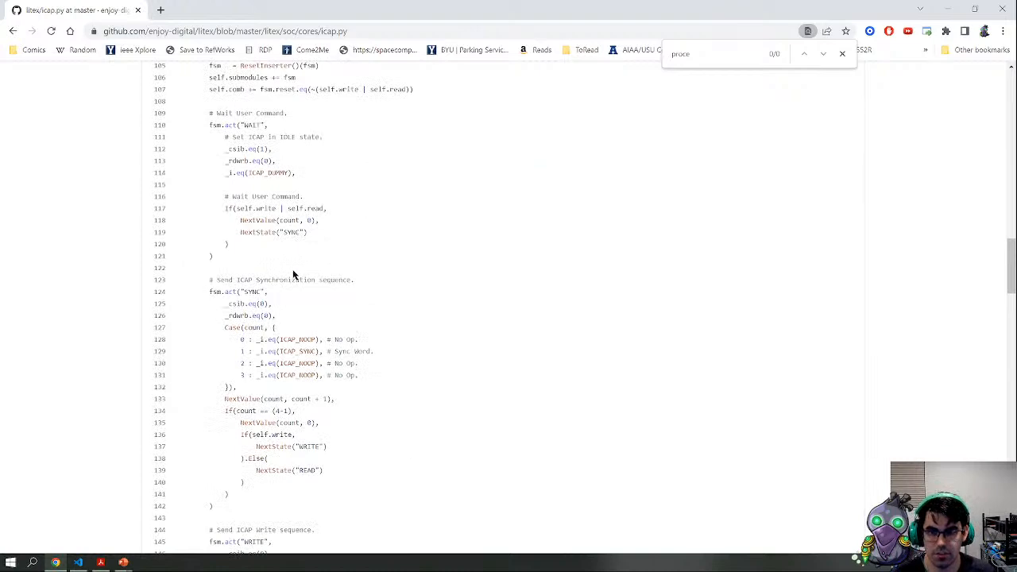
scroll(down, 3)
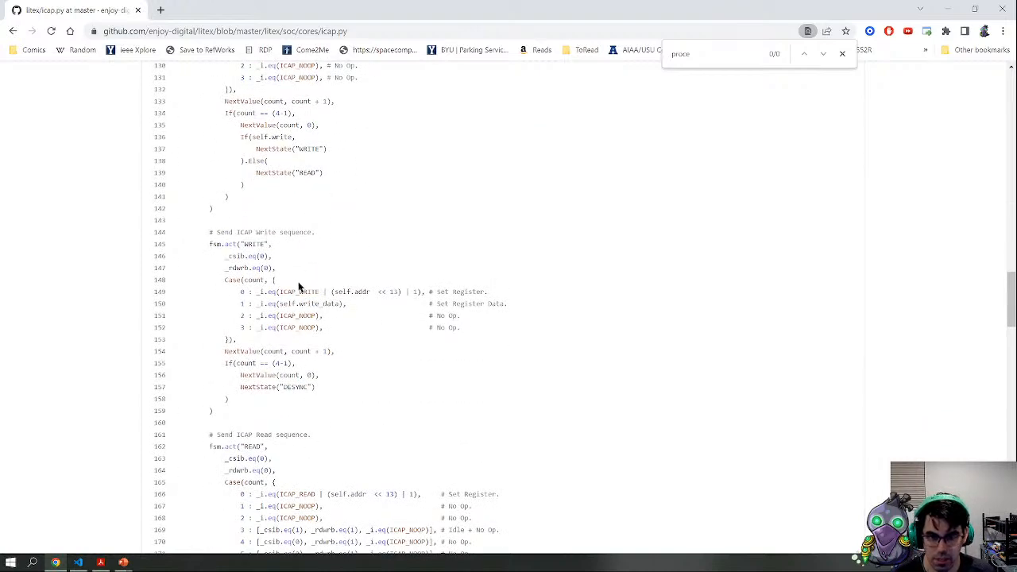
mouse_move(367, 239)
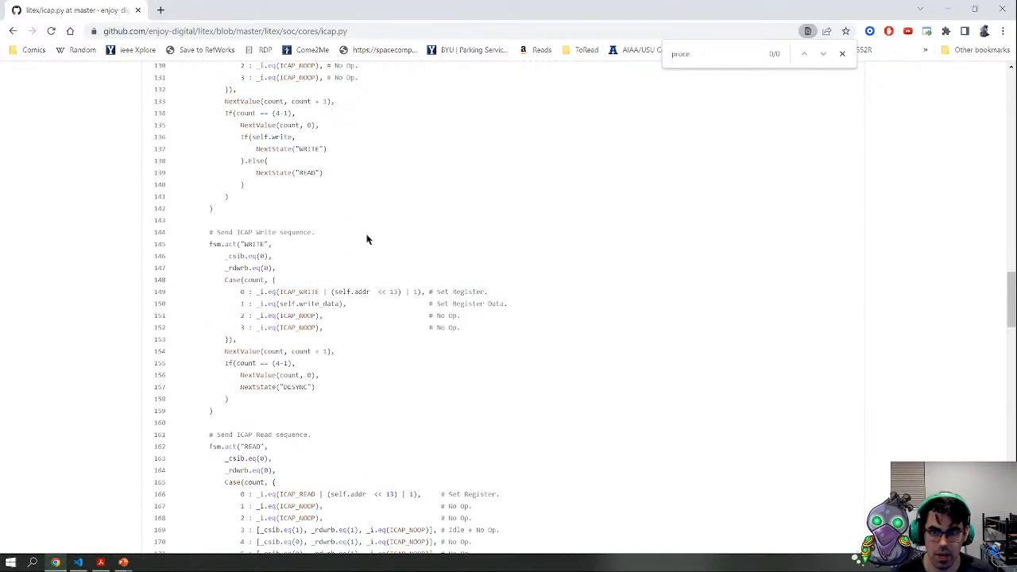
scroll(down, 3)
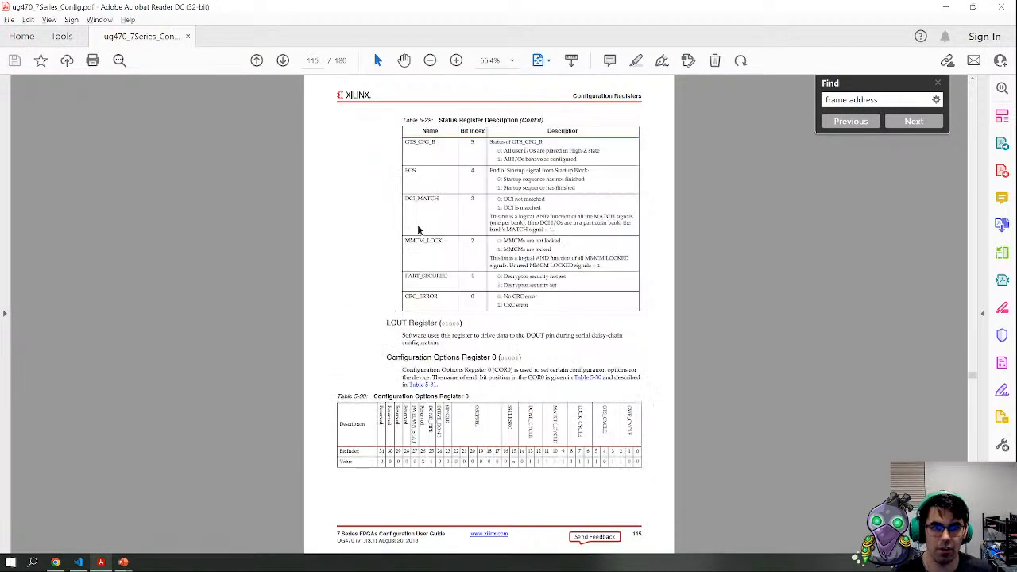
Jump to the next 'frame address' match at the status register readback sequence table.
click(913, 121)
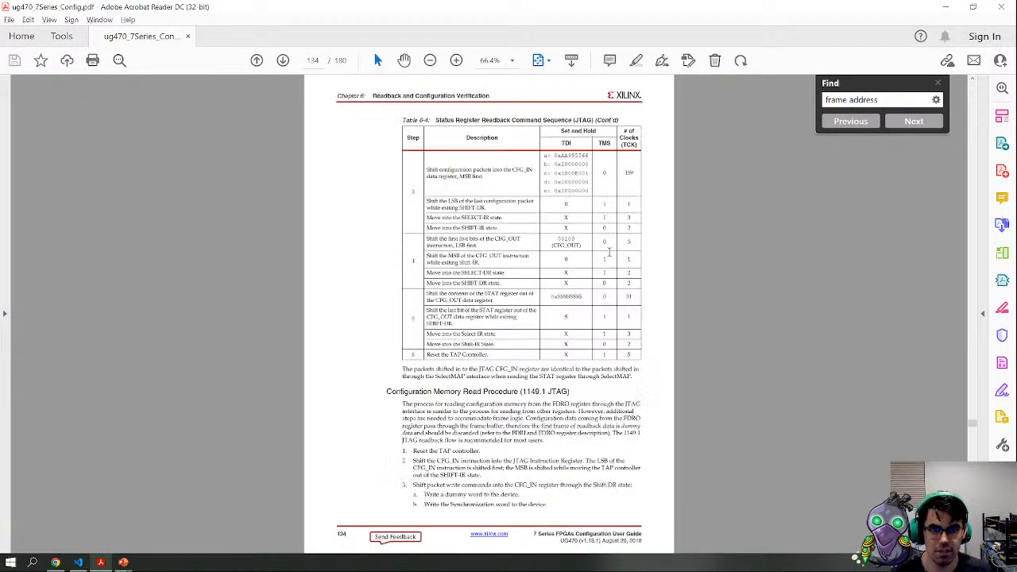
scroll(down, 3)
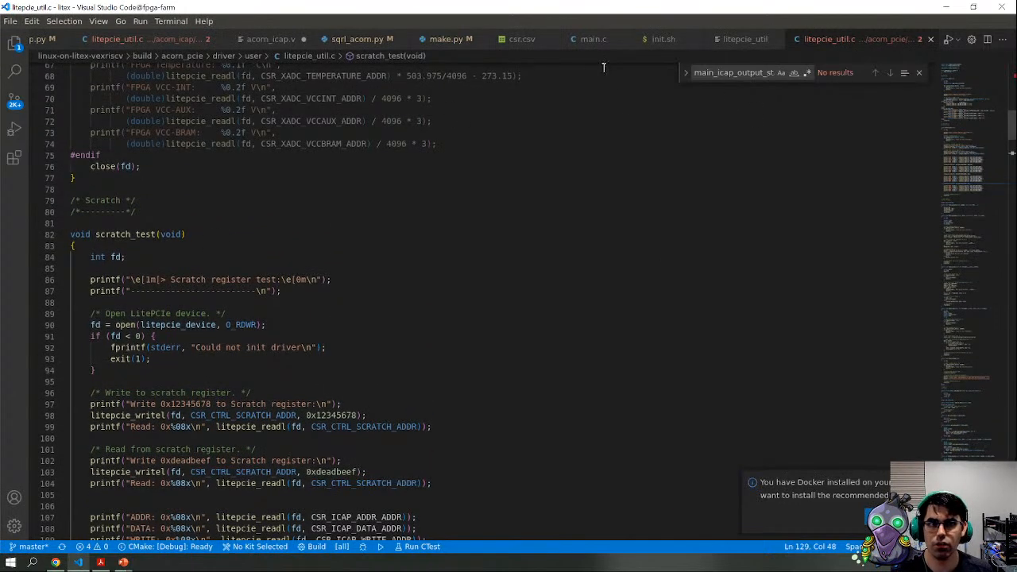
mouse_move(591, 38)
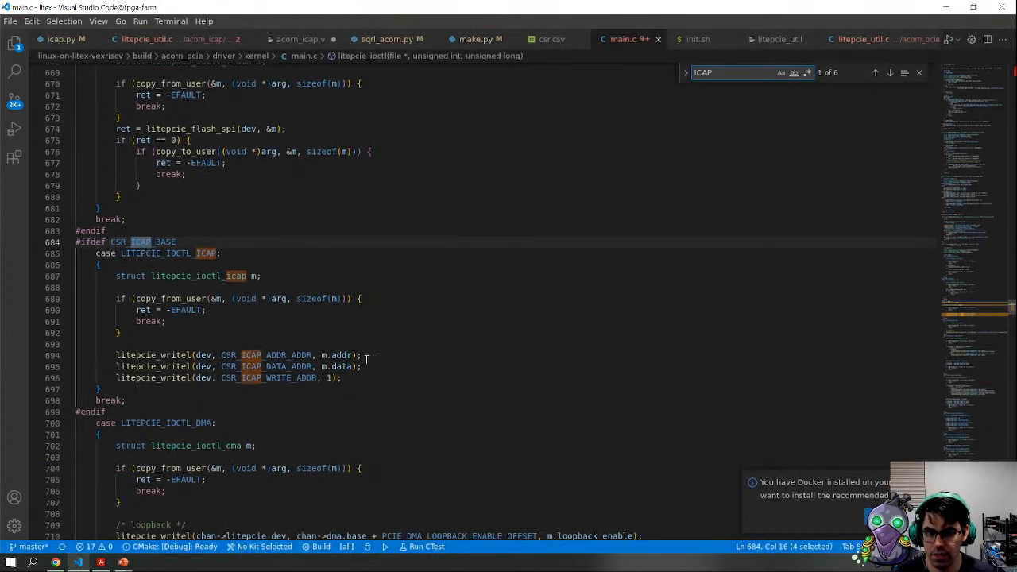
Select CSR_ICAP_ADDR_ADDR and CSR_ICAP_WRITE_ADDR in main.c's ICAP ioctl case.
drag(360, 354, 98, 389)
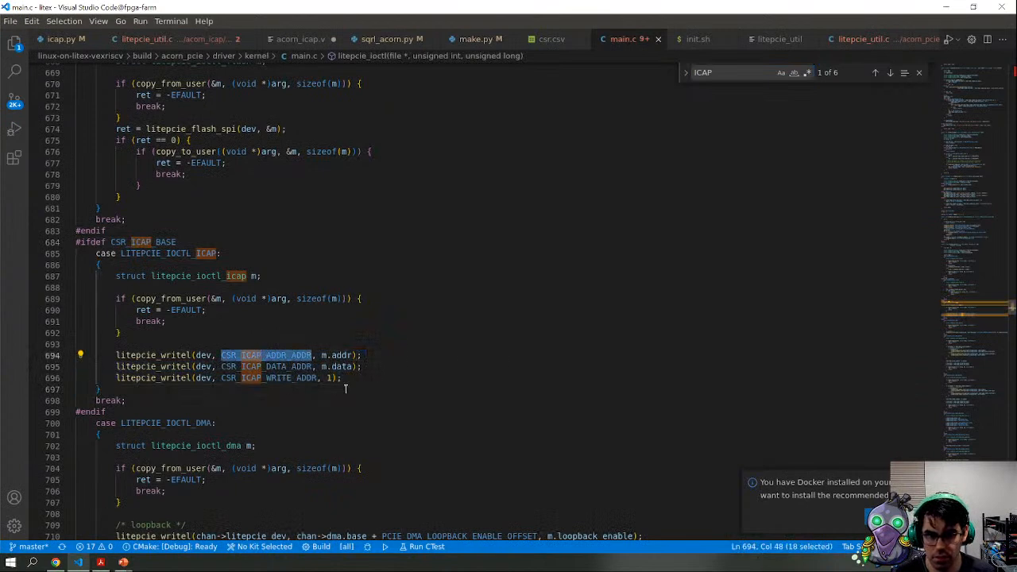
click(300, 378)
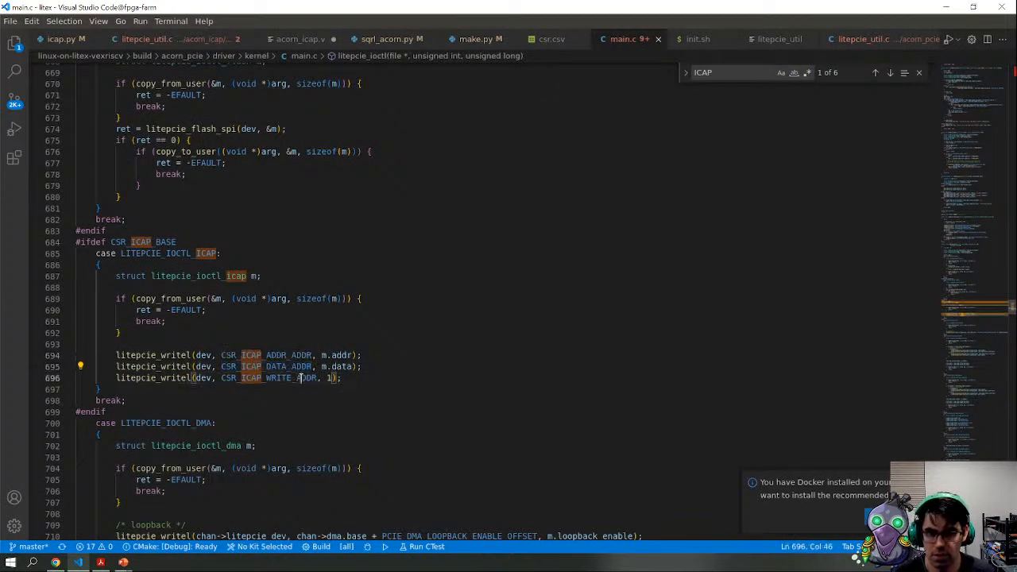
double_click(269, 378)
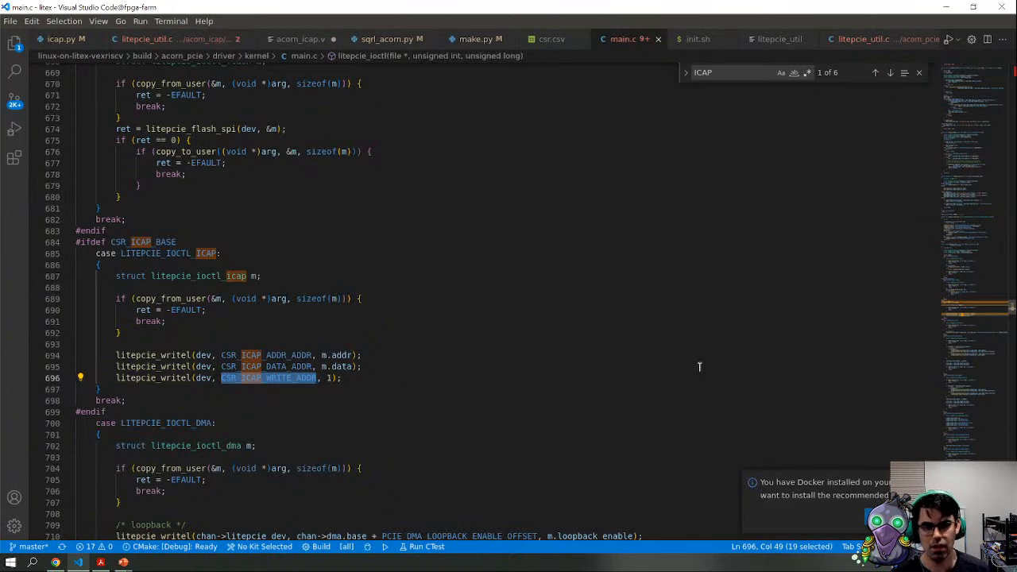
mouse_move(778, 70)
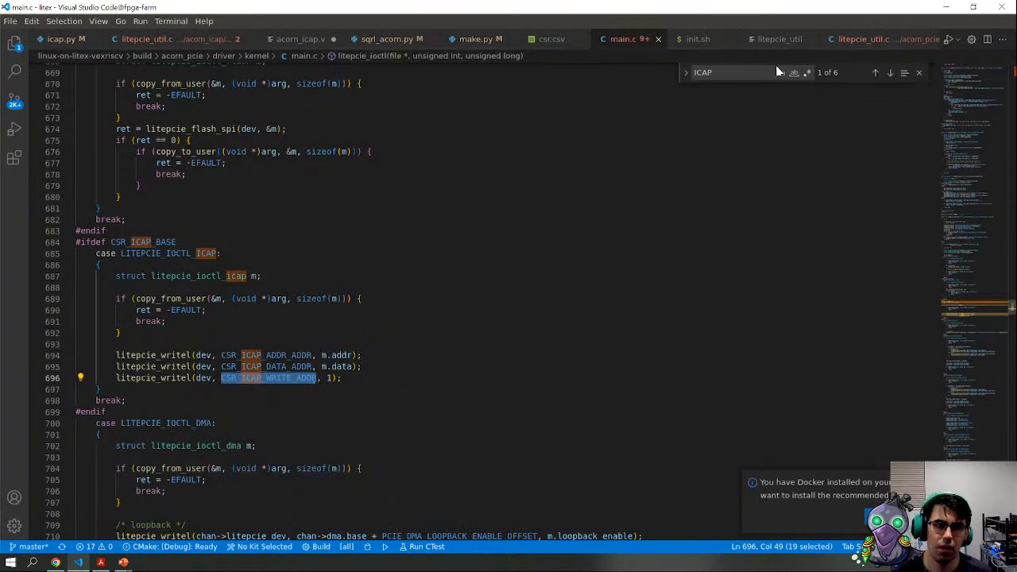
click(858, 39)
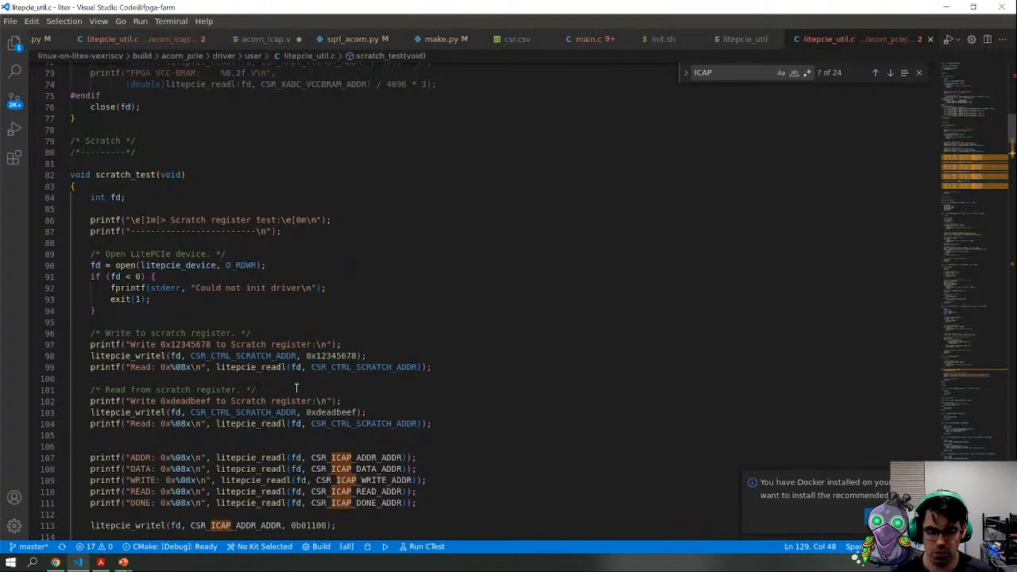
Annotate the CSR_ICAP_ADDR_ADDR write of 0b01100 with an '//idcode' comment.
scroll(down, 3)
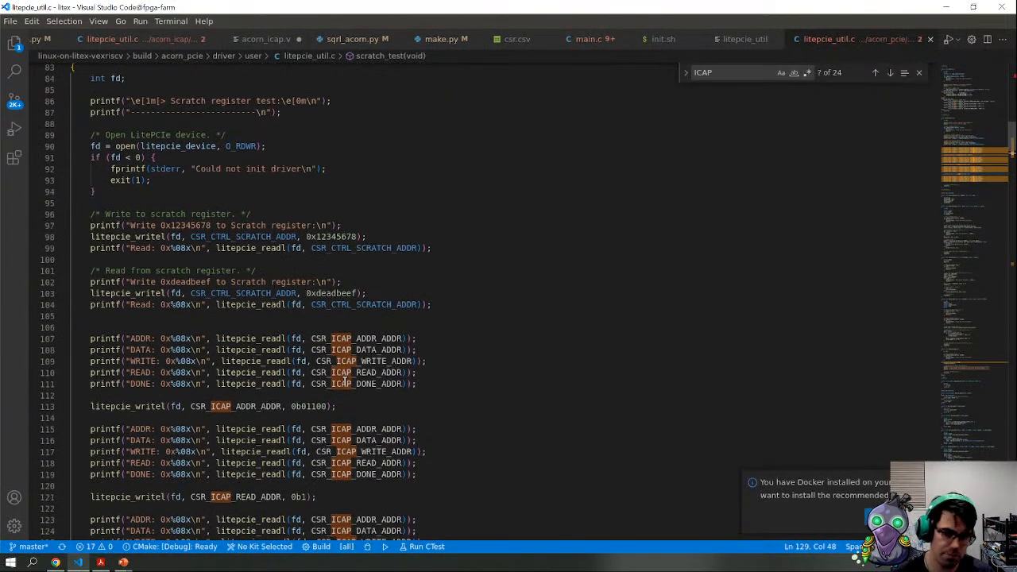
scroll(down, 3)
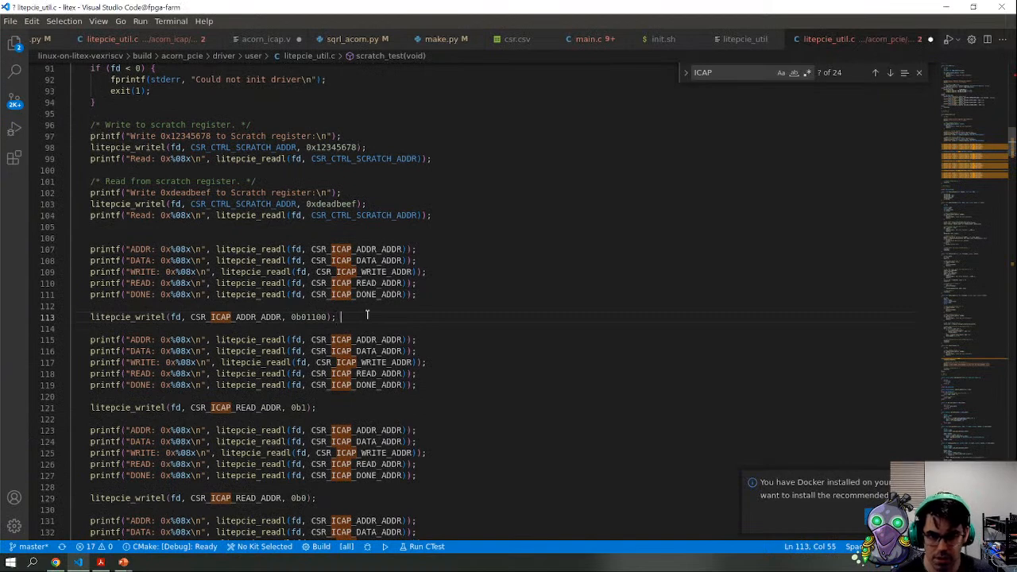
text(//idc)
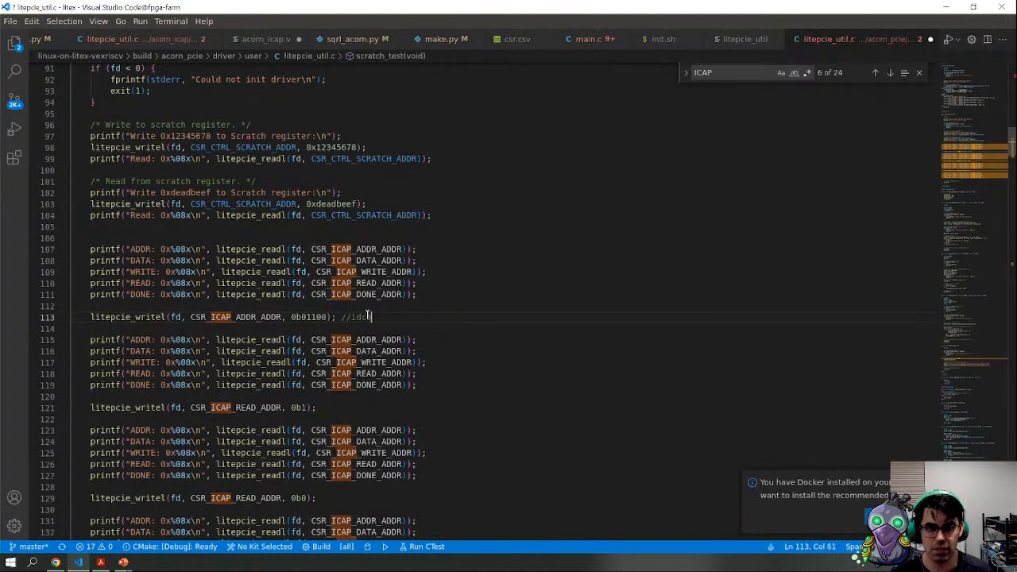
text(code)
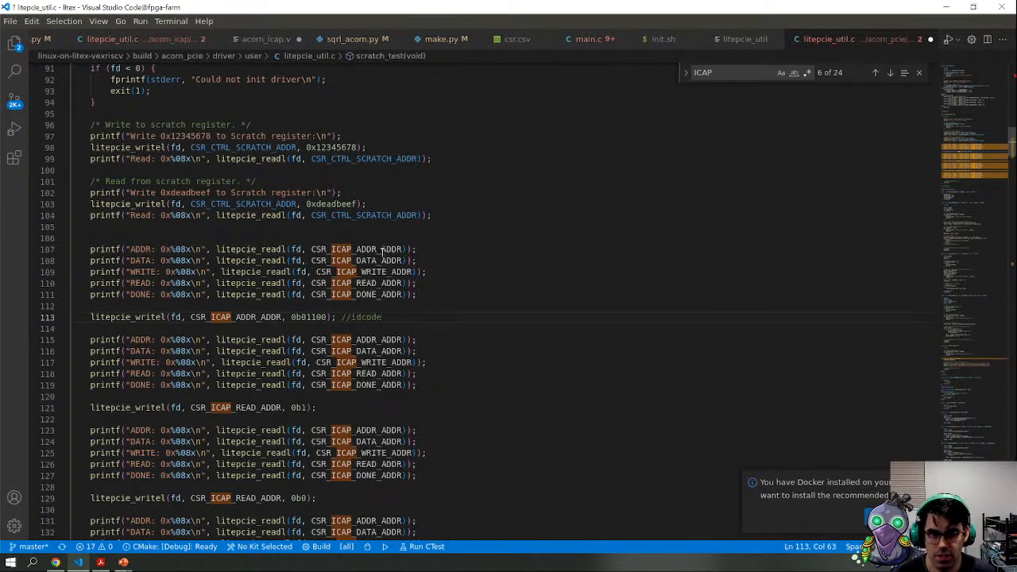
mouse_move(235, 348)
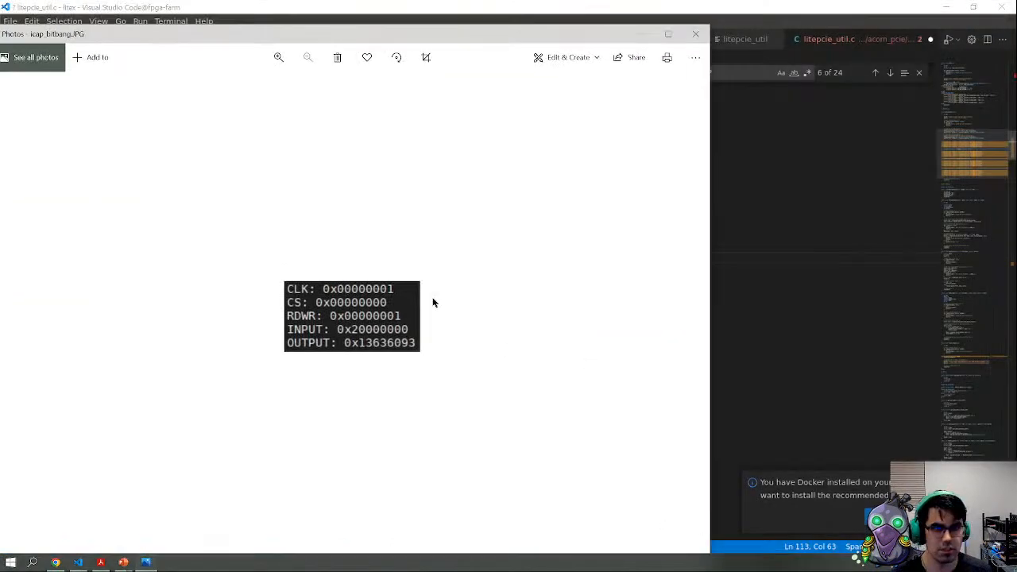
Zoom in on icap_bitbang.JPG showing CLK, CS, RDWR, INPUT and OUTPUT 0x13636093.
click(280, 57)
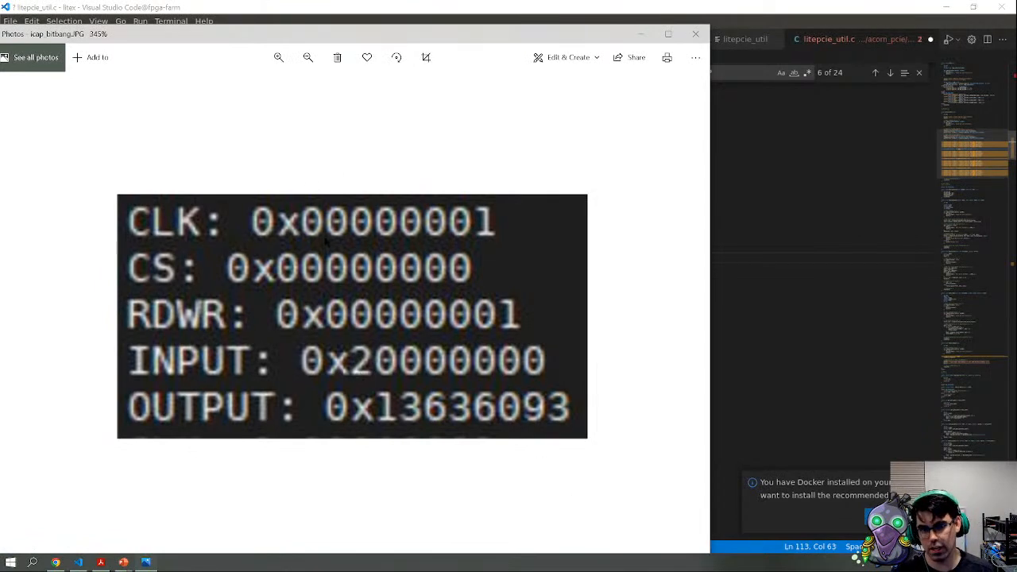
mouse_move(305, 432)
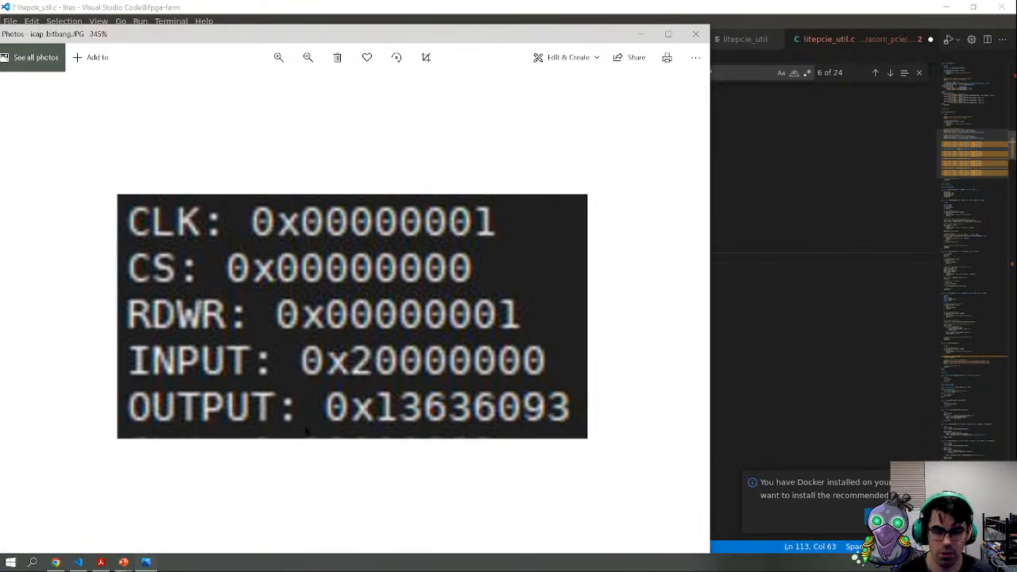
mouse_move(467, 453)
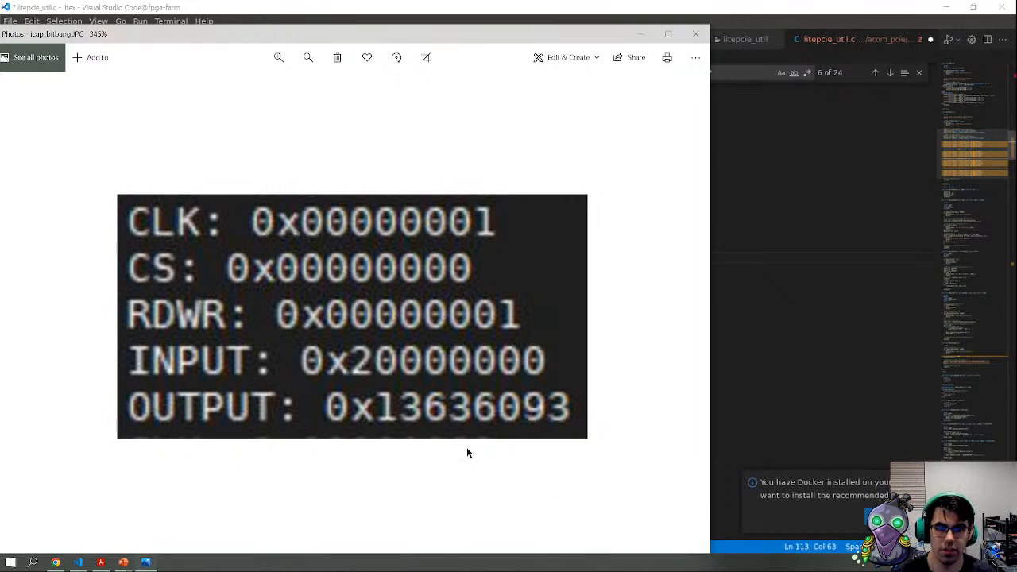
mouse_move(829, 314)
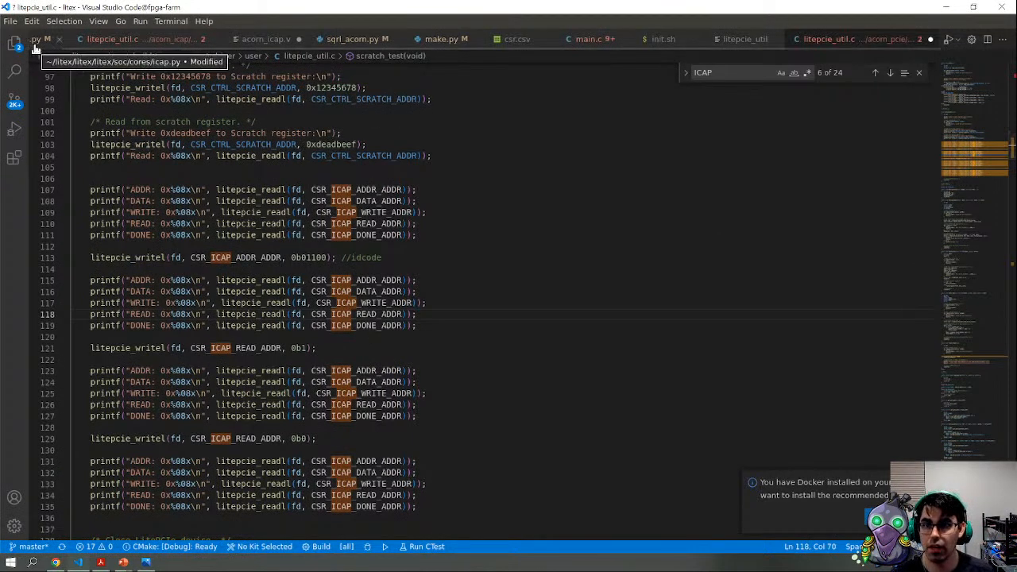
Read through icap.py's ICAPRaw class from its instance wiring to the add_csr storage assignments.
click(57, 38)
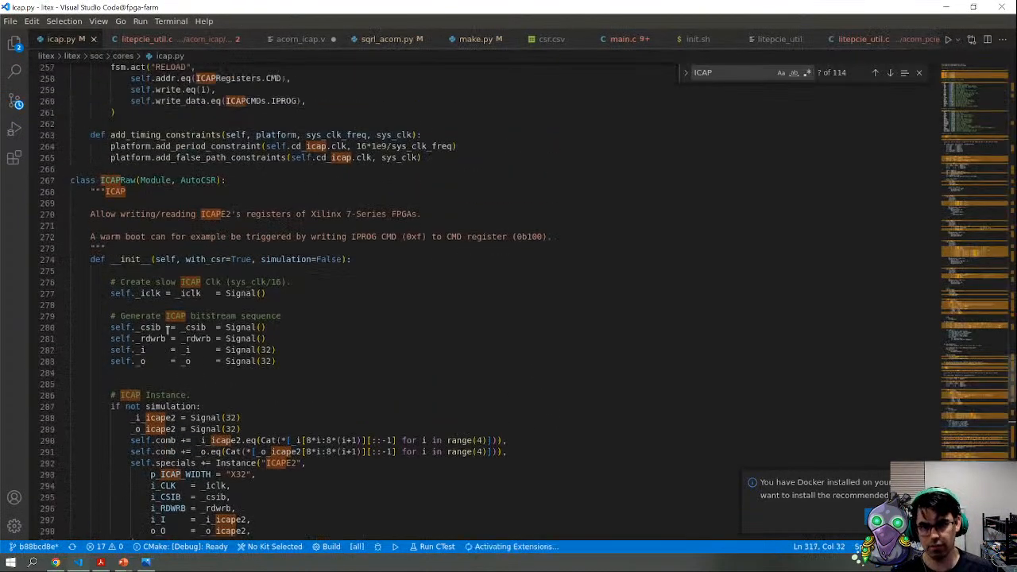
scroll(down, 3)
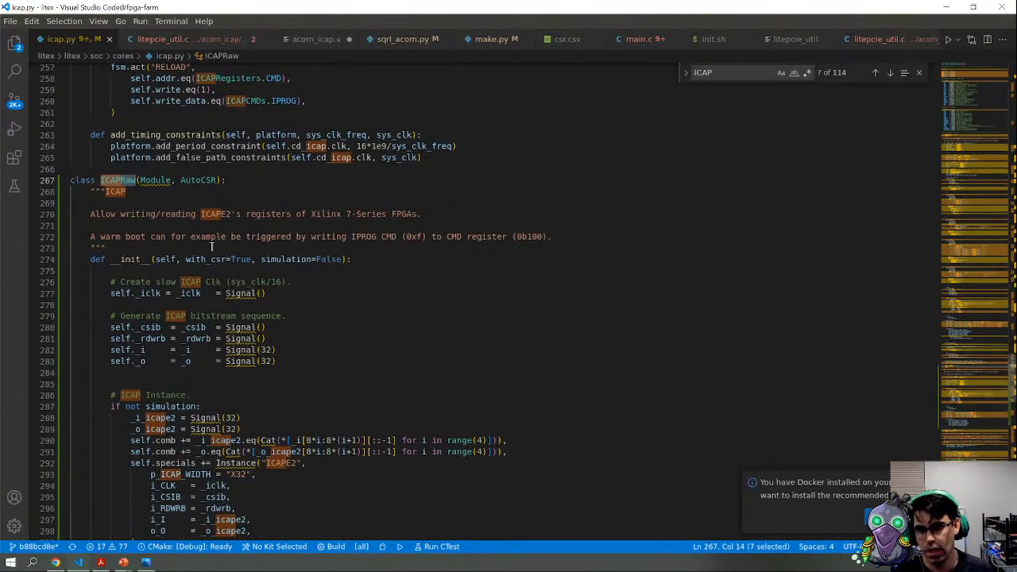
scroll(down, 3)
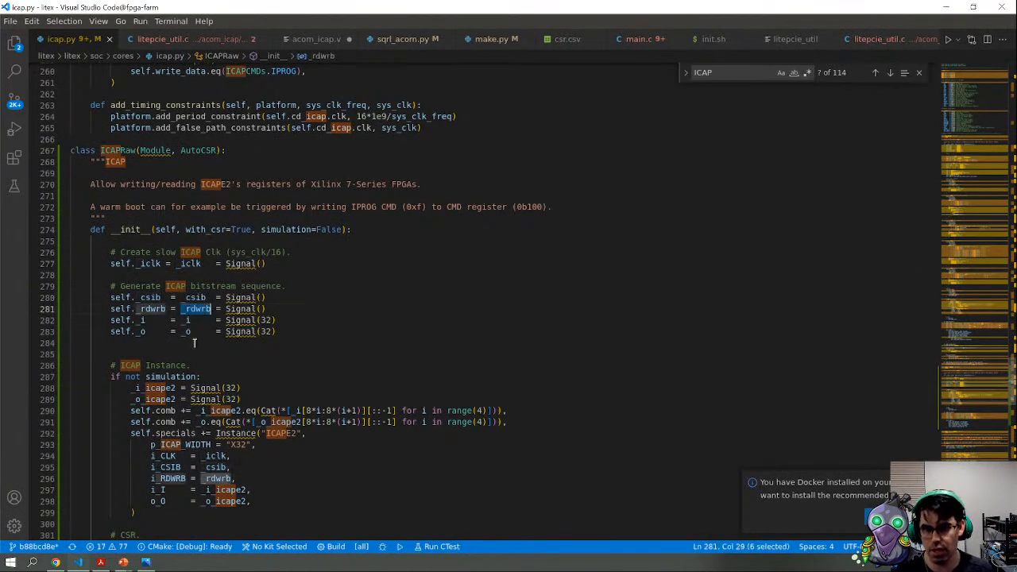
scroll(down, 3)
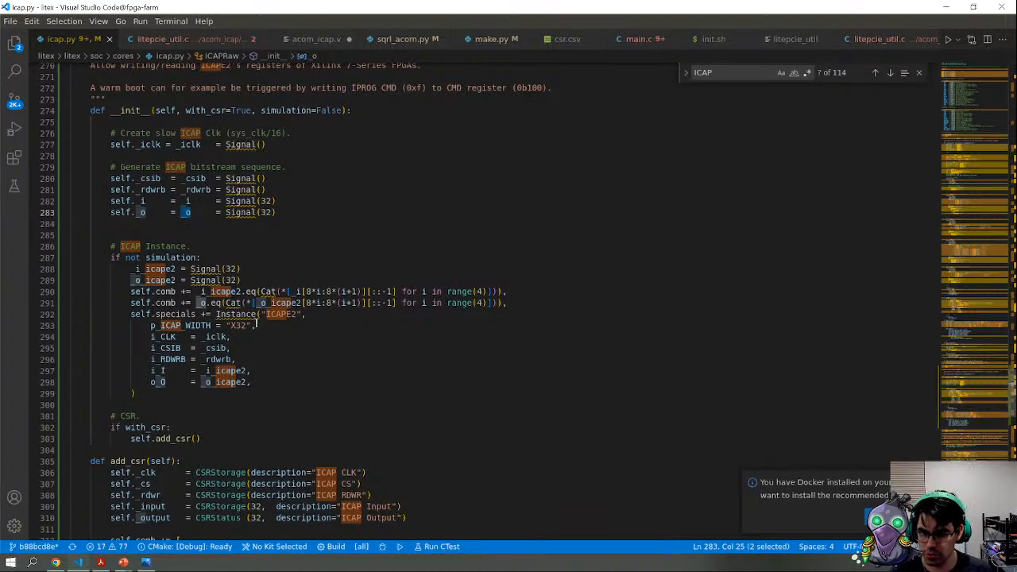
scroll(down, 3)
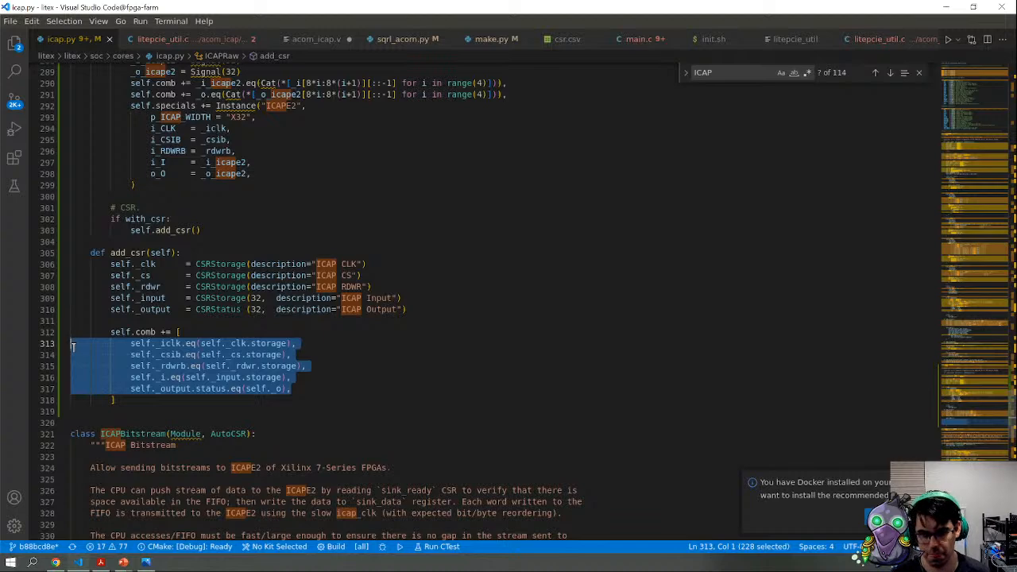
scroll(down, 3)
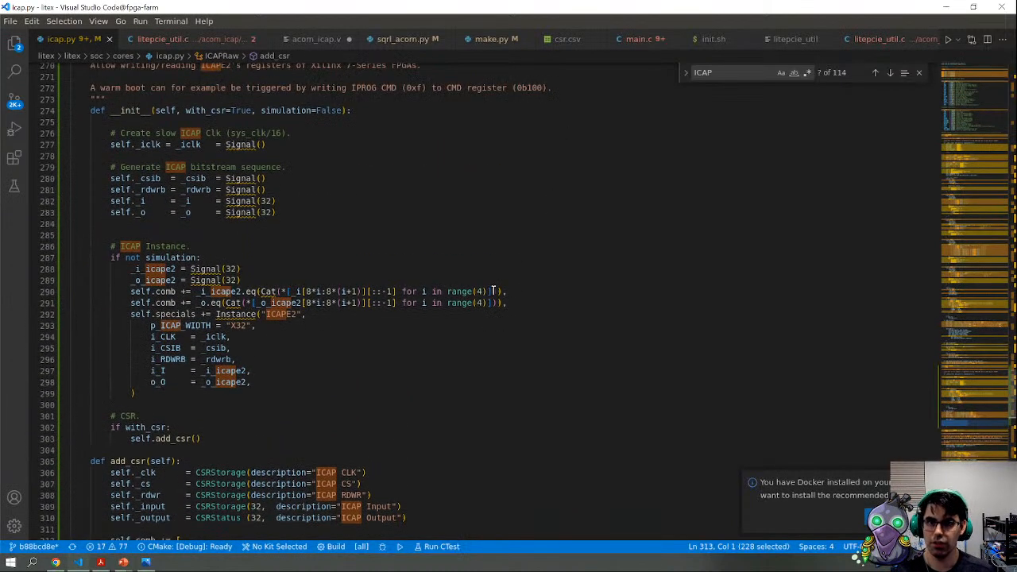
scroll(down, 3)
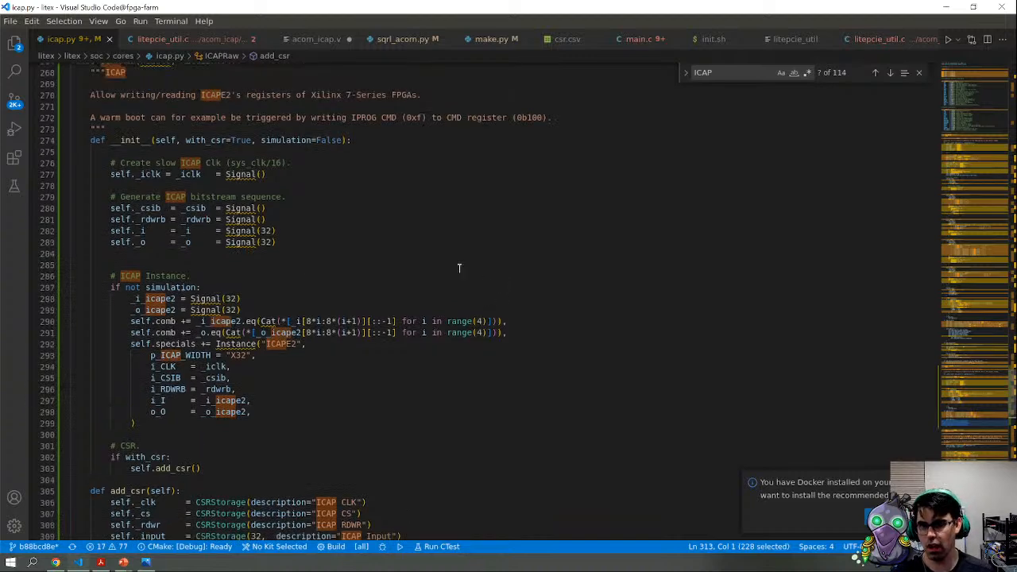
scroll(down, 3)
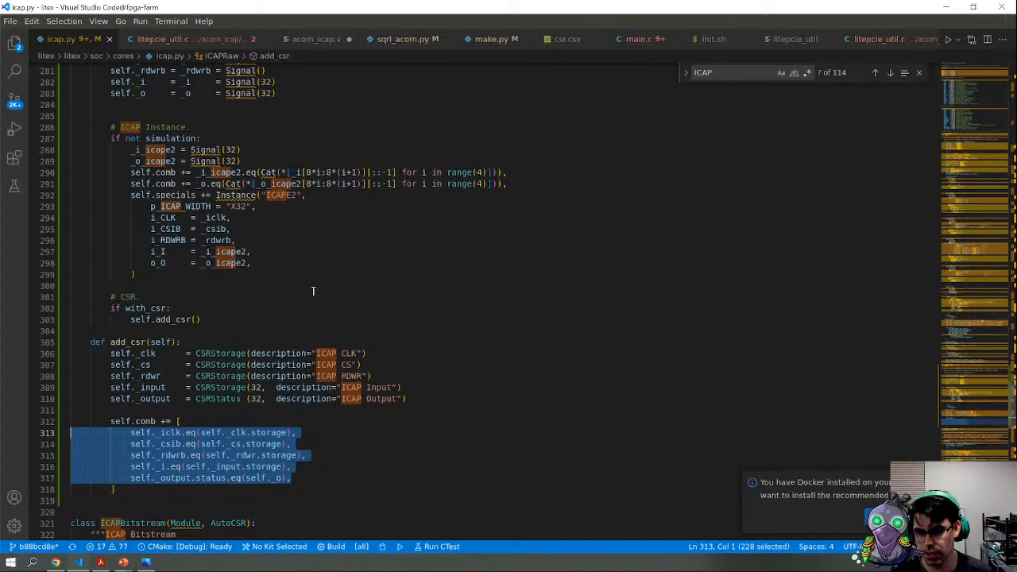
scroll(up, 3)
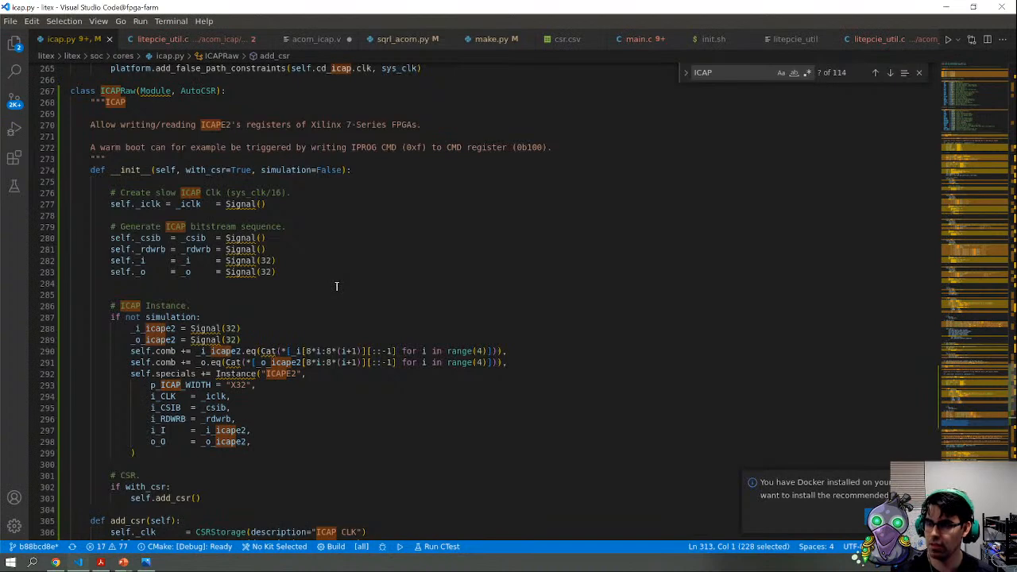
scroll(down, 3)
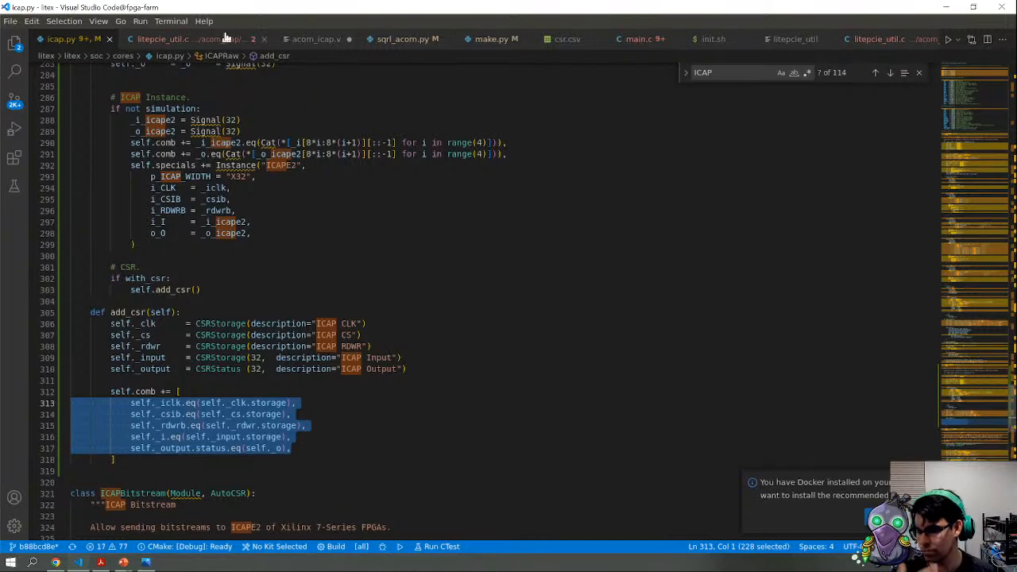
mouse_move(194, 39)
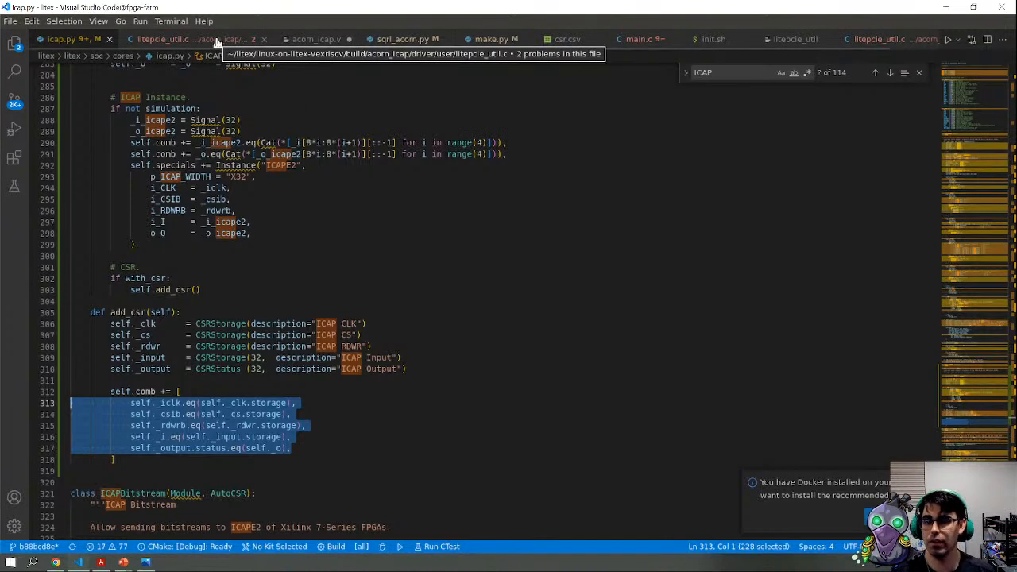
Annotate input_array values with //sync and //nop comments, then comment out the fi_array block with Ctrl+/.
click(190, 38)
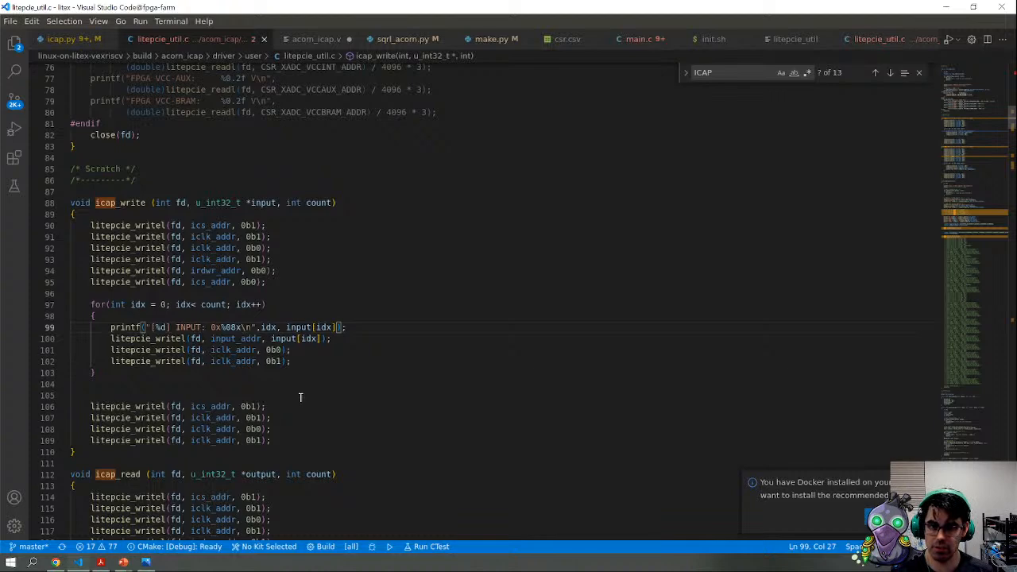
scroll(down, 3)
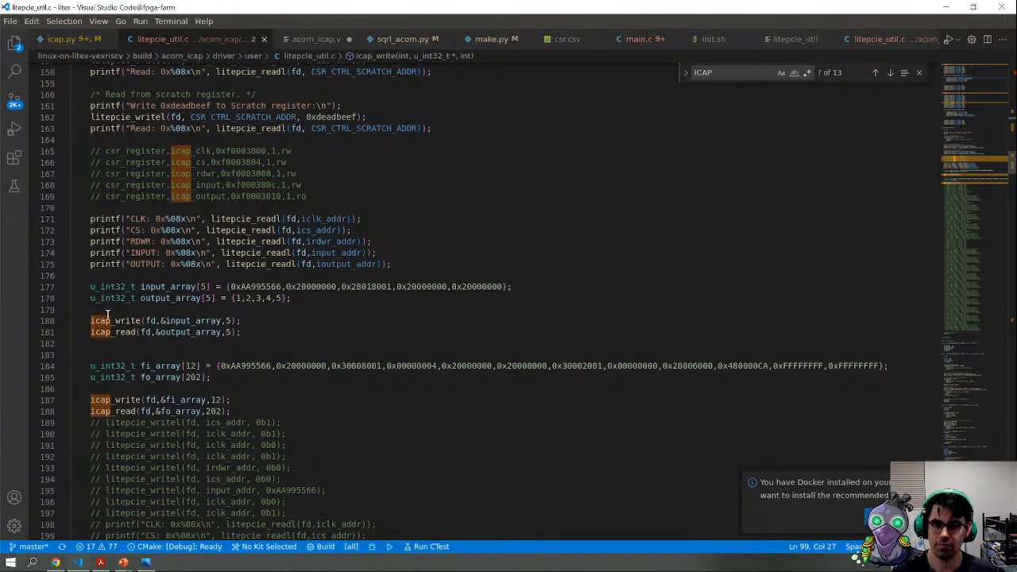
mouse_move(291, 286)
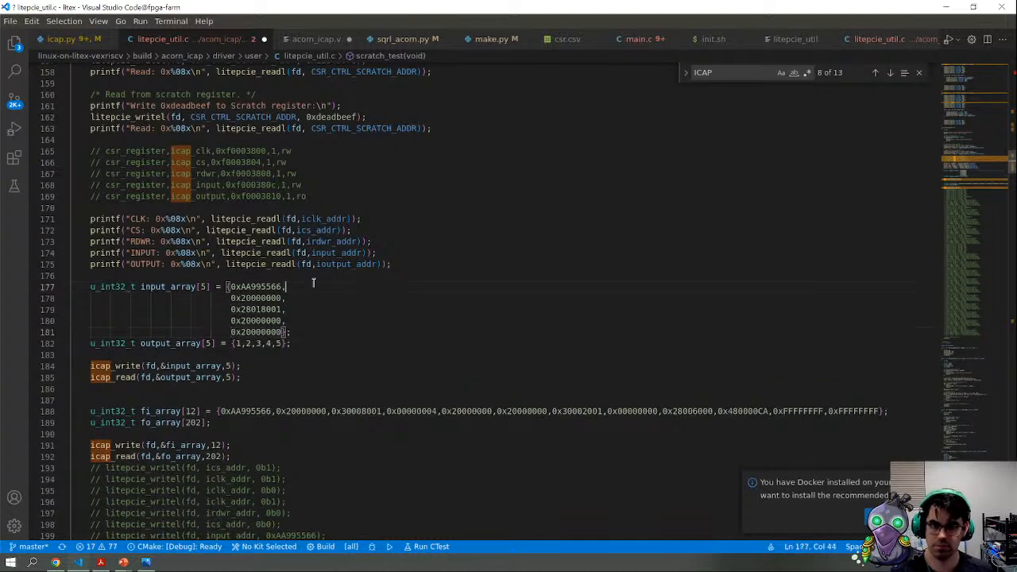
text(//sync)
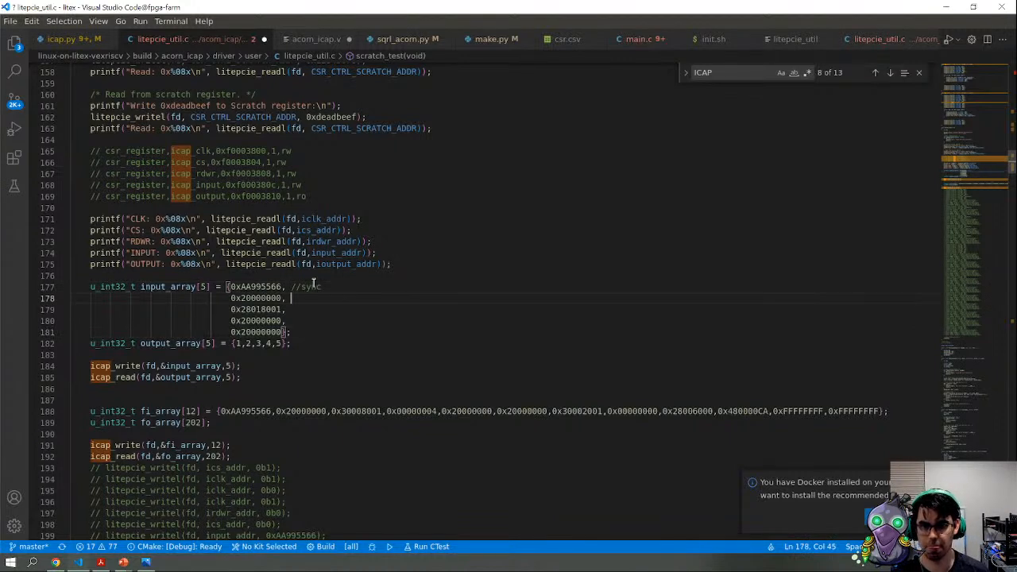
text(//nop)
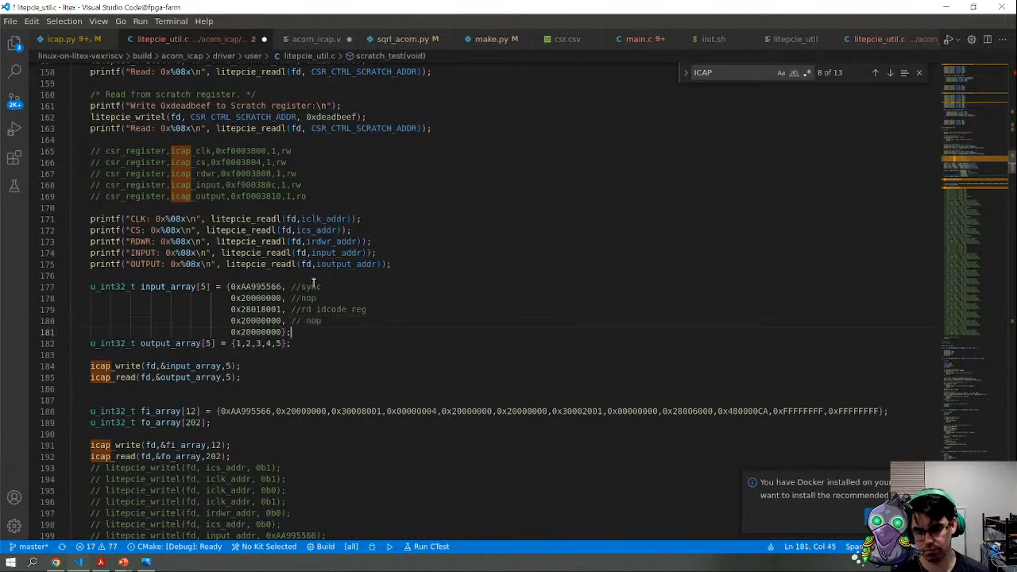
text(//nop)
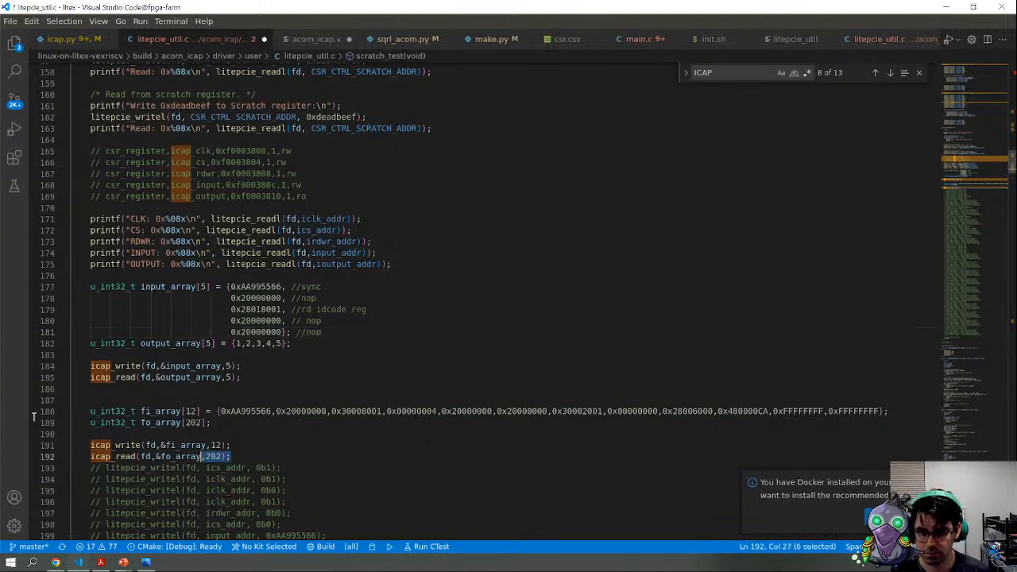
key(ctrl+/)
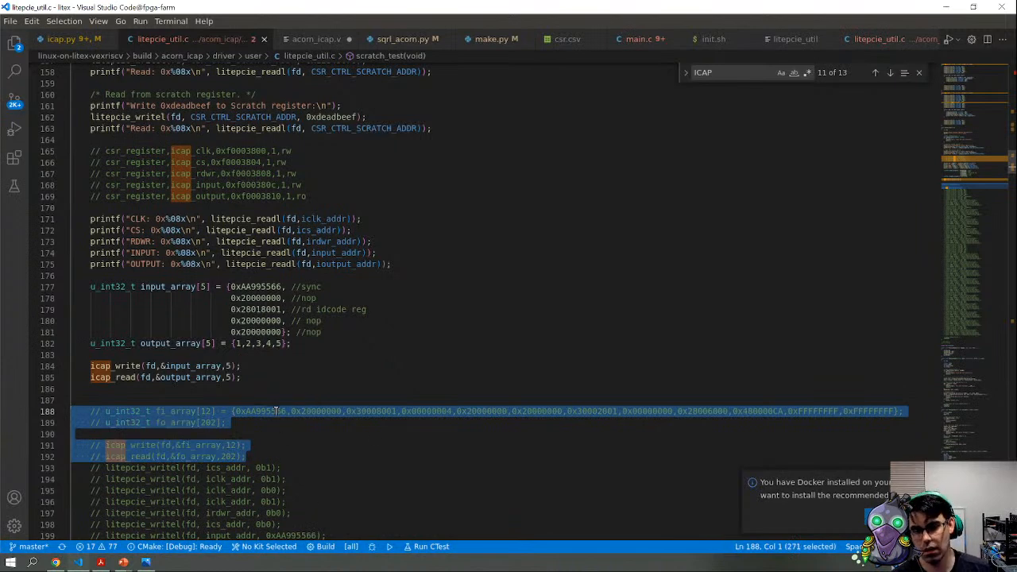
click(251, 378)
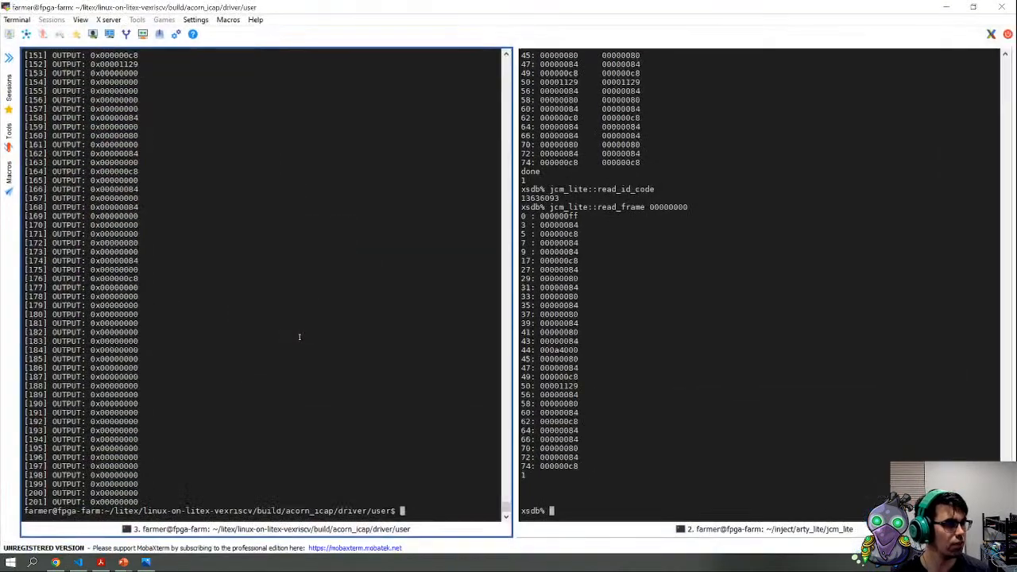
mouse_move(346, 372)
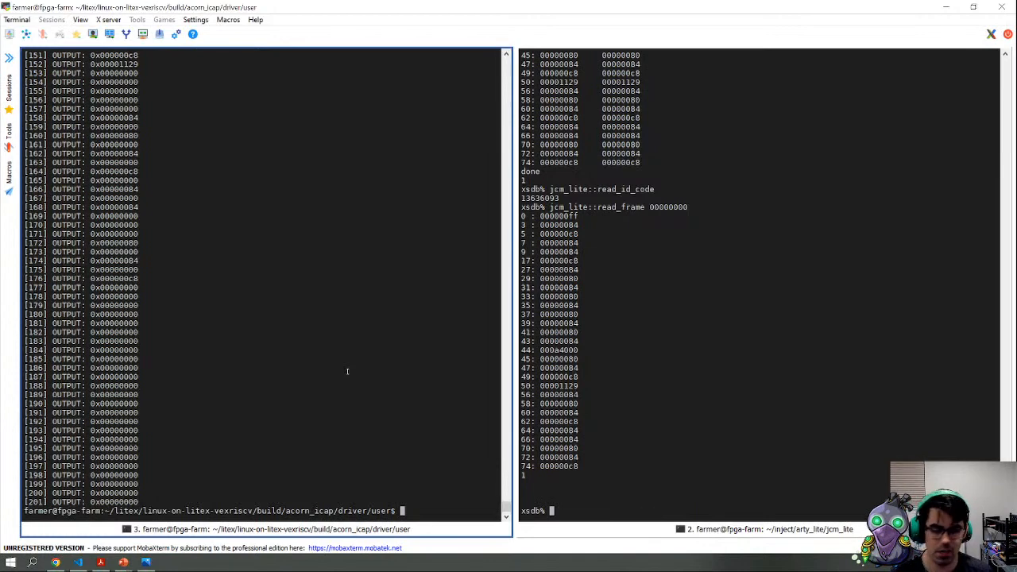
Start typing 'mak' at the terminal prompt beside the OUTPUT readback listing.
text(mak)
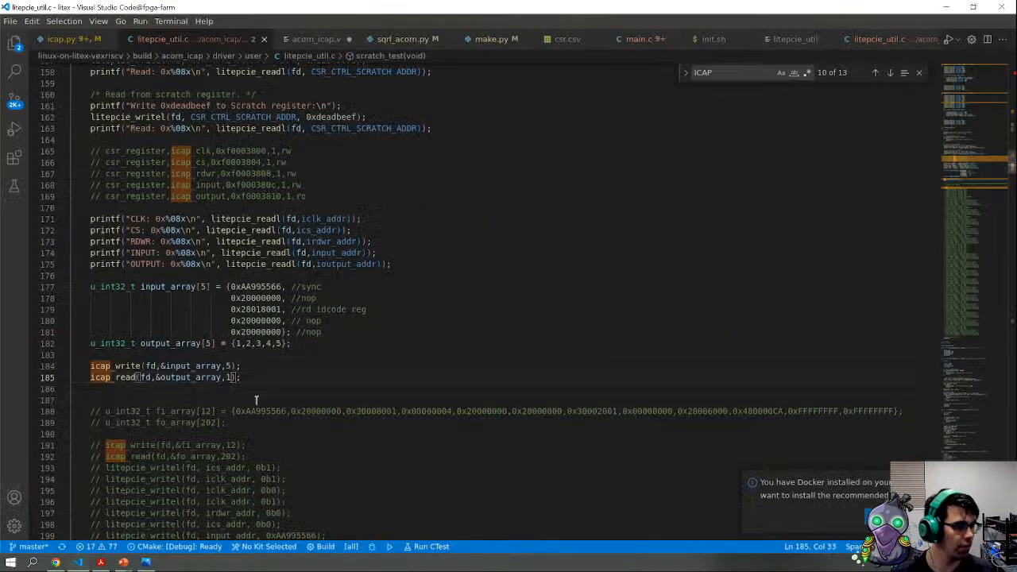
Change the output read count to 1 and break the re-enabled fi_array values onto separate lines.
double_click(187, 423)
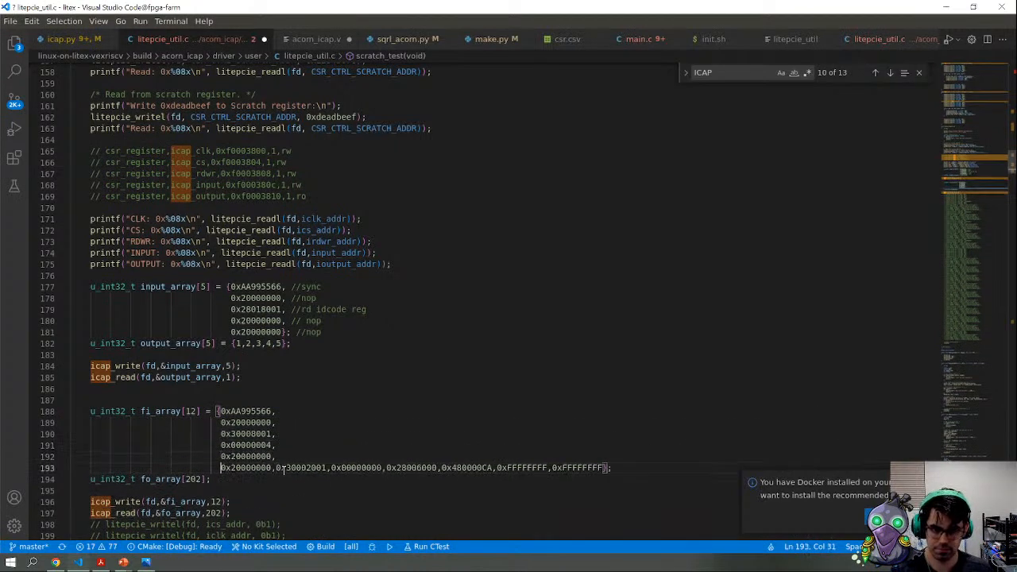
key(Enter)
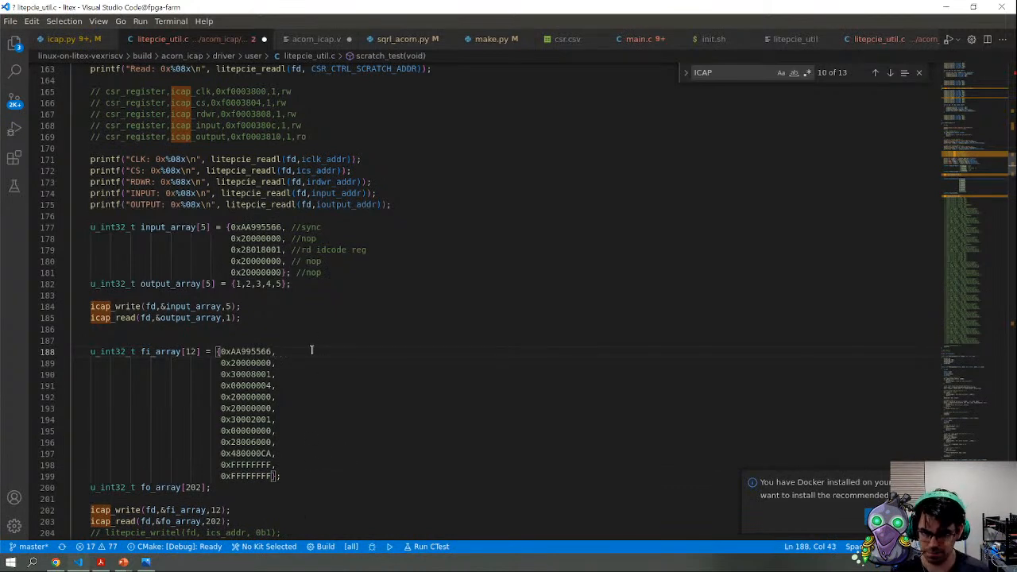
Comment fi_array's leading words: sync word, nop, write to cmd RCFG, write to FAR, frame address 0x.
text(//sync word)
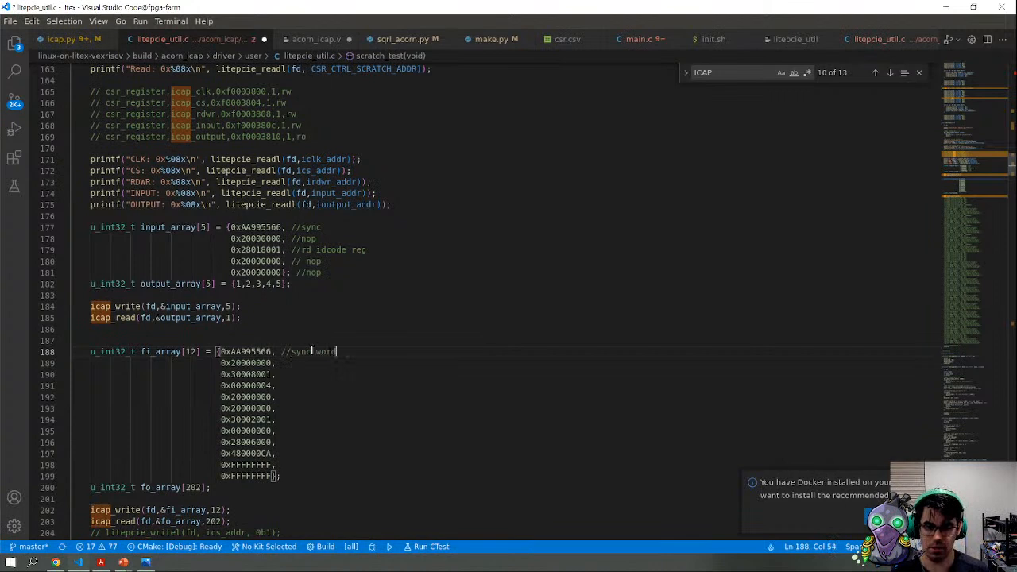
text(//nop)
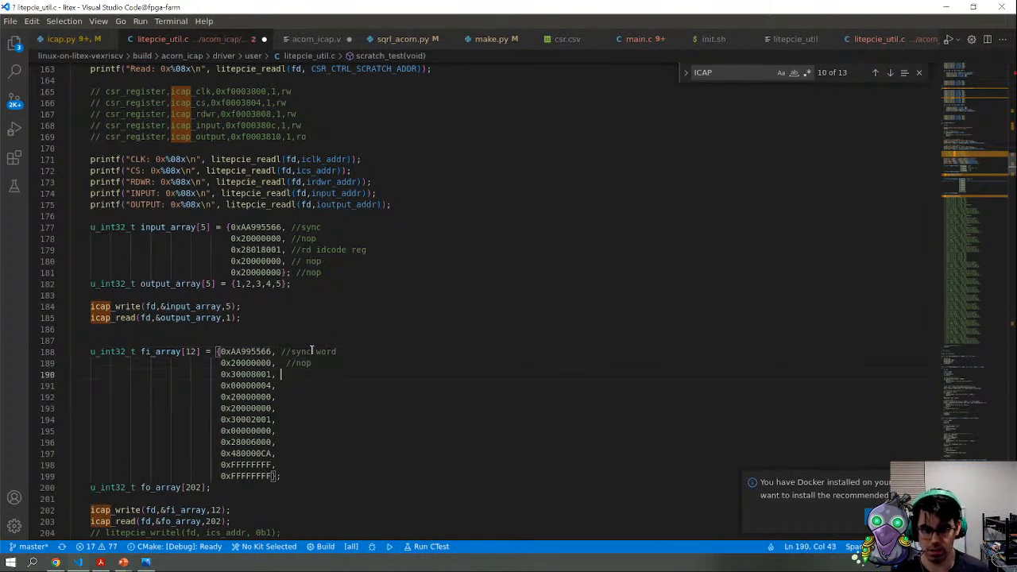
text(//write to cmd reg)
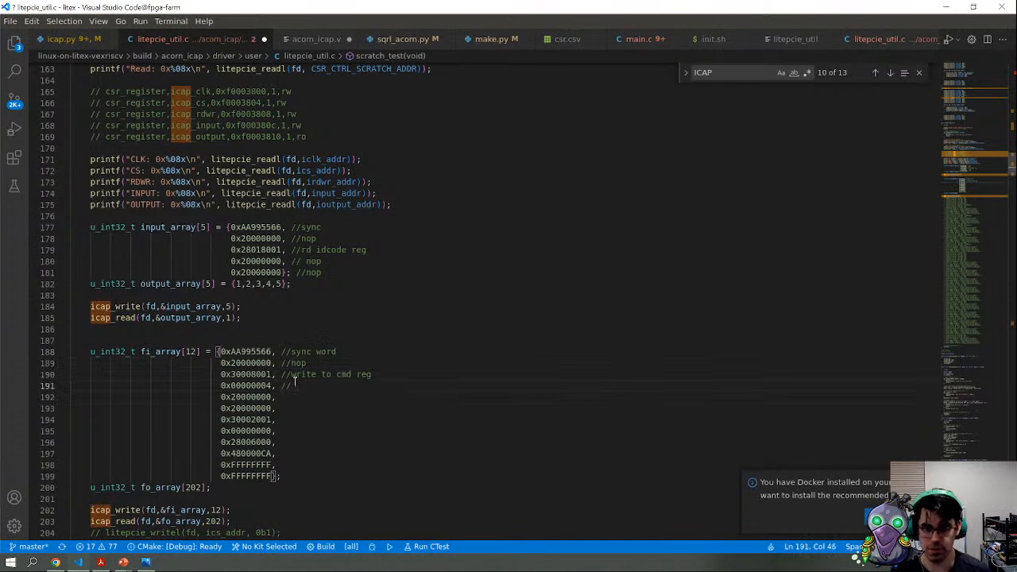
text(RCFG cmd)
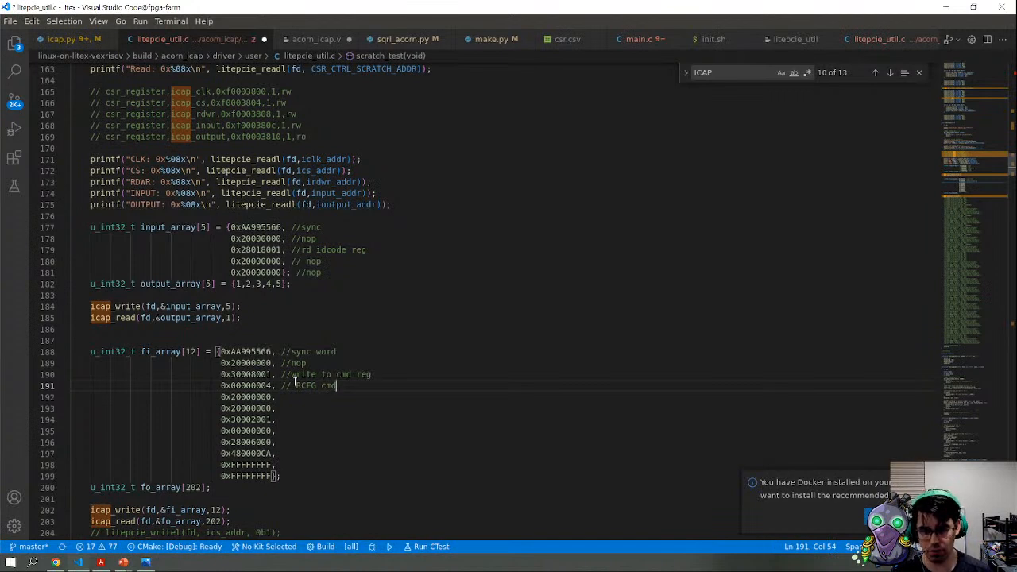
text(//nop)
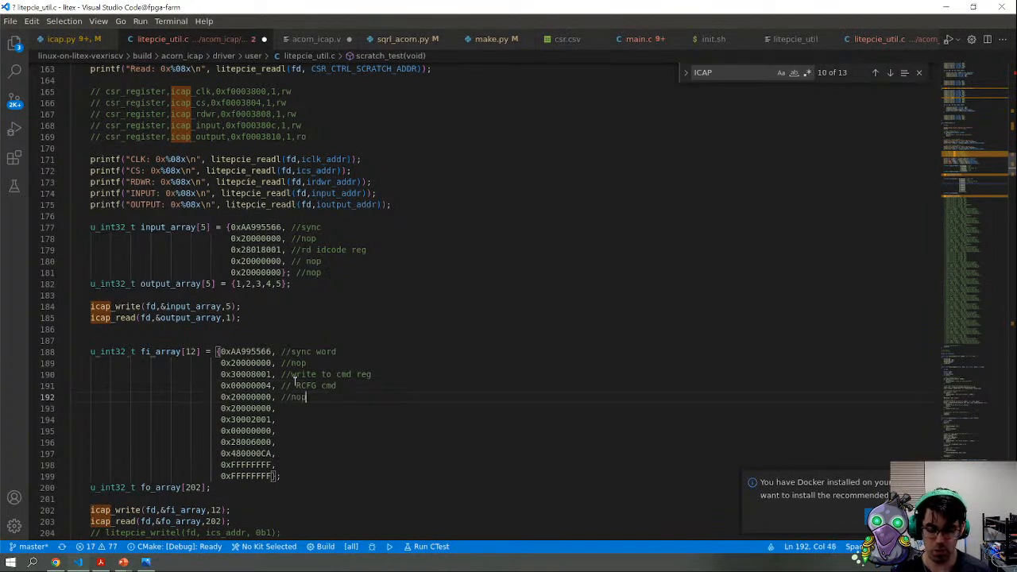
text(// n)
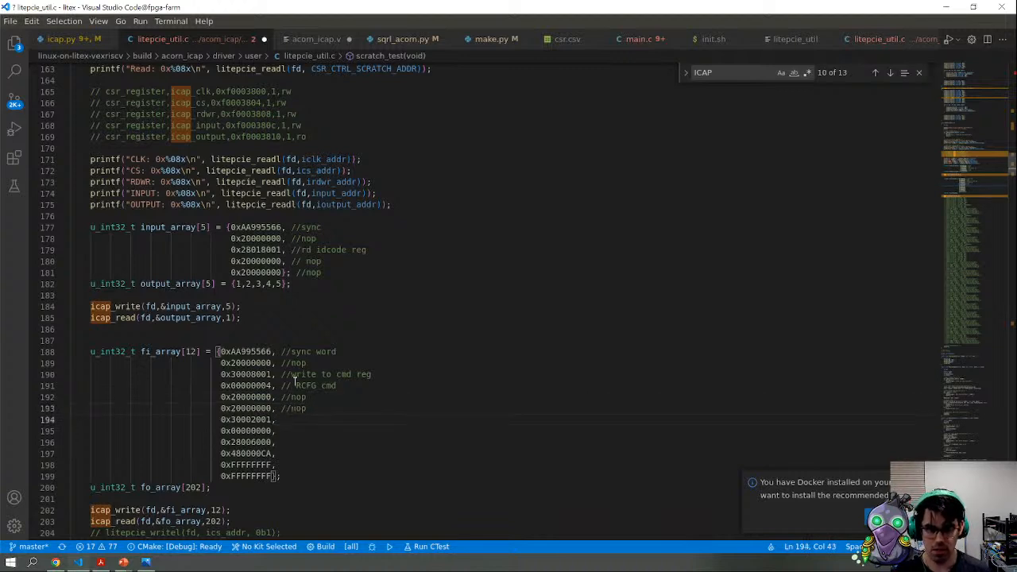
text(//write to)
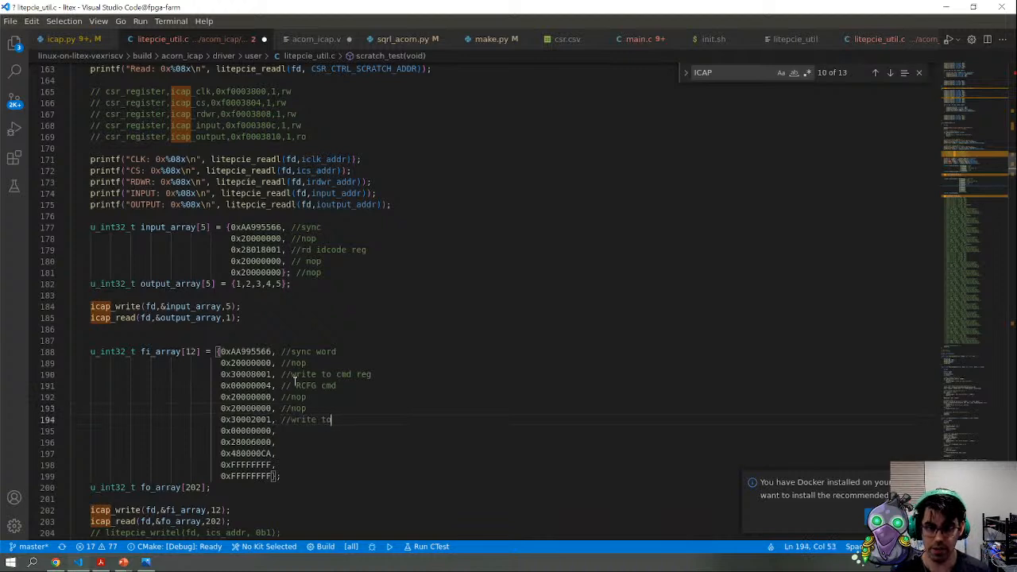
text(FAR)
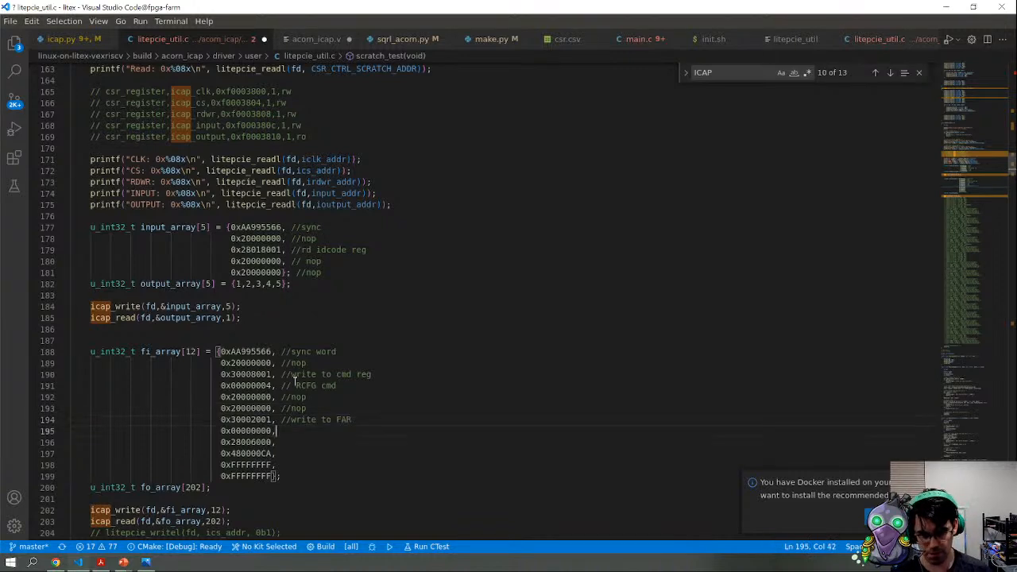
text(// 0x0 frame)
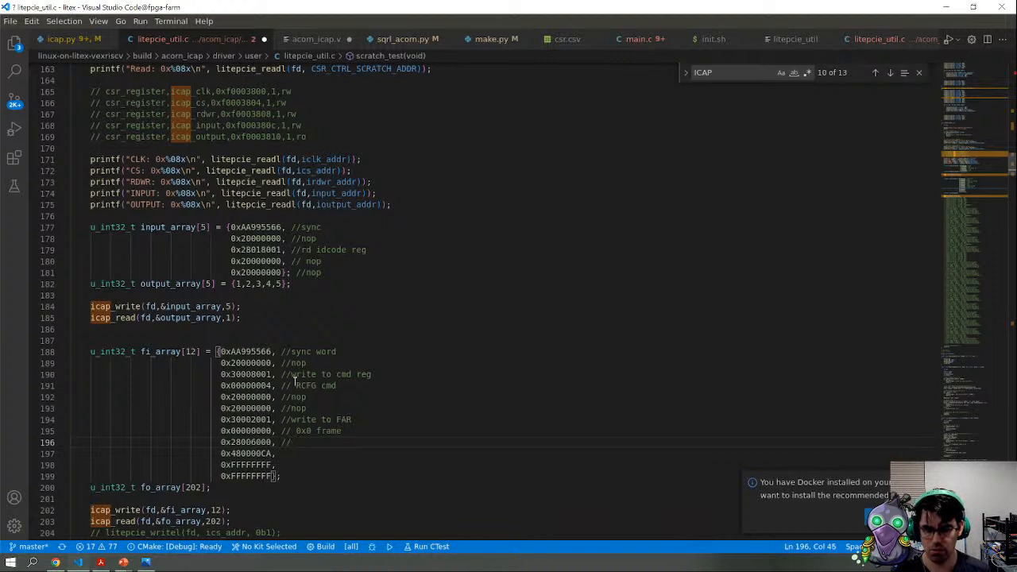
Comment the FDRO readback count as 202 words (101 dummy) and mark the trailing 0xFFFFFFFF entries //dummy.
text(writin)
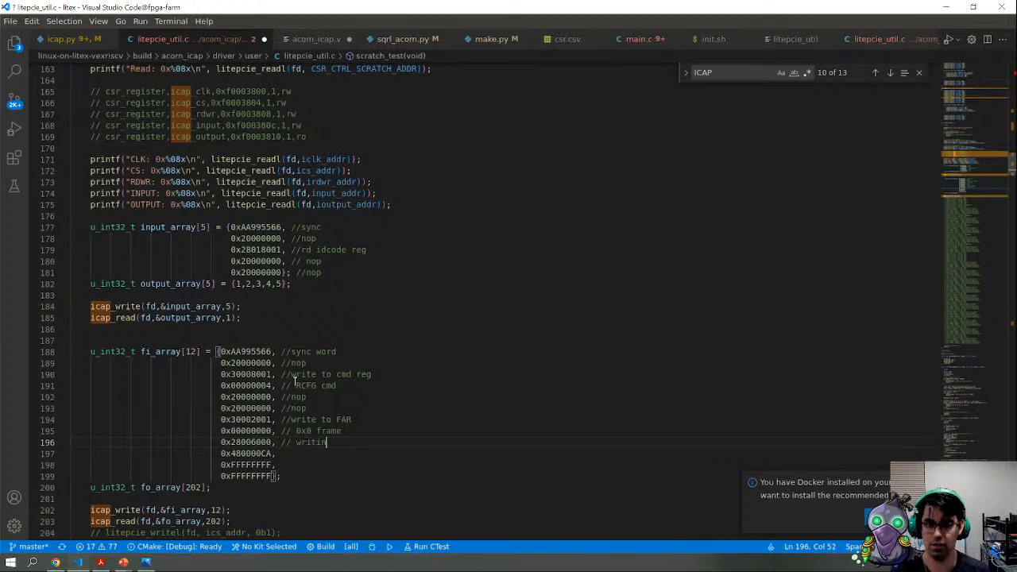
text(g)
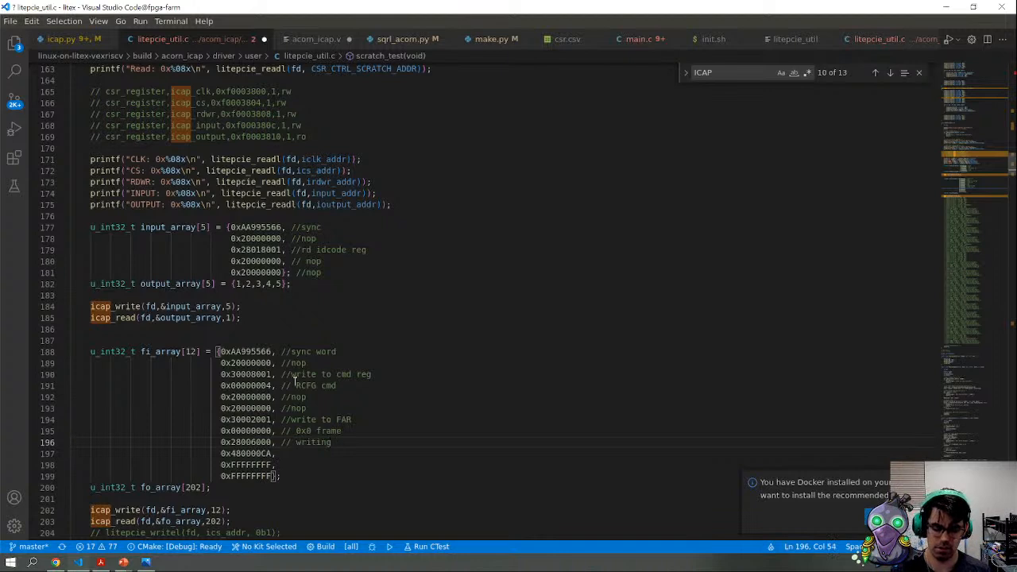
text(FDO)
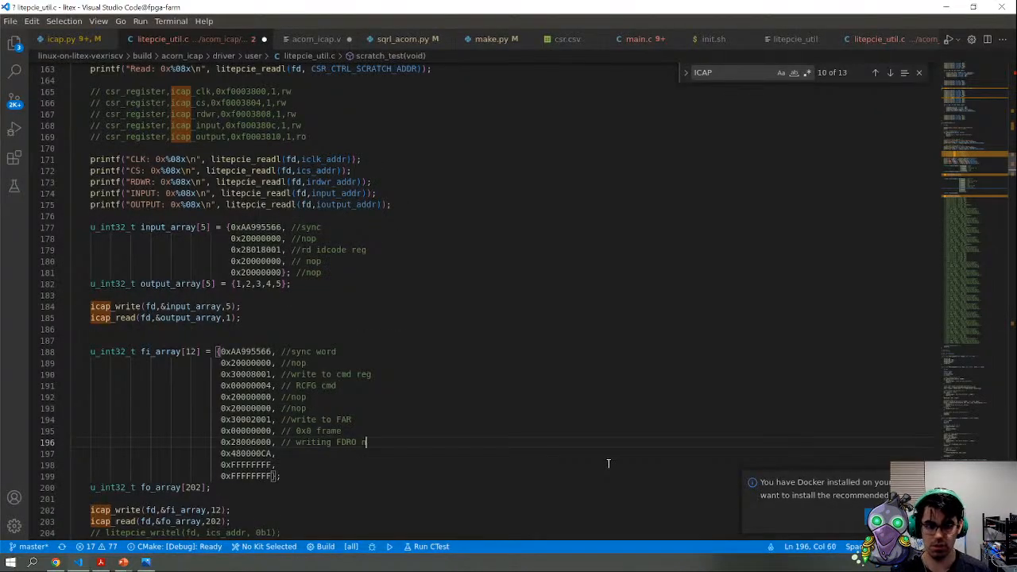
text(umer)
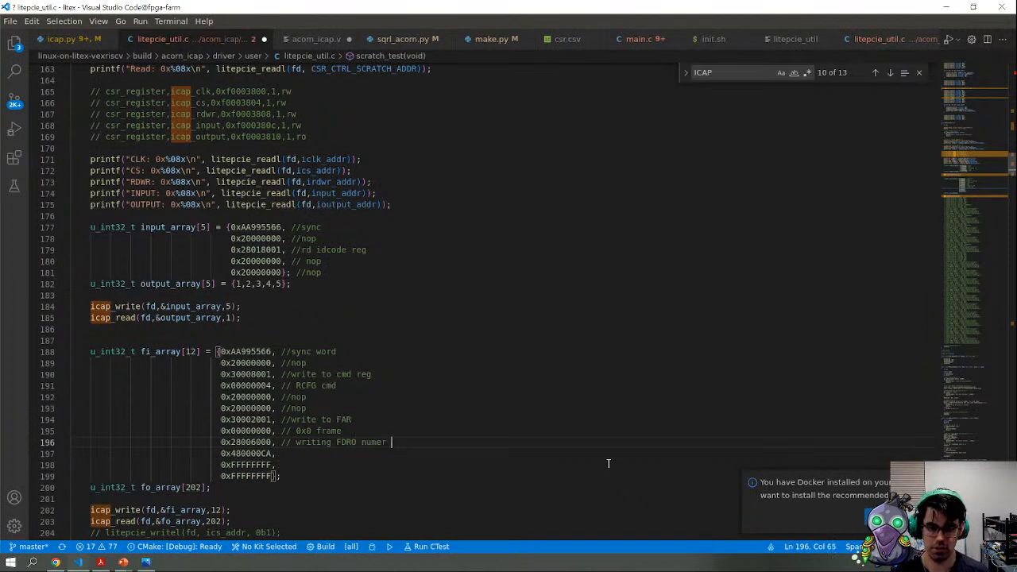
key(BackSpace)
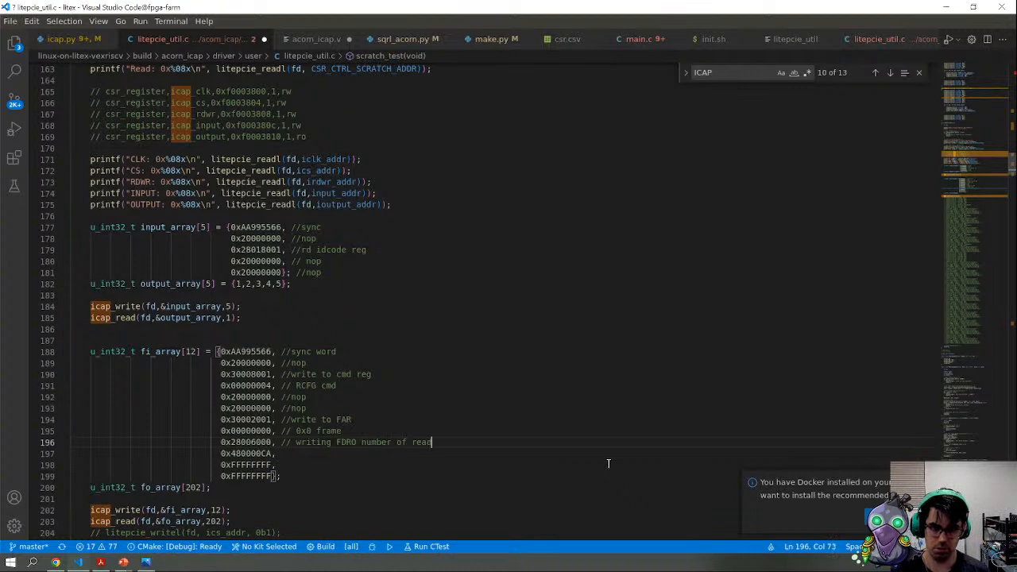
text(back words)
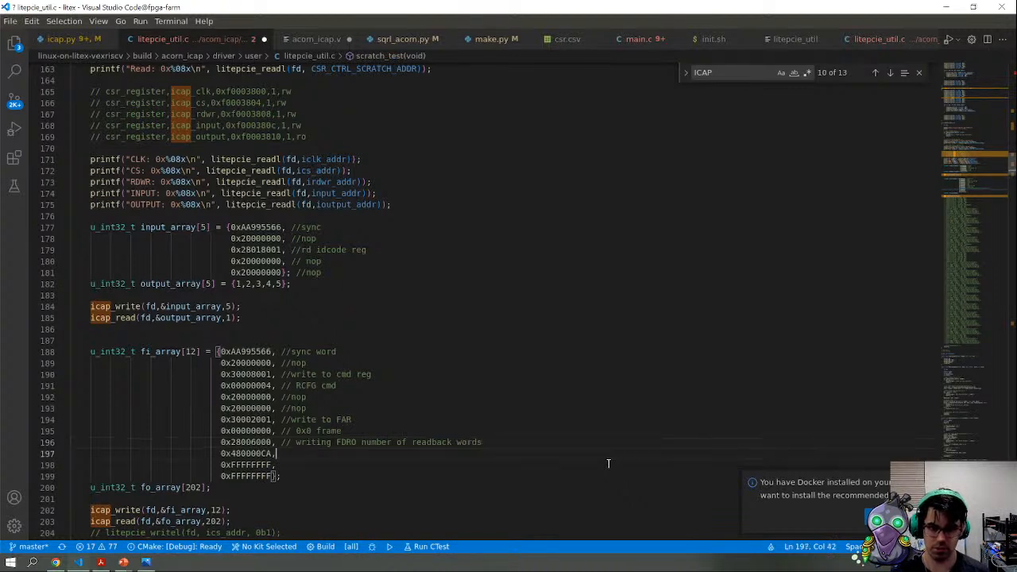
text(//)
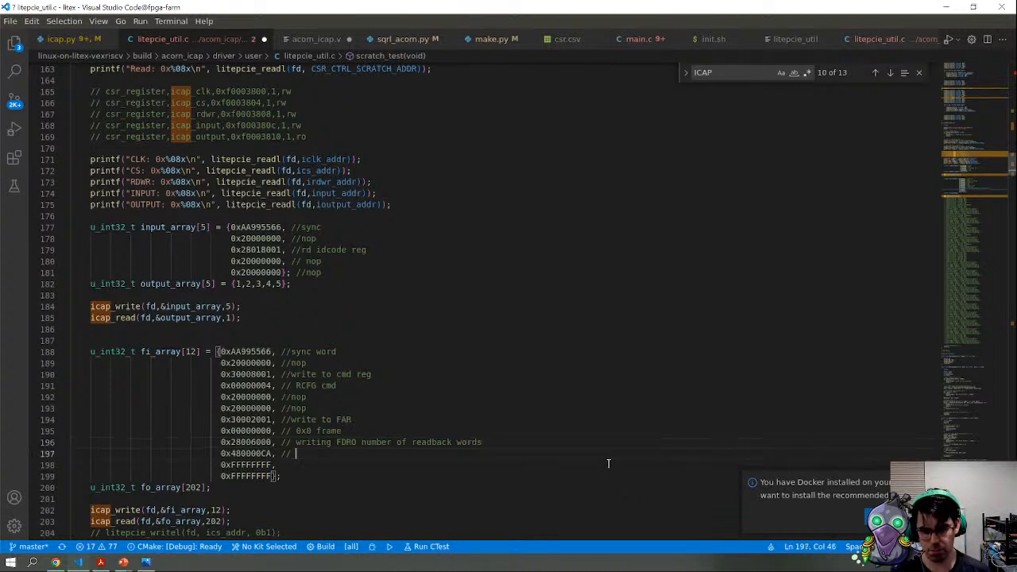
text(202)
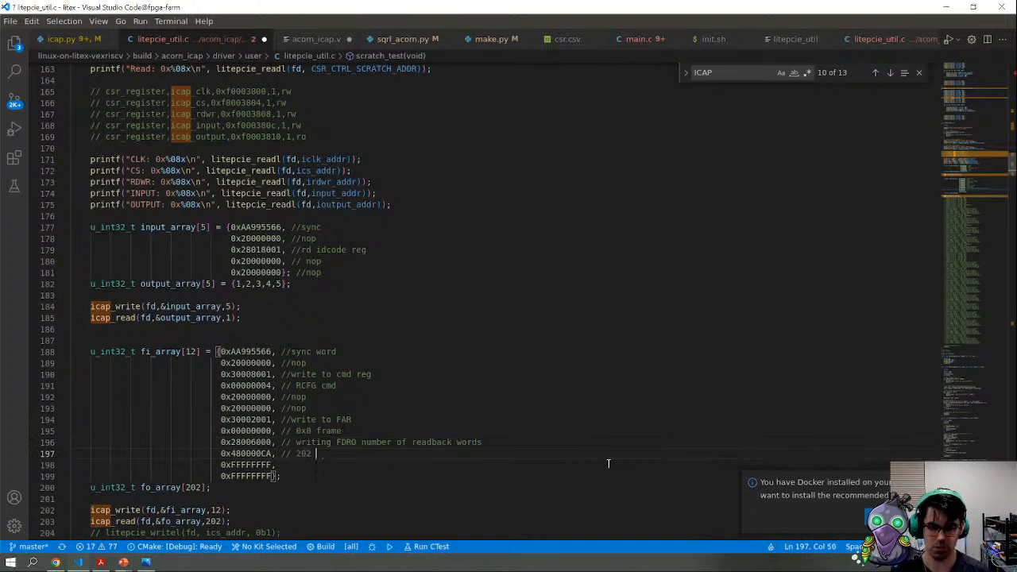
text(words (101 is dummy data)
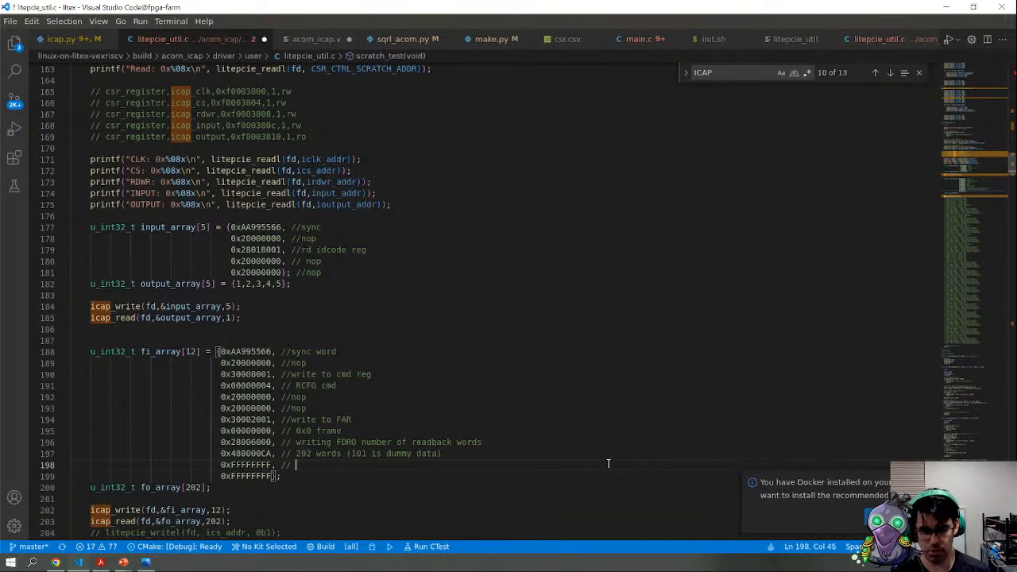
text(dummy)
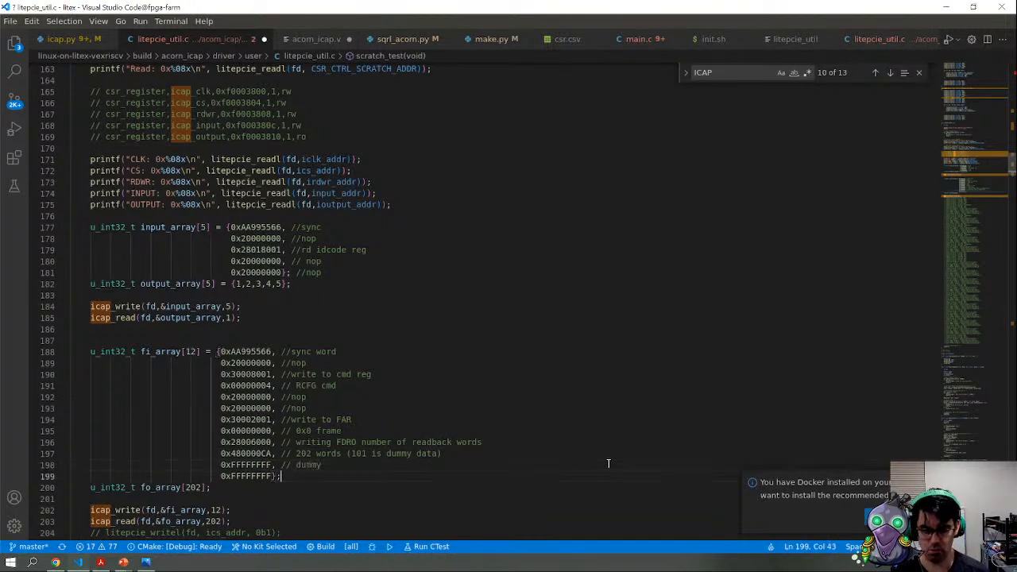
text(//dummy word)
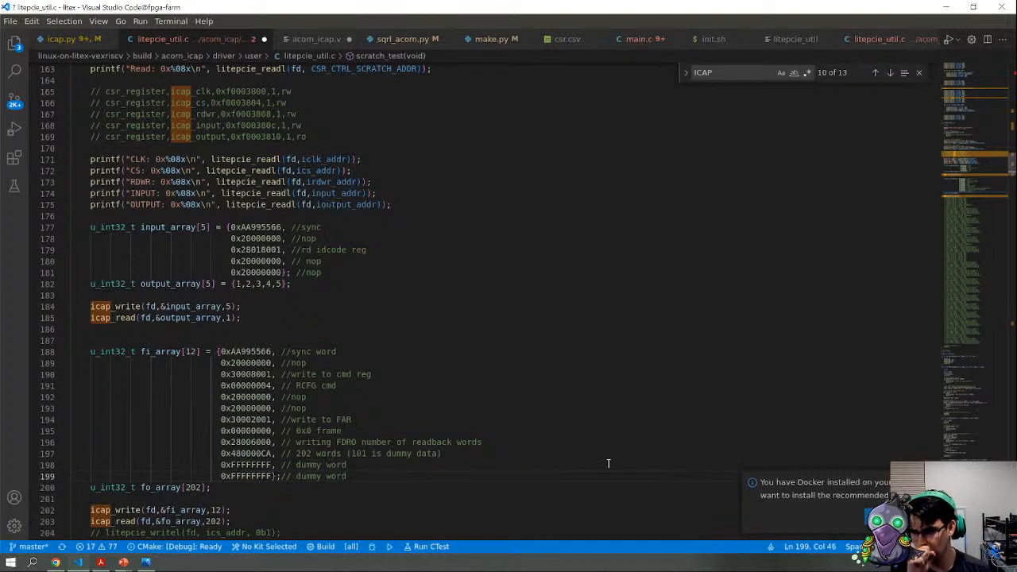
scroll(down, 3)
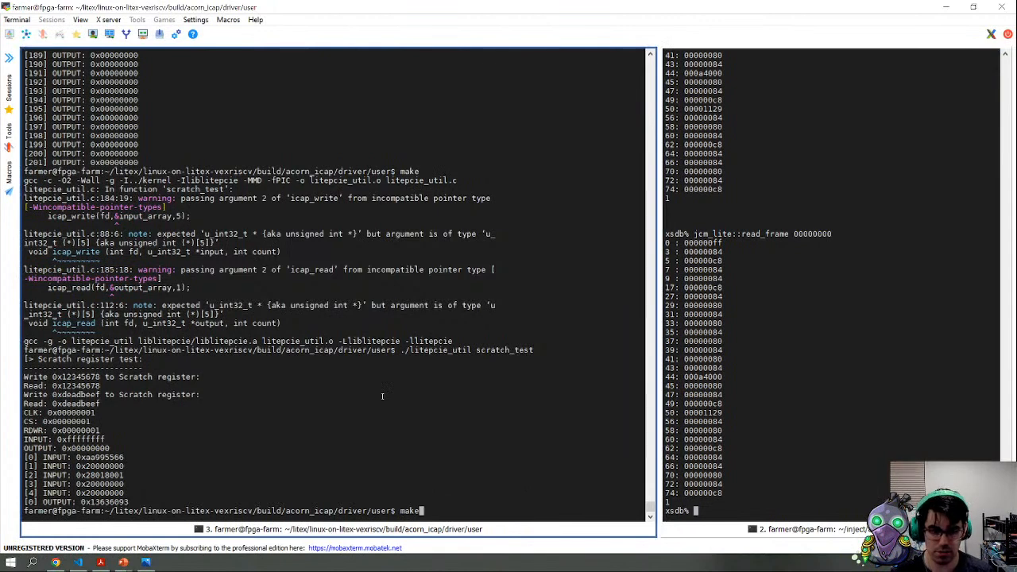
Run make to rebuild, then scroll through the printed INPUT/OUTPUT readback words past word 170.
key(Return)
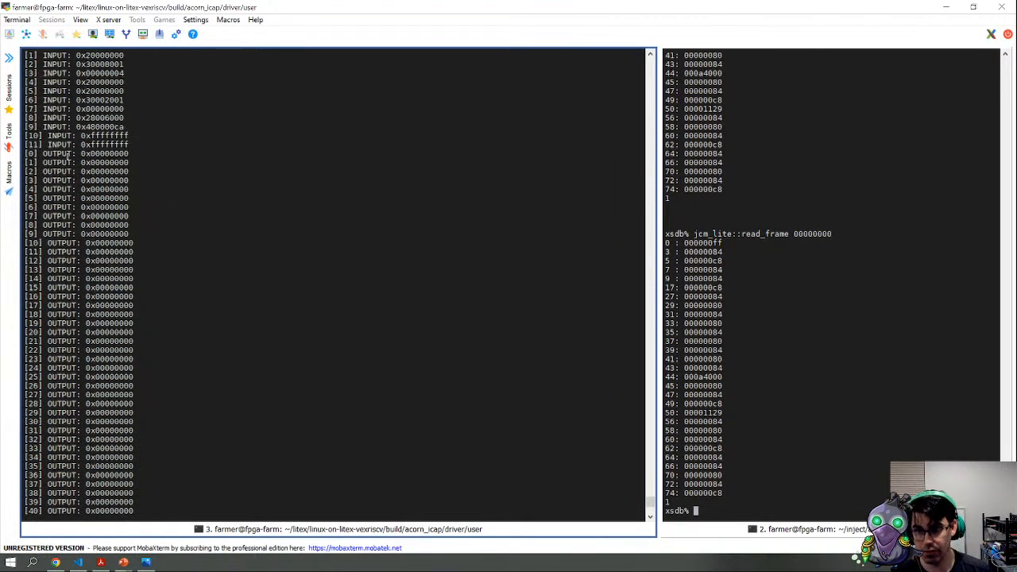
scroll(down, 3)
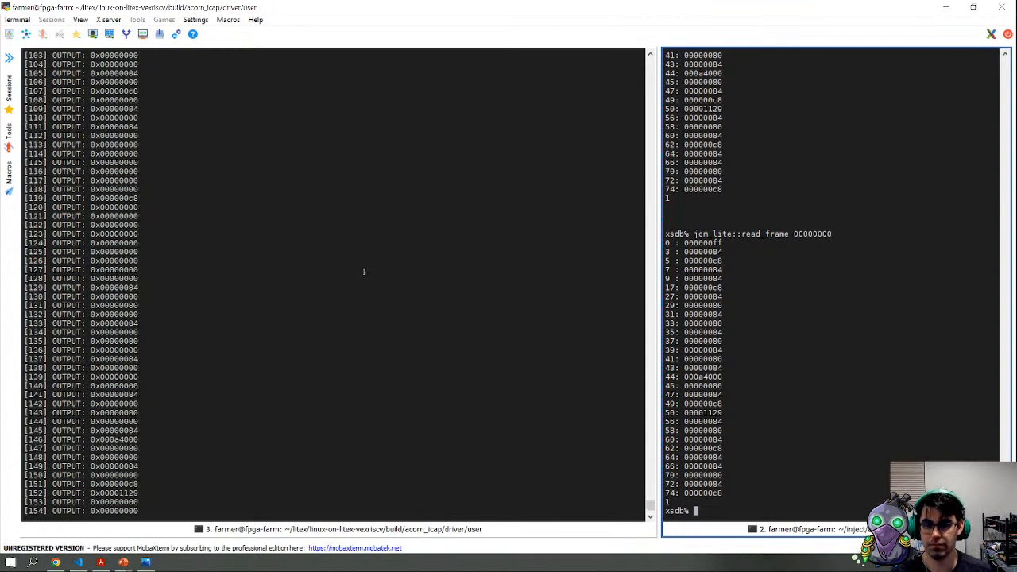
scroll(down, 3)
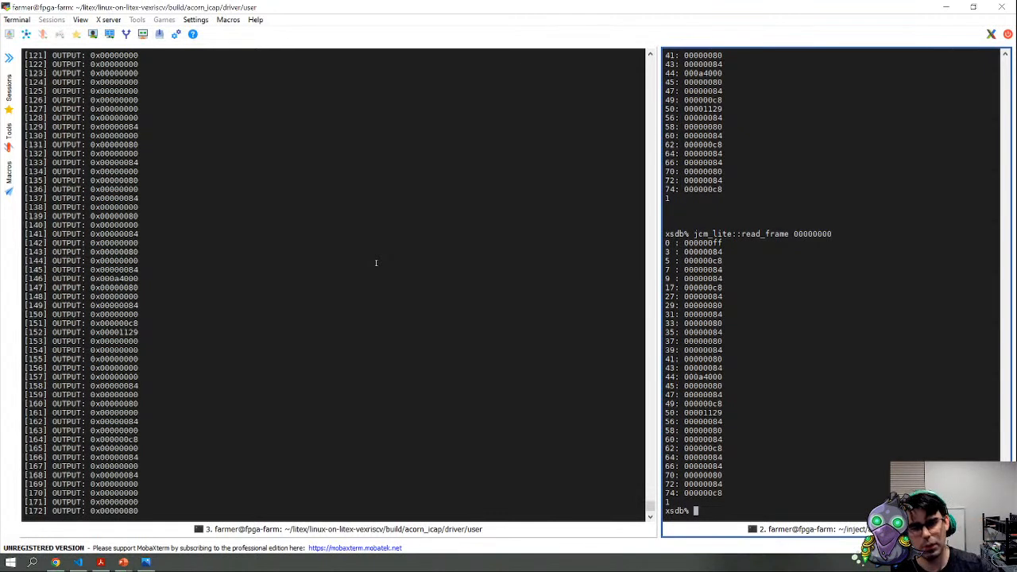
mouse_move(492, 400)
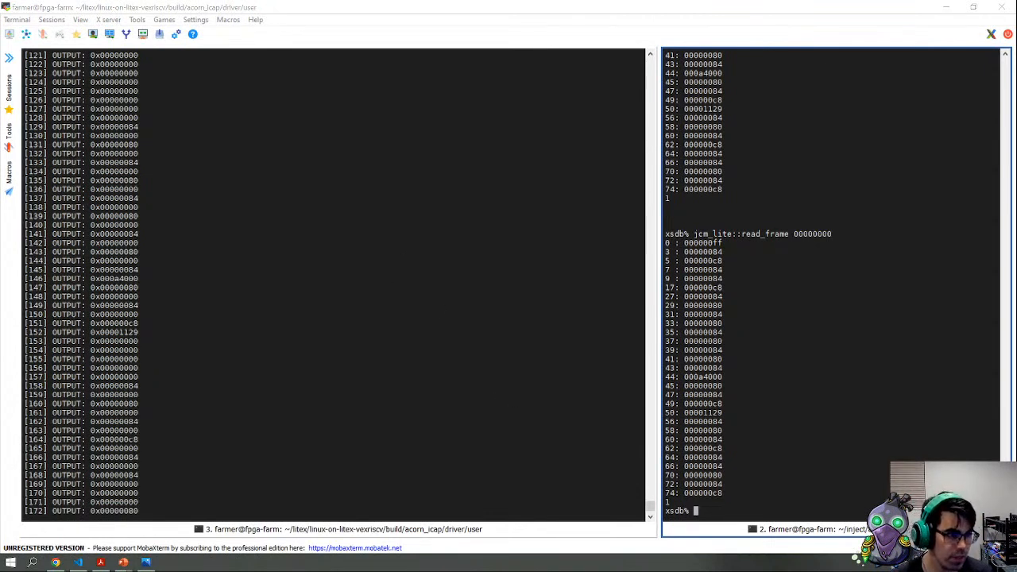
mouse_move(601, 372)
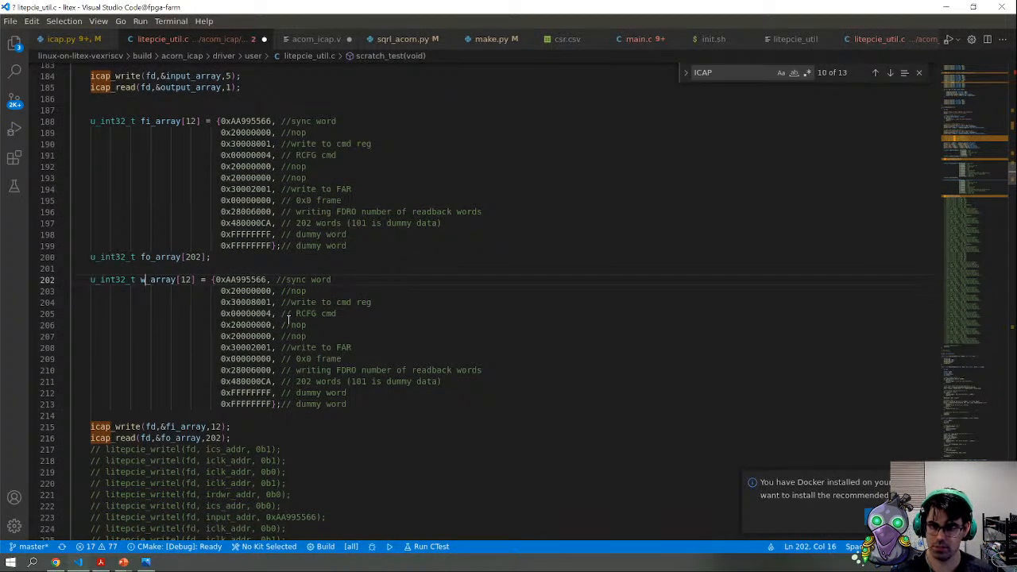
Rename the pasted twelve-word array to a write-frame cmd identifier.
text(rite_frame)
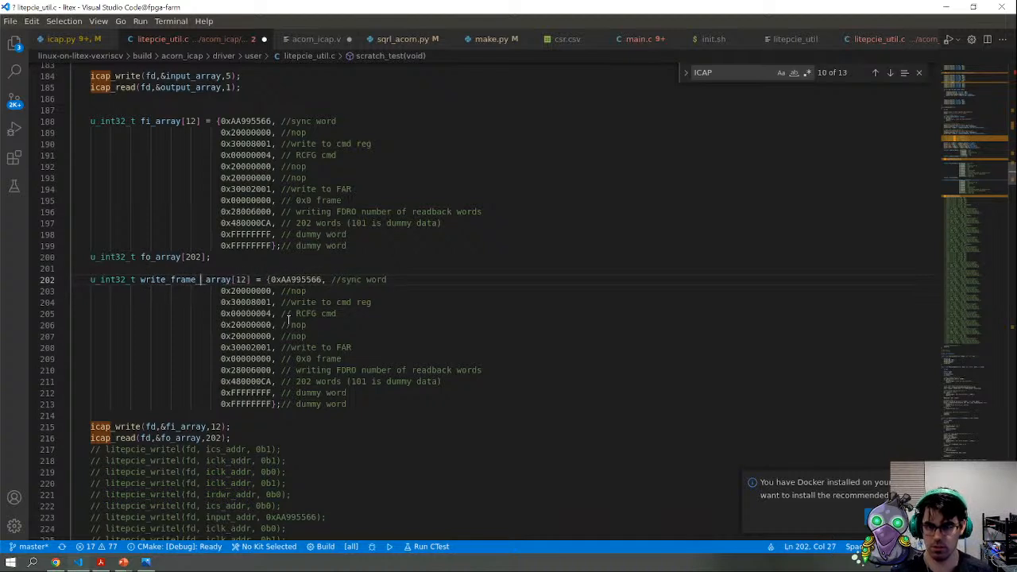
text(cm)
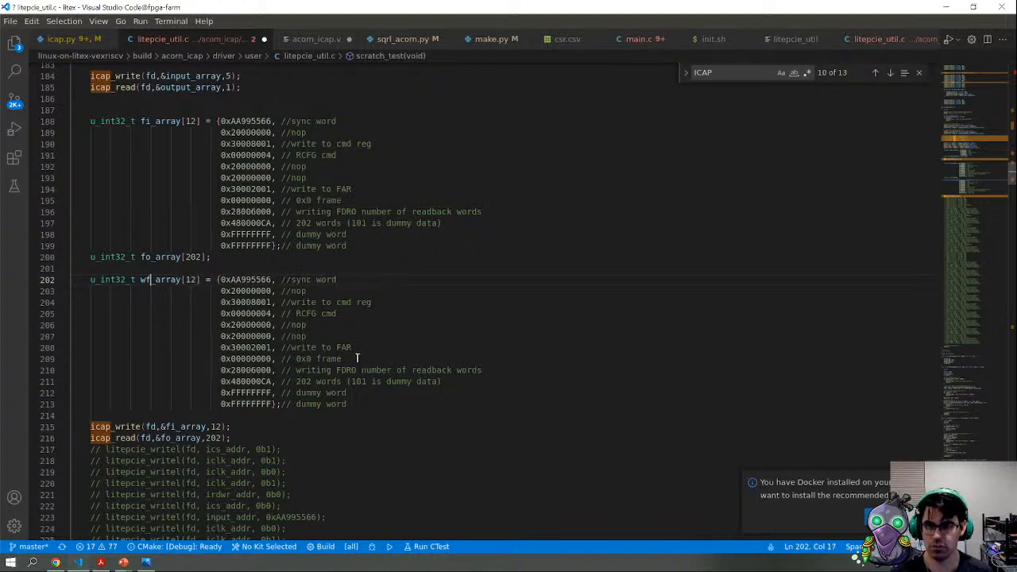
click(159, 280)
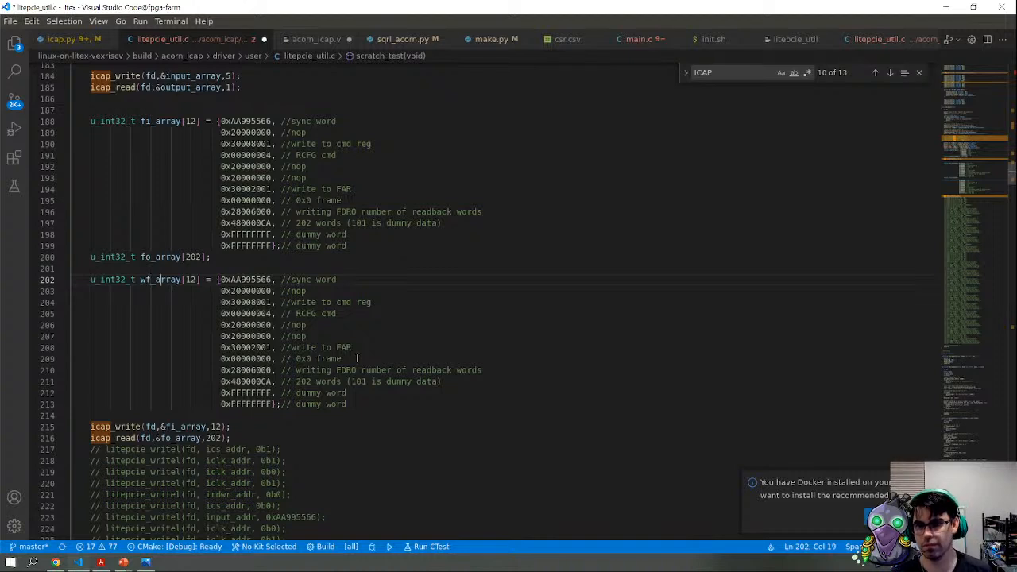
key(BackSpace)
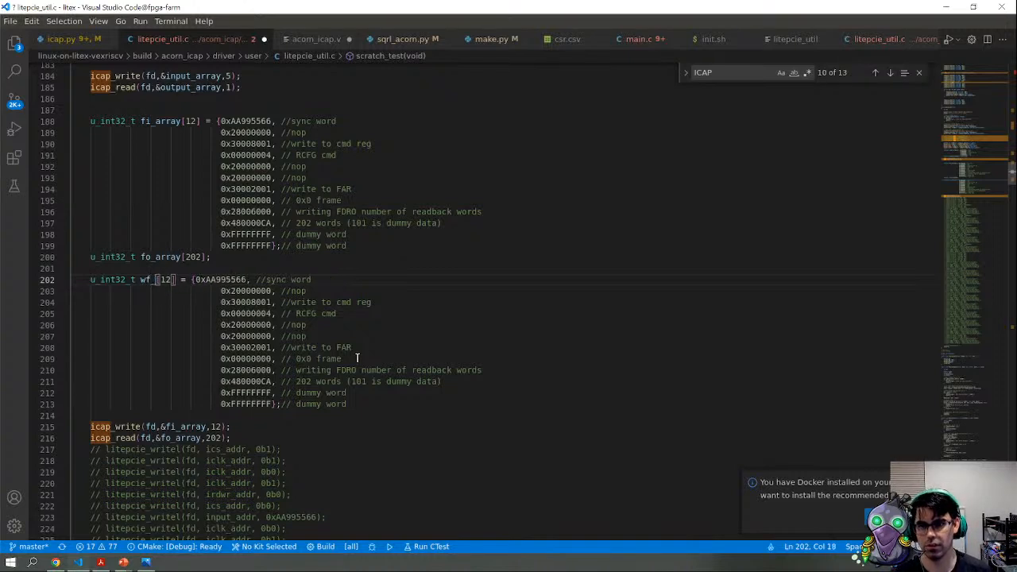
text(cmd)
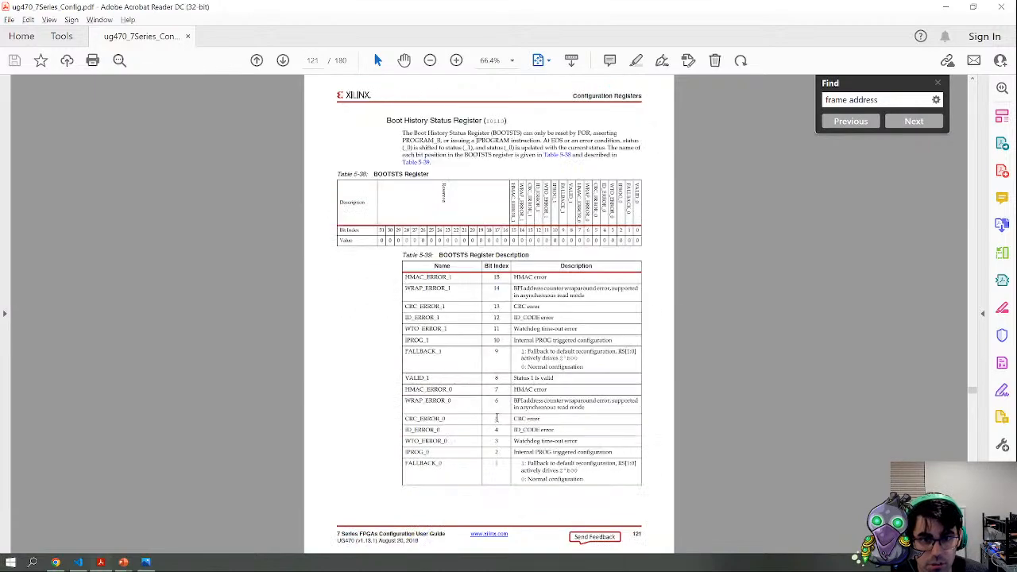
Step to the next 'frame address' match and scroll to Table 5-18, the sample bitstream.
click(914, 120)
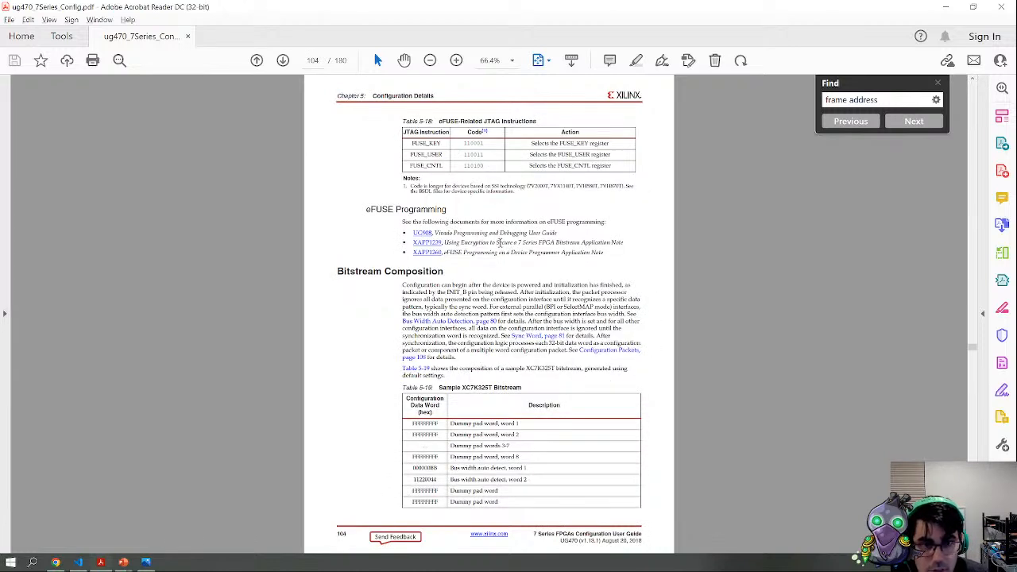
scroll(down, 3)
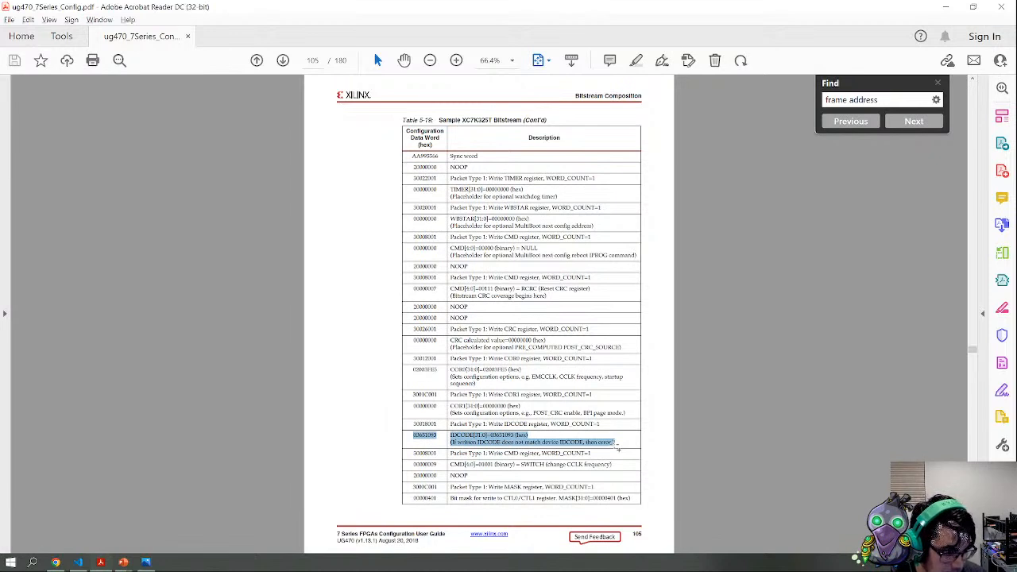
mouse_move(465, 446)
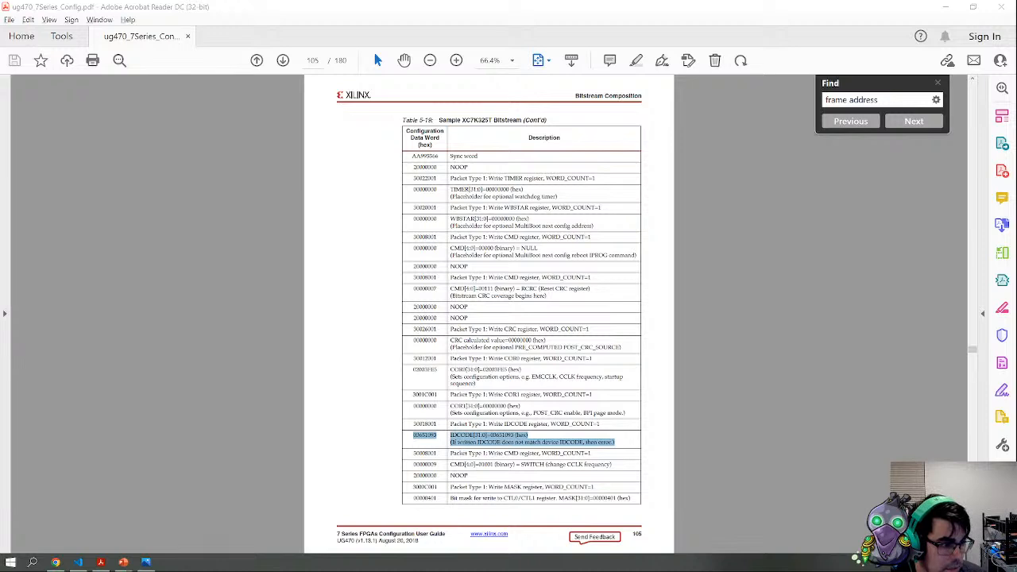
mouse_move(445, 308)
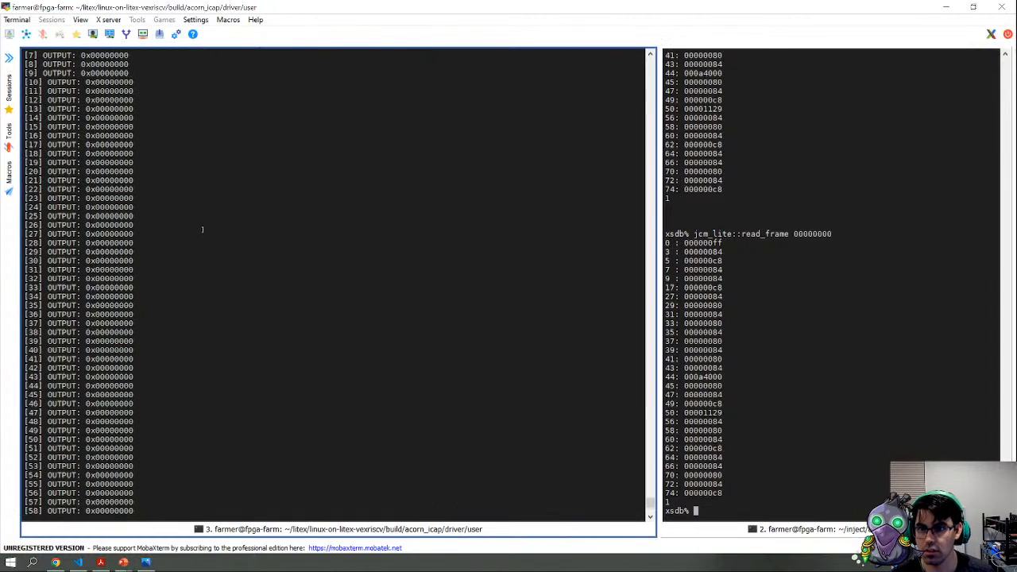
Run ./litepcie_util scratch_test for fresh scratch register and ICAP readback output.
text(./litepcie_util scratch_test)
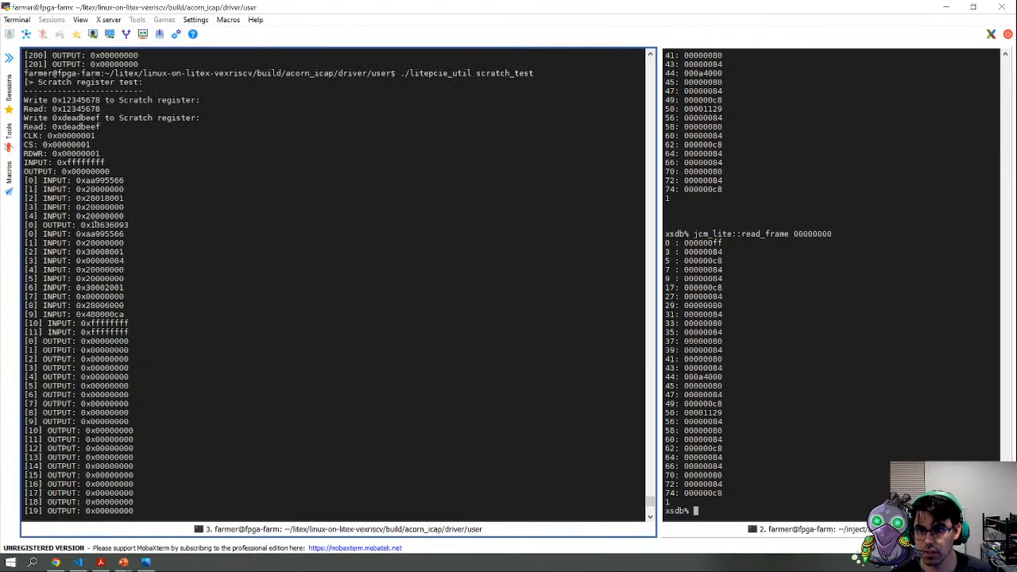
right_click(95, 226)
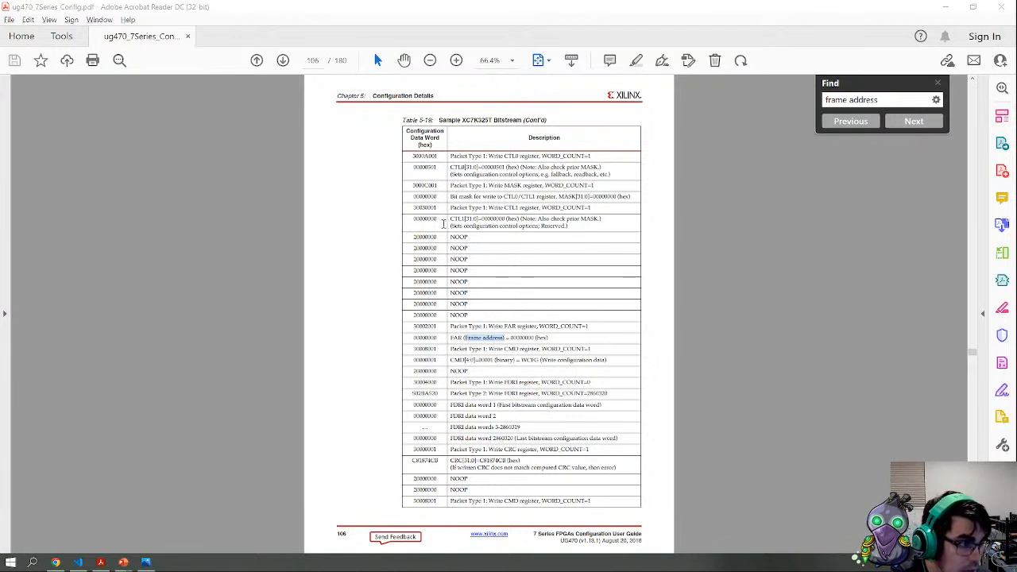
mouse_move(442, 222)
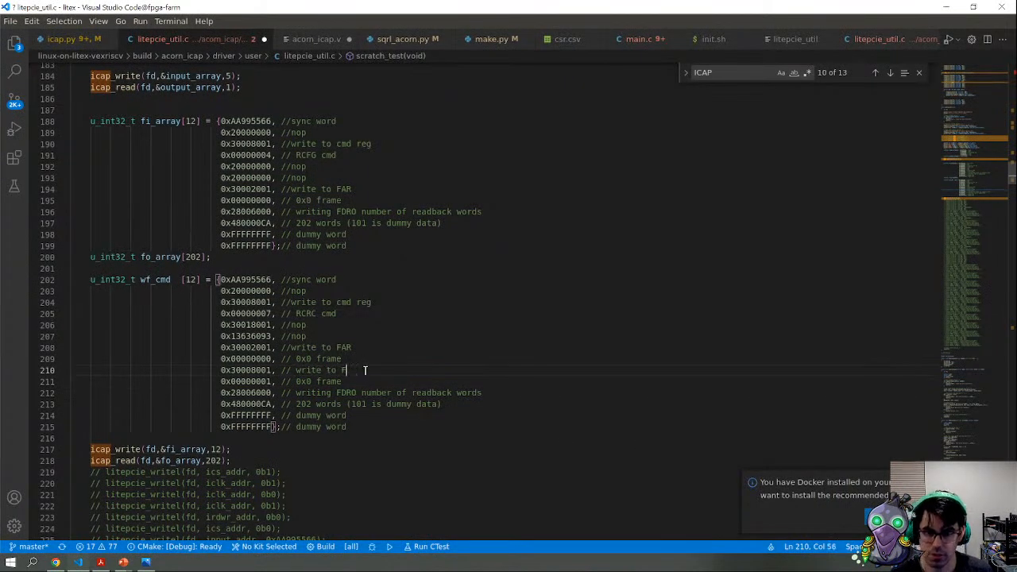
Comment wf_cmd's write-to-CMD and WCFG words and begin editing the readback word lines below.
text(CMD)
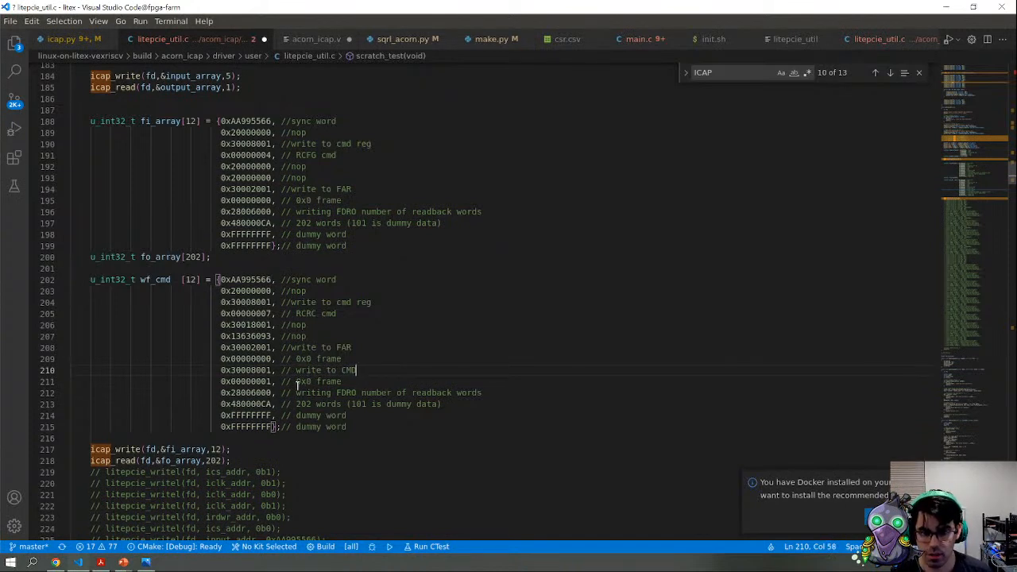
double_click(303, 382)
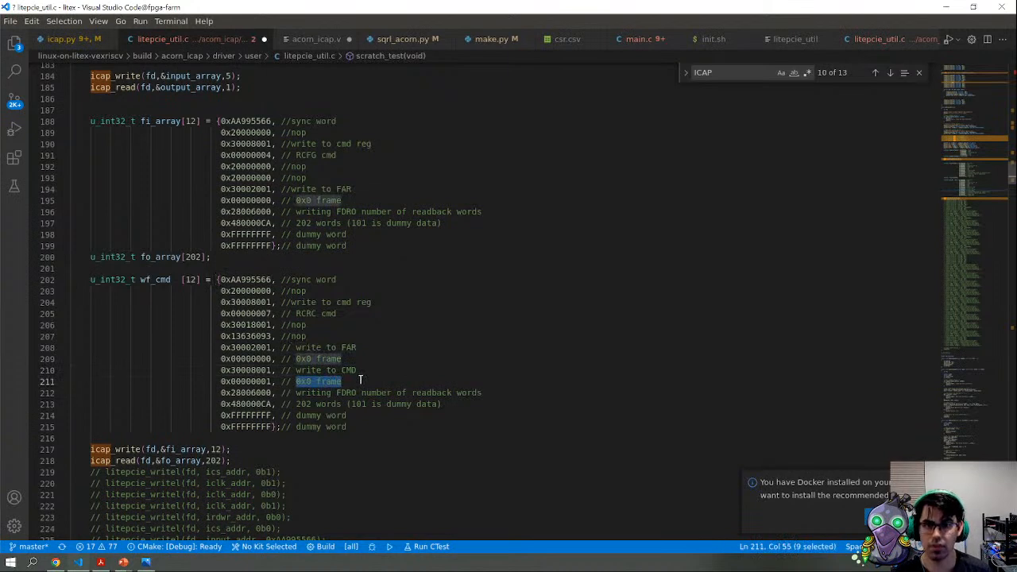
text(WCFG)
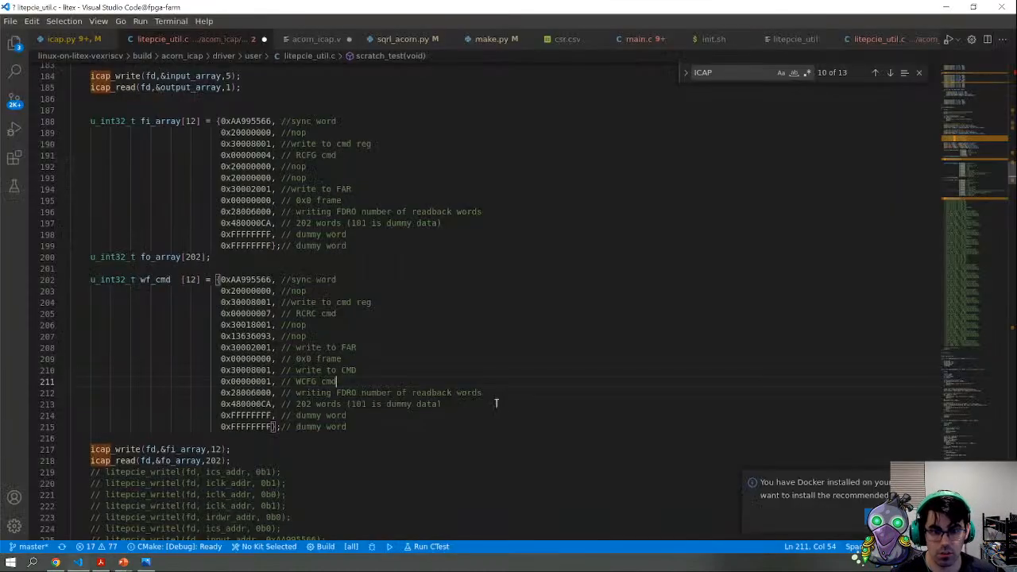
click(240, 393)
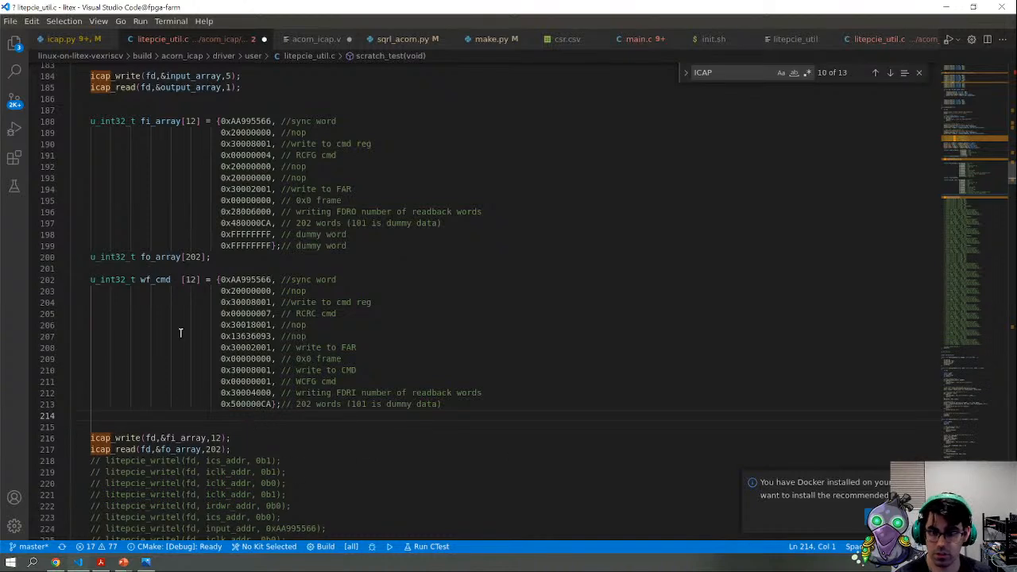
mouse_move(169, 280)
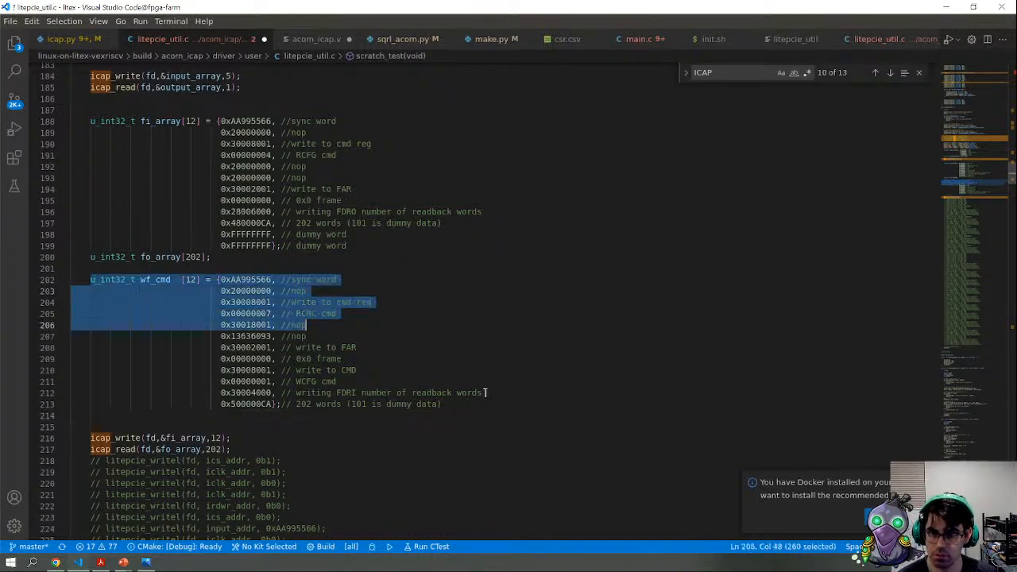
Declare u_int32_t fo_array[202] after wf_cmd and select its name to rename it wf_full.
click(121, 280)
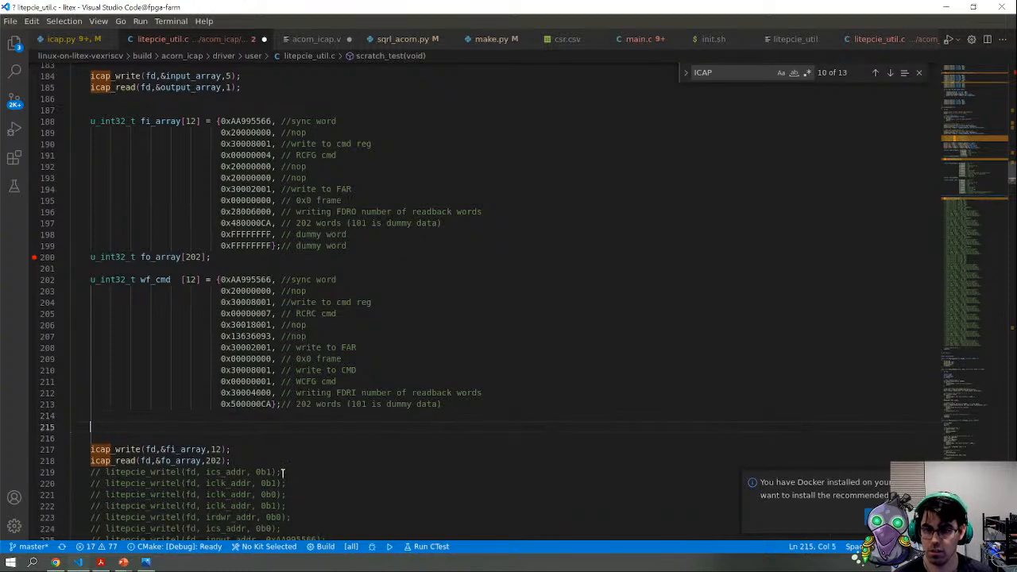
text(u_int32_t fo_array[202];)
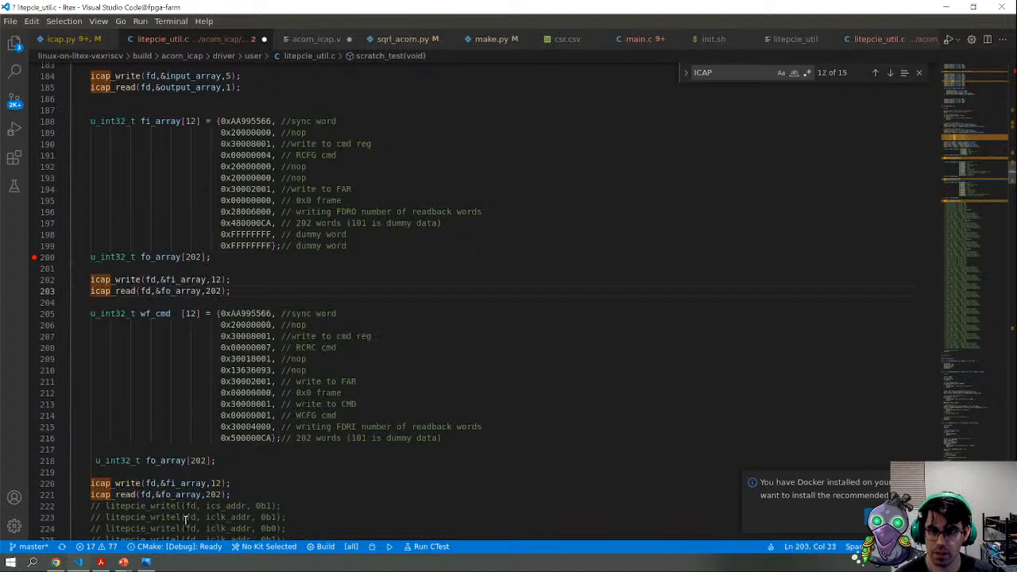
double_click(162, 460)
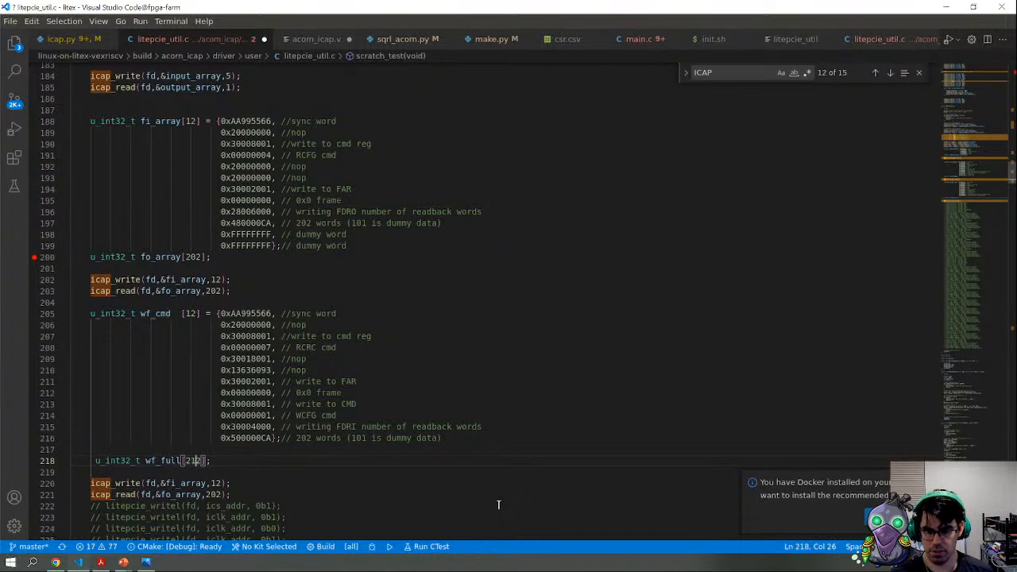
Write a for loop copying wf_cmd[i] into wf_full[i] for i from 0 to 12.
key(Enter)
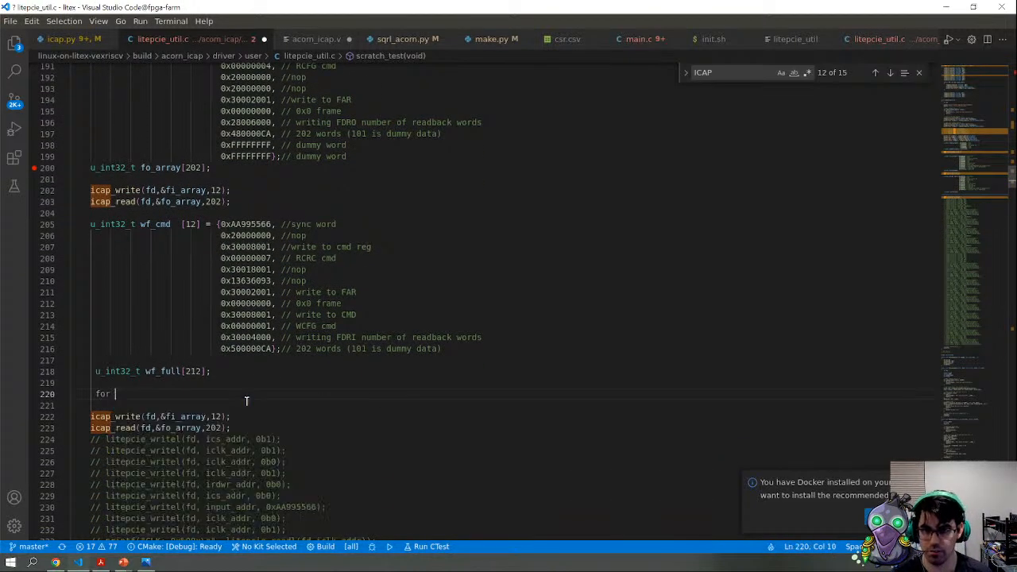
text((int i ))
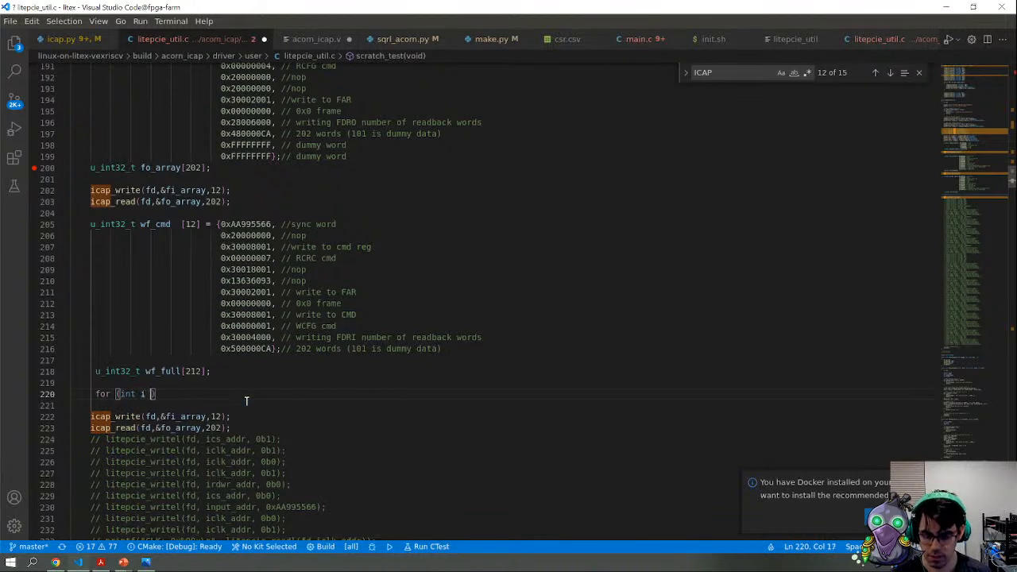
text(==)
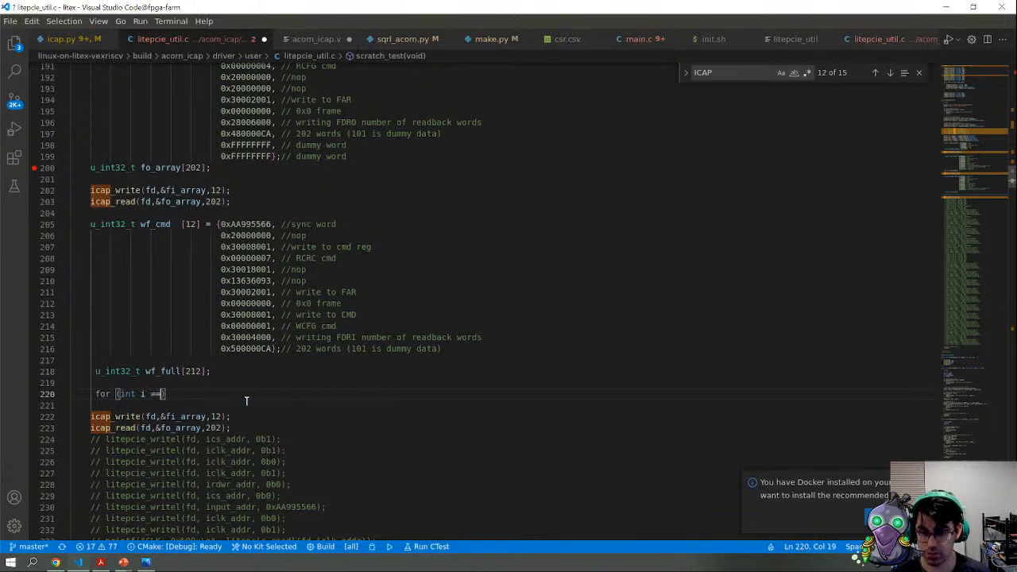
text(0;)
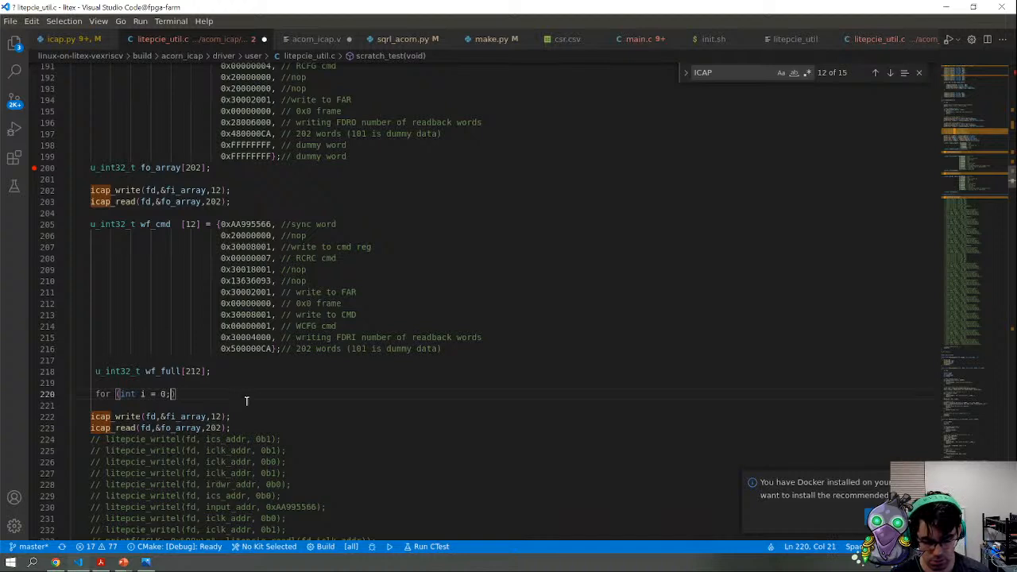
text(i<)
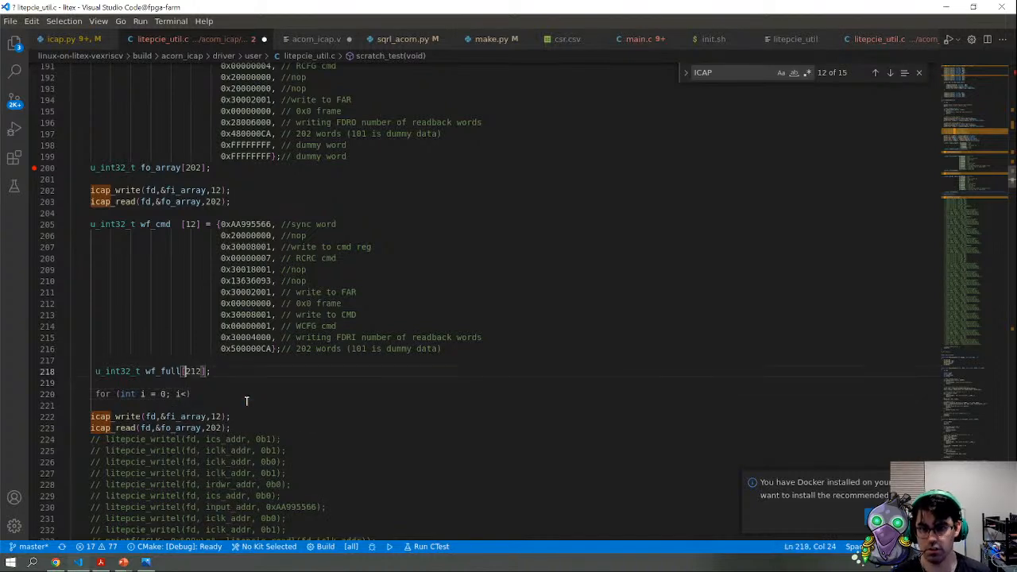
text(21)
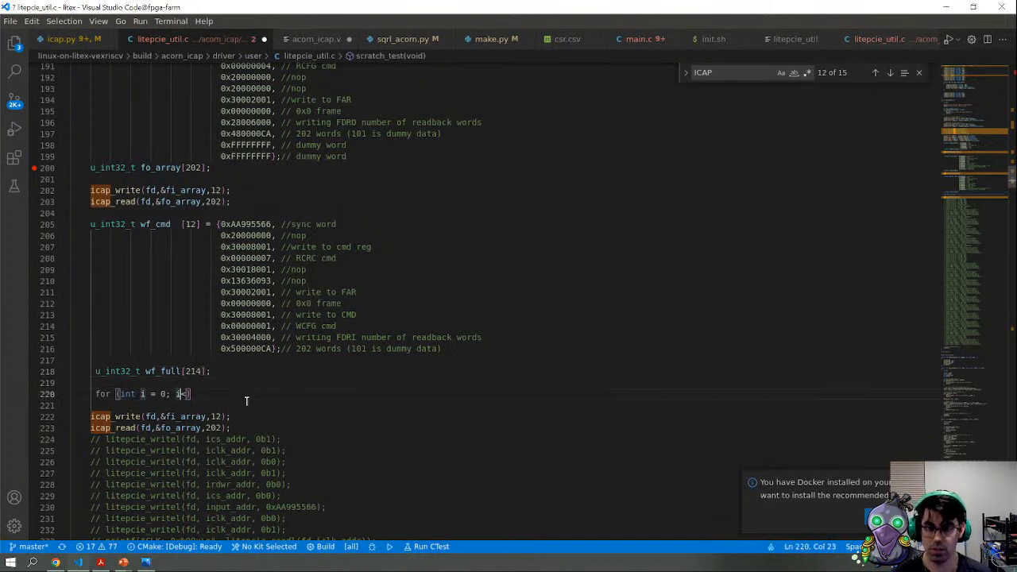
text(<)
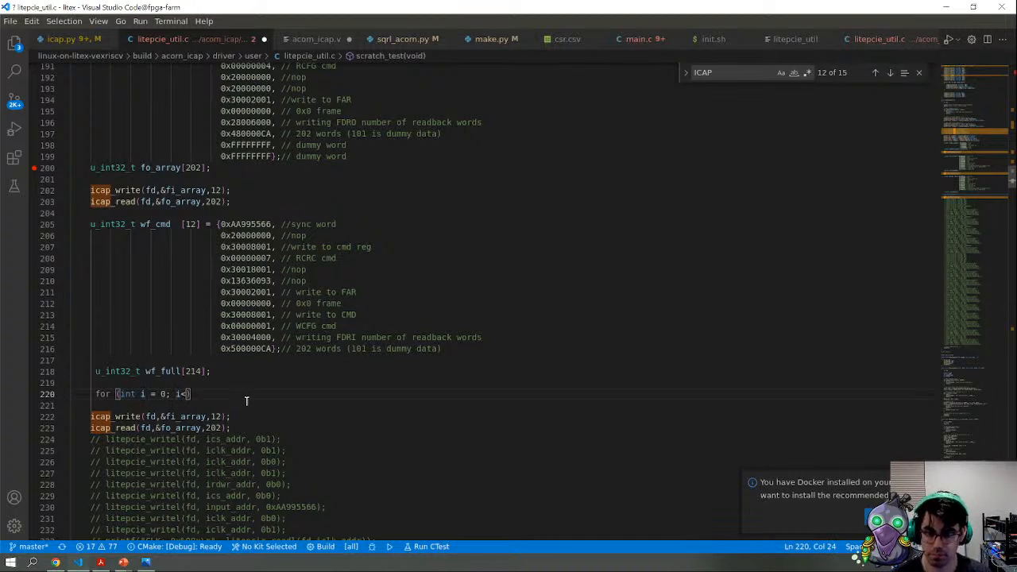
text(12)
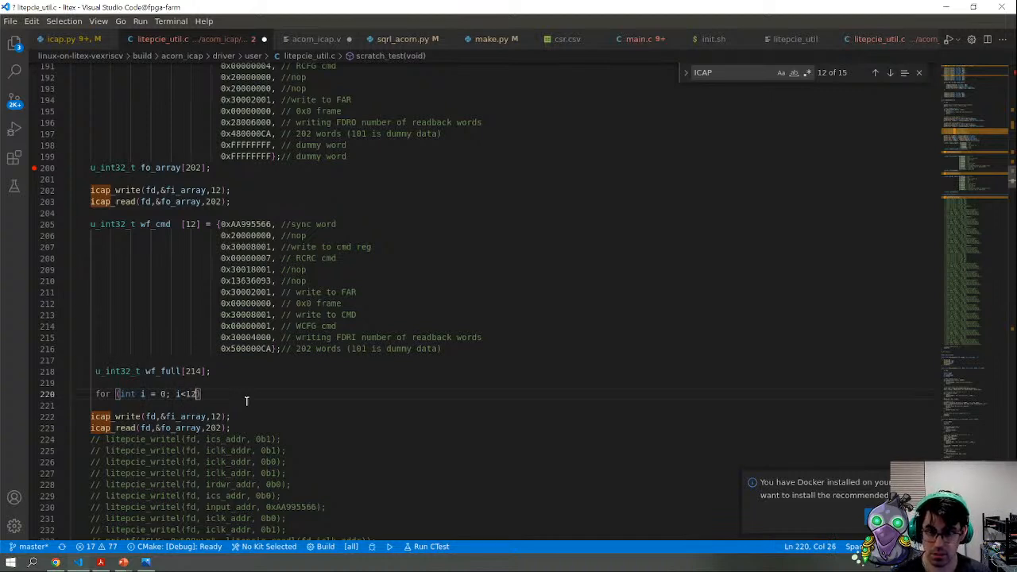
text(i++)
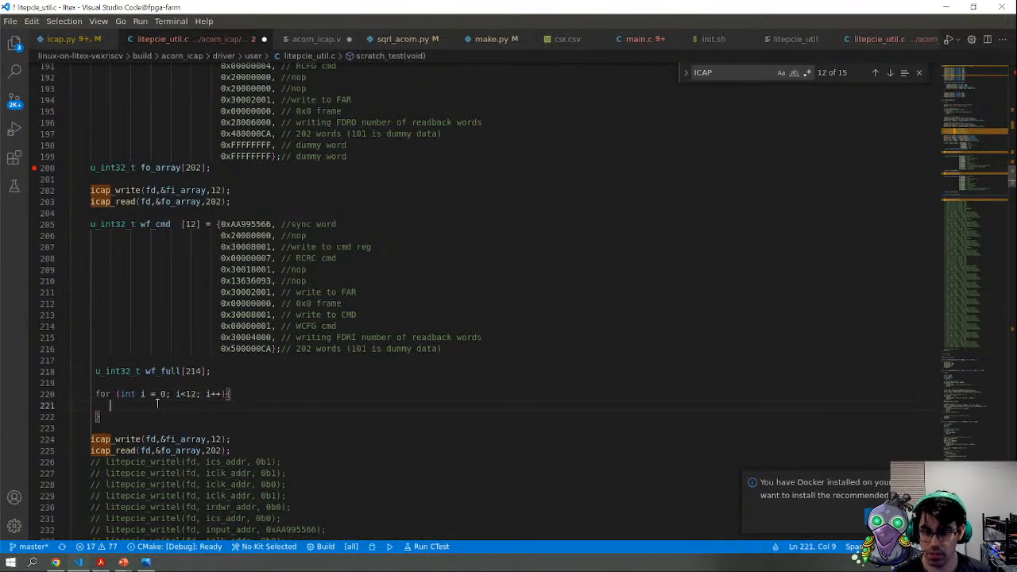
text(wf_full[)
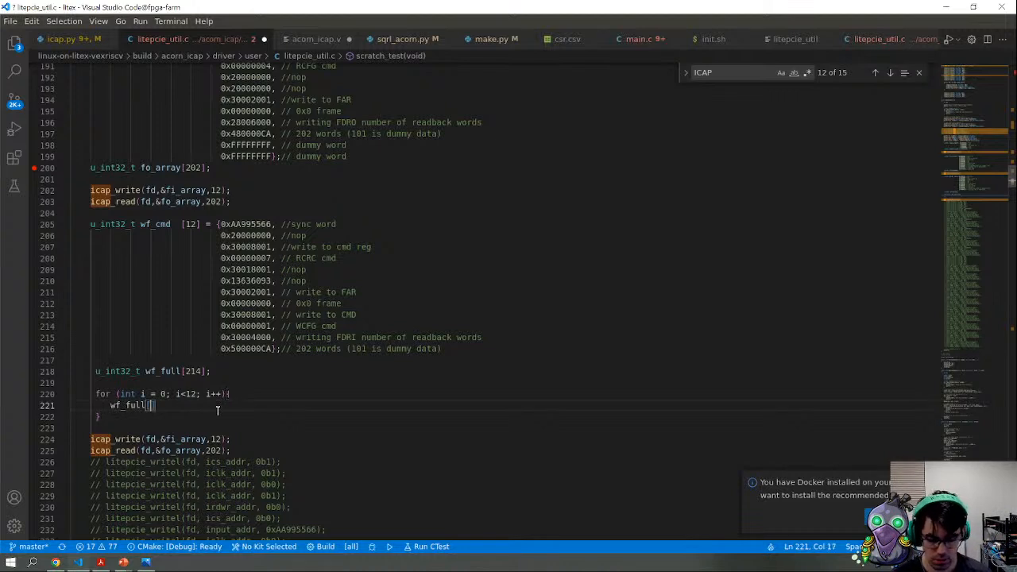
text(i])
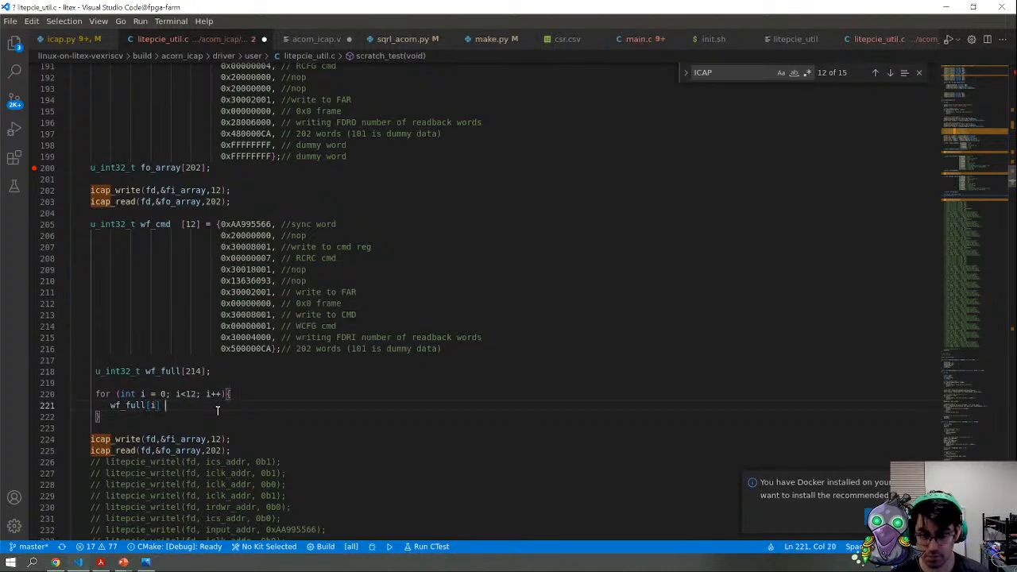
Add a second loop copying fo_array[i-12] into wf_full for indices 12 through 214.
double_click(156, 222)
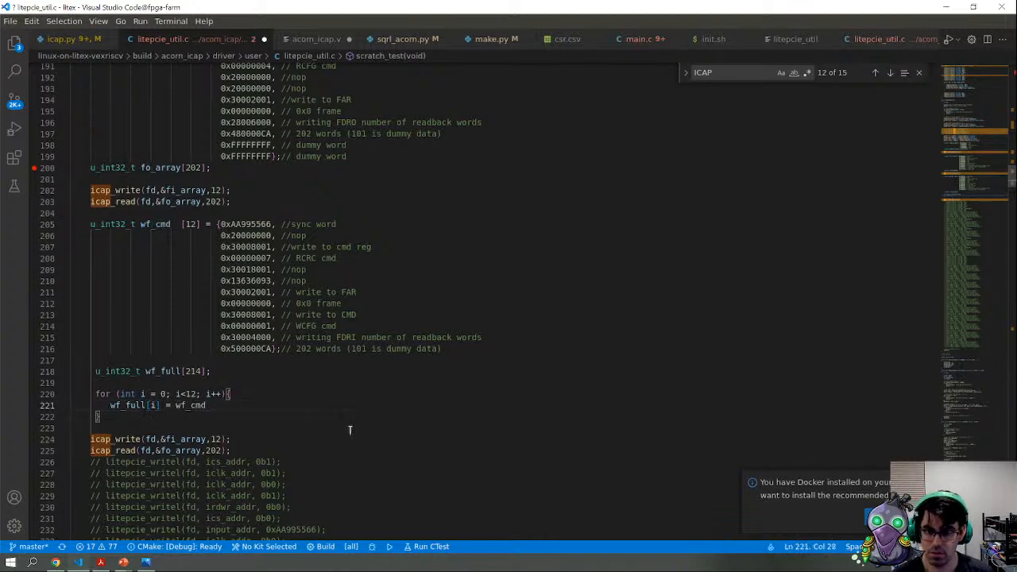
text([i])
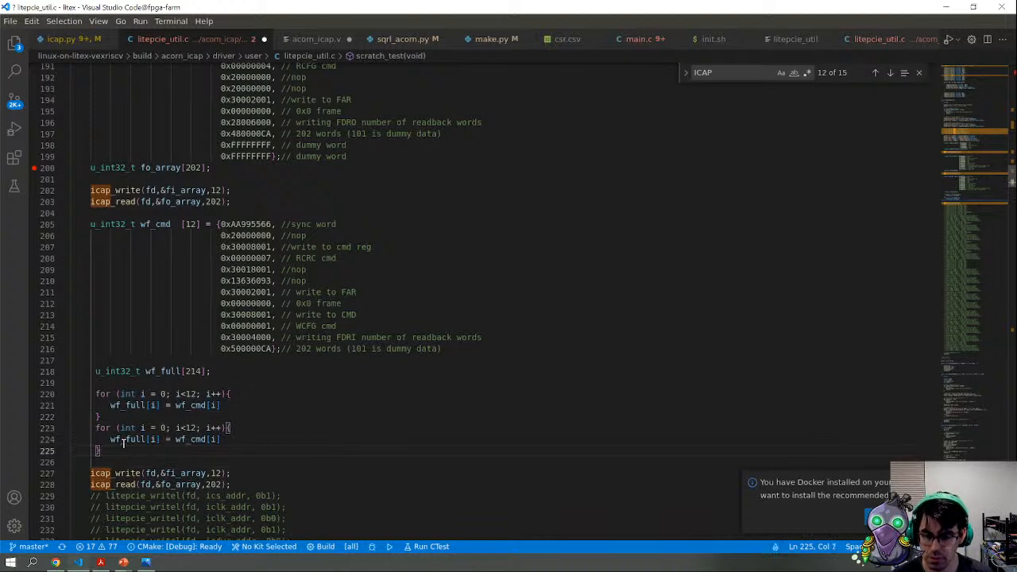
double_click(127, 439)
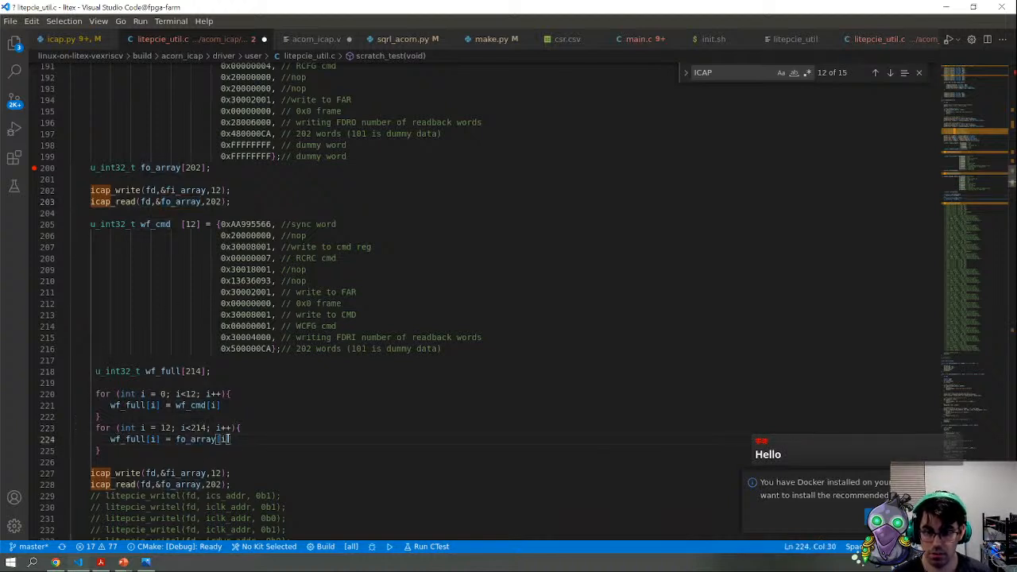
text(-12)
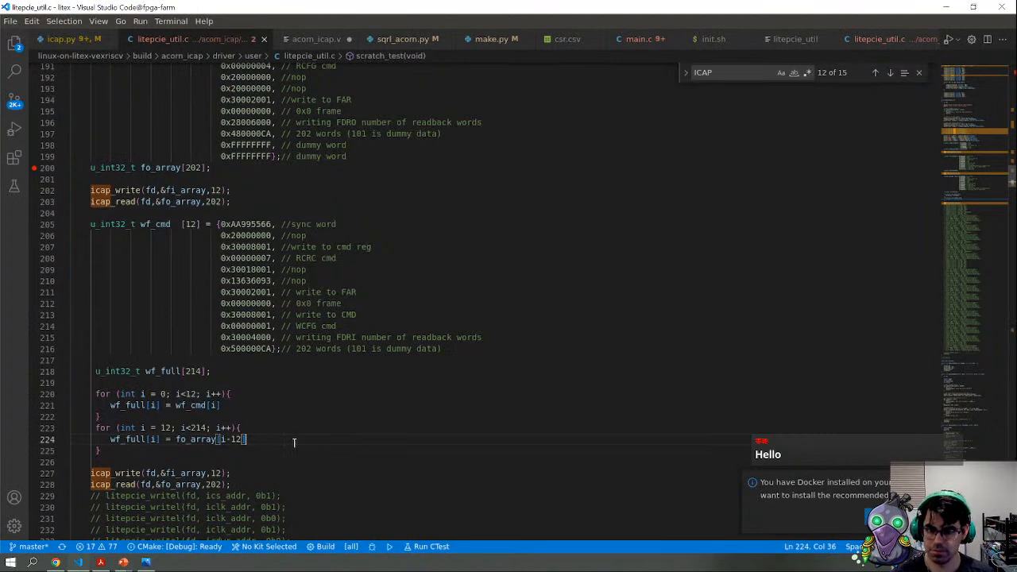
scroll(down, 3)
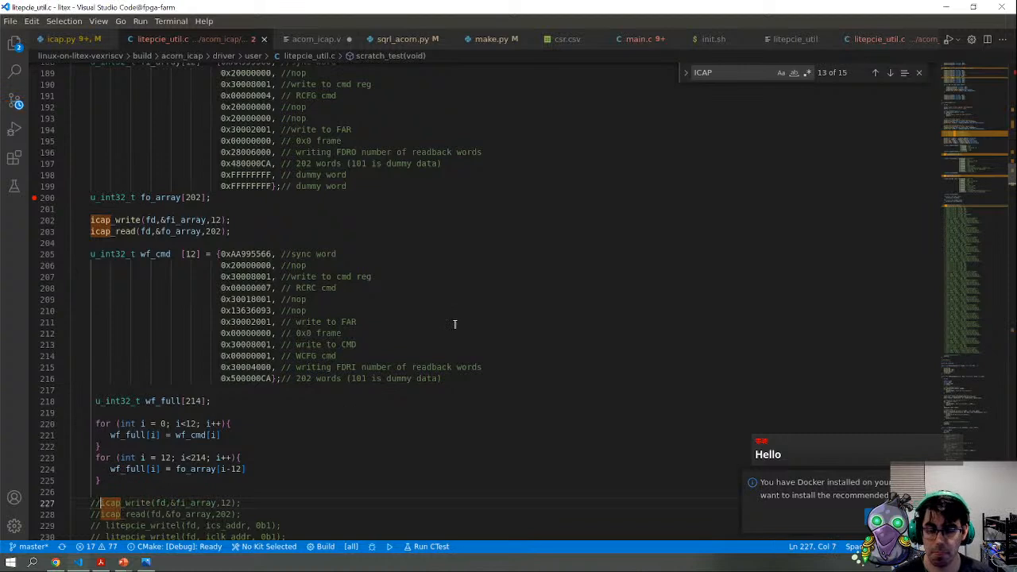
mouse_move(394, 324)
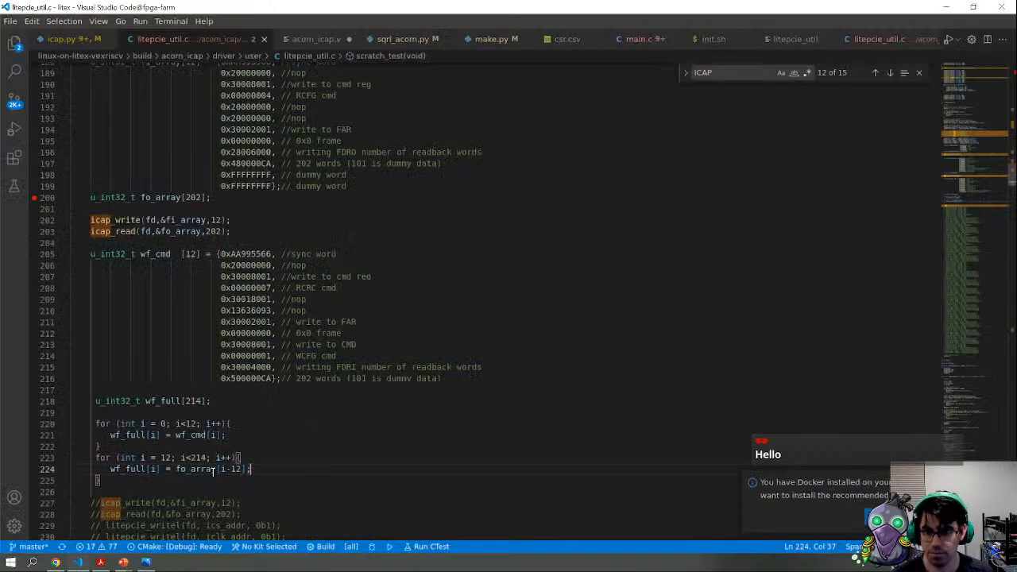
Start the second loop at index 102 and adjust its wf_full offset.
scroll(down, 3)
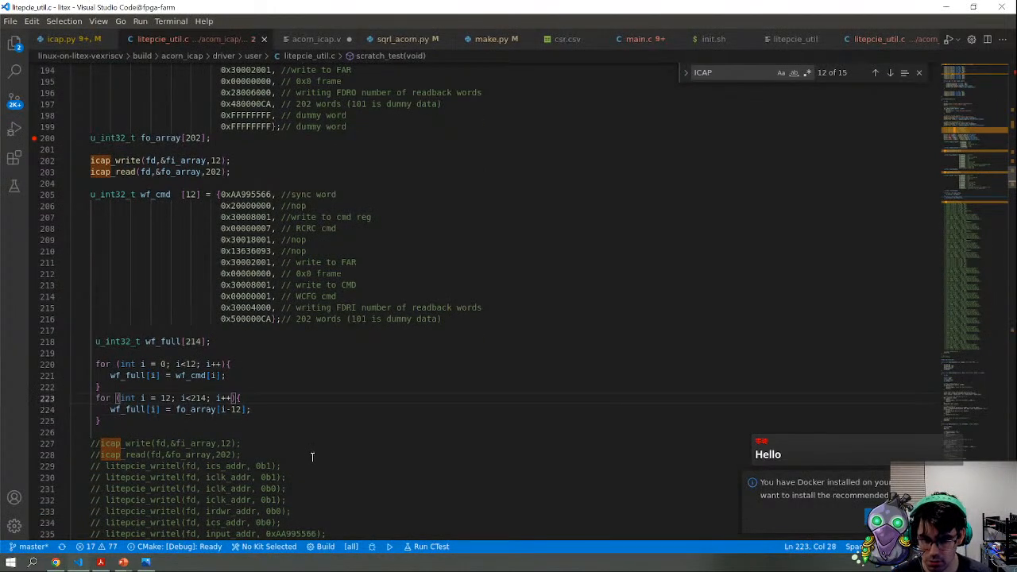
click(174, 398)
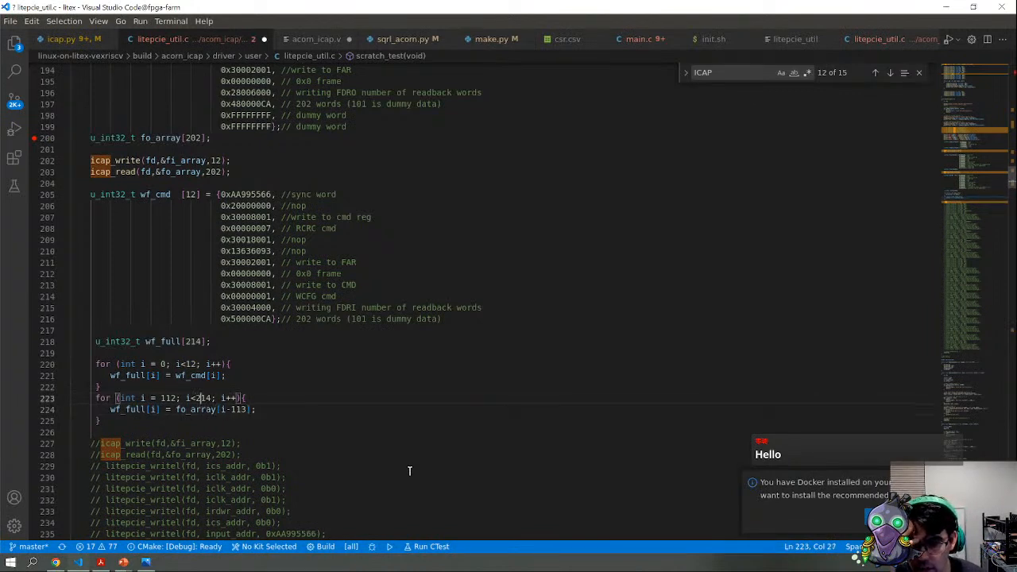
text(102)
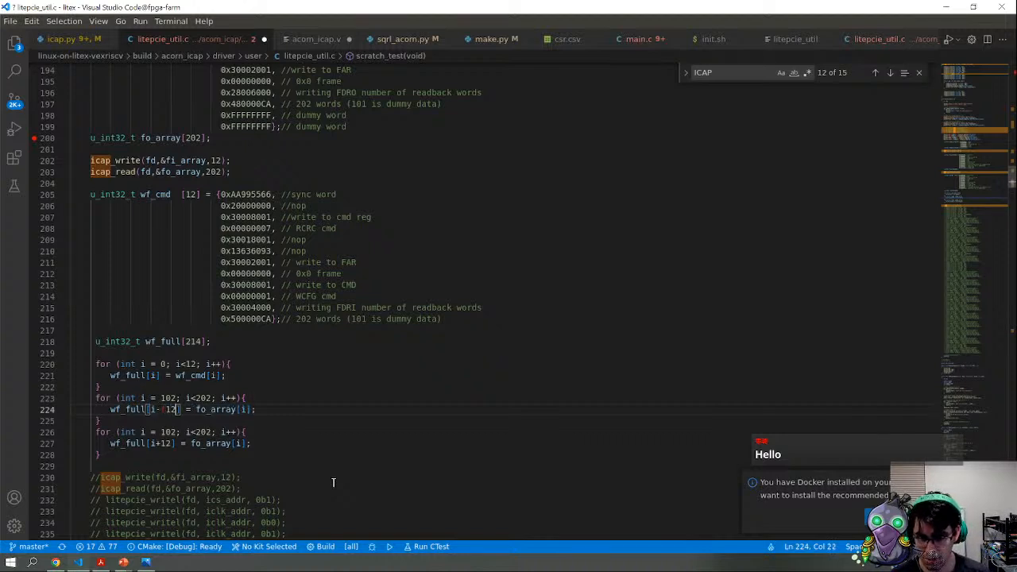
key(Backspace)
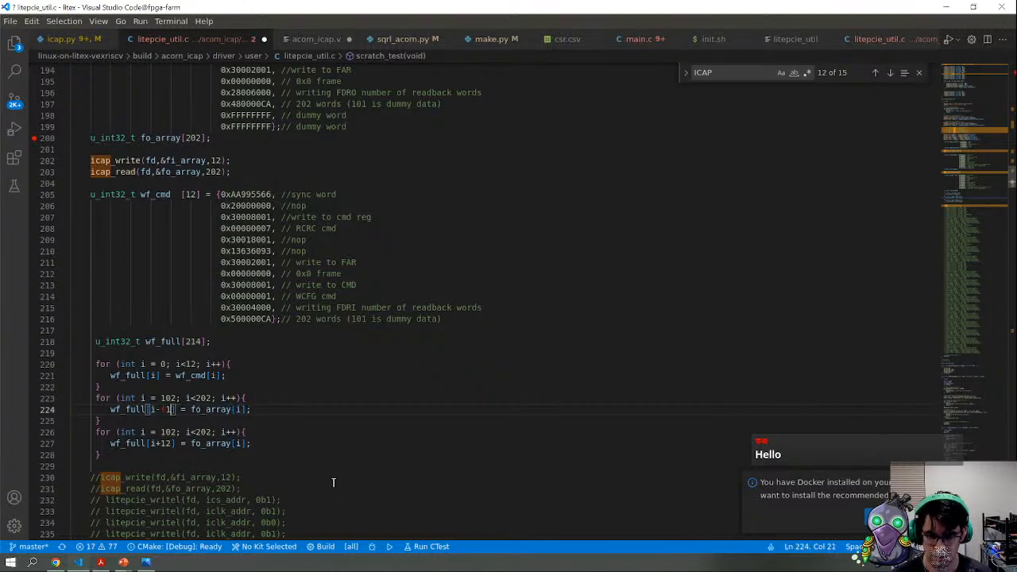
key(Backspace)
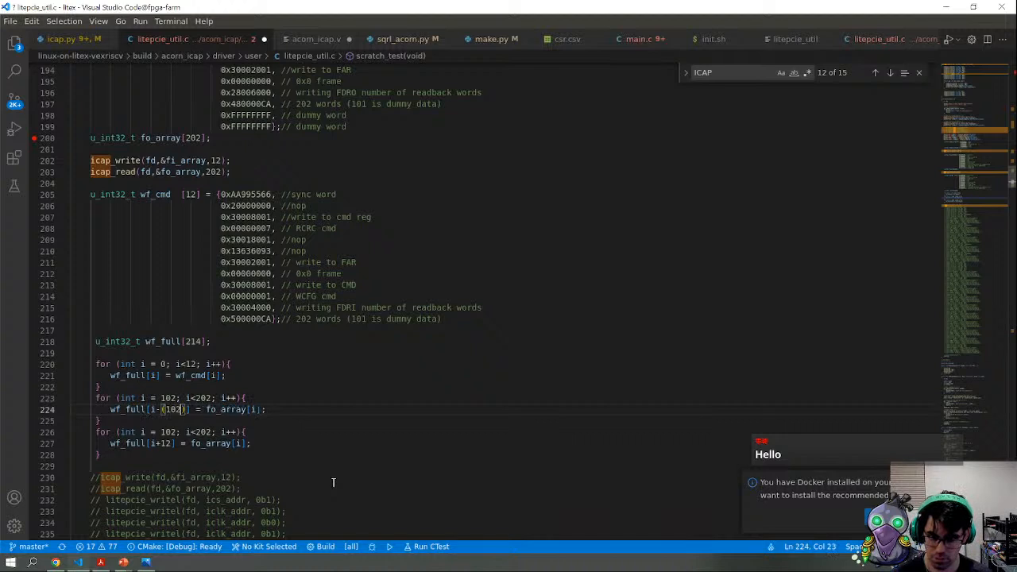
text(-12)
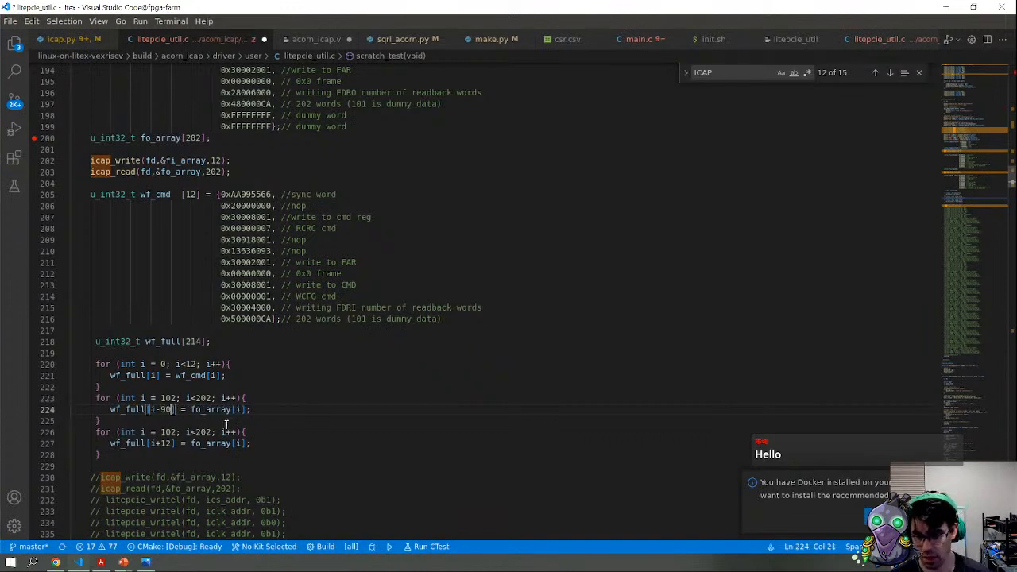
Change the third loop's upper bound to 214.
double_click(169, 397)
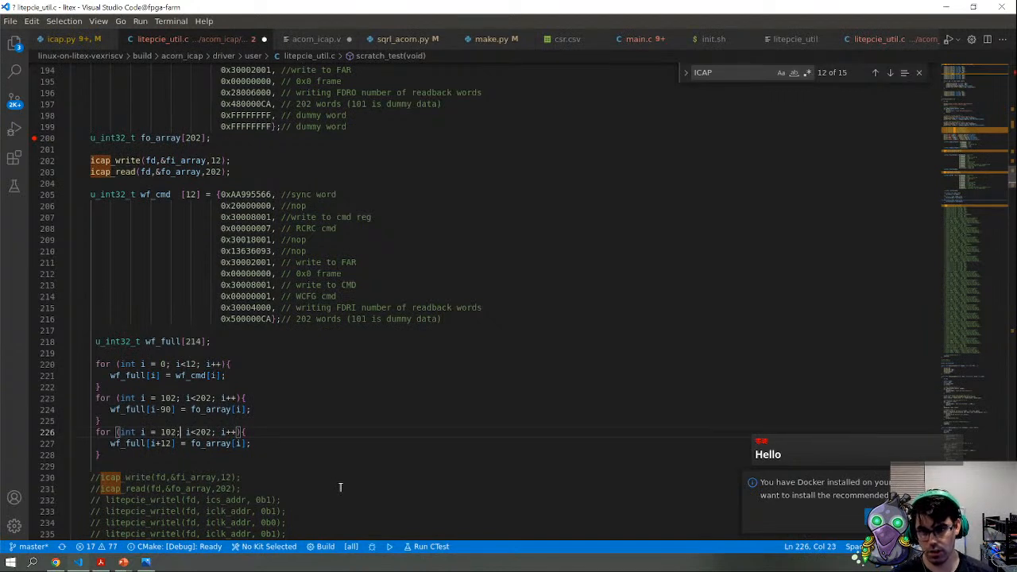
text(14)
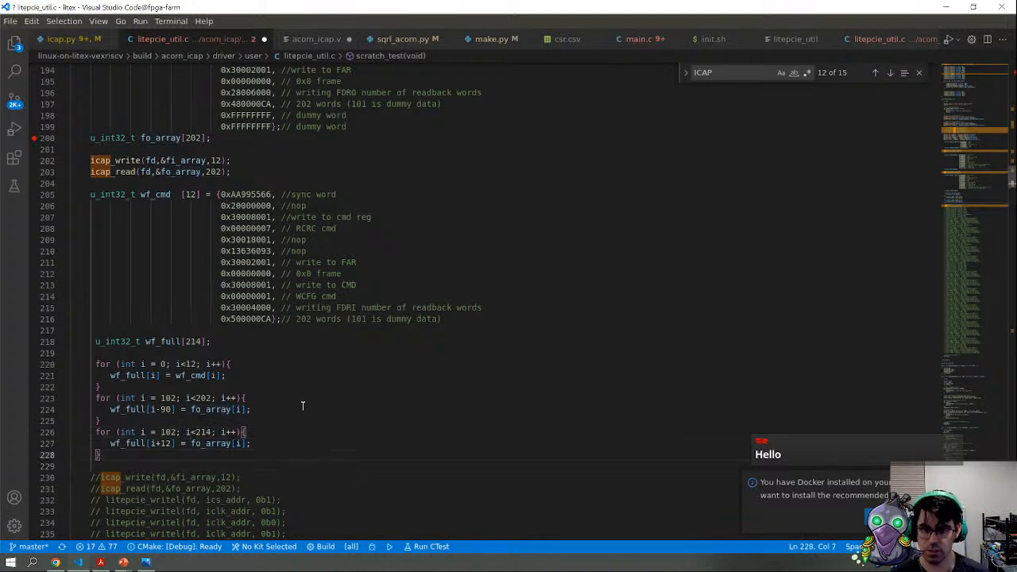
mouse_move(168, 432)
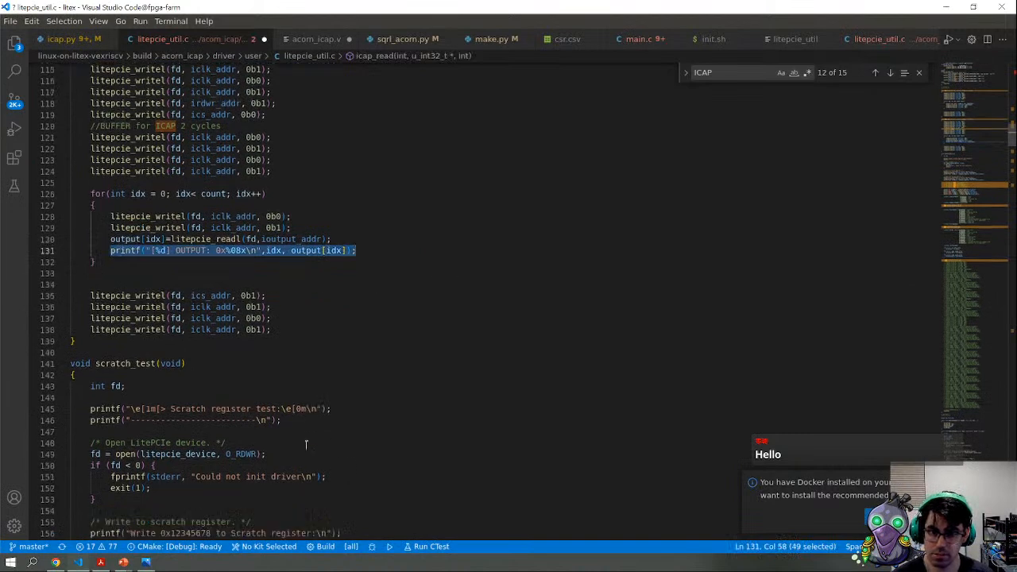
Paste the printf OUTPUT line into the loops, printing wf_full[i] with index i and offset -90.
scroll(down, 3)
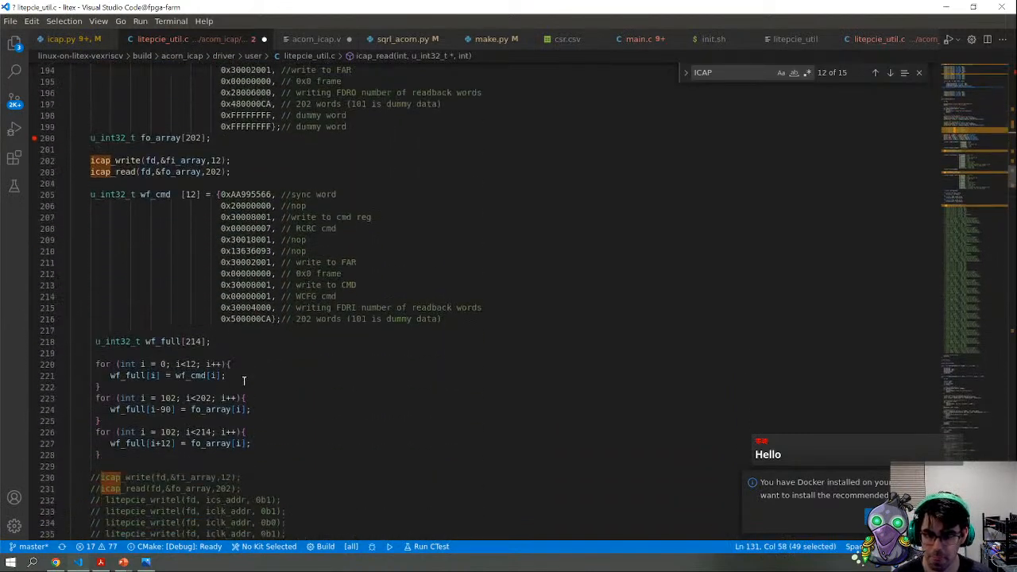
text(printf("[%d] OUTPUT: 0x%08x\n",idx, output[idx]);)
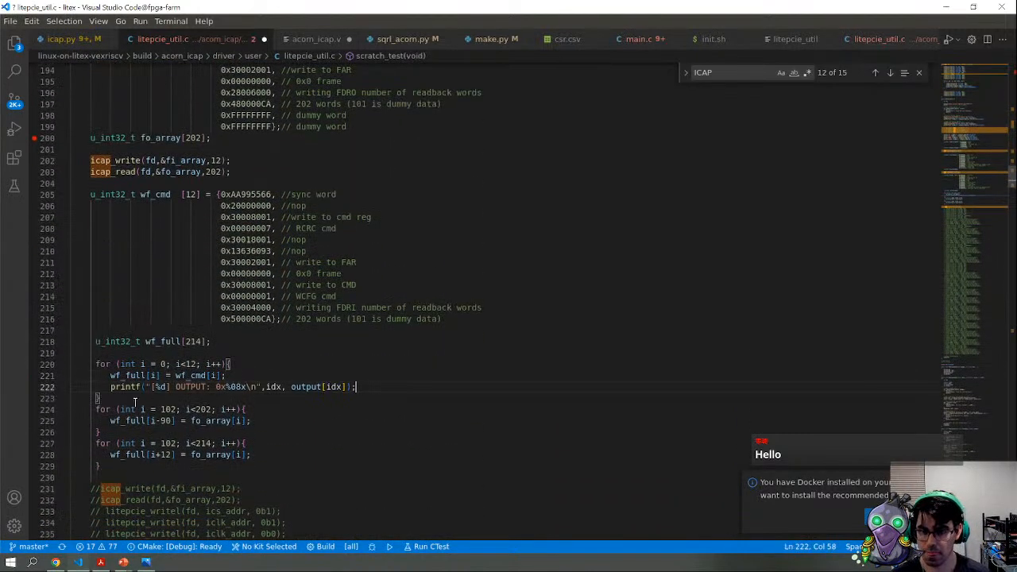
double_click(127, 375)
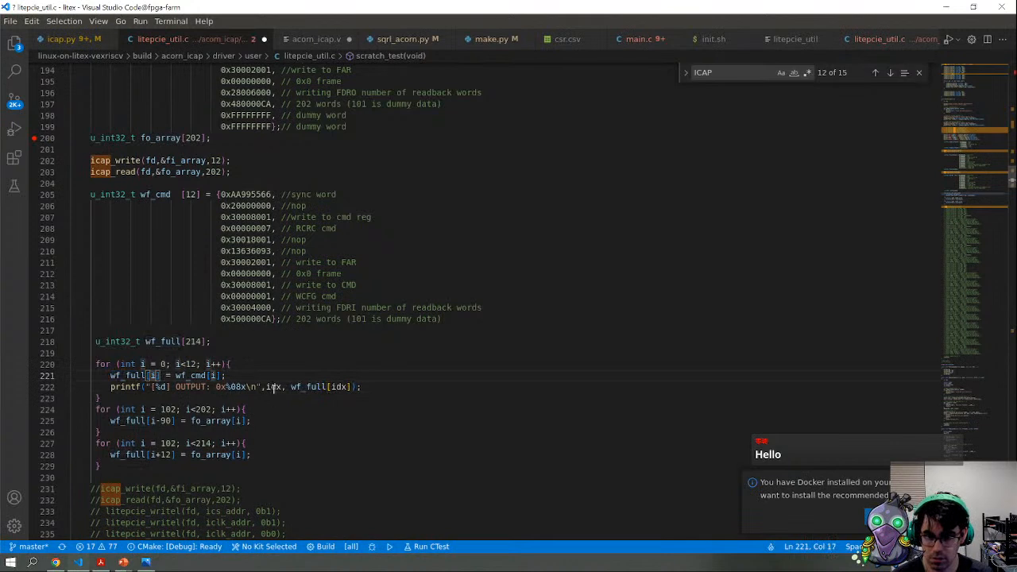
double_click(273, 388)
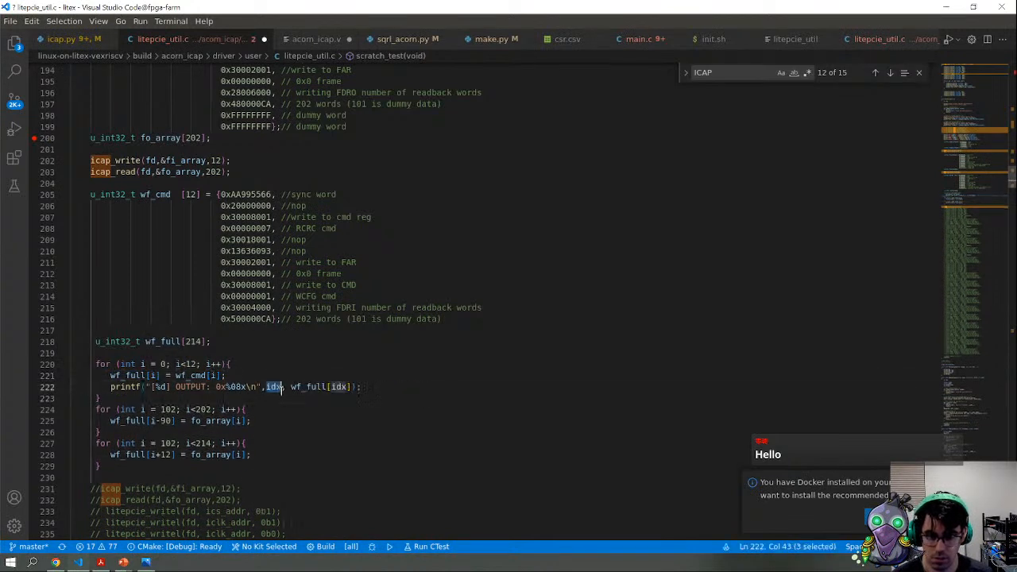
text(i)
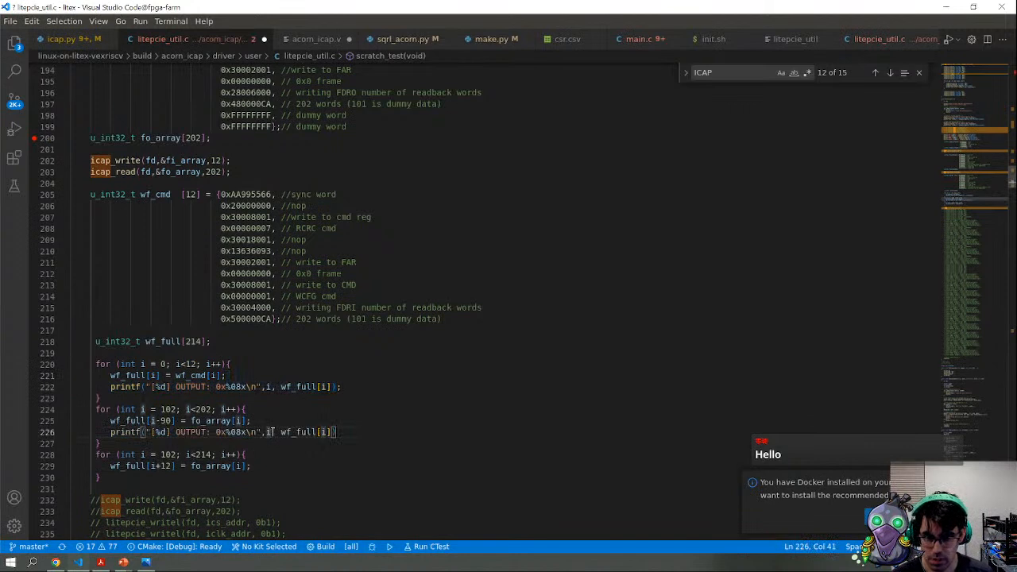
text(-90)
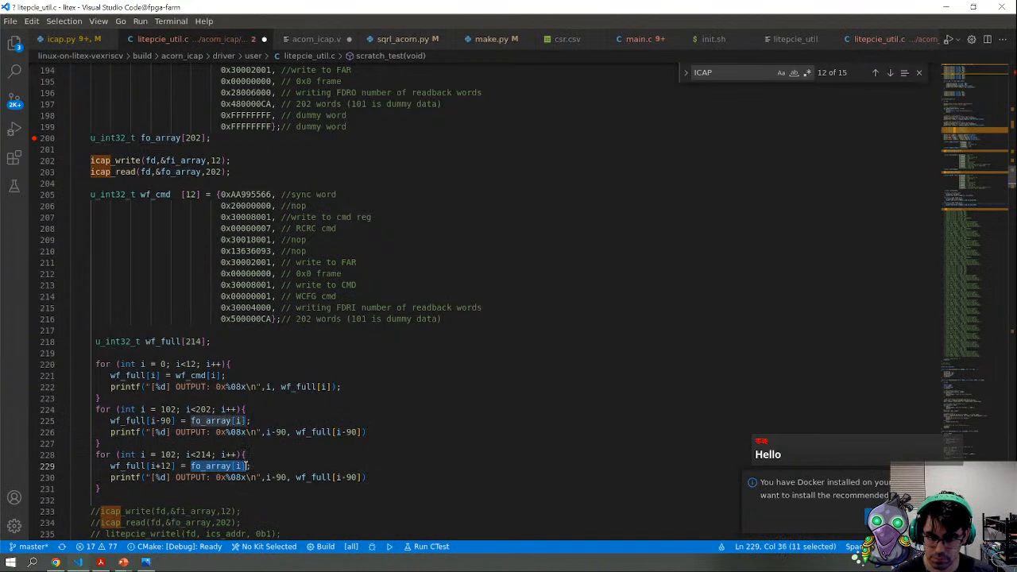
text(0x0)
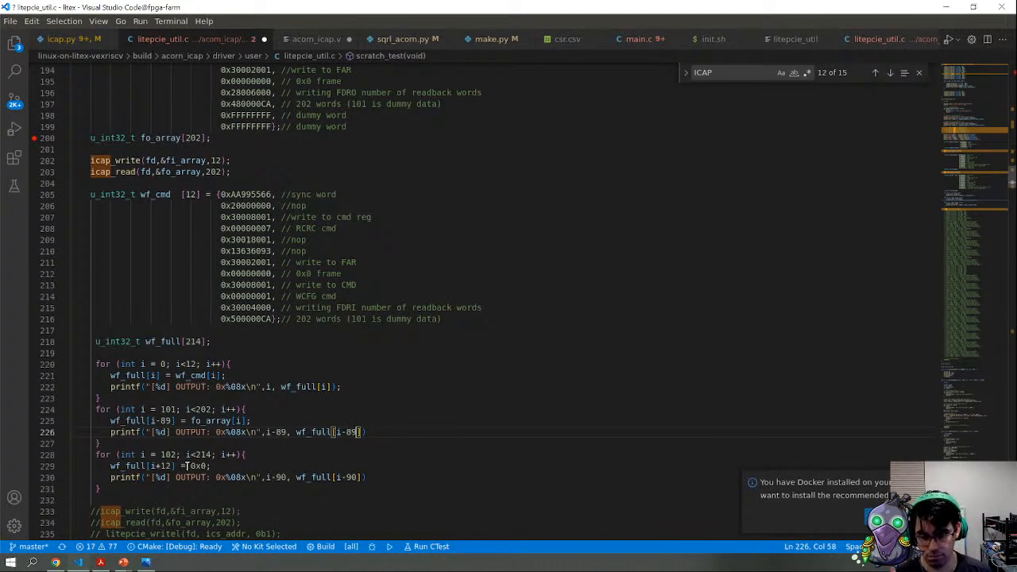
mouse_move(173, 457)
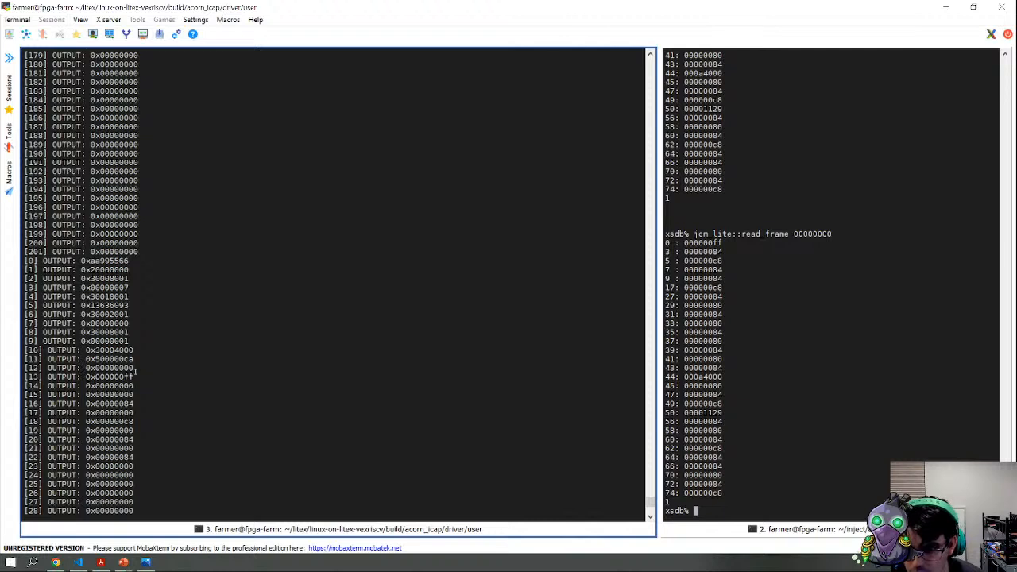
mouse_move(135, 365)
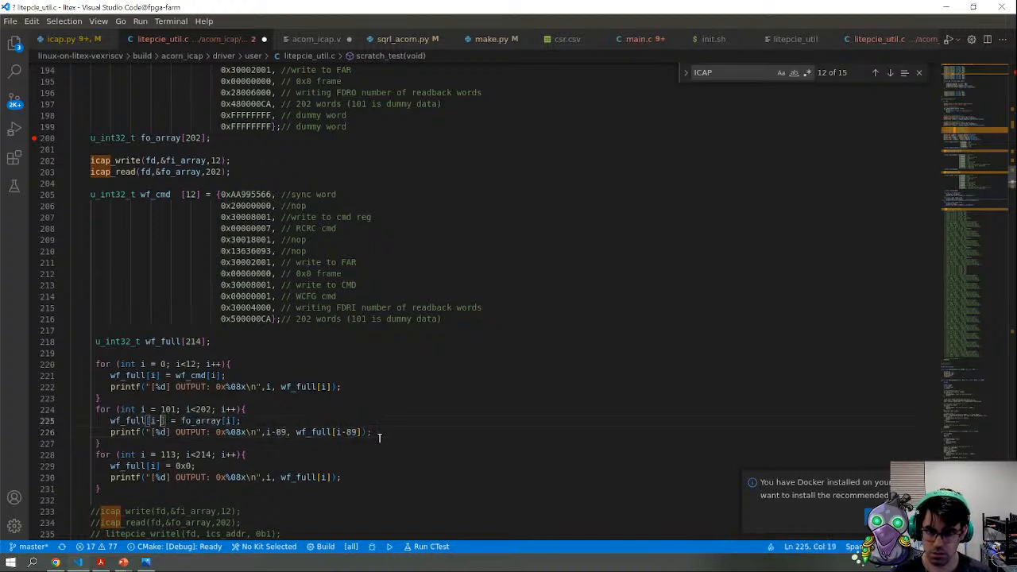
Use wf_full[i-89] in the second loop and set the third loop's entries to 0.
text(-89)
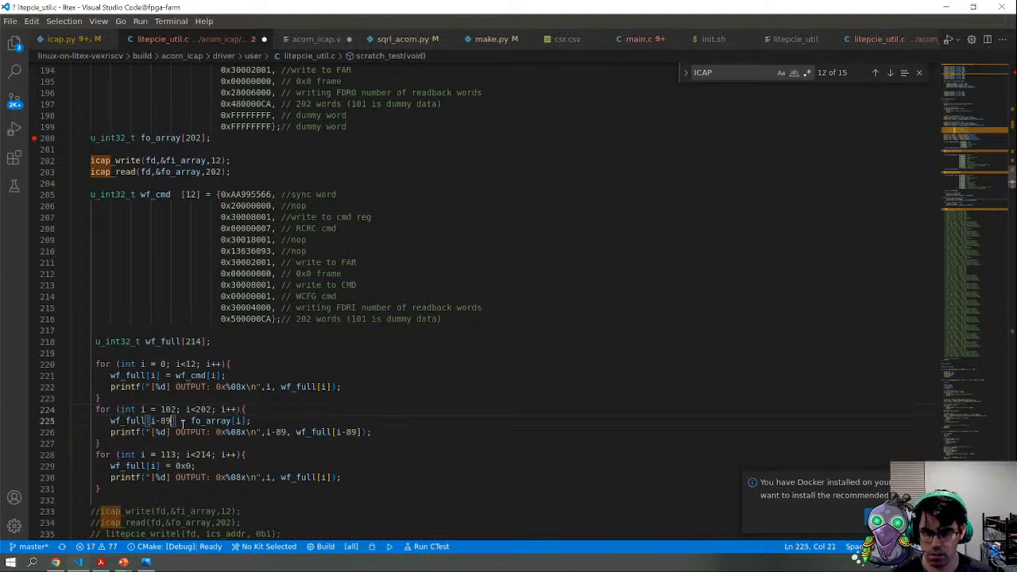
text(0)
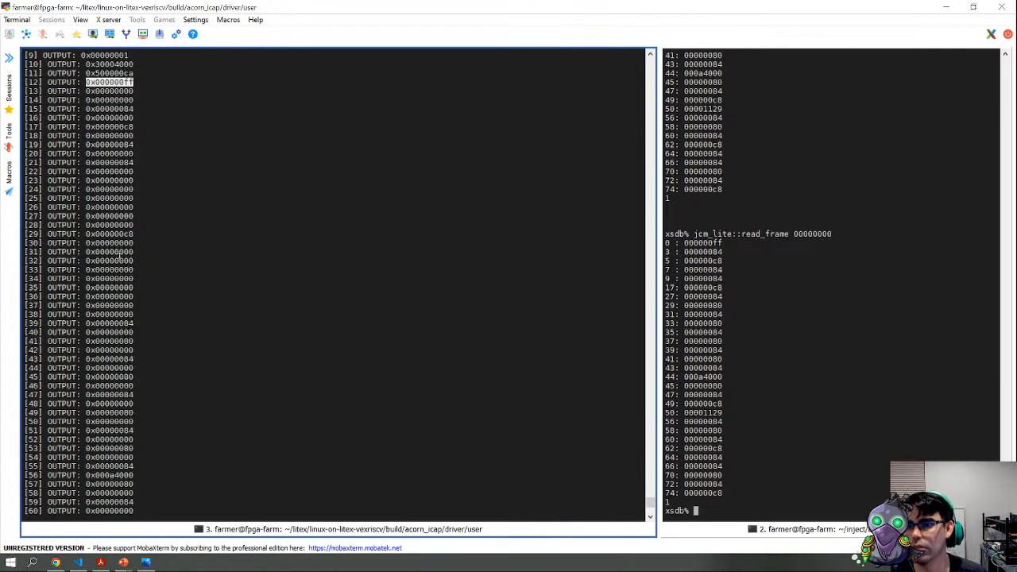
scroll(down, 3)
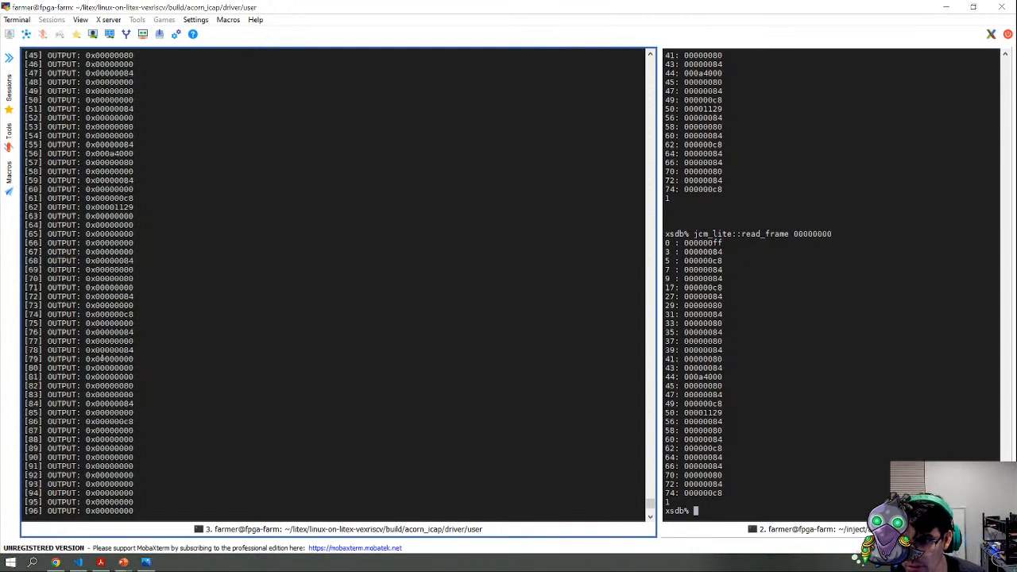
scroll(down, 3)
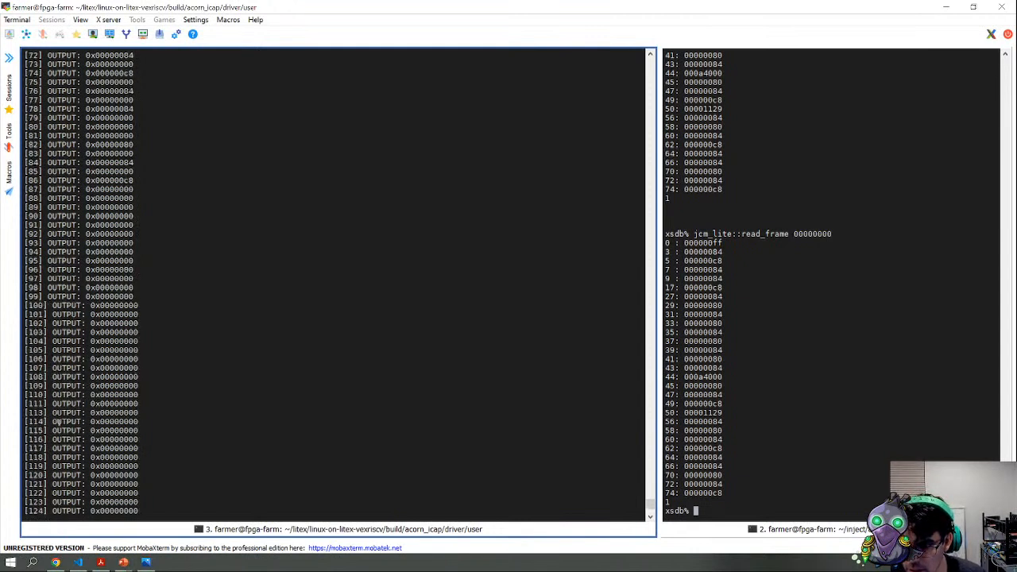
double_click(114, 413)
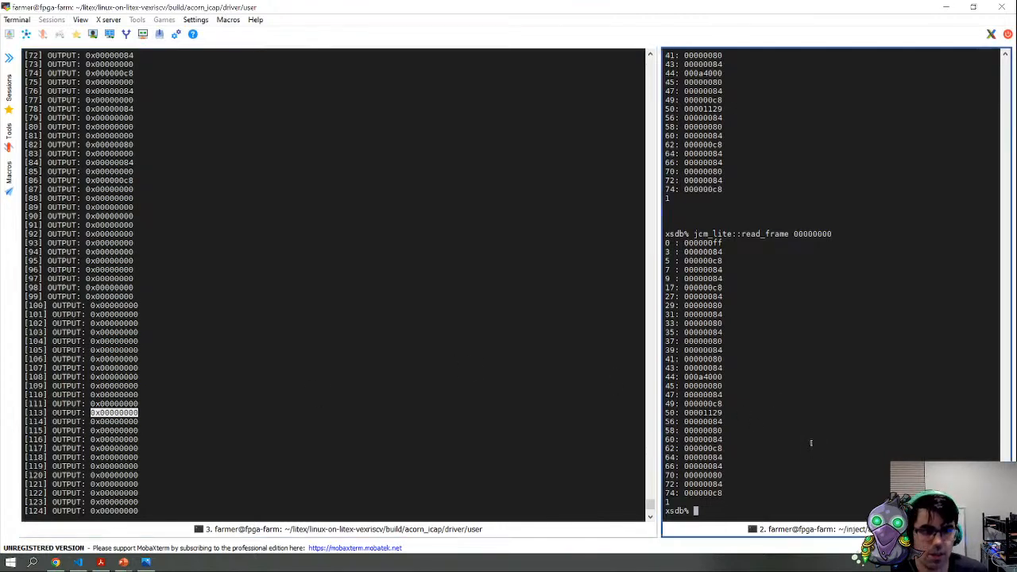
text(jcm_lite::inject_fault 00000000 0 7)
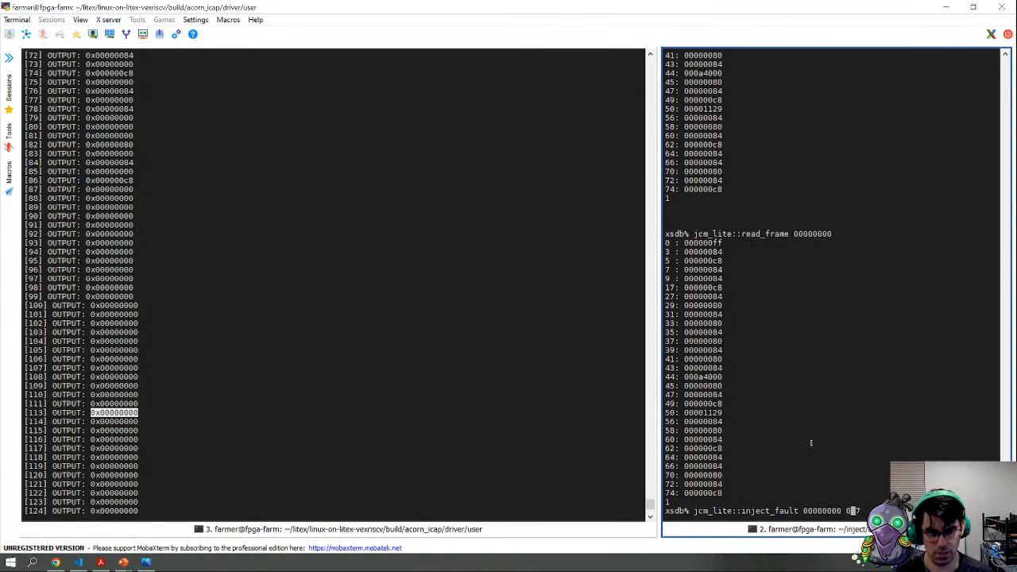
text(100)
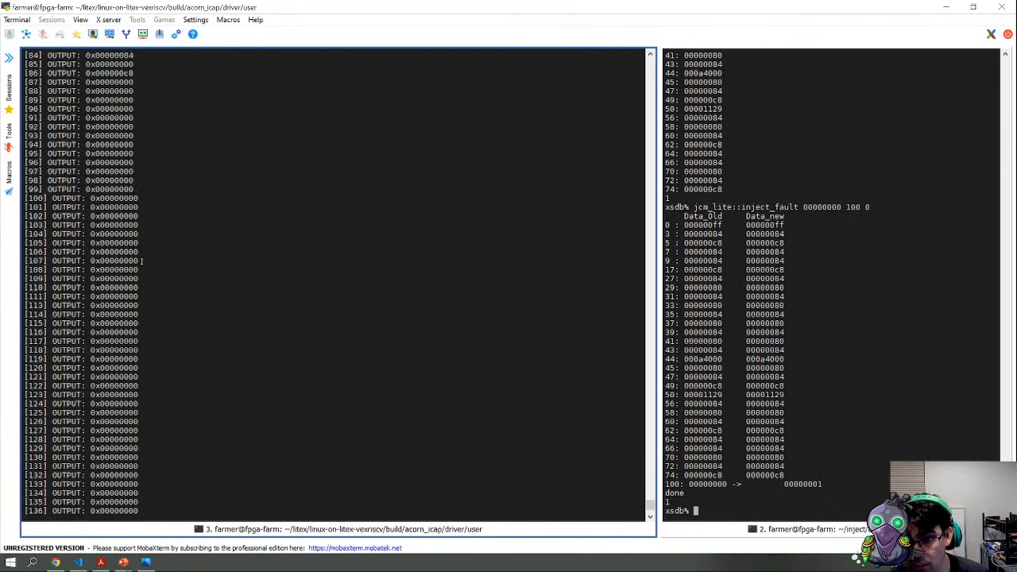
Reread the frame with jcm_lite::read_frame 00000000 and review the output.
scroll(down, 3)
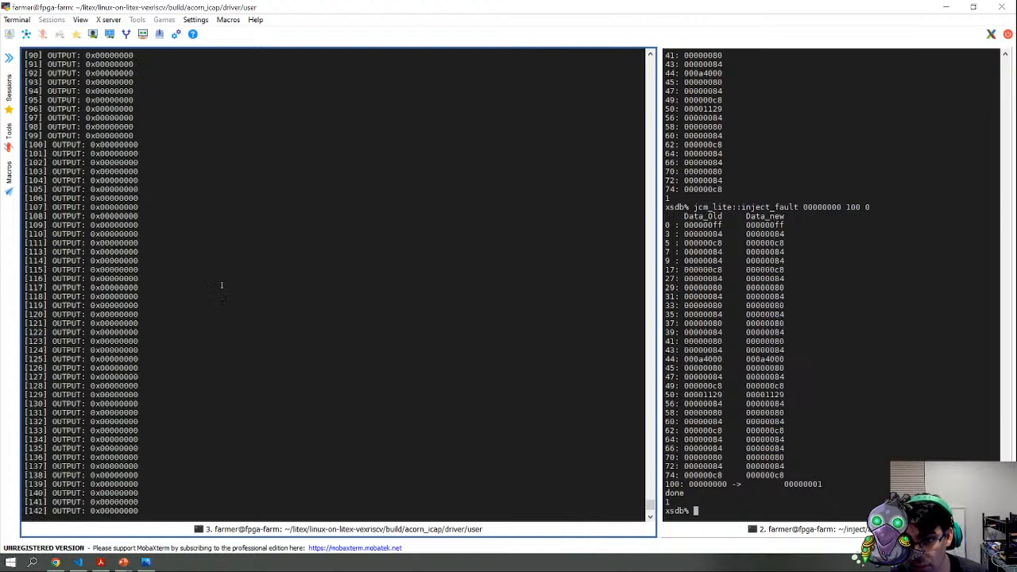
text(jcm_lite::read_frame 00000000)
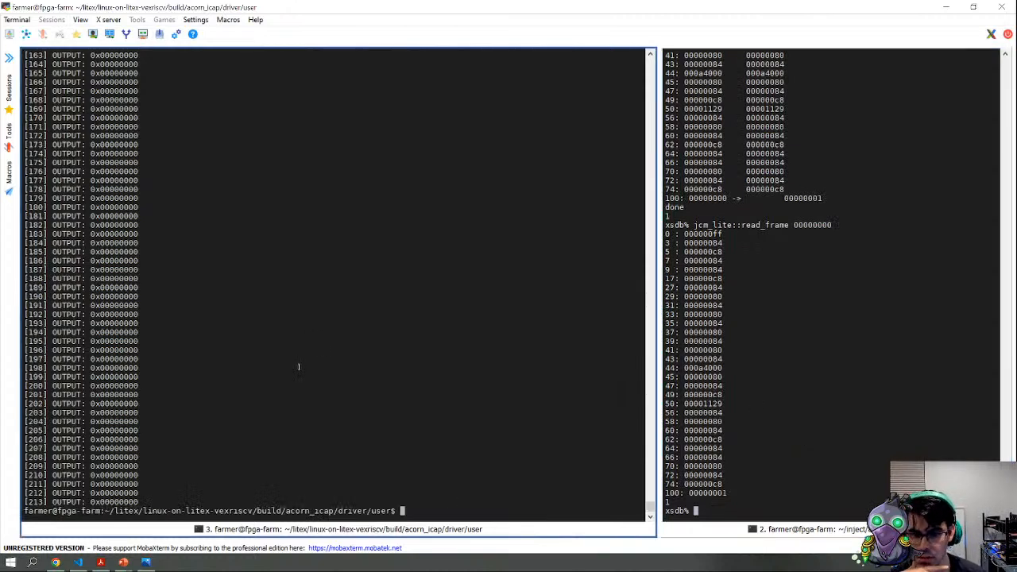
scroll(up, 3)
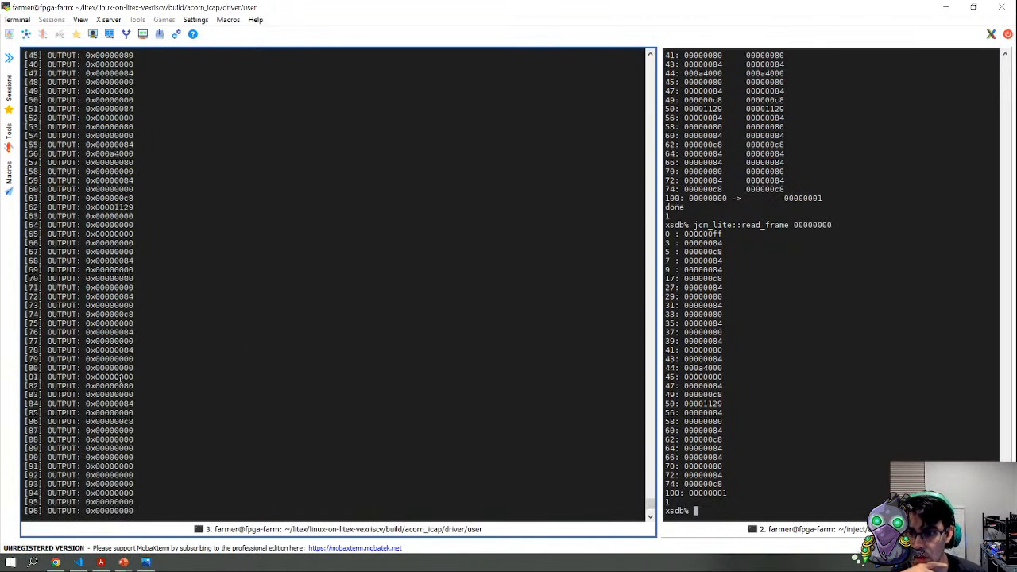
scroll(down, 3)
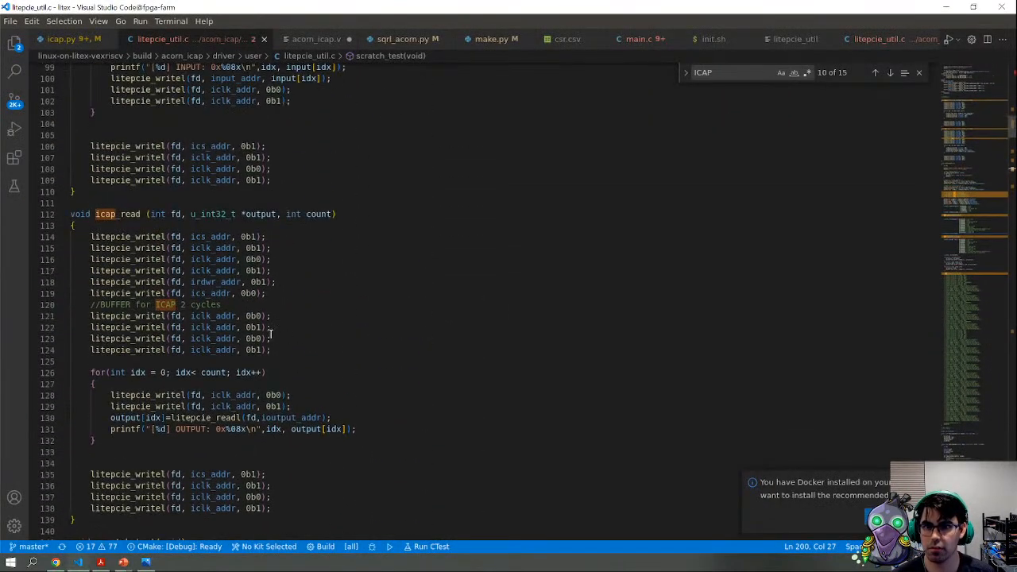
Select from the icap_write call down through the wf_full loops in scratch_test.
drag(91, 315, 270, 327)
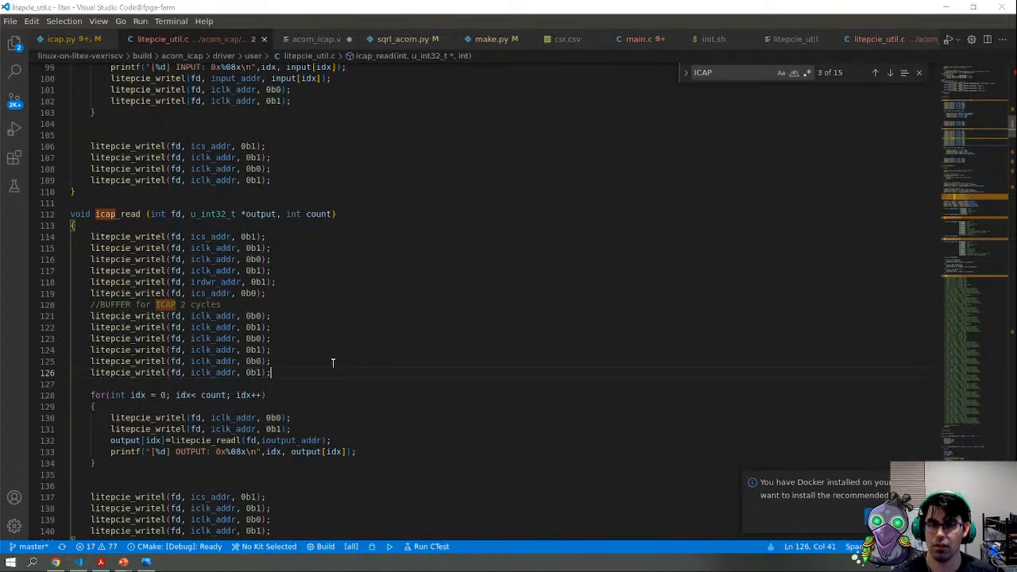
scroll(down, 3)
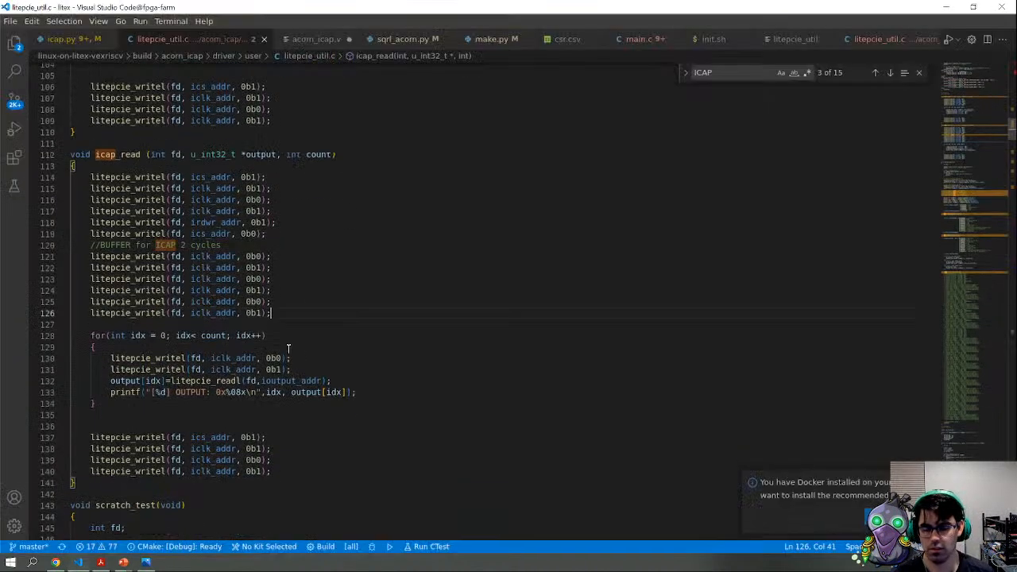
scroll(down, 3)
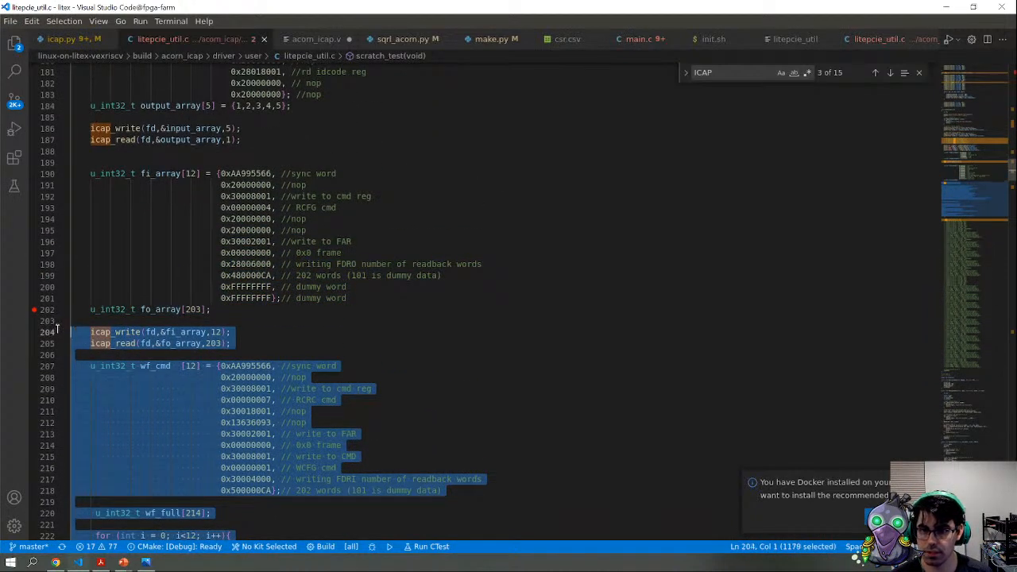
Toggle comments on the marked code, rebuild with make and rerun ./litepcie_util scratch_test.
key(ctrl+/)
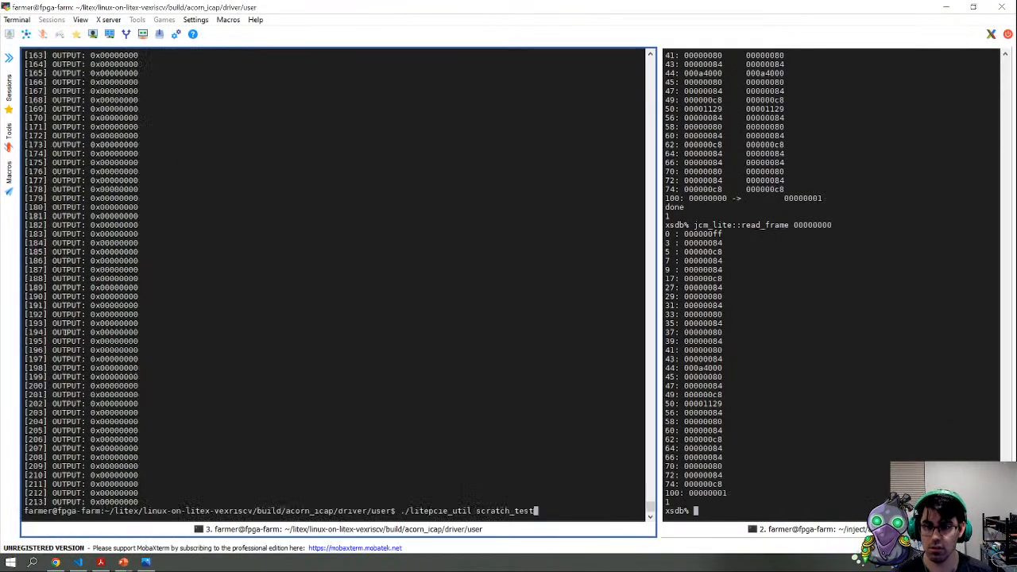
key(Return)
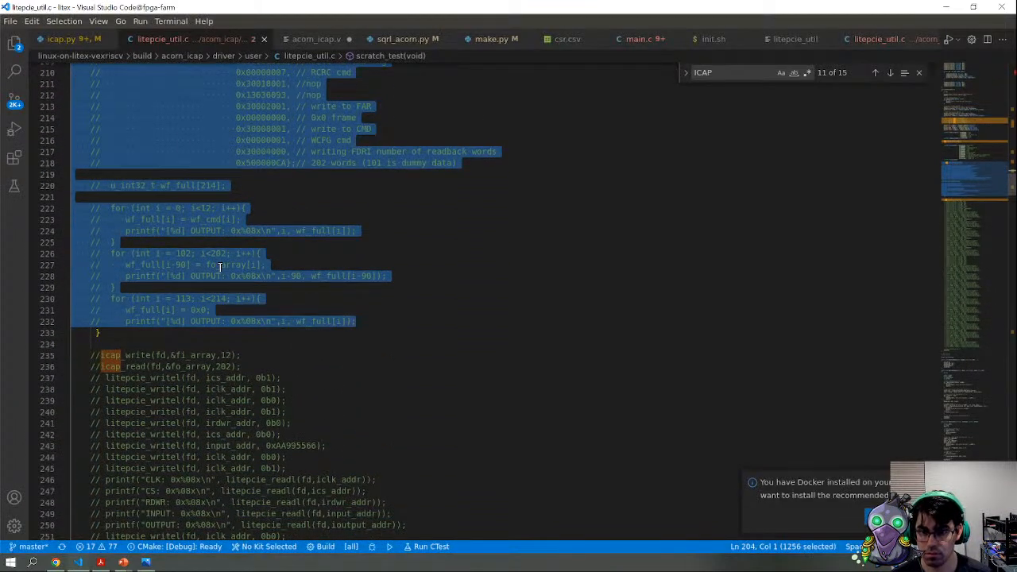
click(93, 332)
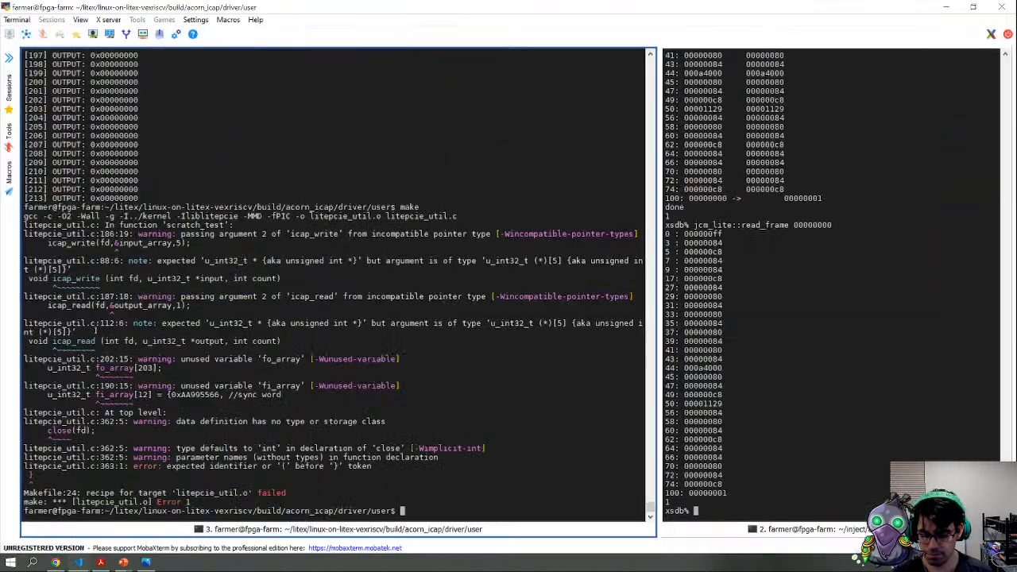
text(make)
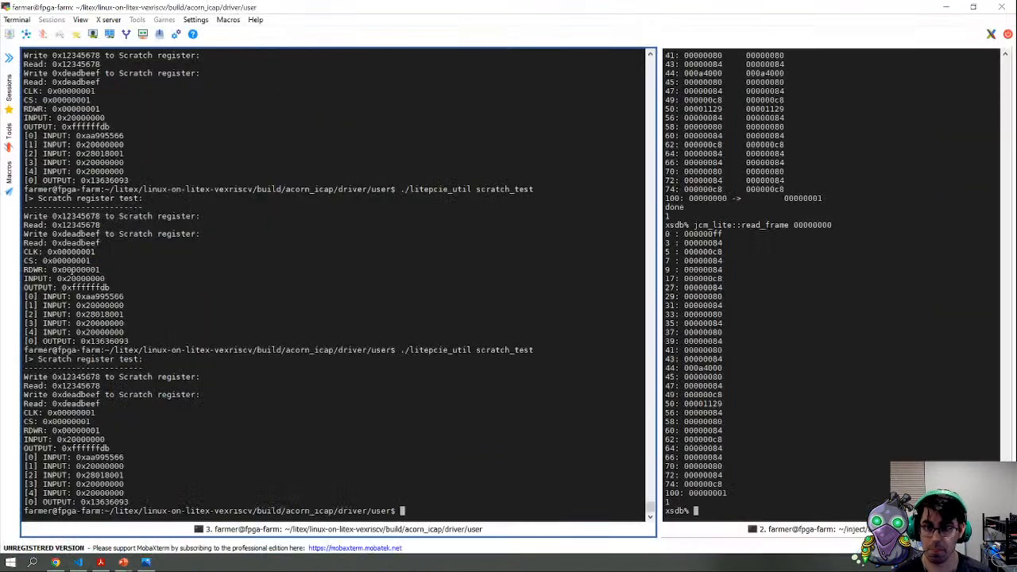
text(./litepcie_util scratch_test)
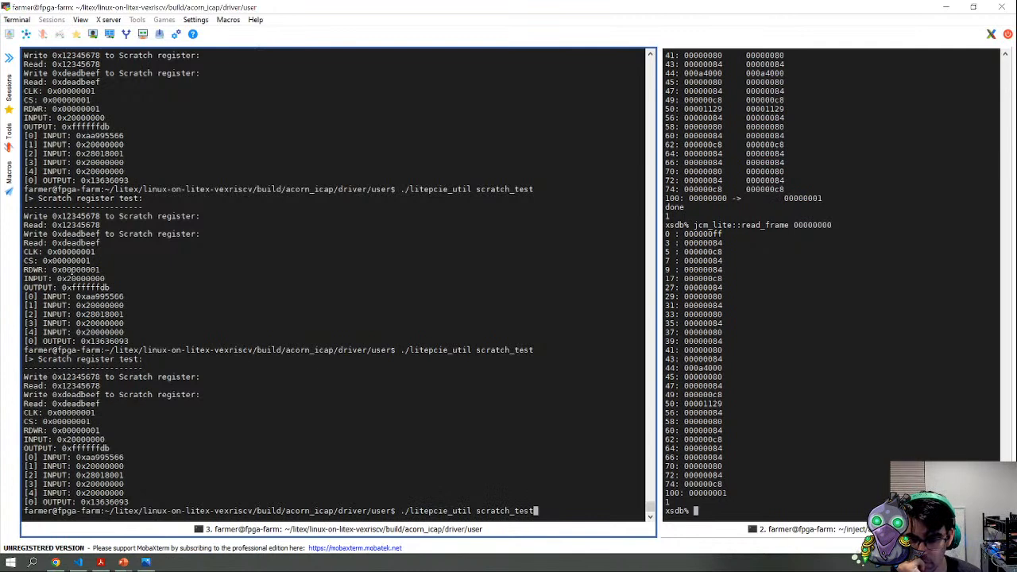
key(Return)
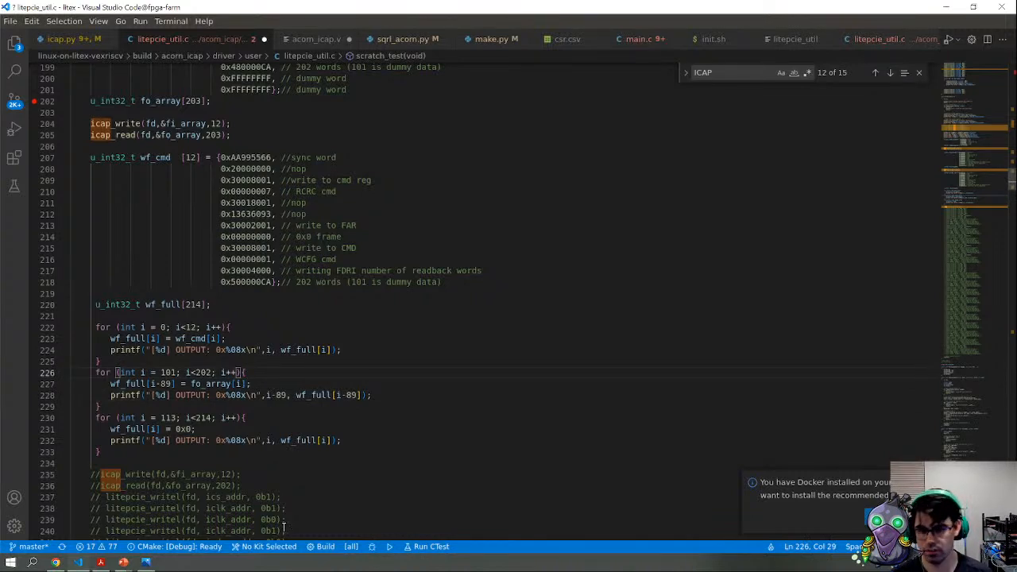
click(283, 417)
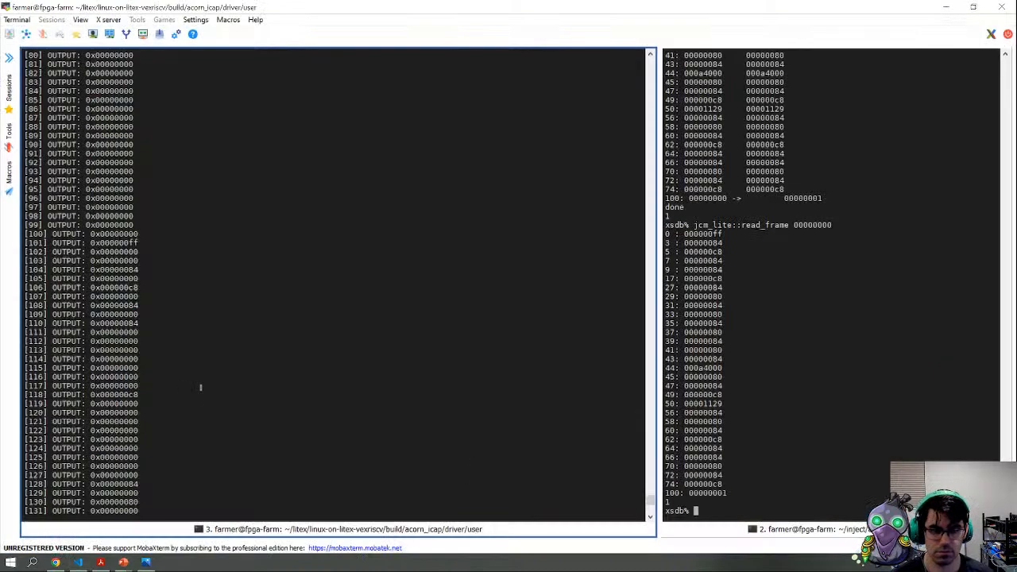
scroll(down, 3)
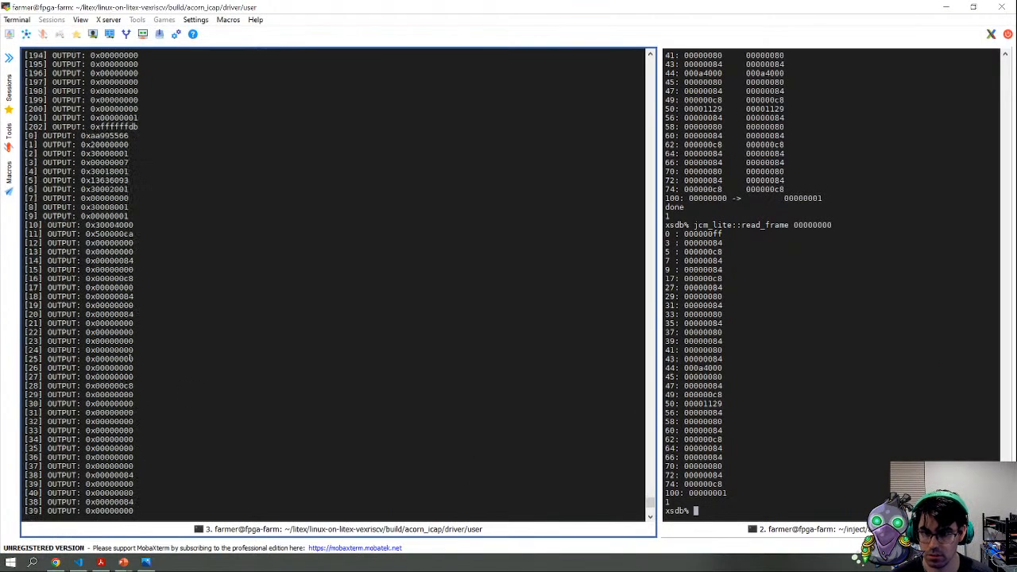
scroll(down, 3)
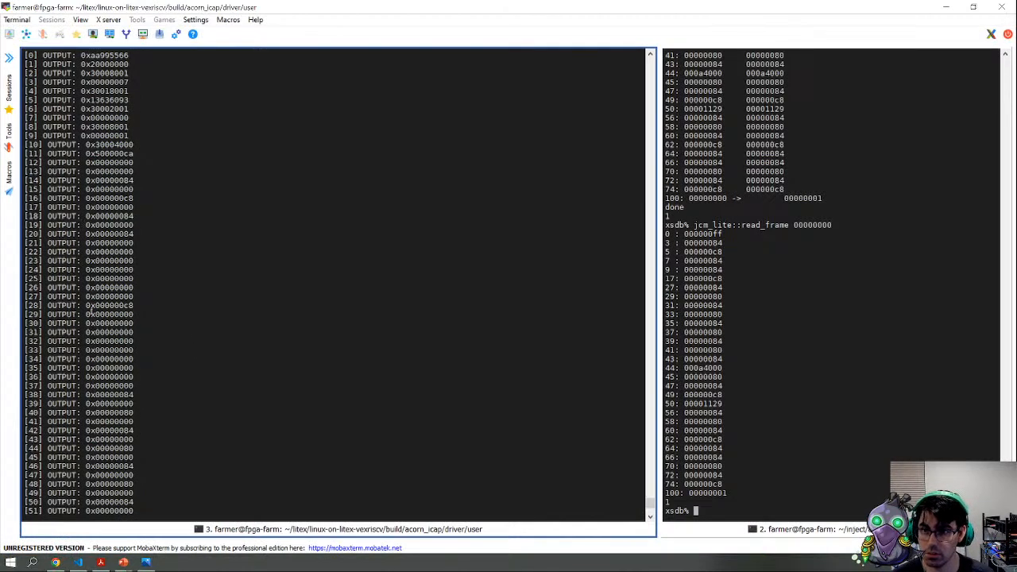
scroll(down, 3)
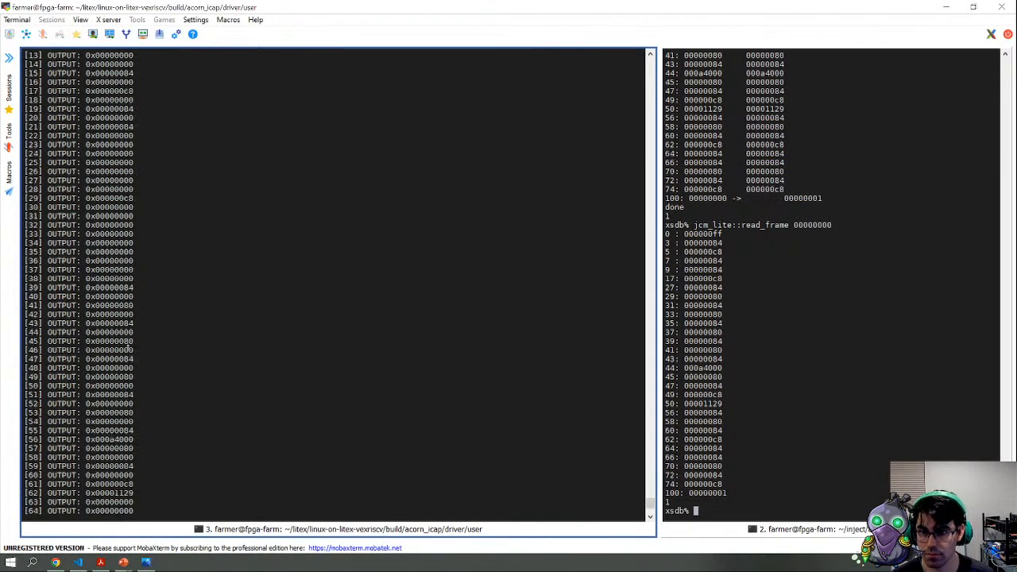
scroll(down, 3)
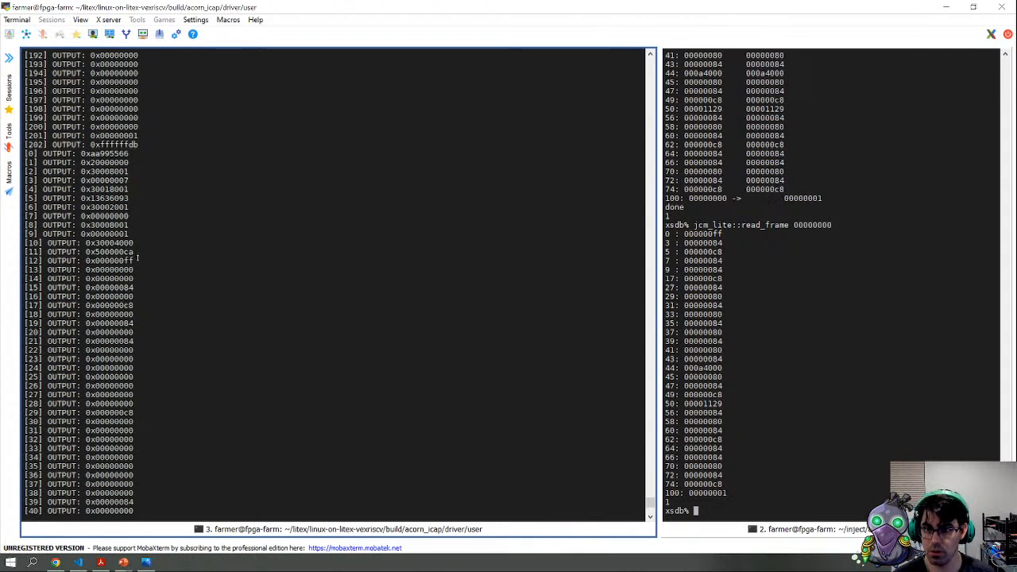
scroll(down, 3)
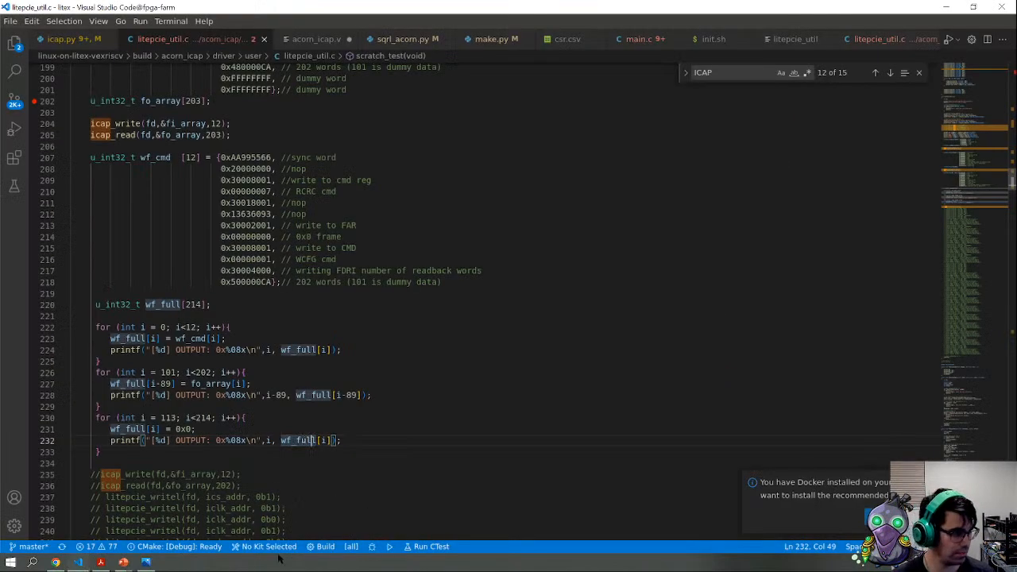
Make icap_write send &wf_full with length 214 and add a wf_full[12] = 0x0 line above it.
scroll(down, 3)
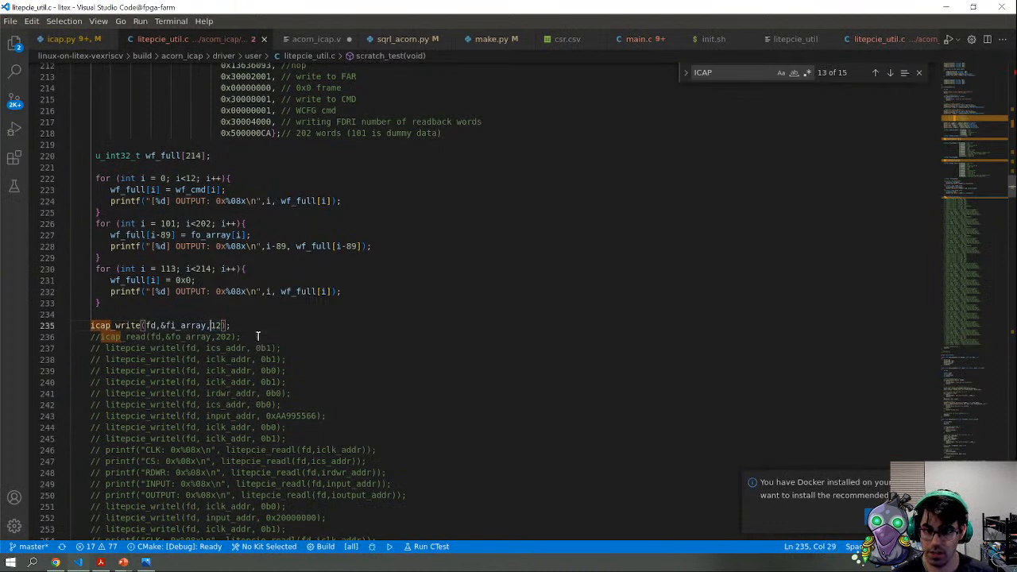
text(14)
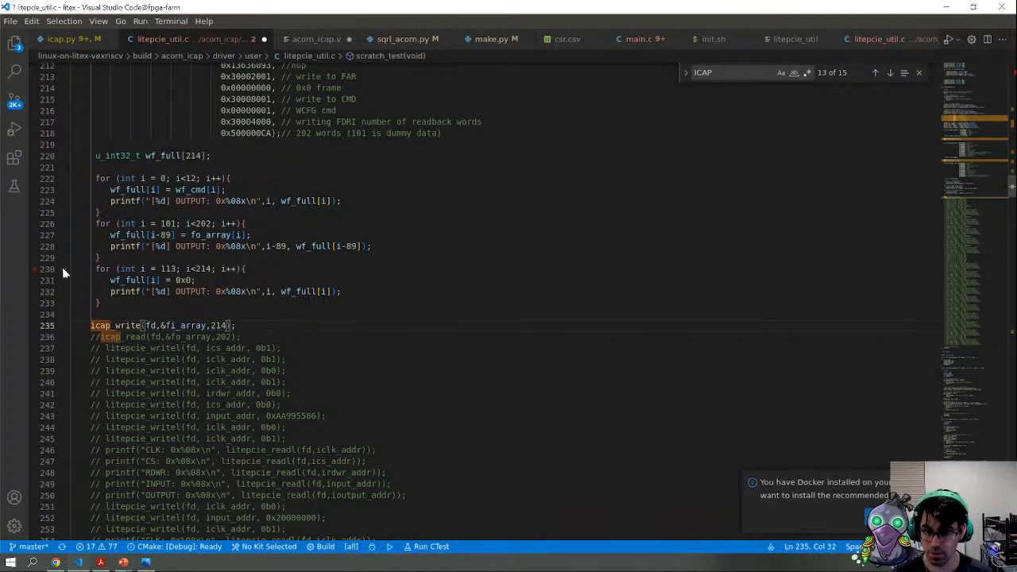
double_click(188, 324)
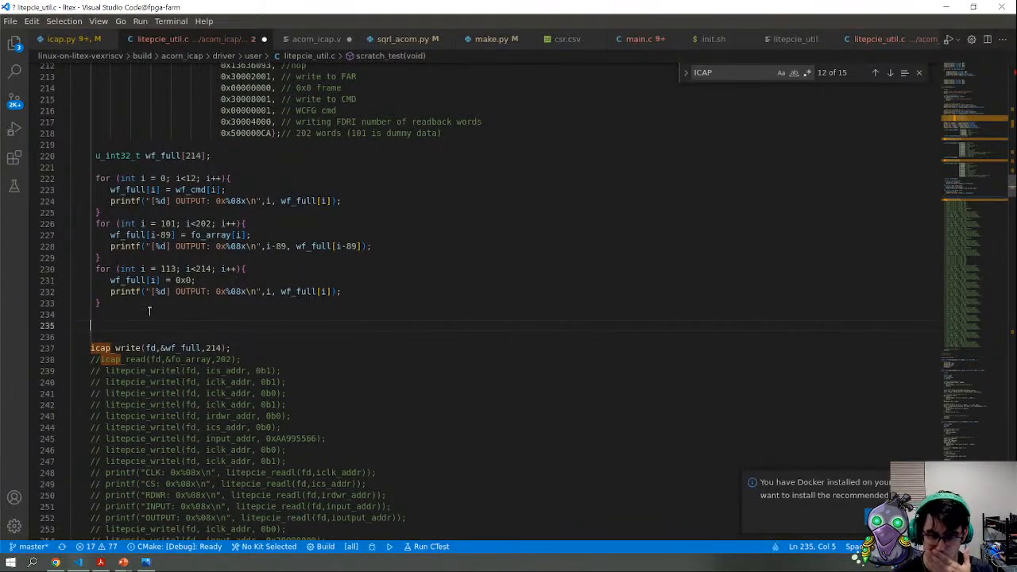
double_click(147, 280)
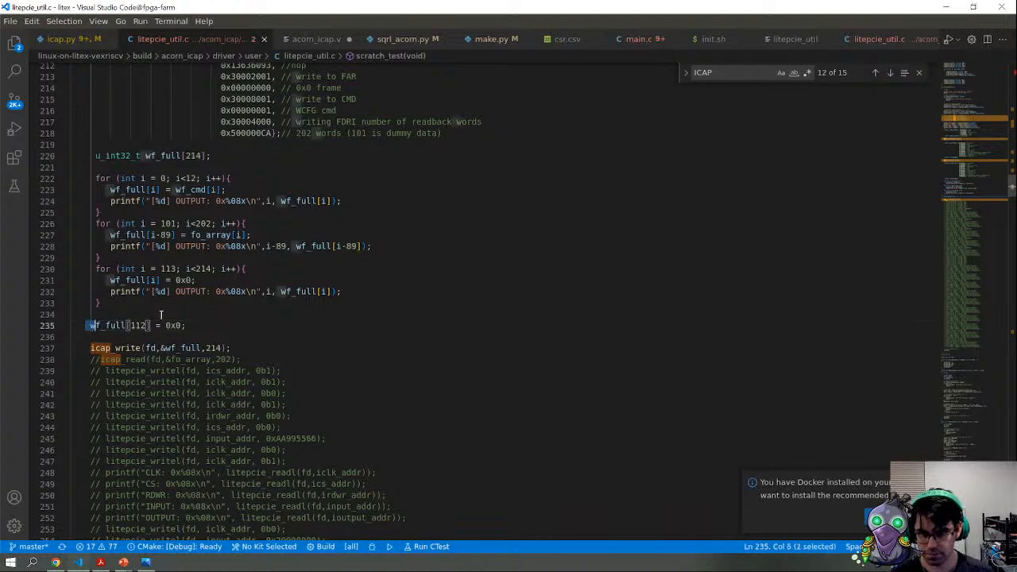
drag(91, 325, 186, 324)
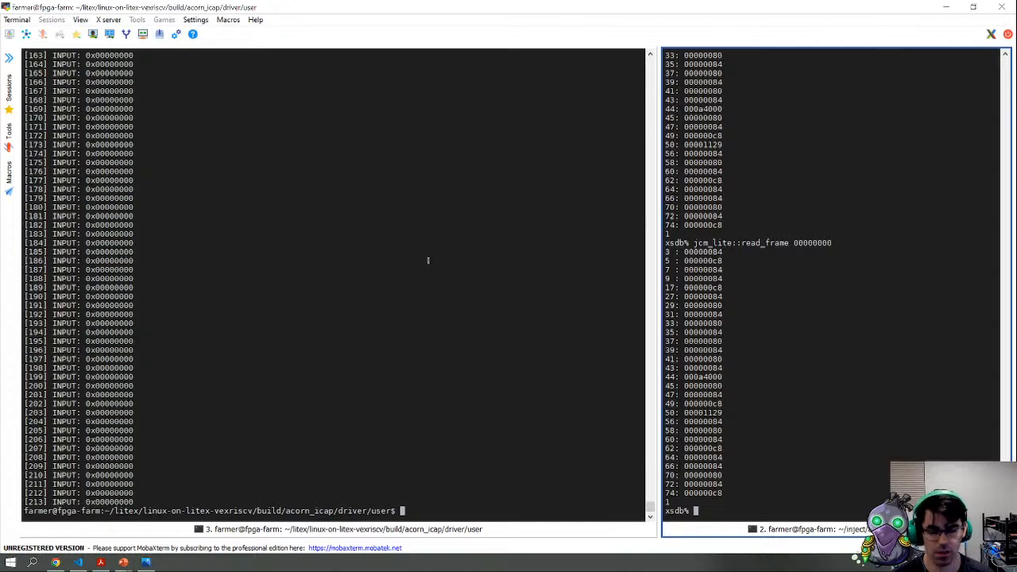
mouse_move(384, 299)
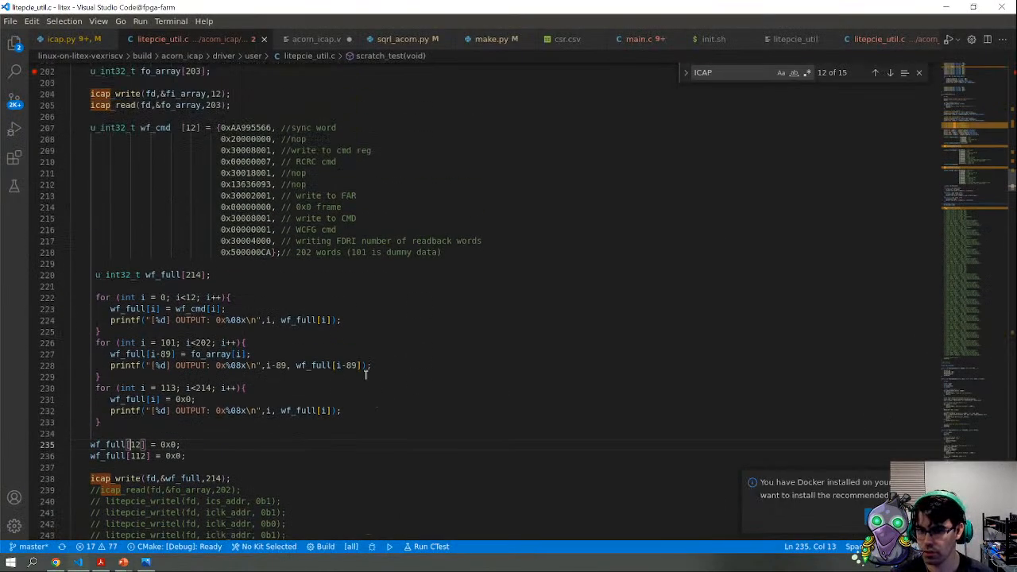
Set the wf_full[12] value and move the fi_array write/read calls after the wf_full write.
scroll(down, 3)
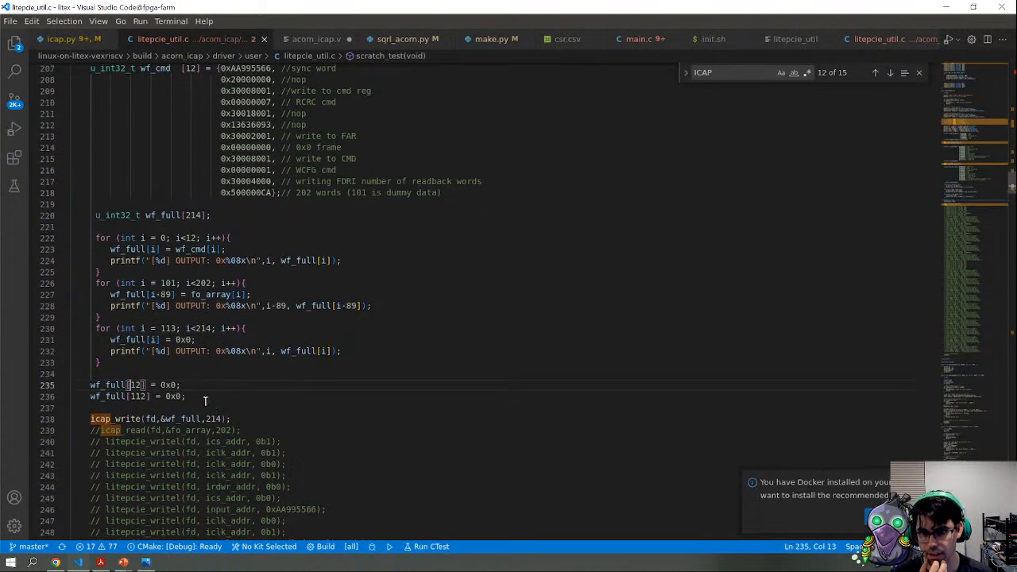
text(0x0)
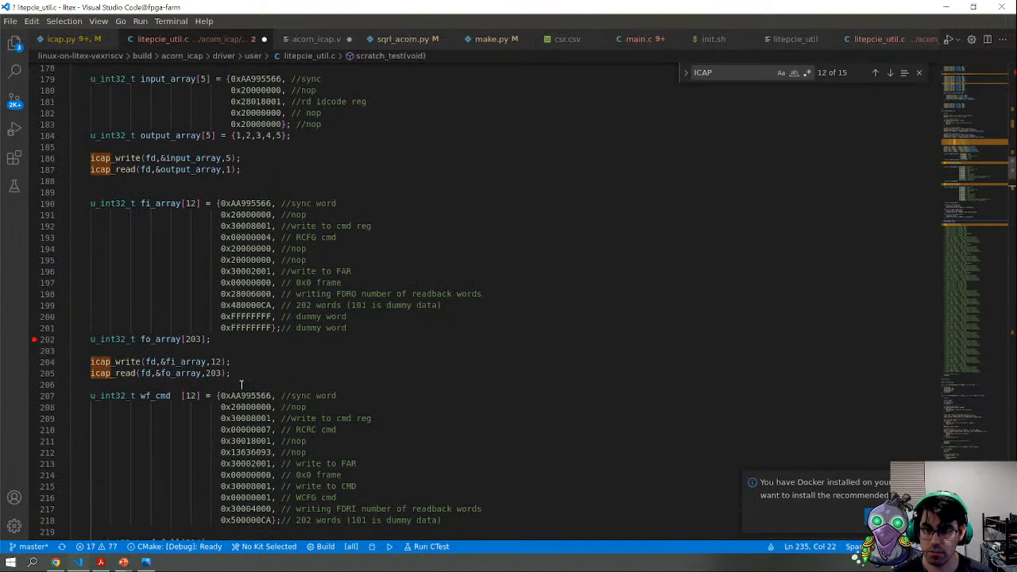
drag(91, 362, 230, 372)
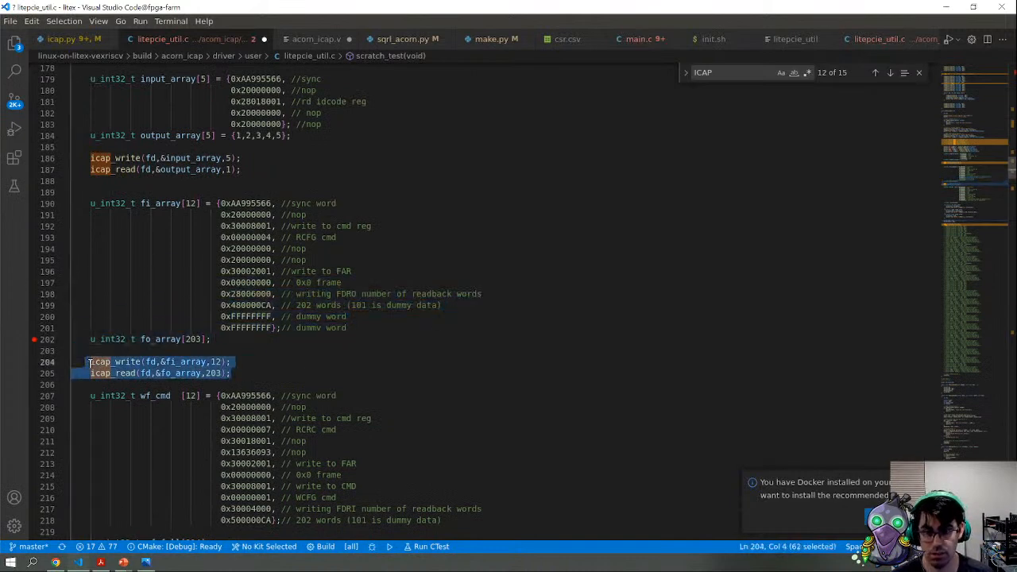
scroll(down, 3)
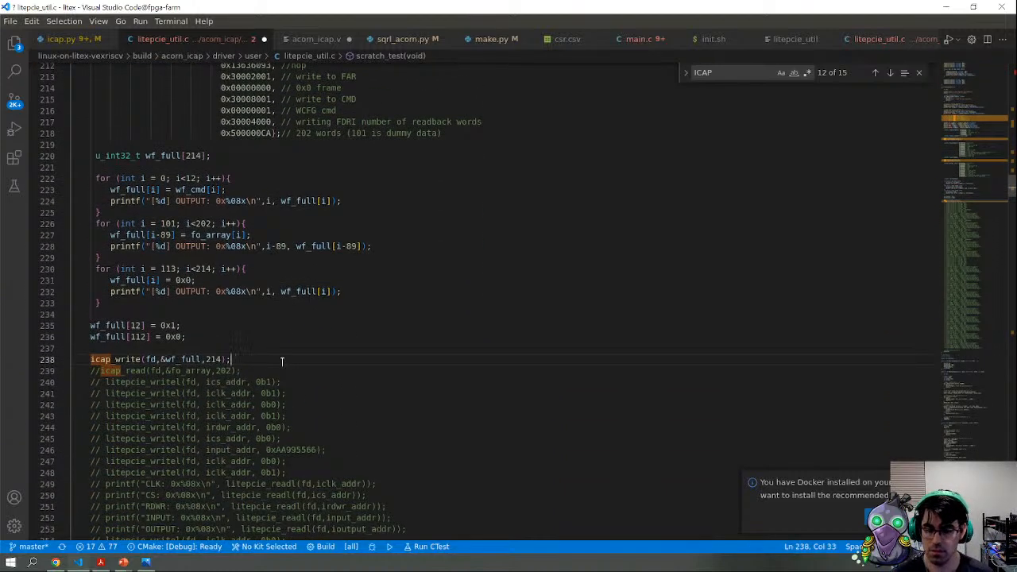
key(Enter)
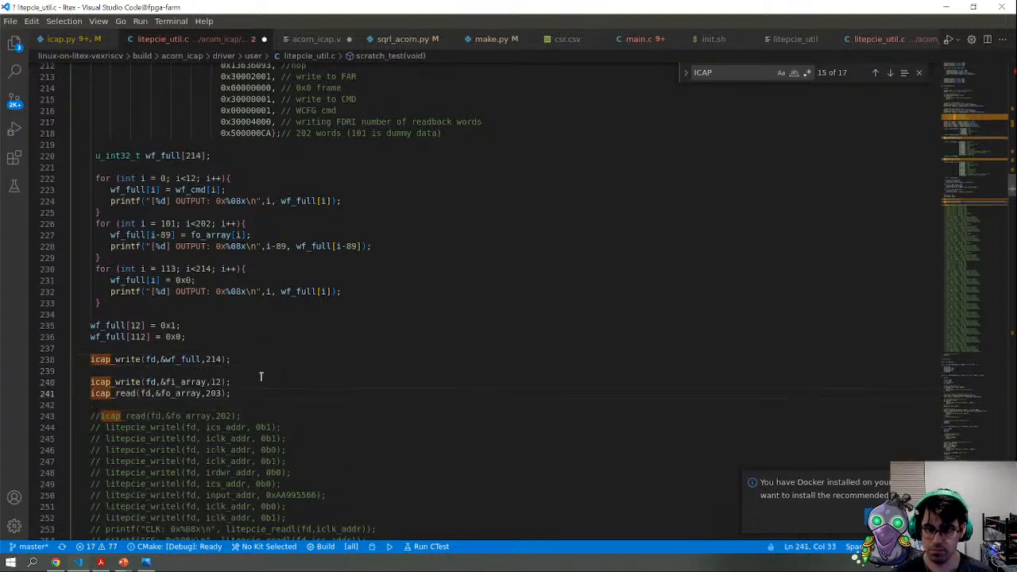
Declare u_int32_t after_injection_array[203] for the readback.
scroll(up, 3)
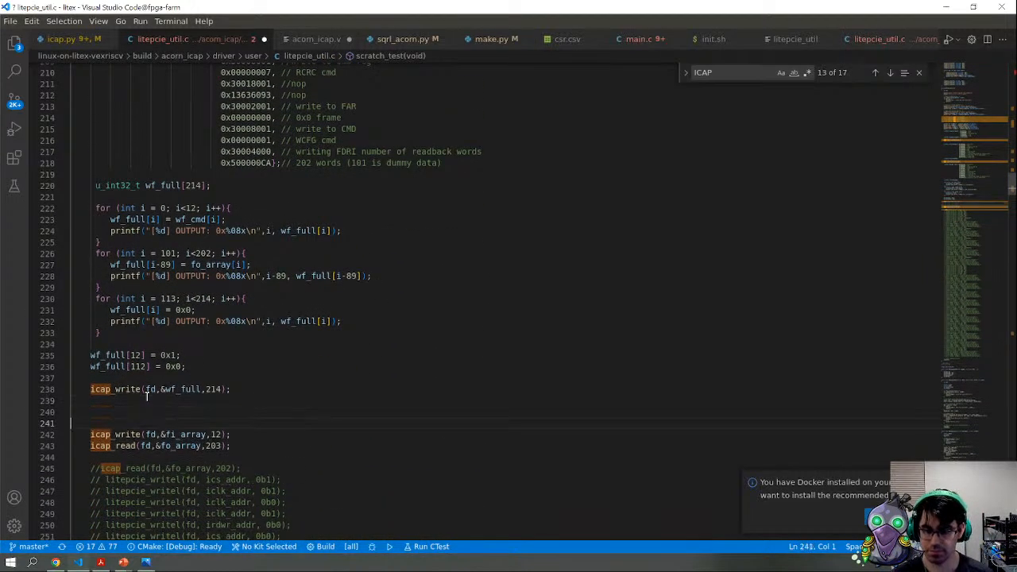
text(u_int32_t fo_array[203];)
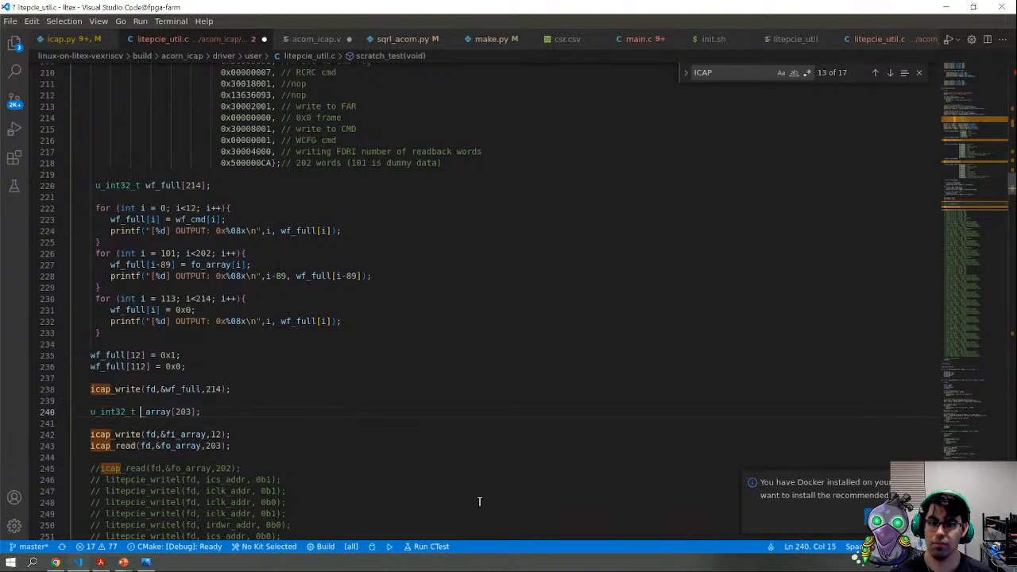
text(after_)
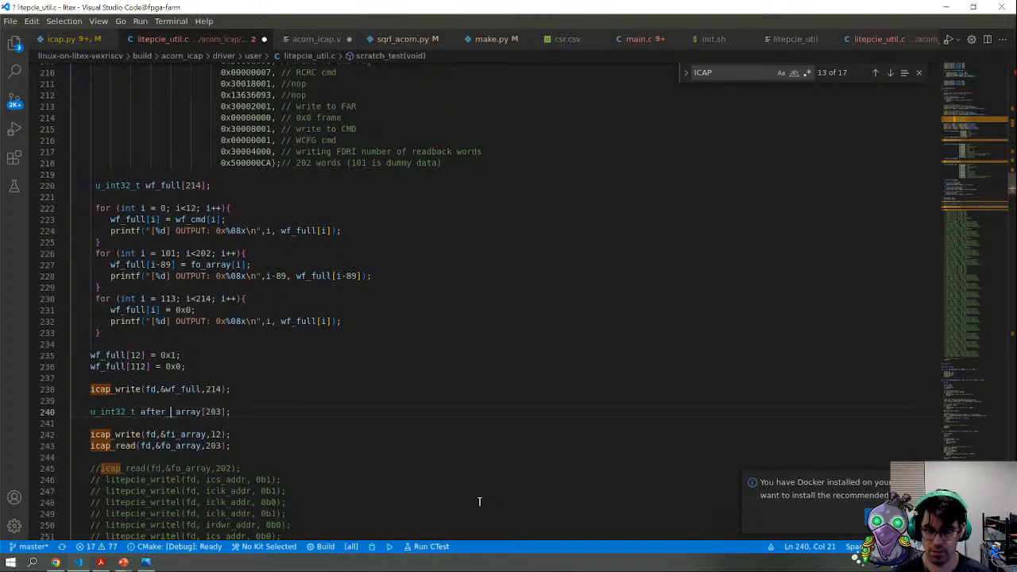
text(injection_)
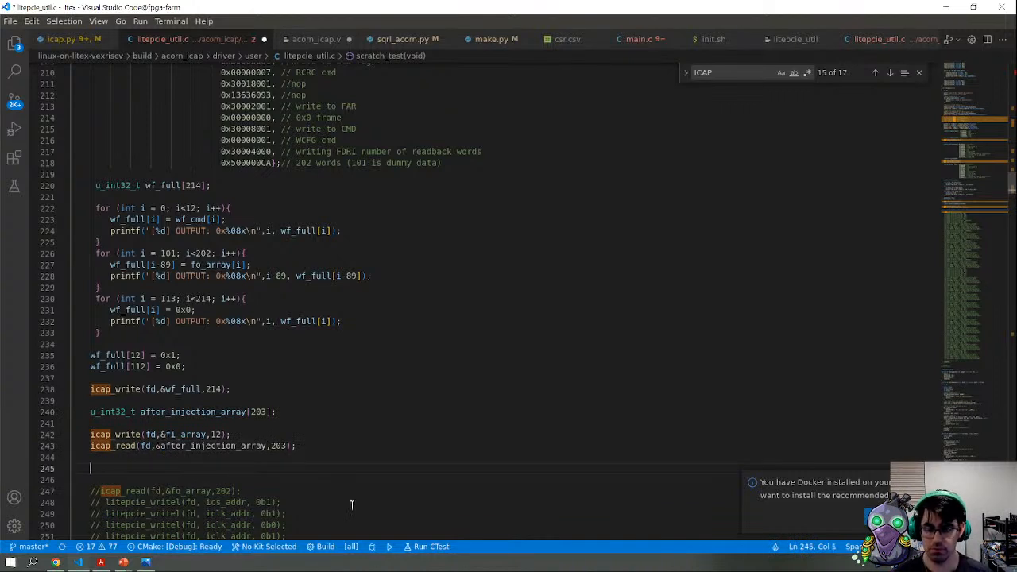
Add a for loop over frame words 101–202 printing the frame header line.
text(for)
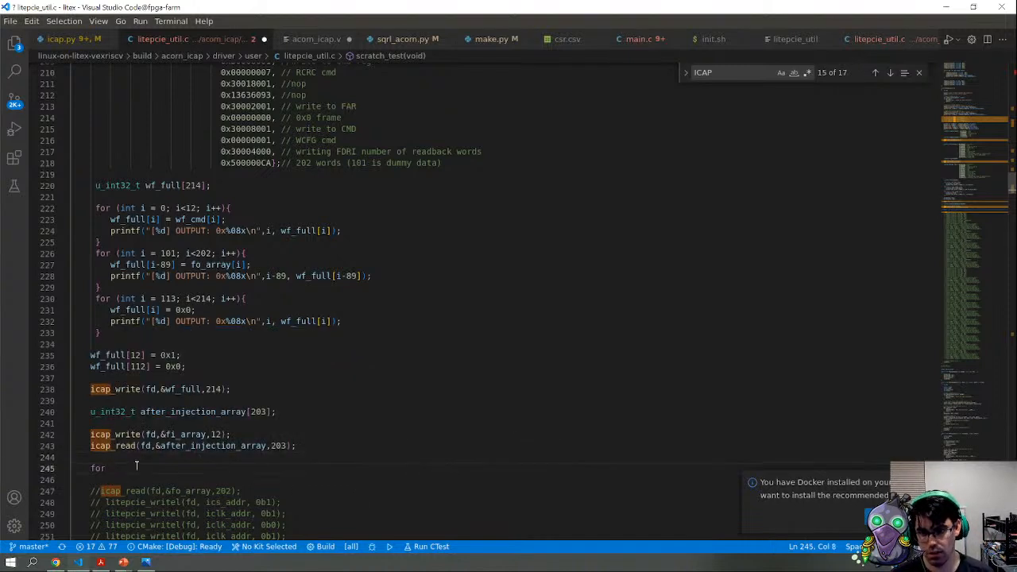
text(()
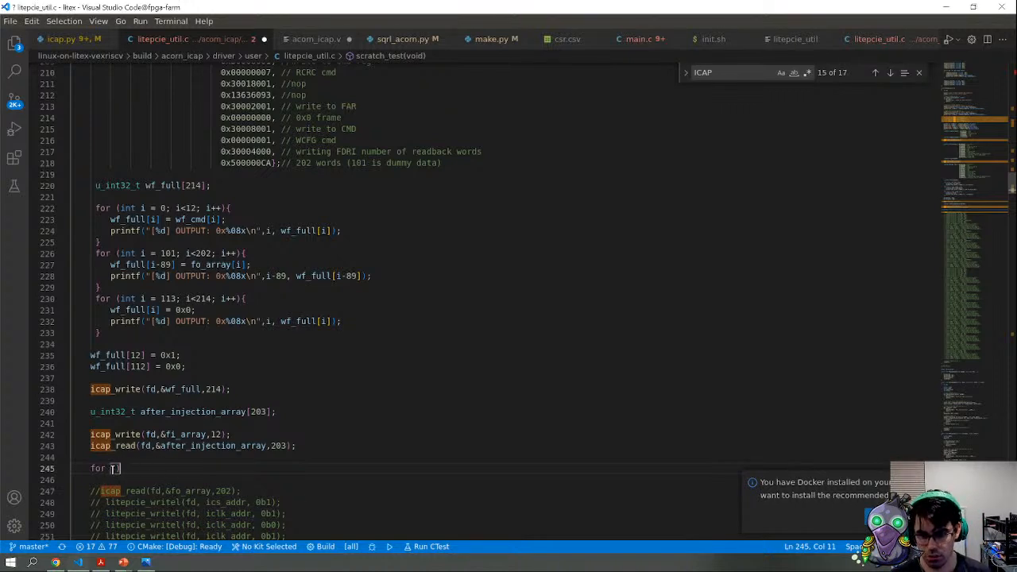
text({for)
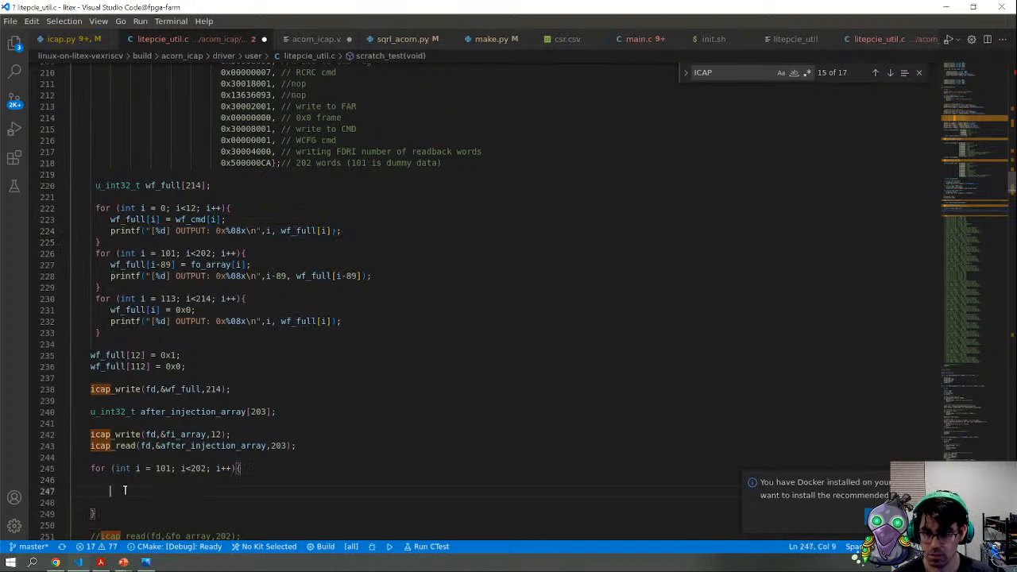
text(printf("[%d] OUTPUT: 0x%08x\n",i, wf_full[i]);)
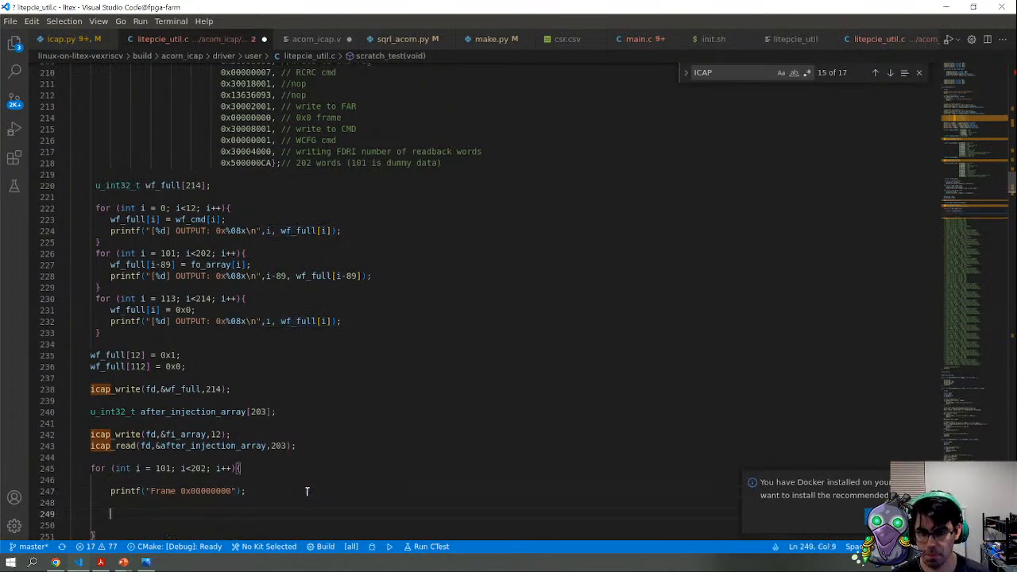
Begin an if check testing fo_array[i] != 0 inside the loop.
scroll(down, 3)
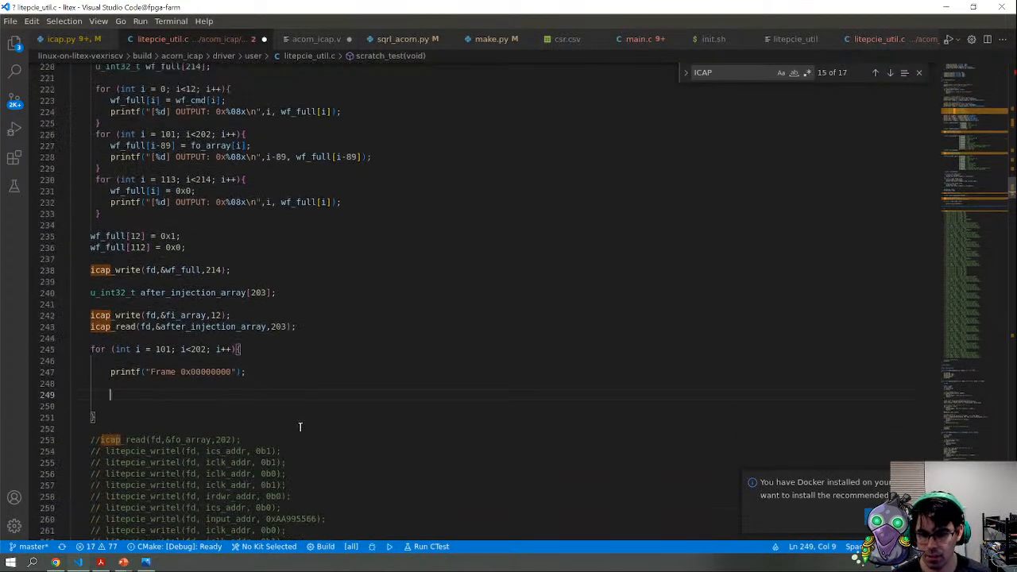
text(if ())
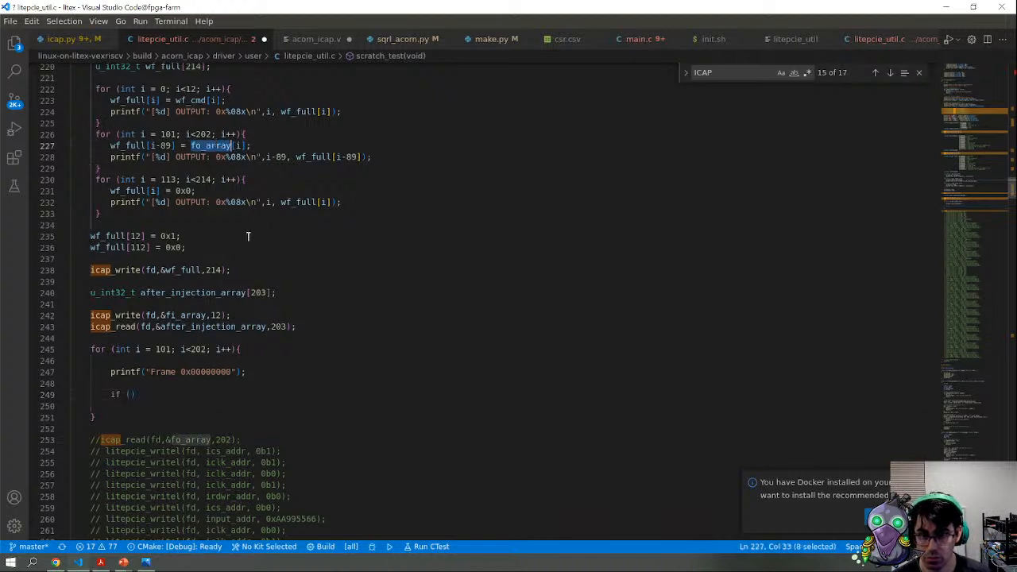
text(fo_array)
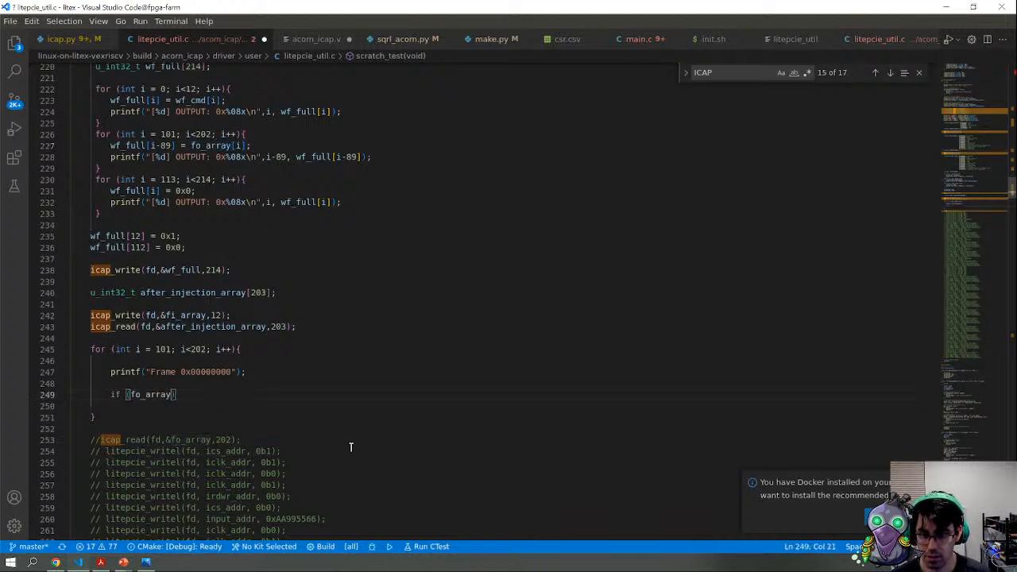
text(i] != 0)
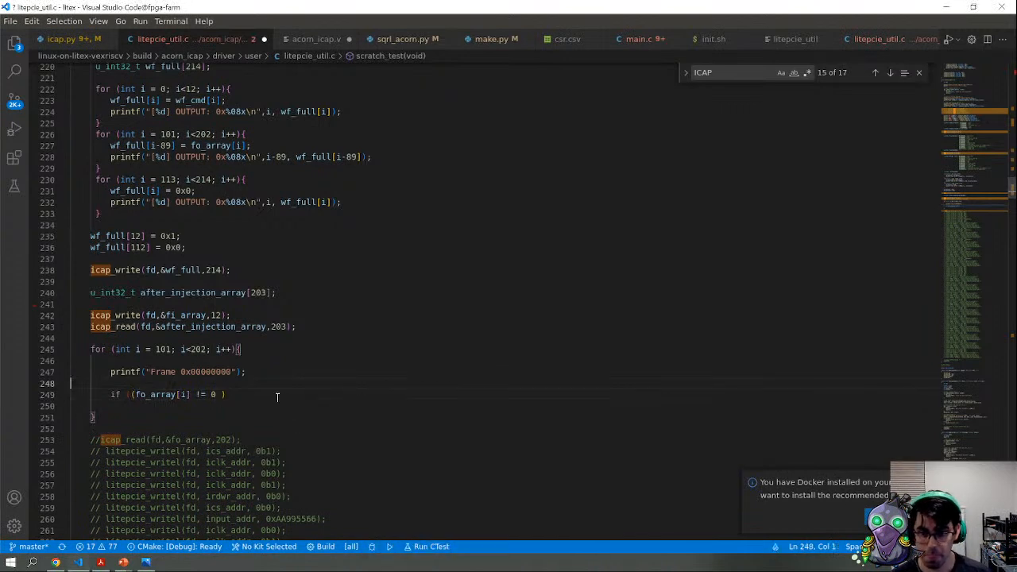
Extend the condition with || after_injection_array[i] != 0 and nest an if comparing fo_array[i] != after_injection_array[i].
text(||)
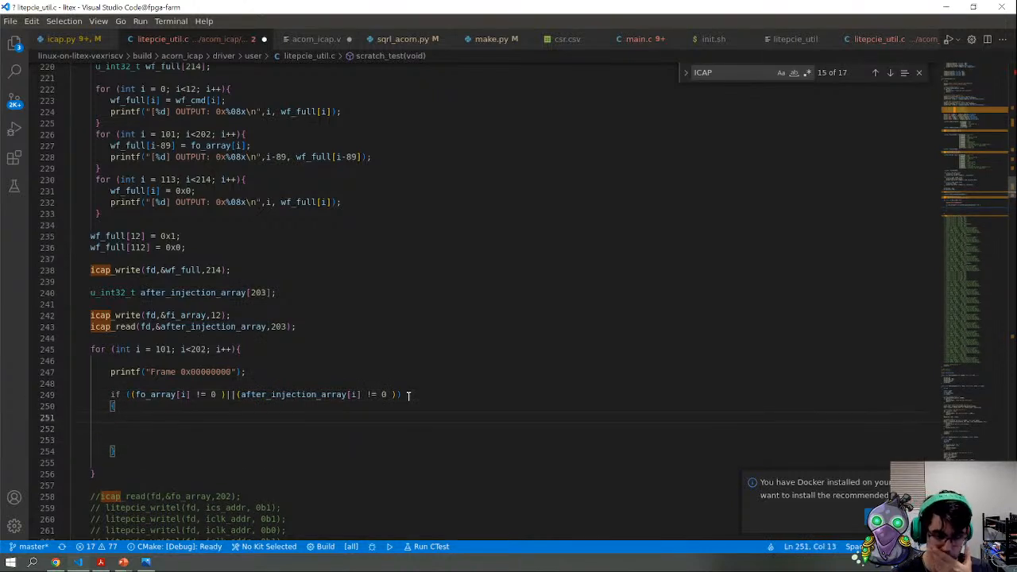
text(if ())
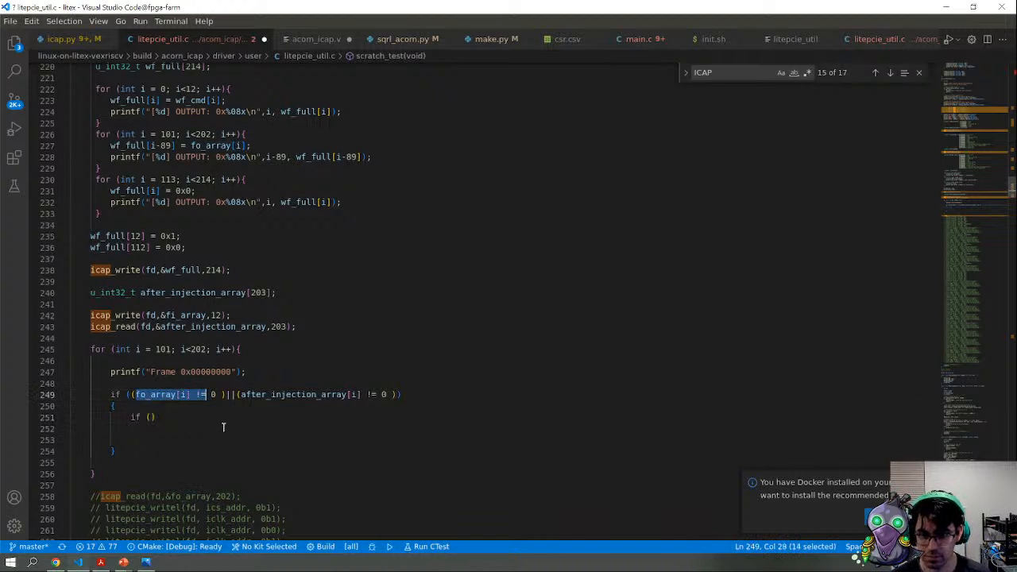
text(fo_array[i] !=)
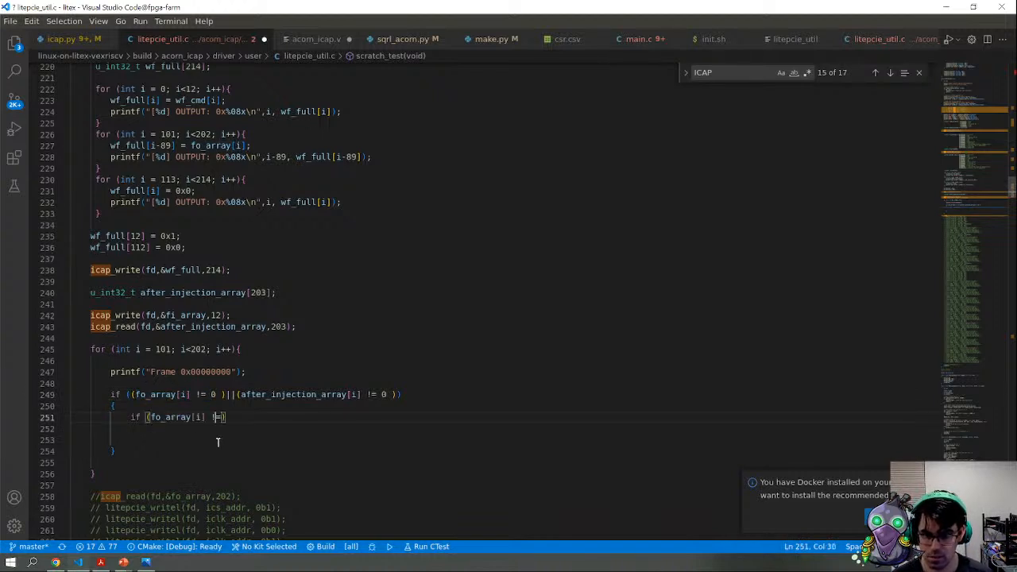
text(=)
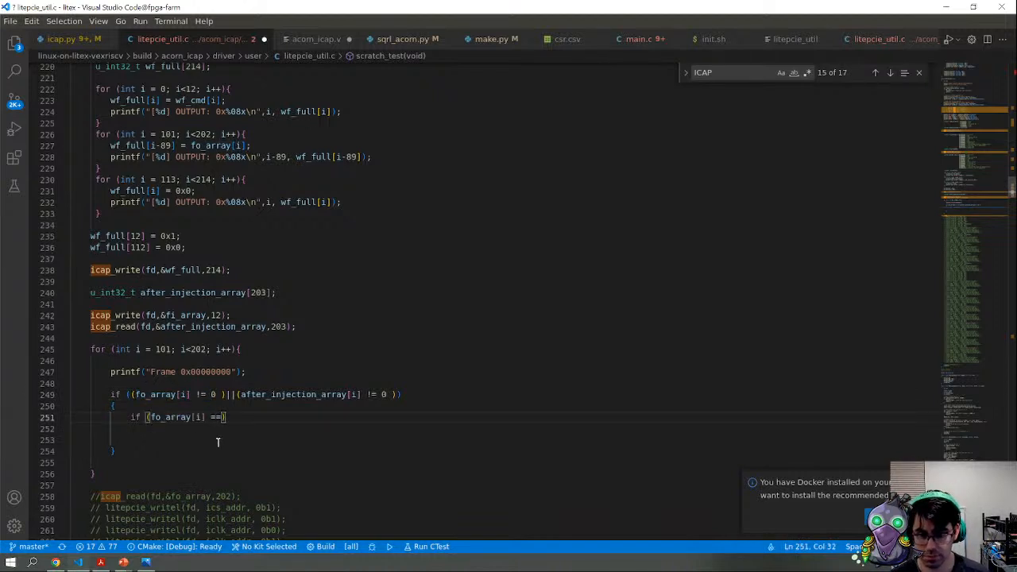
double_click(293, 394)
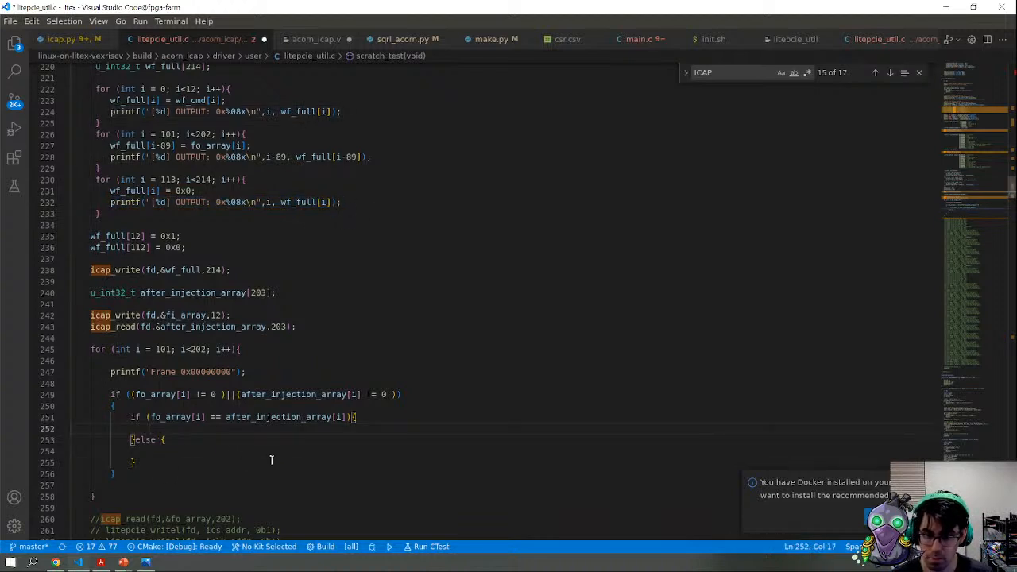
Add printf lines showing fo_array[i] and after_injection_array[i], tab-separated, with a '->' marker on mismatch.
text(printf("[%d] OUTPUT: 0x%08x\n",i, wf_full[i]);)
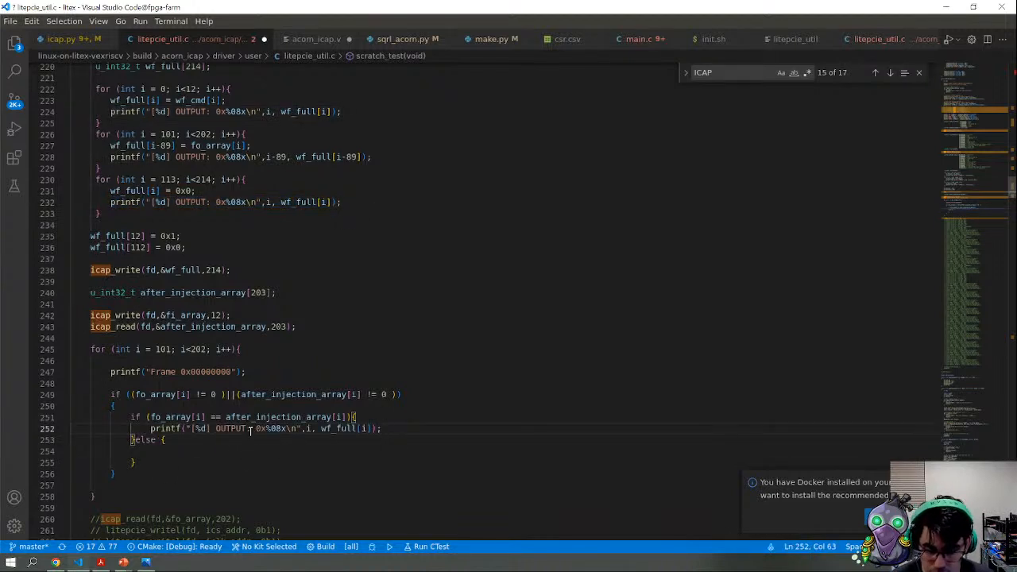
double_click(231, 429)
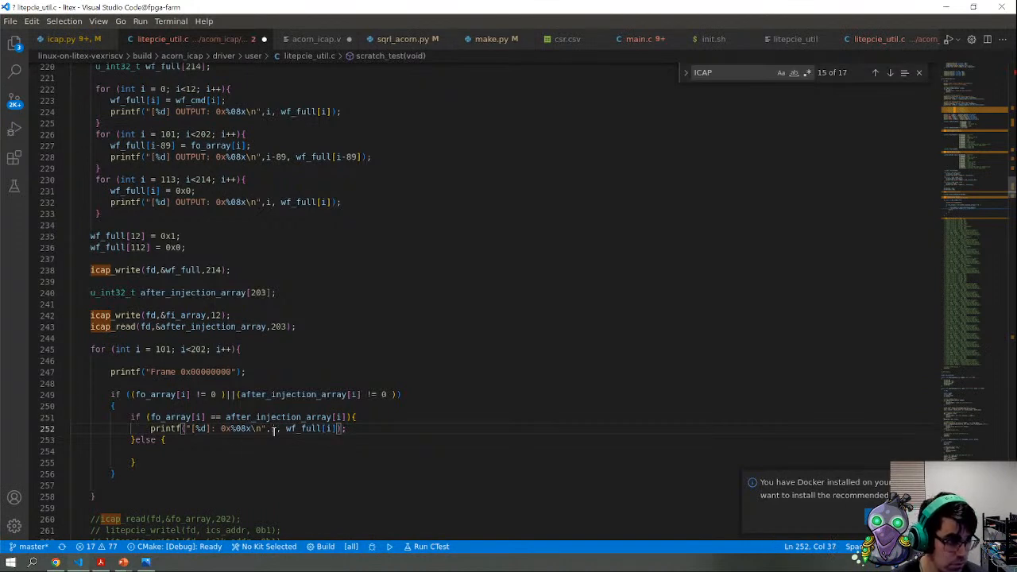
text(\t)
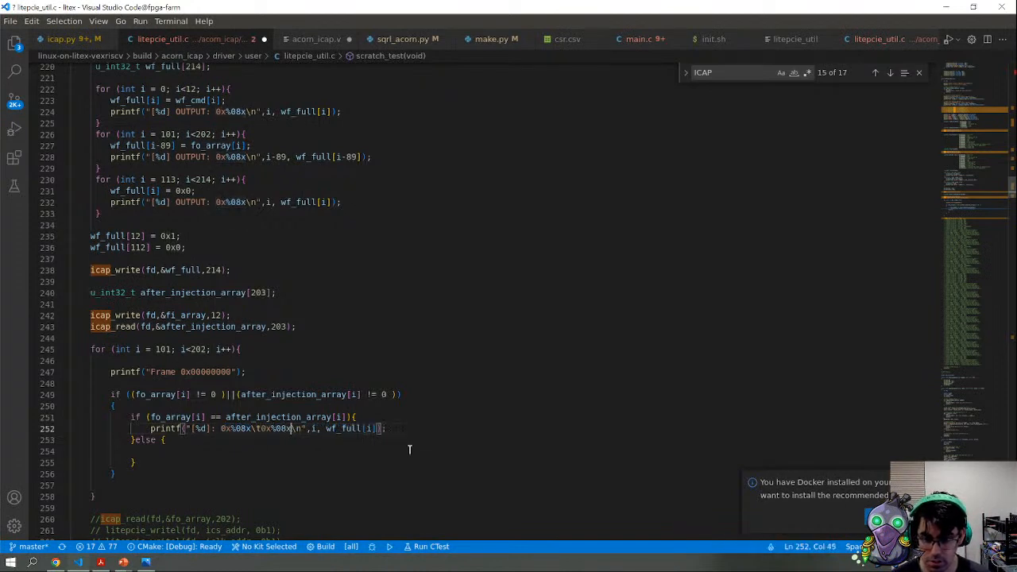
double_click(156, 394)
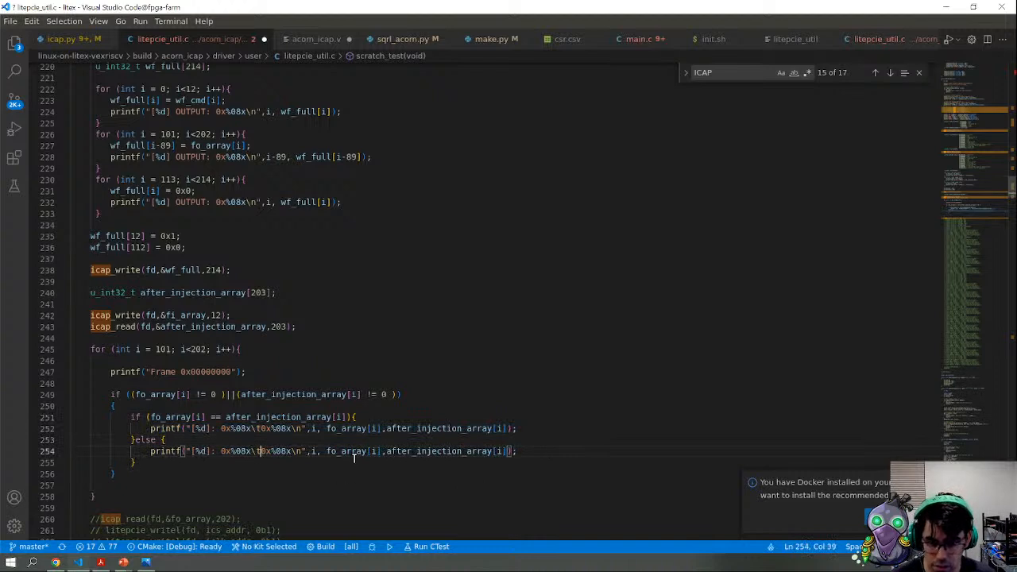
key(Backspace)
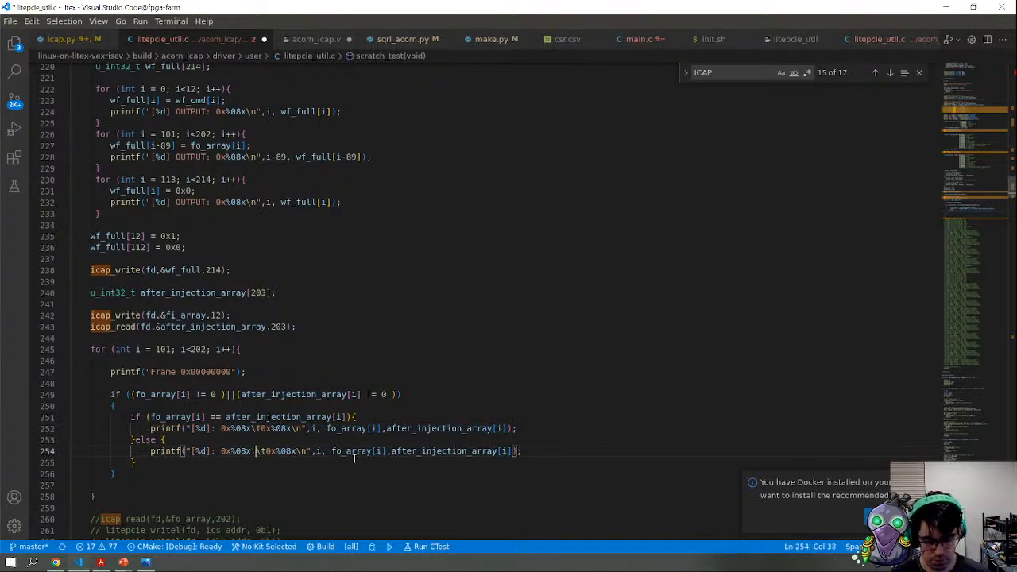
text(->)
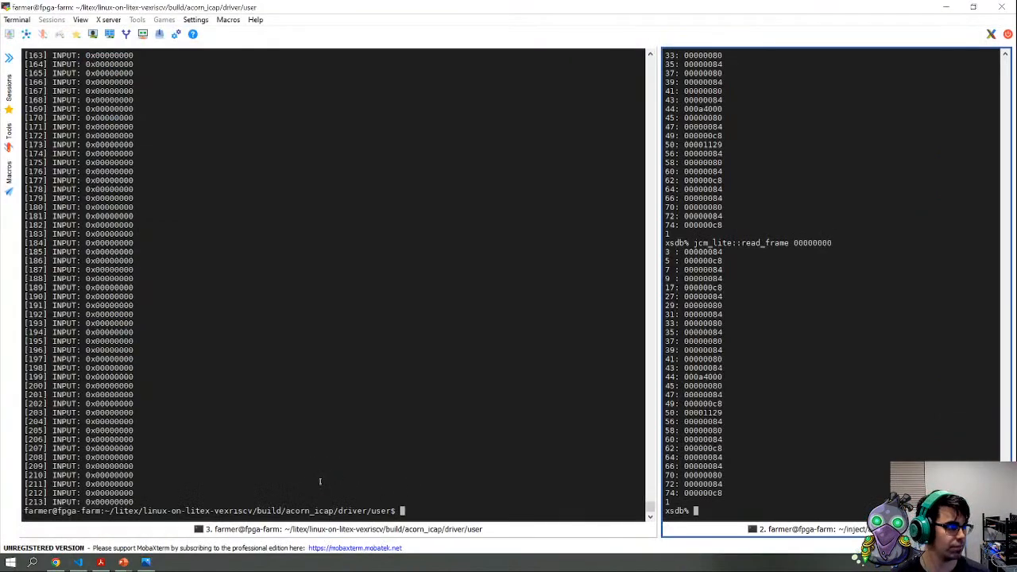
text(make)
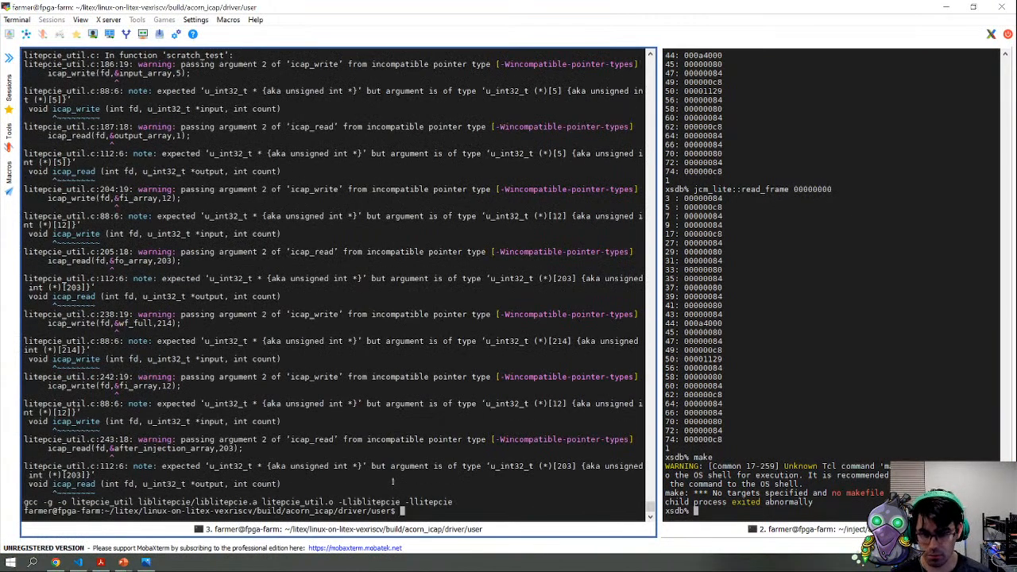
key(Return)
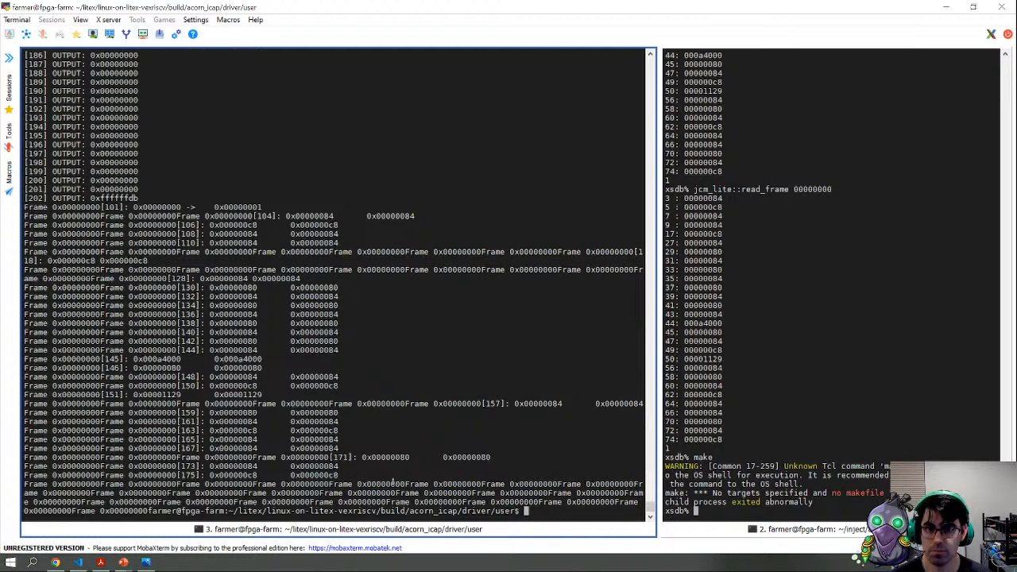
text(jcm_lite::inject_fault 00000000 100 0)
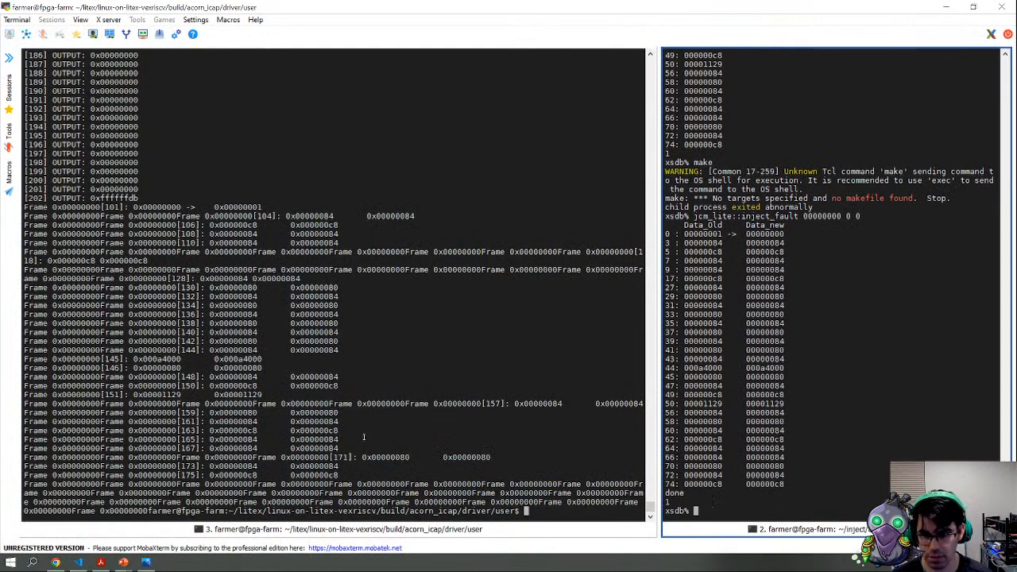
text(make)
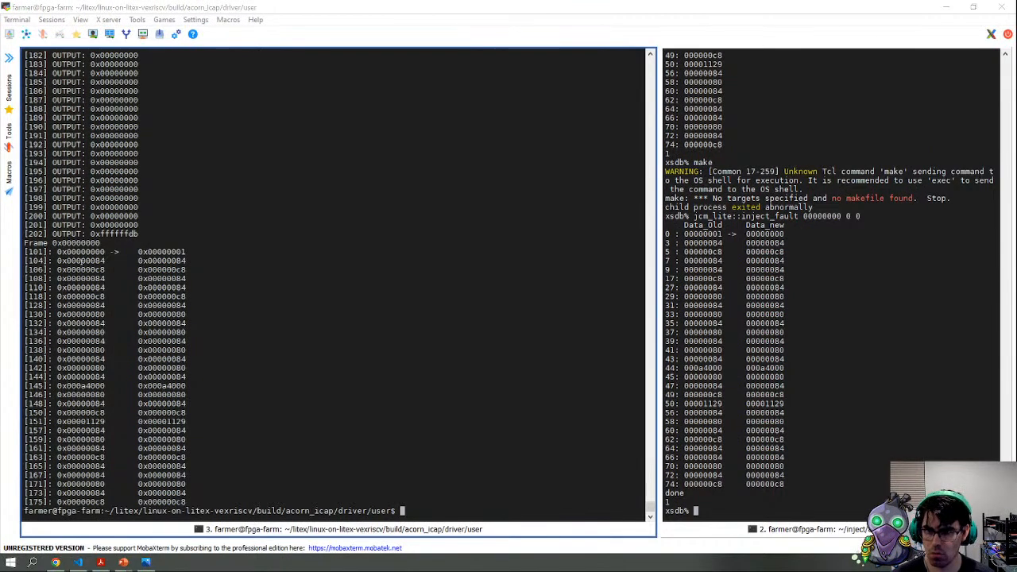
mouse_move(324, 356)
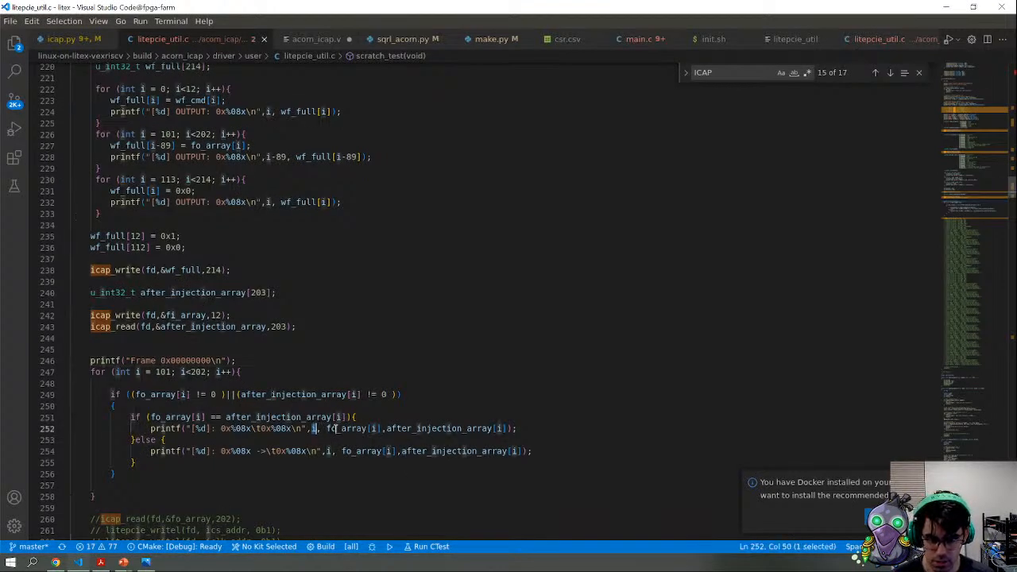
Change the printf index argument to i-101 in both branches so word numbering starts at zero.
text(-101)
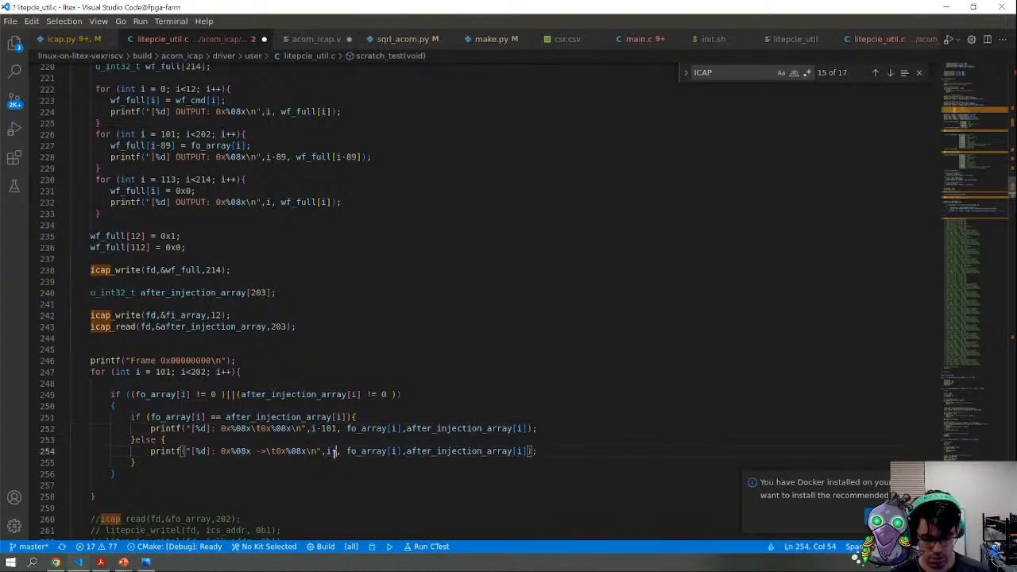
text(-101)
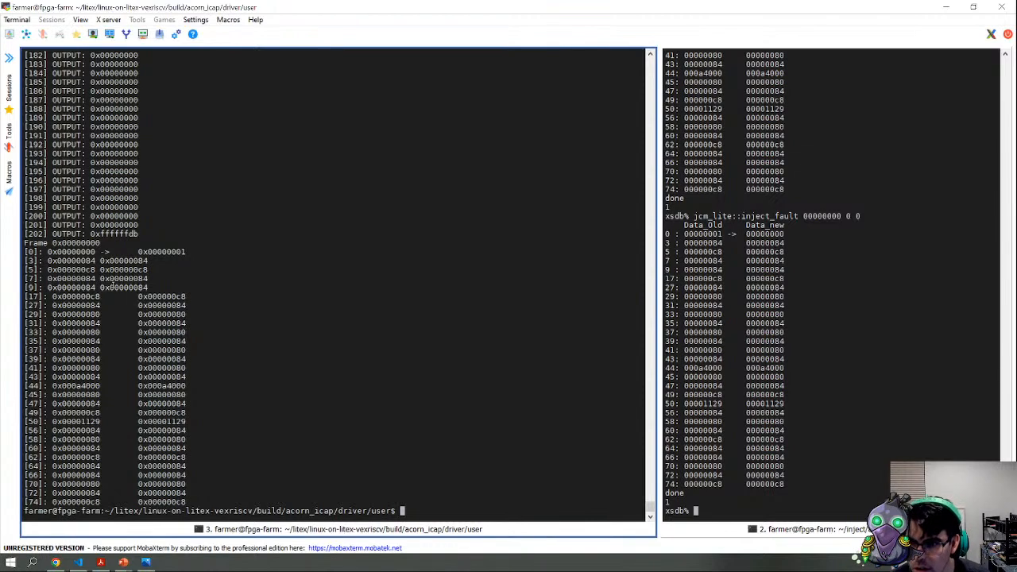
mouse_move(266, 410)
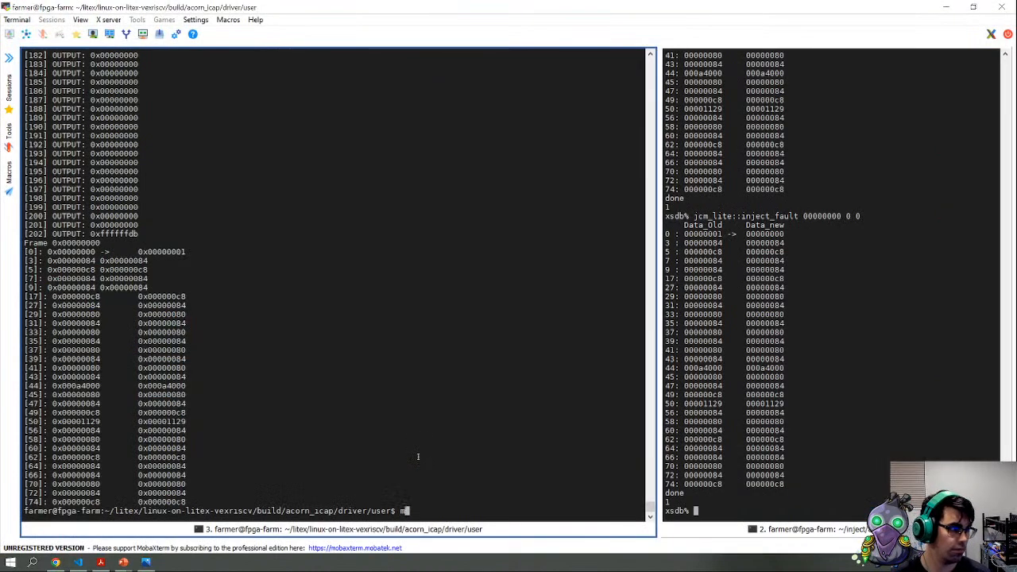
Run make again so the readback lists frame words indexed from zero.
text(make)
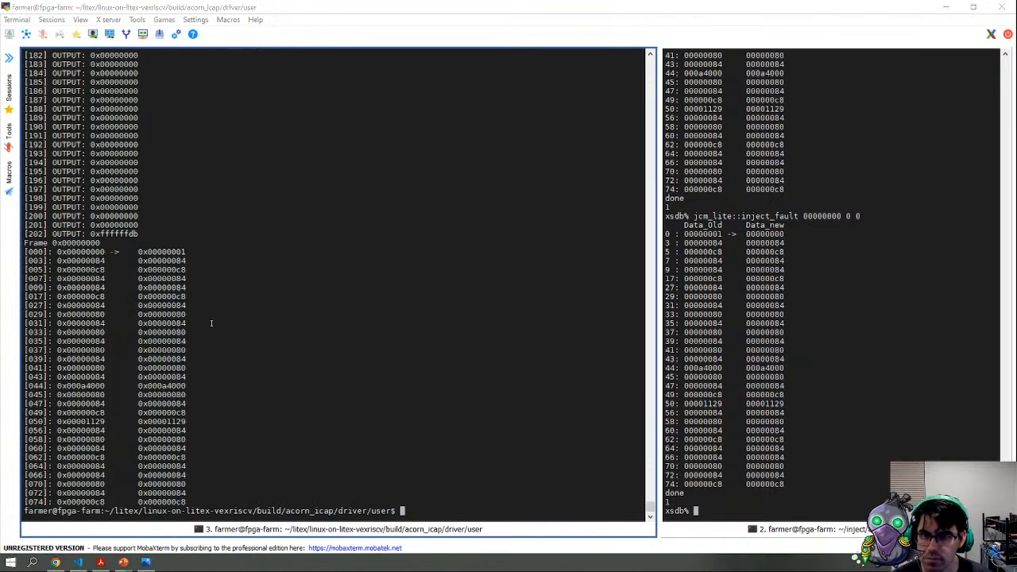
mouse_move(256, 427)
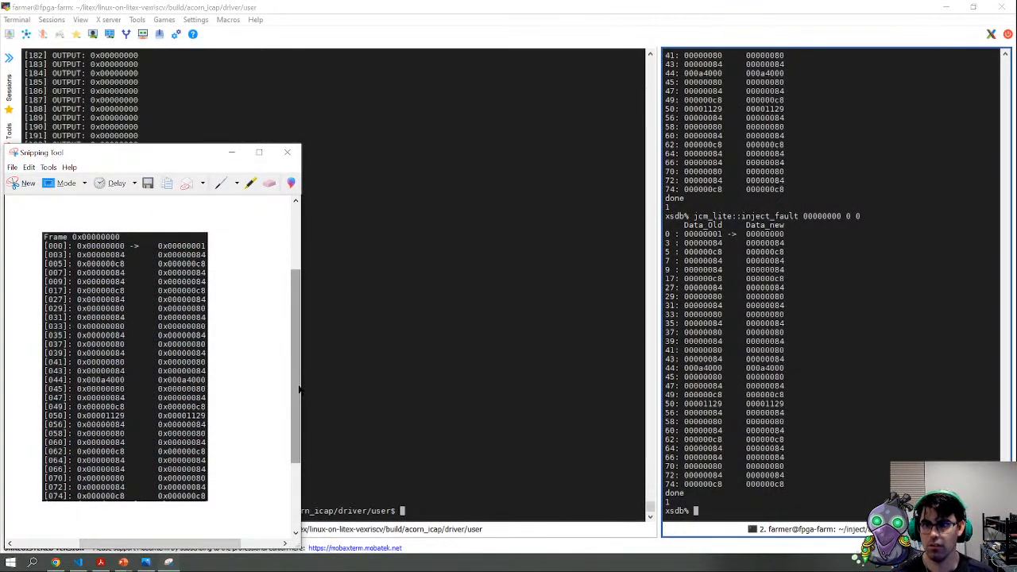
Start a new Snipping Tool capture of the Frame 0x00000000 readback output.
click(148, 182)
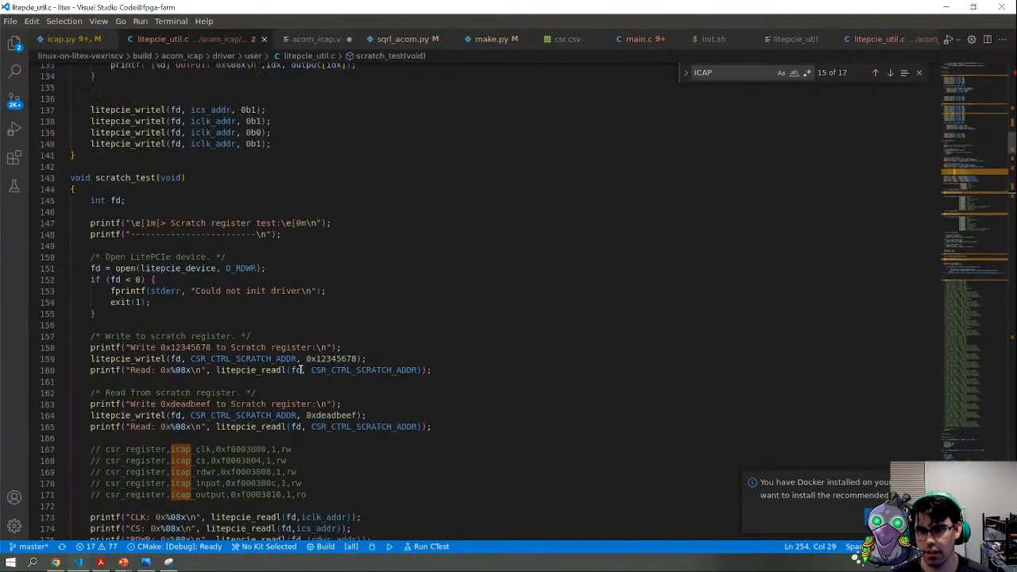
scroll(up, 3)
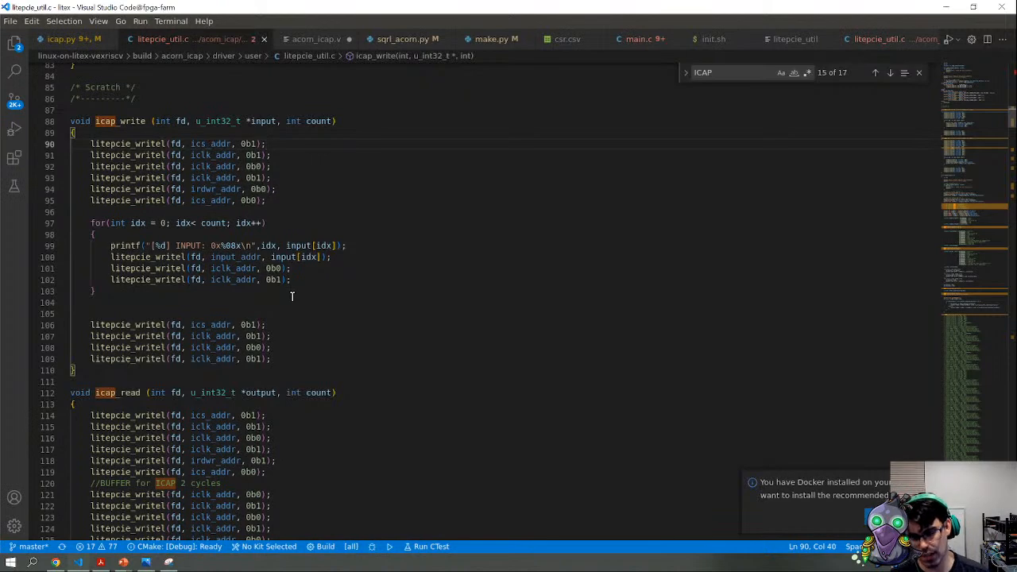
scroll(down, 3)
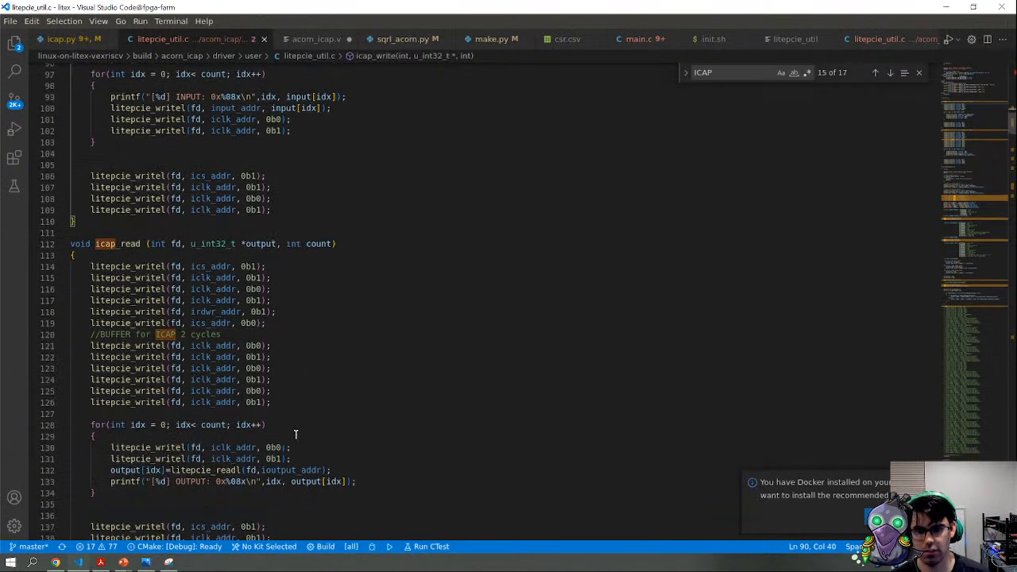
scroll(down, 3)
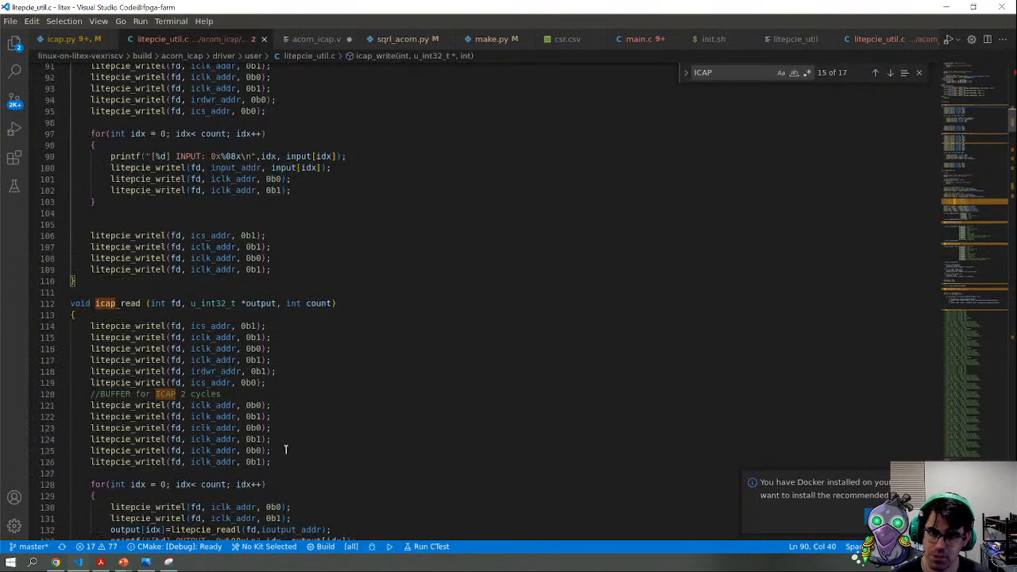
scroll(down, 3)
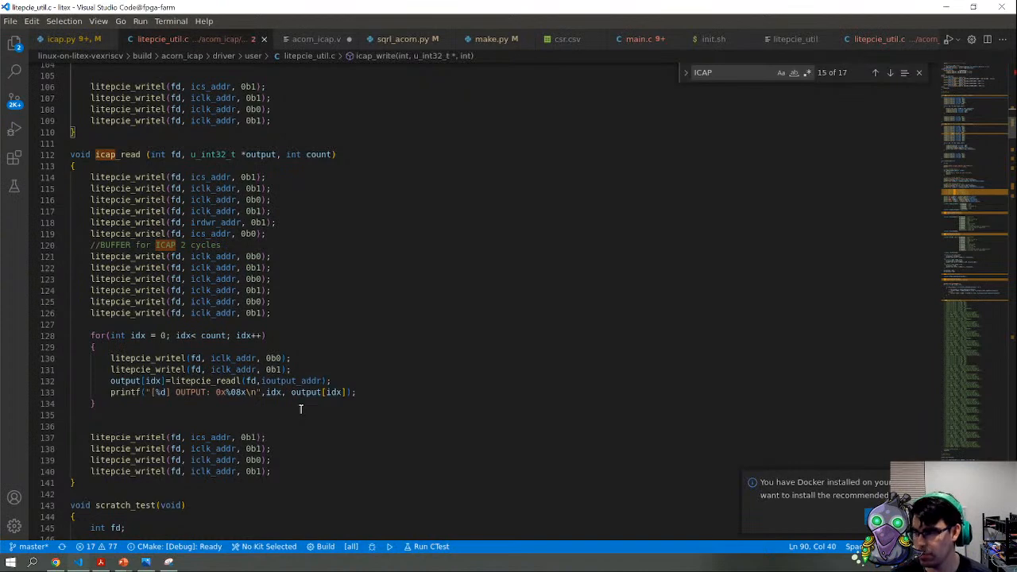
scroll(down, 3)
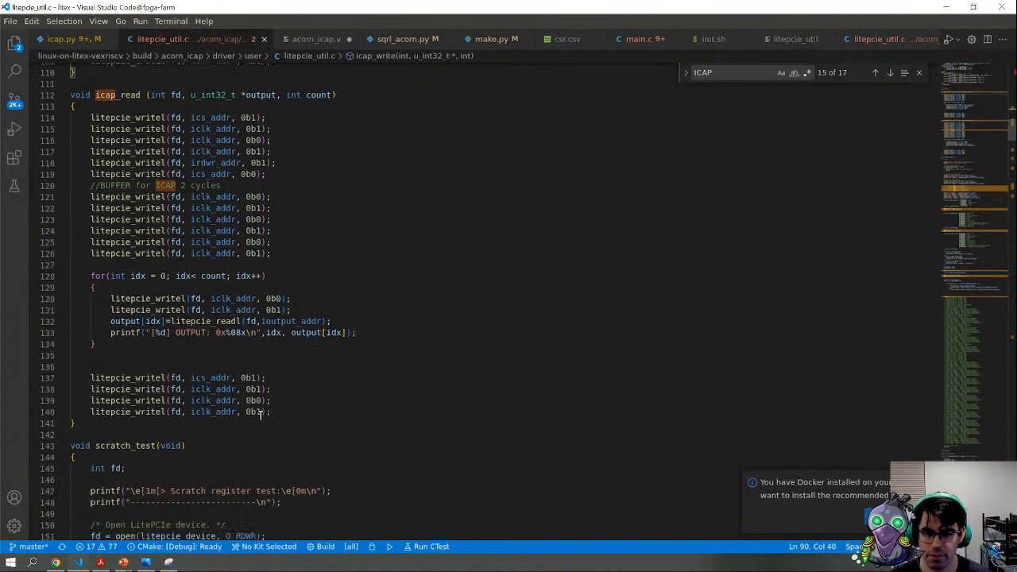
scroll(down, 3)
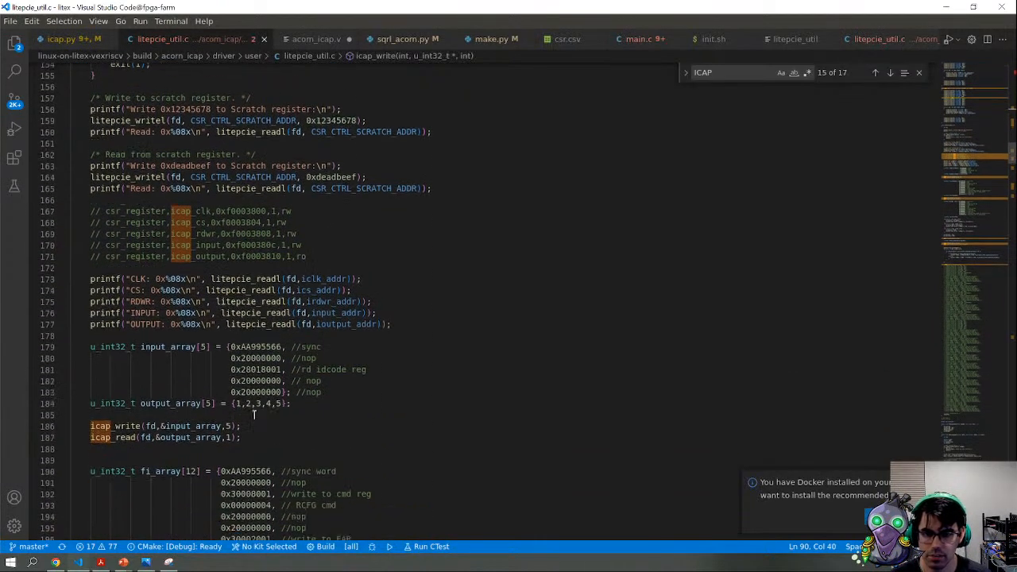
scroll(down, 3)
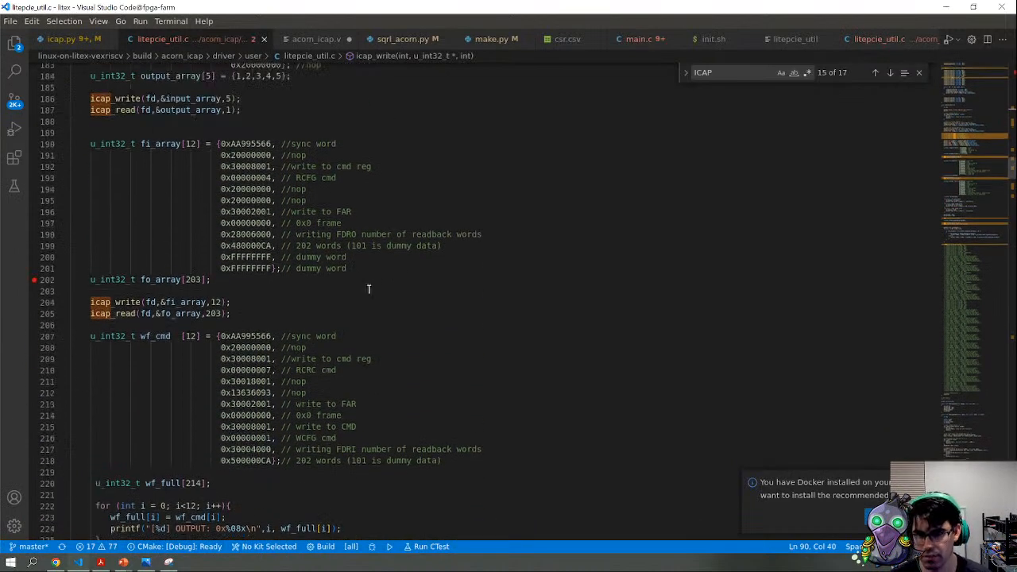
scroll(down, 3)
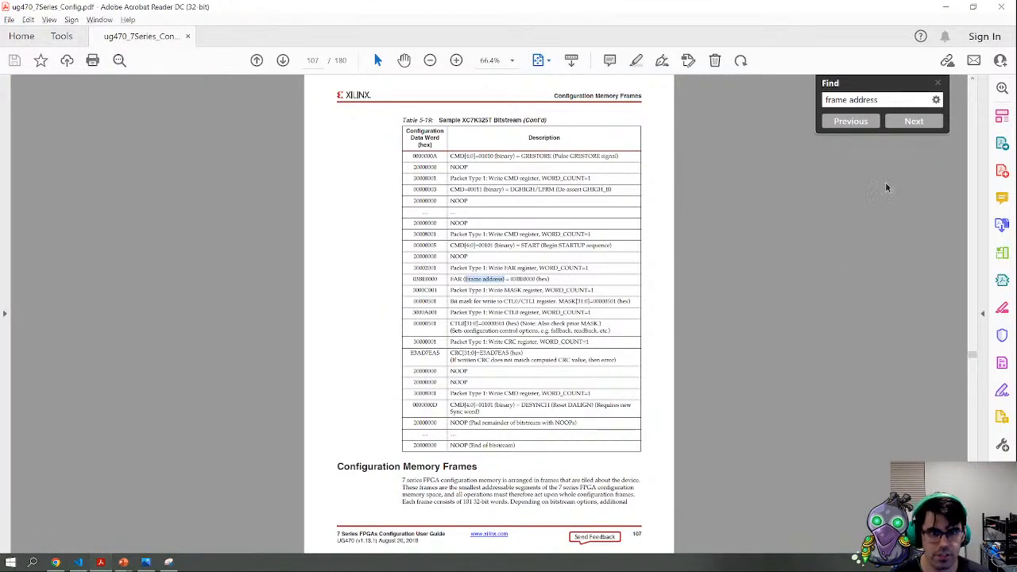
Search the configuration guide for 'abort' to reach the ABORT Status Word table, then for 'frame'.
text(abort)
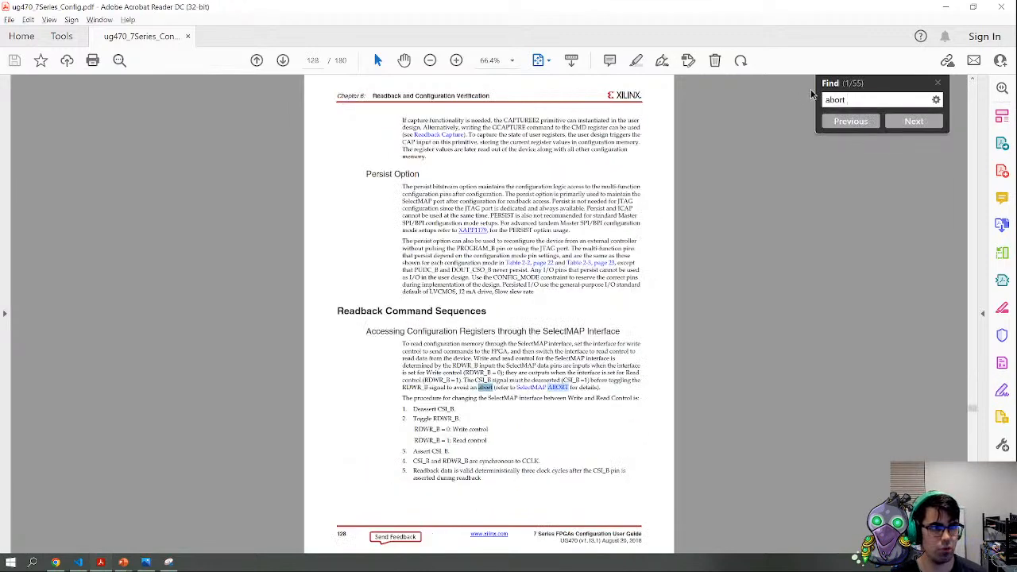
mouse_move(555, 340)
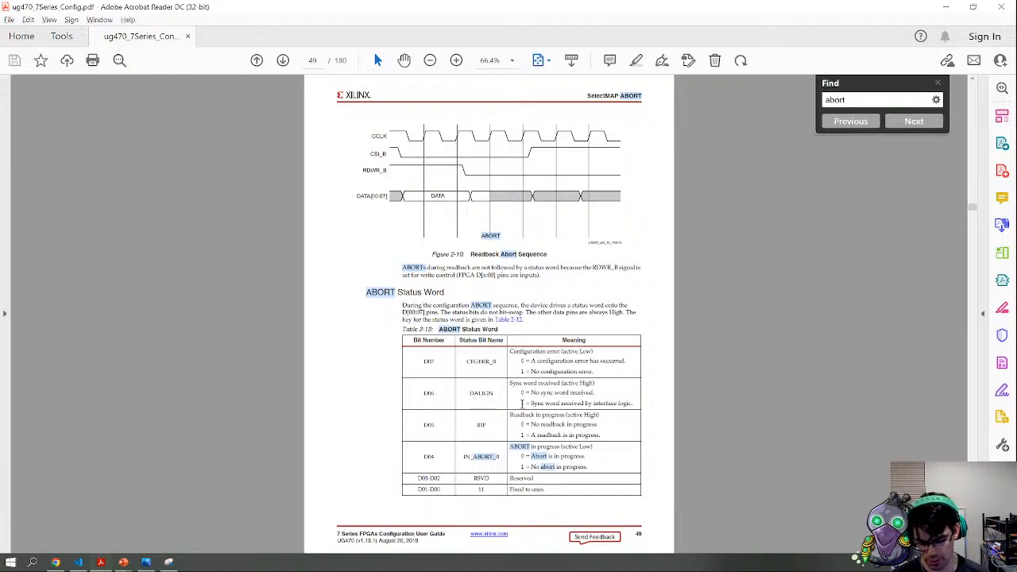
mouse_move(344, 422)
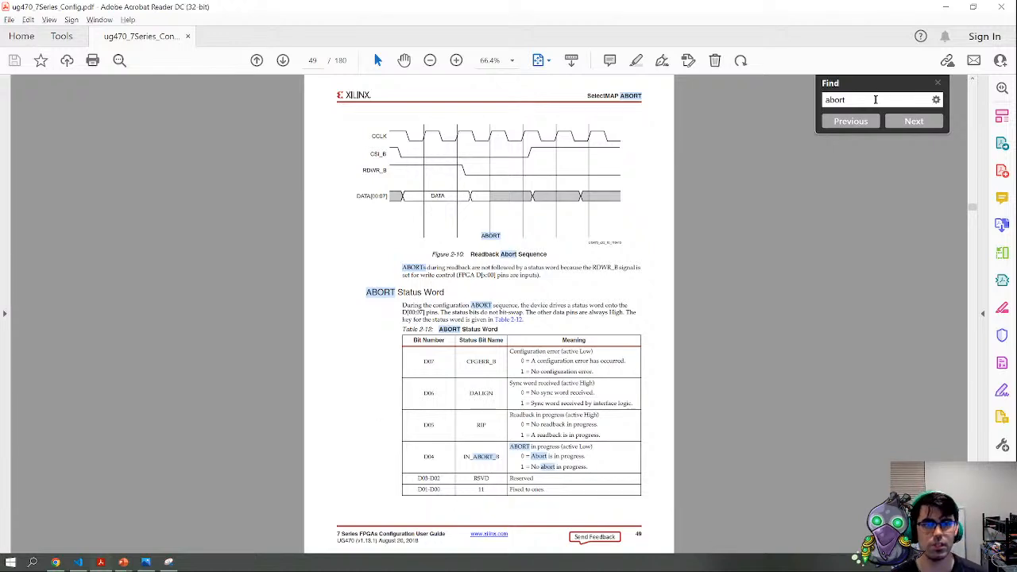
text(frame)
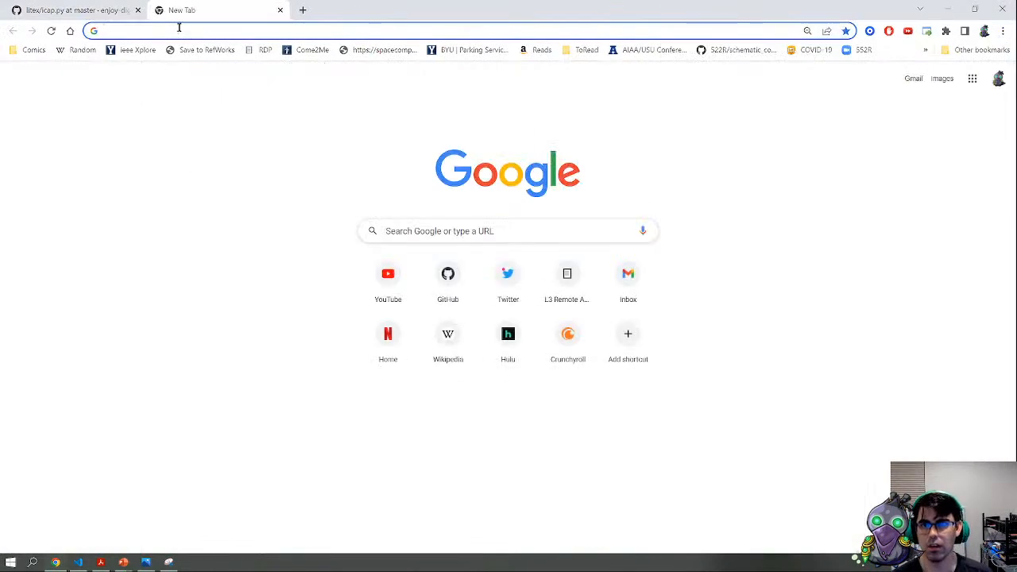
Google 'series 7 configuration guide' and open the 7 Series FPGA Libraries Guide result.
text(series 7 configuration guide)
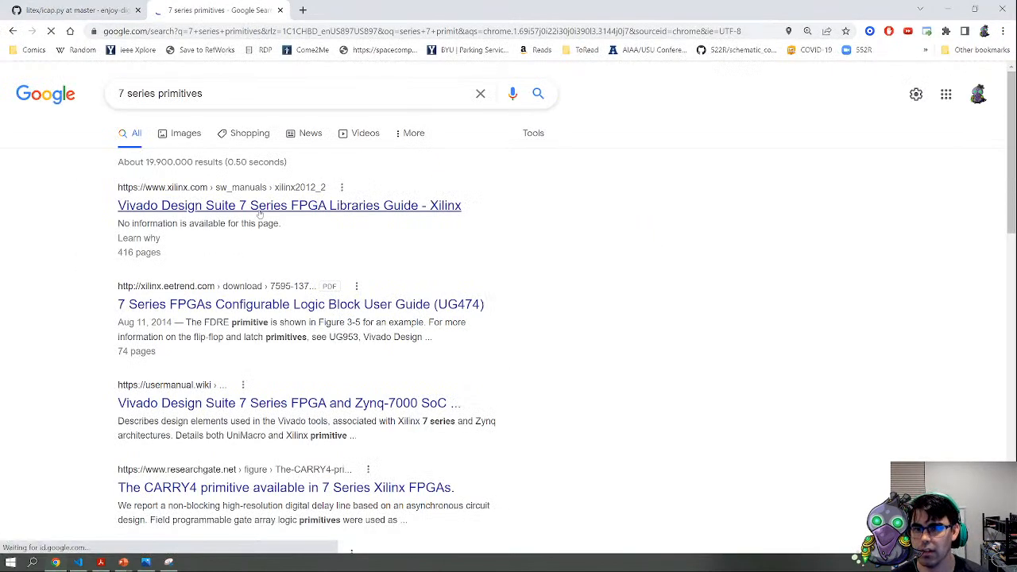
click(289, 205)
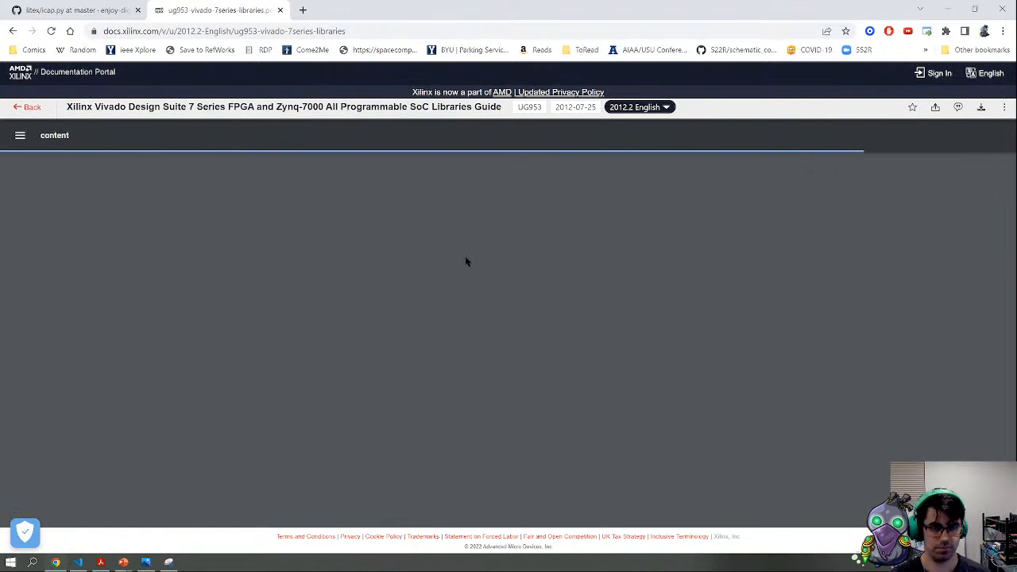
mouse_move(445, 270)
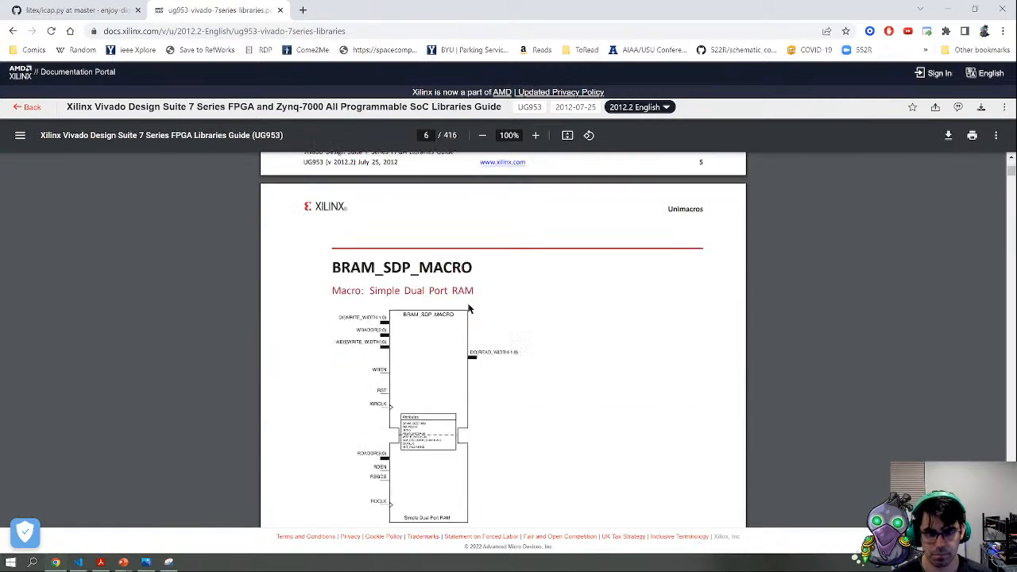
scroll(up, 3)
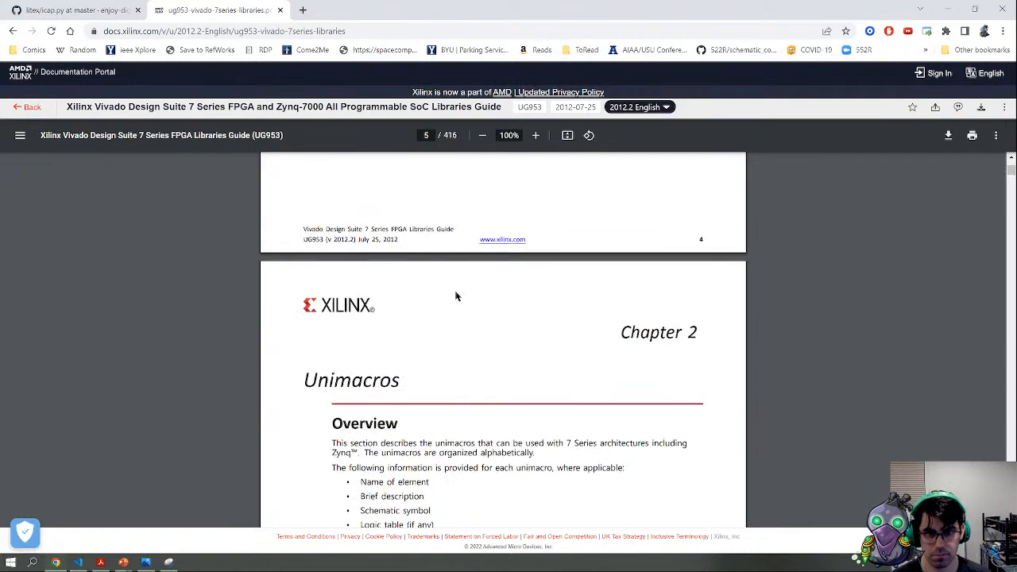
scroll(down, 3)
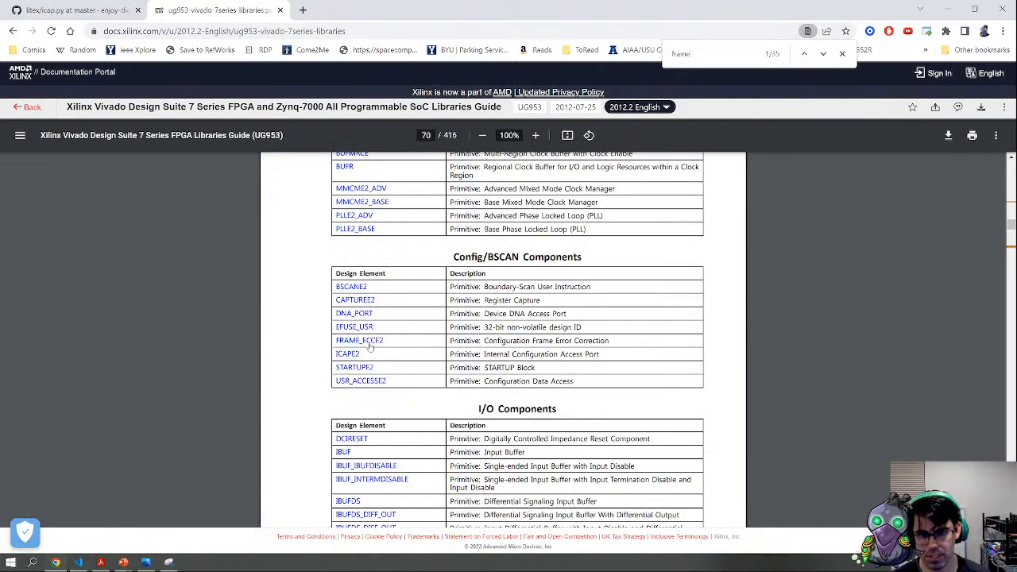
Open the FRAME_ECCE2 primitive page and mark the CRCERROR output's description in its port table.
click(360, 340)
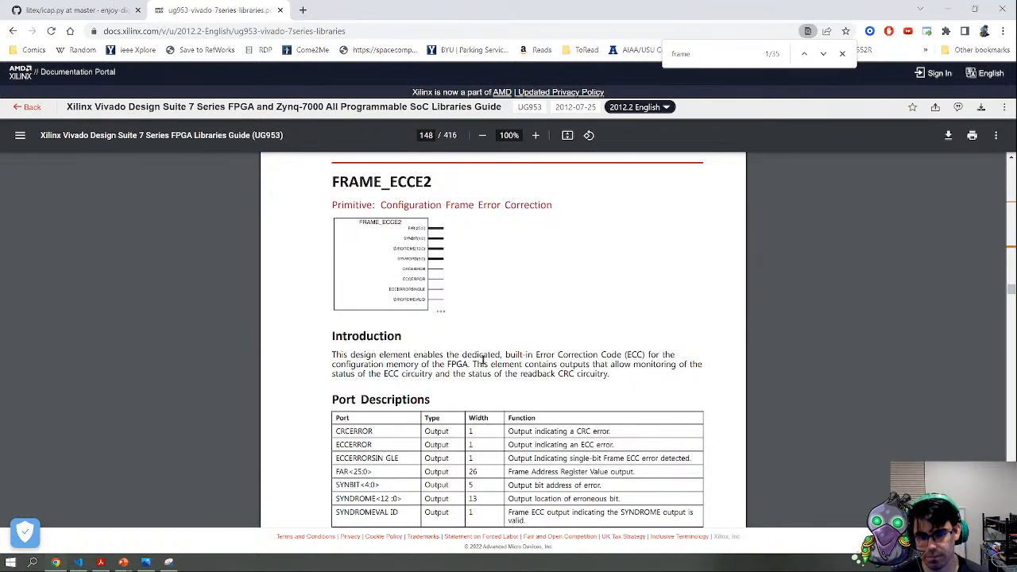
scroll(down, 3)
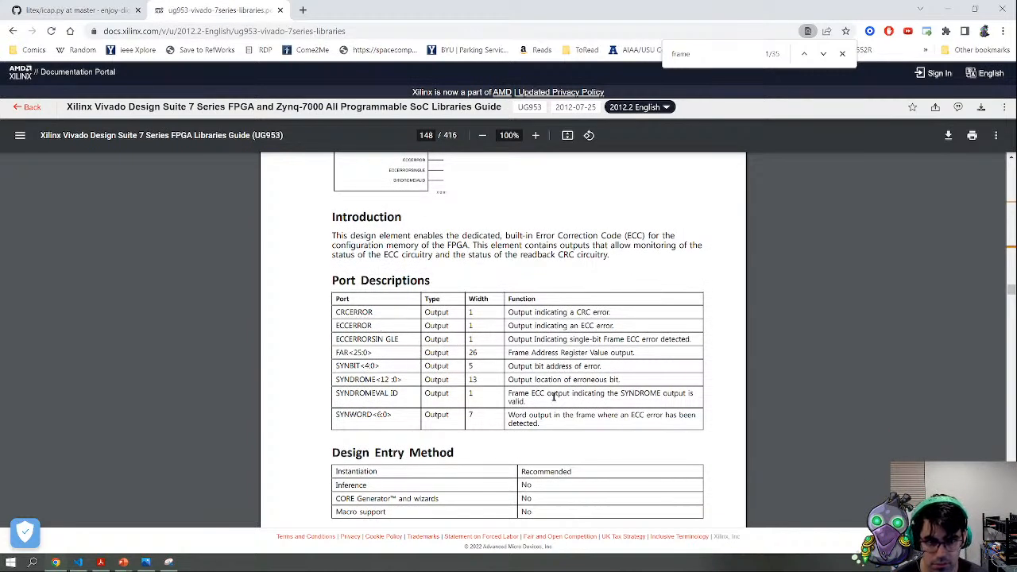
drag(509, 312, 610, 311)
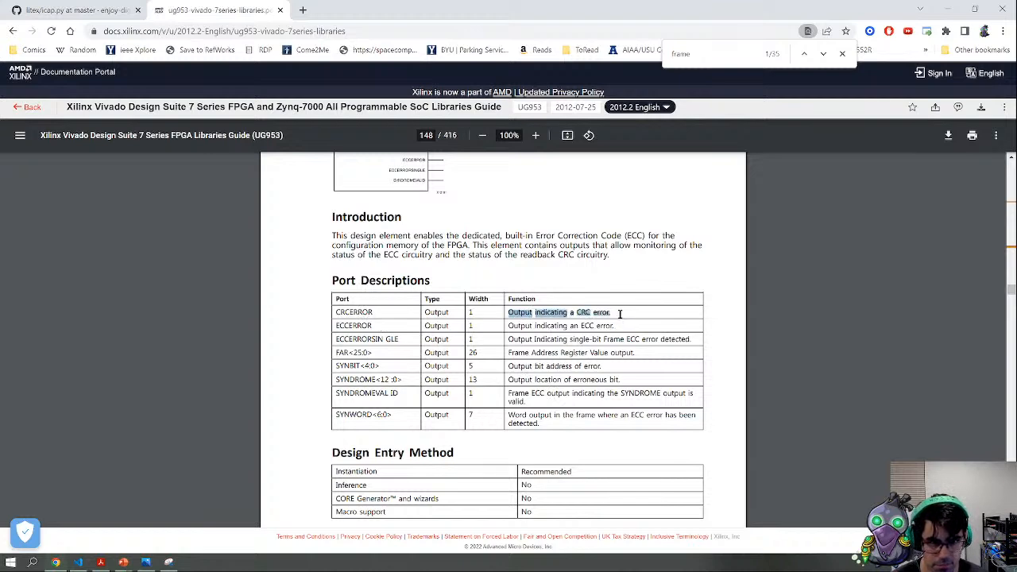
scroll(down, 3)
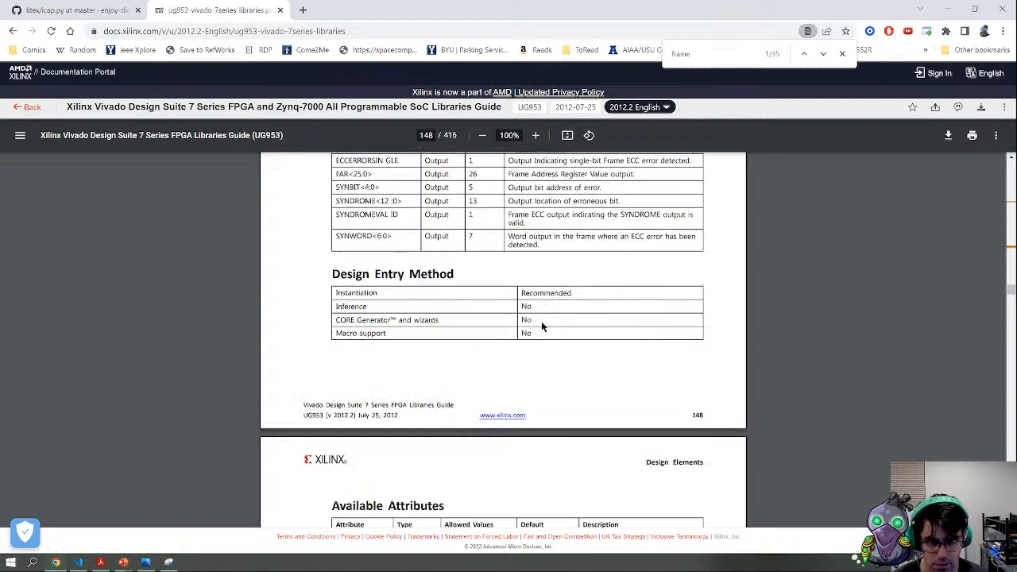
scroll(down, 3)
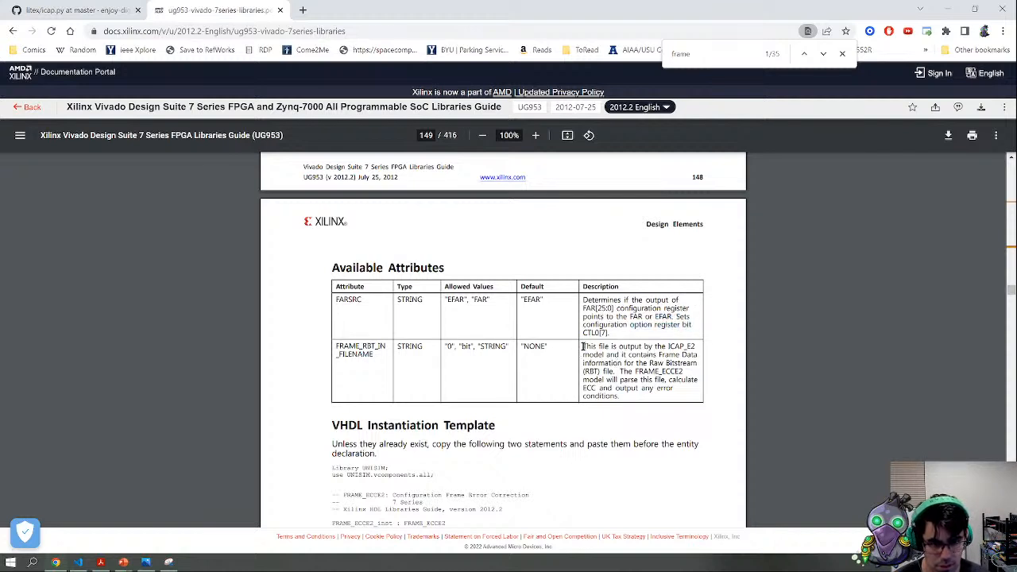
Mark the FRAME_RBT_IN_FILENAME attribute, its Raw Bitstream frame data note and STRING value, then scroll on.
drag(583, 346, 696, 347)
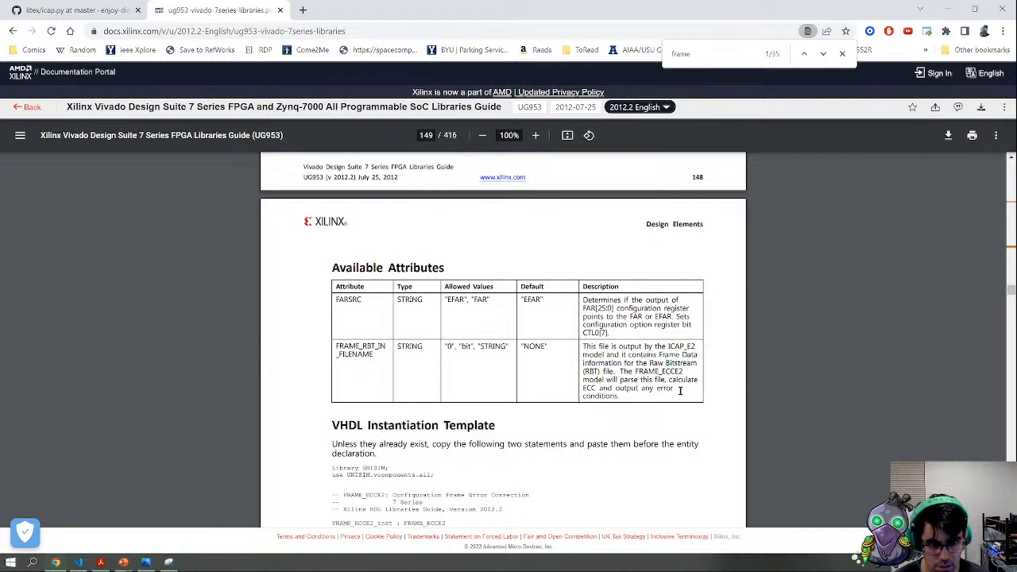
drag(607, 380, 692, 380)
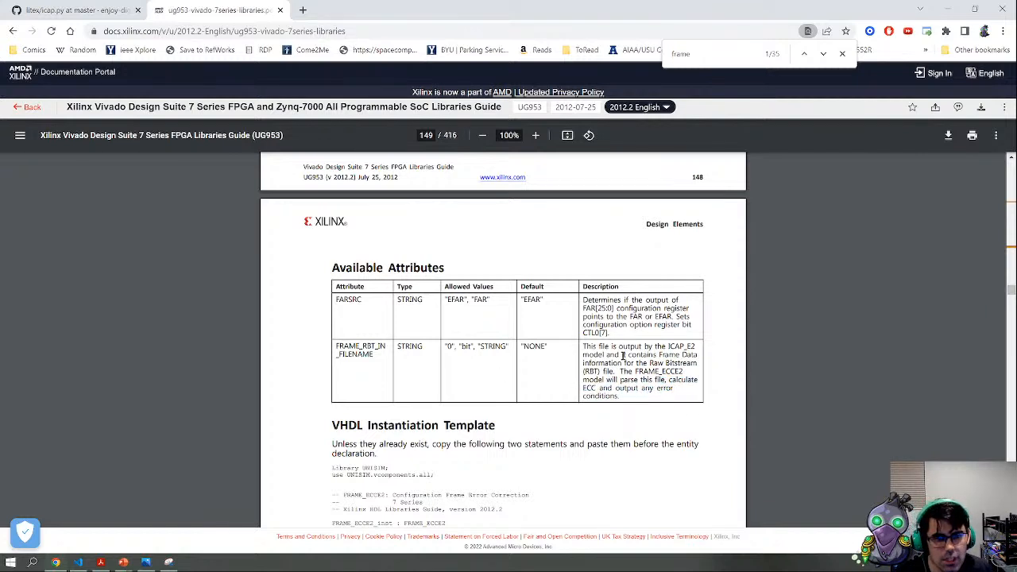
mouse_move(627, 366)
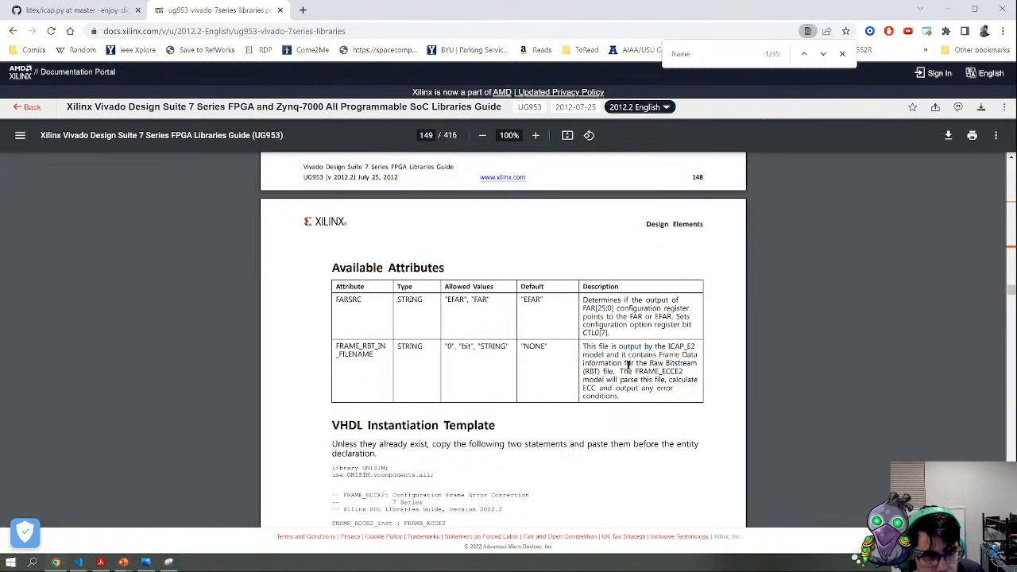
drag(628, 354, 685, 372)
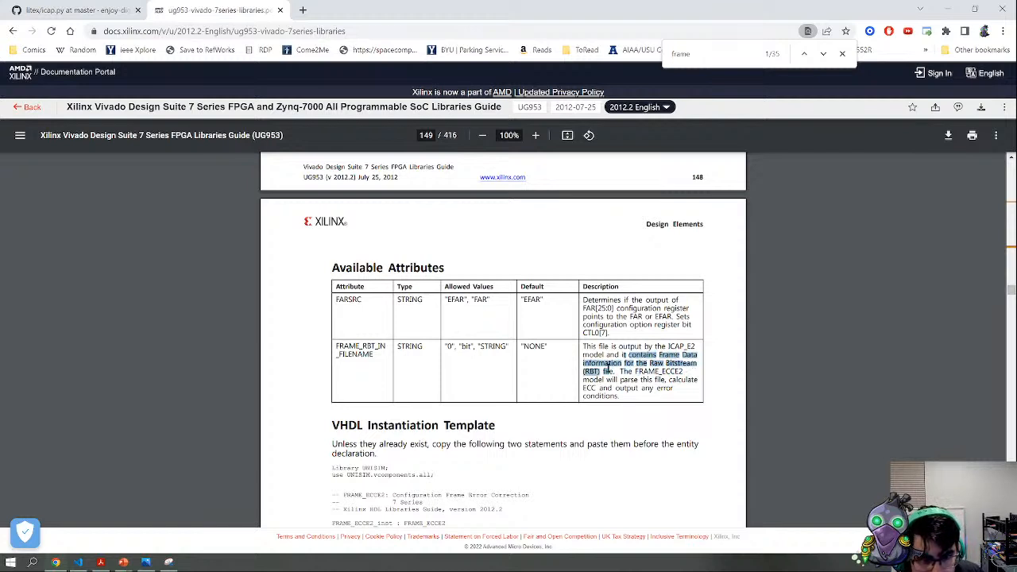
drag(582, 354, 693, 383)
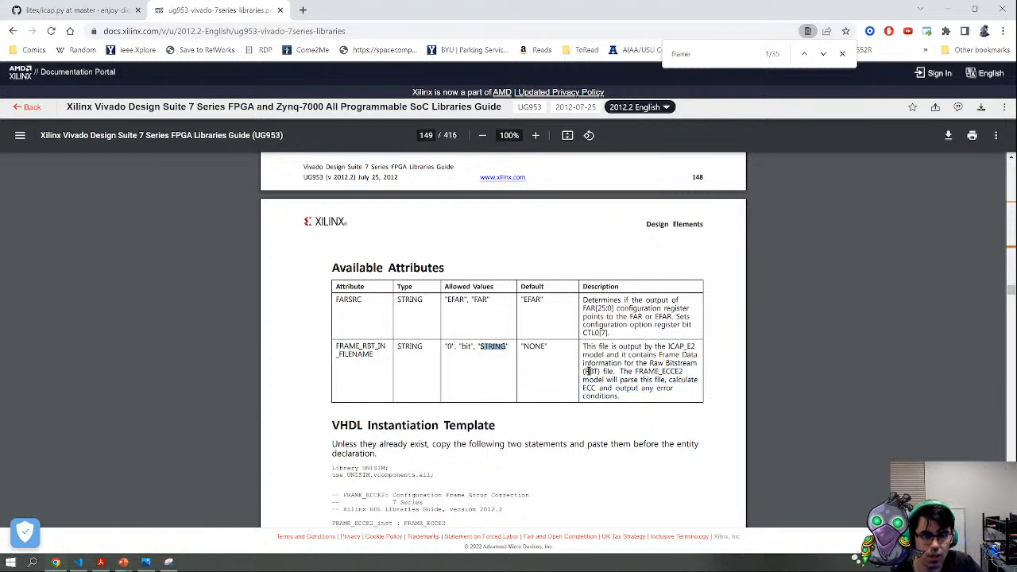
mouse_move(712, 373)
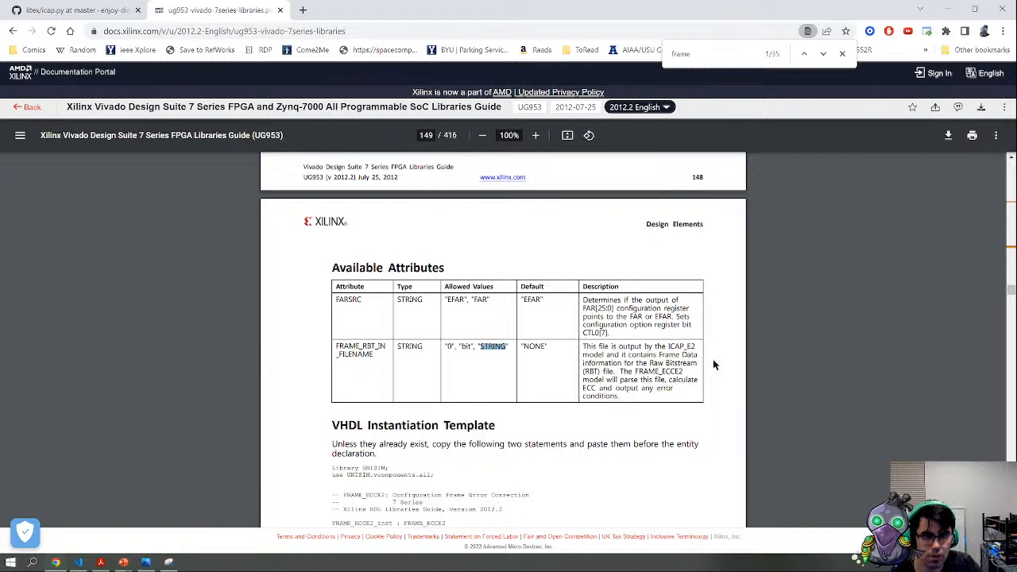
mouse_move(902, 426)
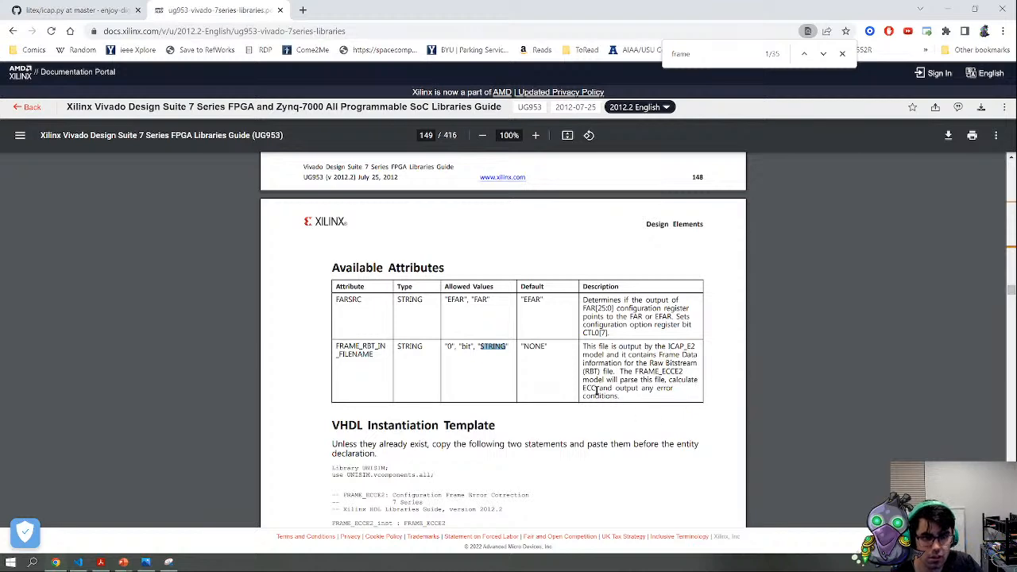
scroll(down, 3)
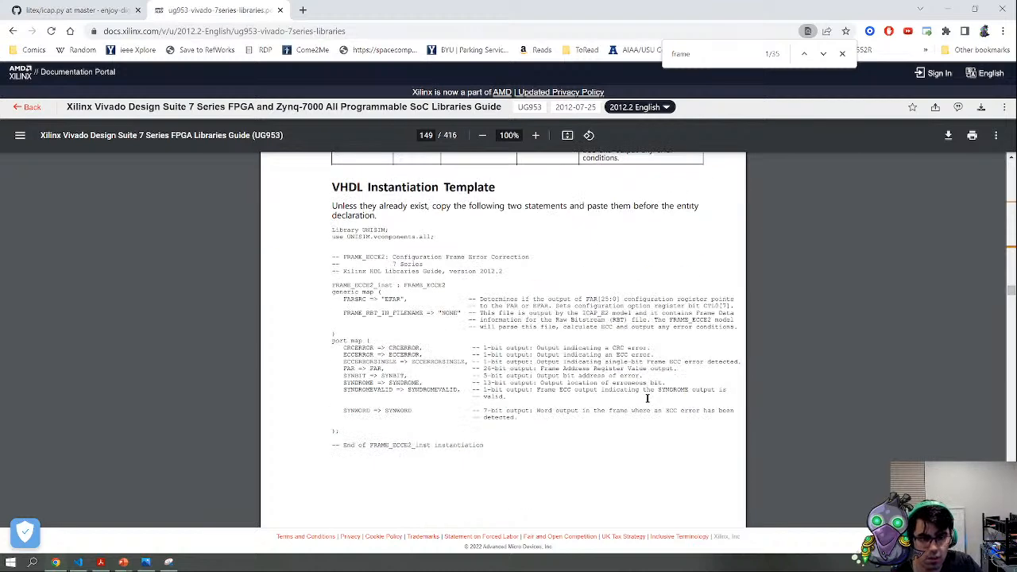
scroll(down, 3)
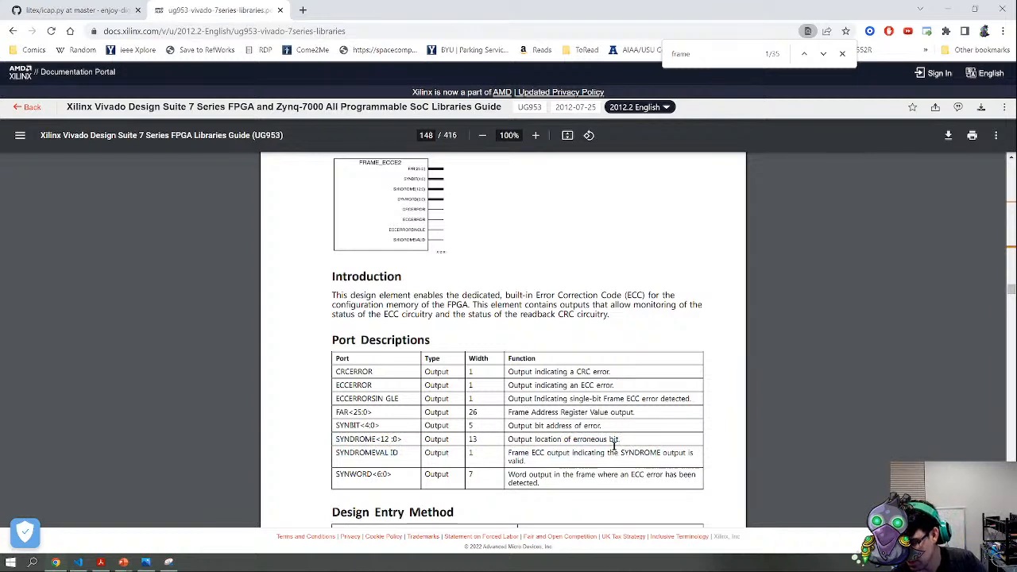
mouse_move(612, 444)
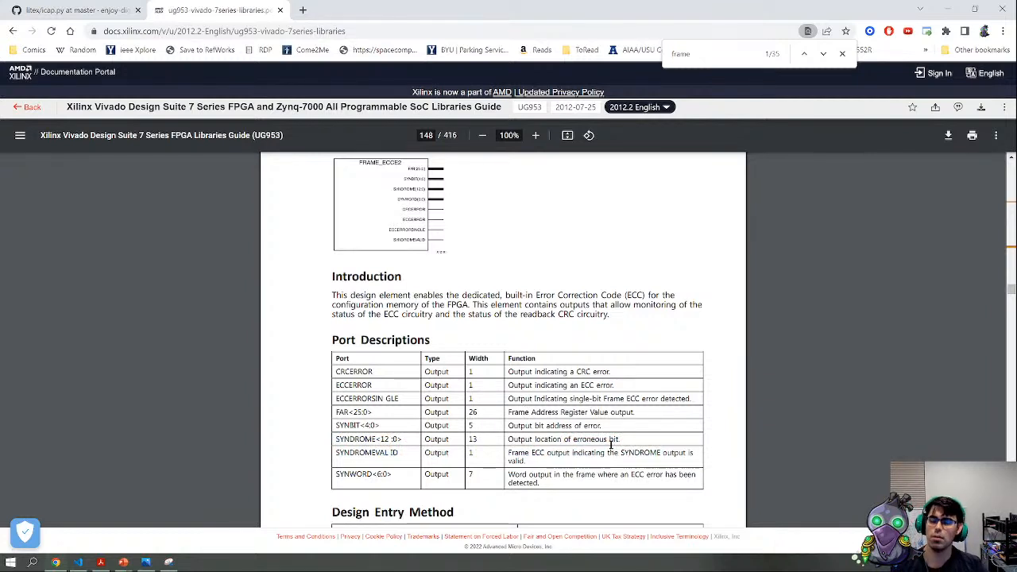